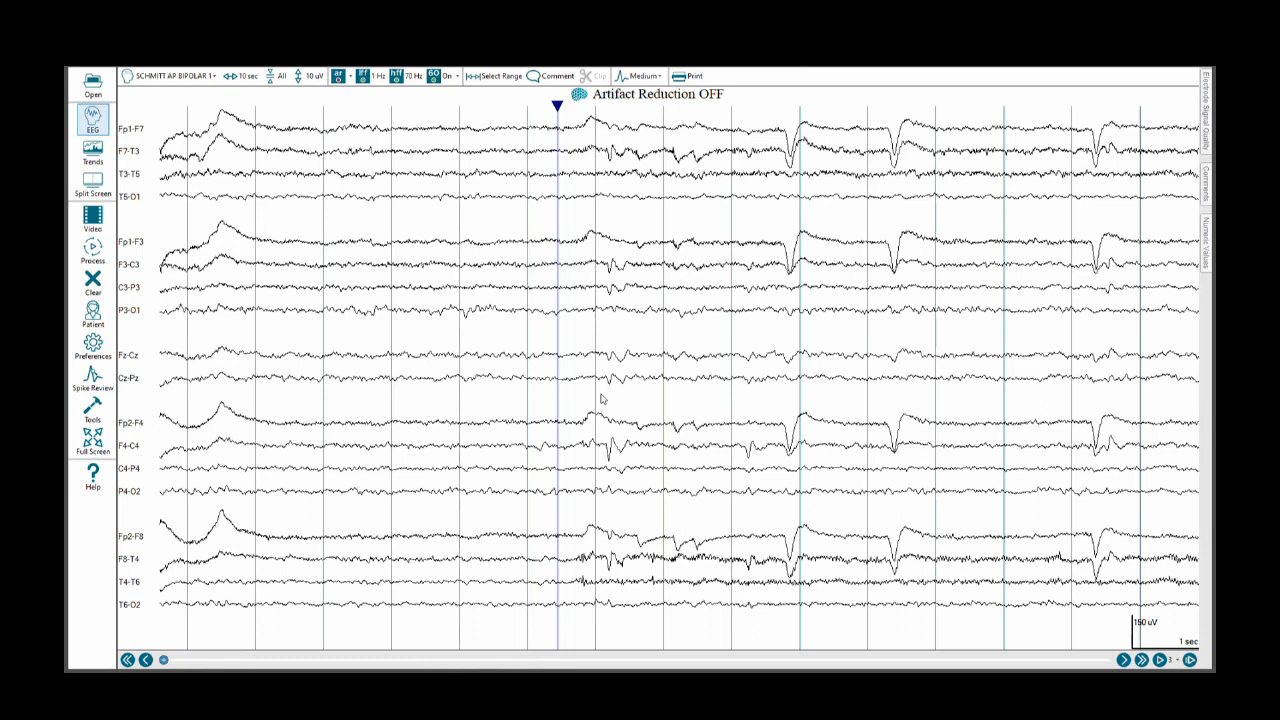
{"action": "mouse_move", "coordinate": [490, 389]}
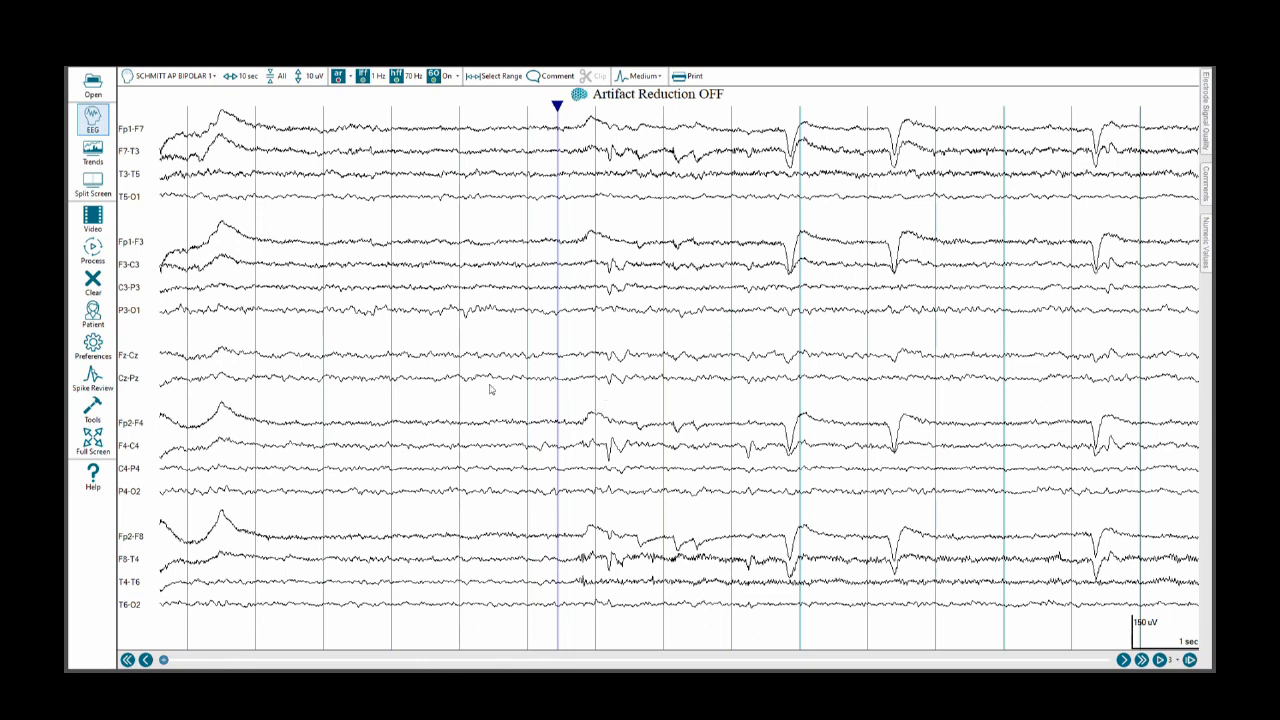
{"action": "mouse_move", "coordinate": [477, 389]}
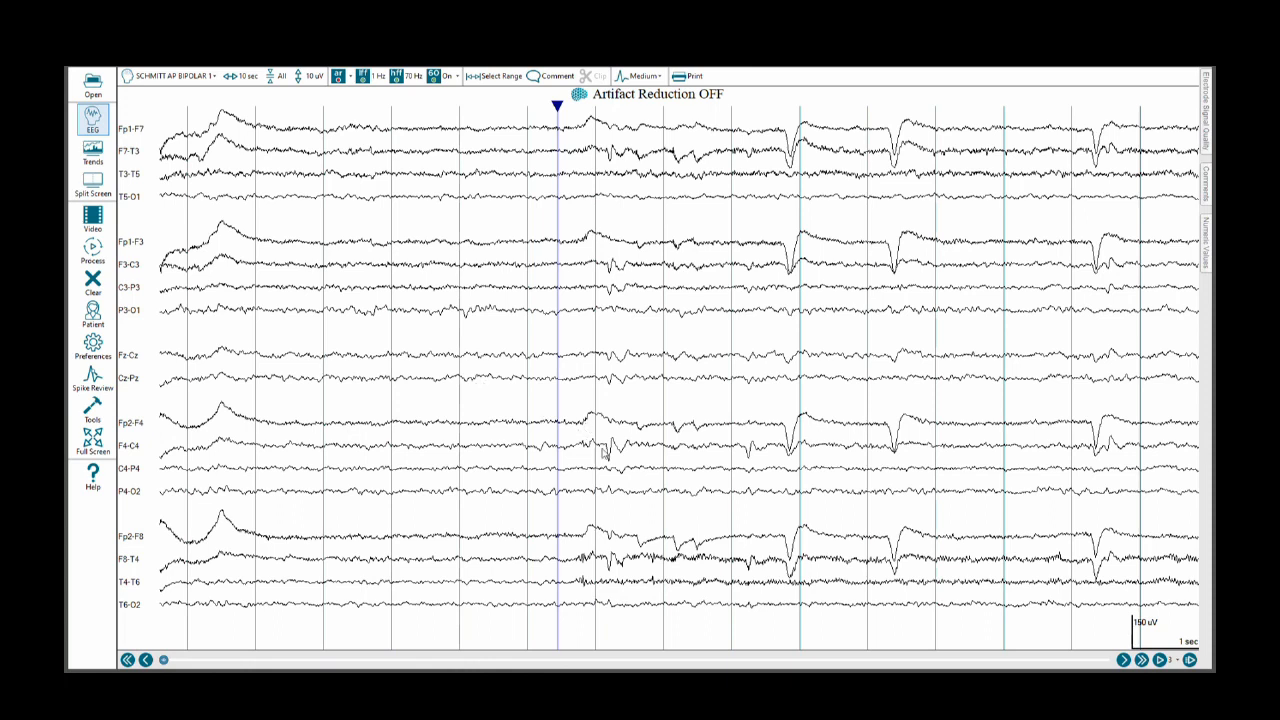
{"action": "mouse_move", "coordinate": [638, 312]}
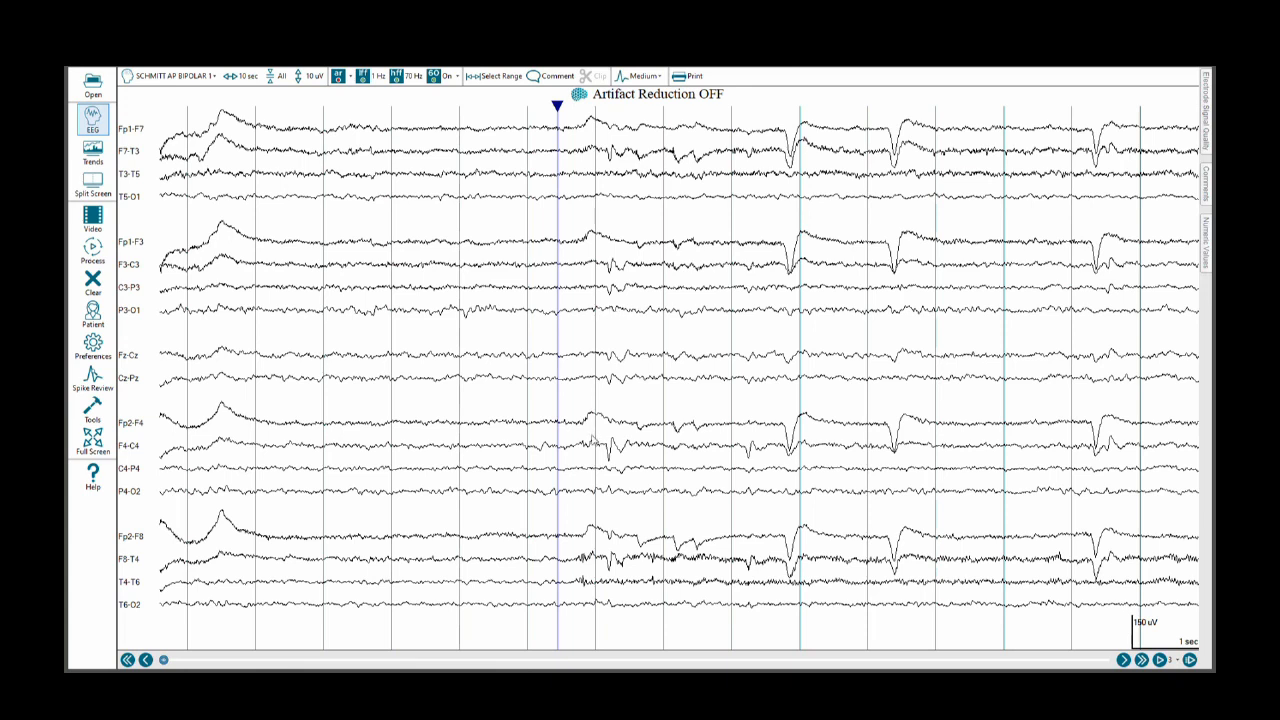
{"action": "mouse_move", "coordinate": [611, 460]}
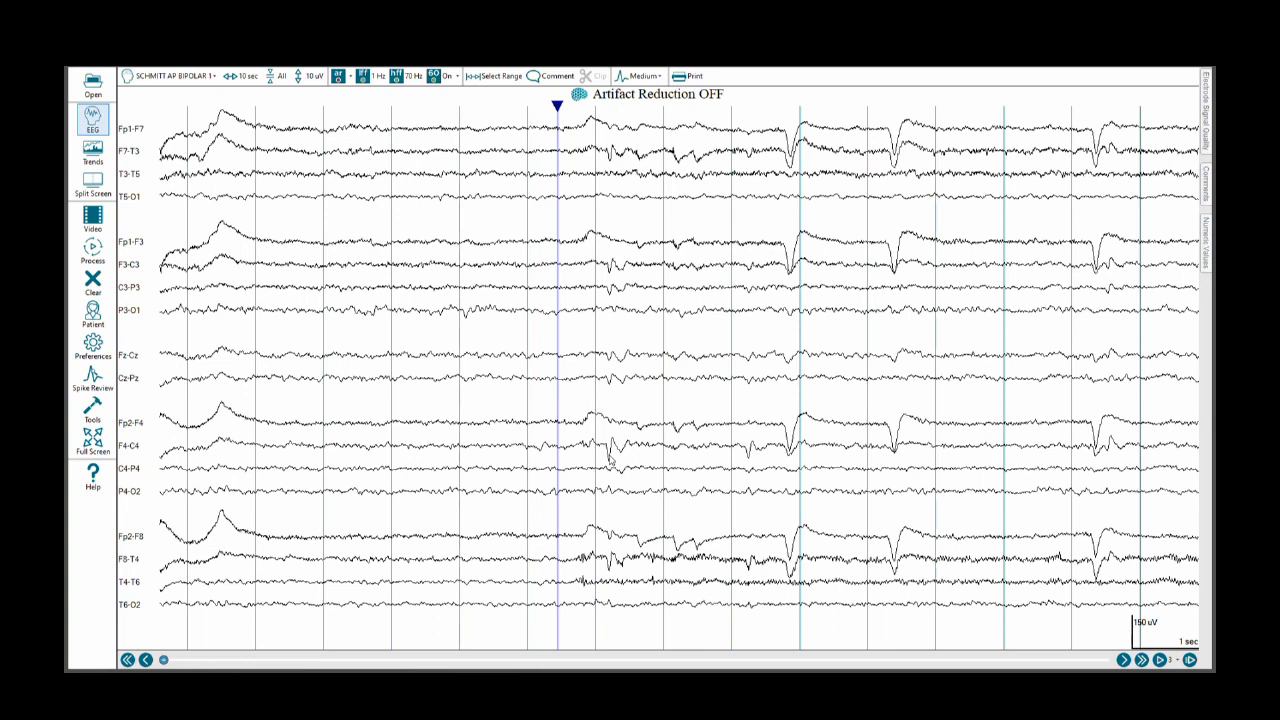
{"action": "mouse_move", "coordinate": [425, 213]}
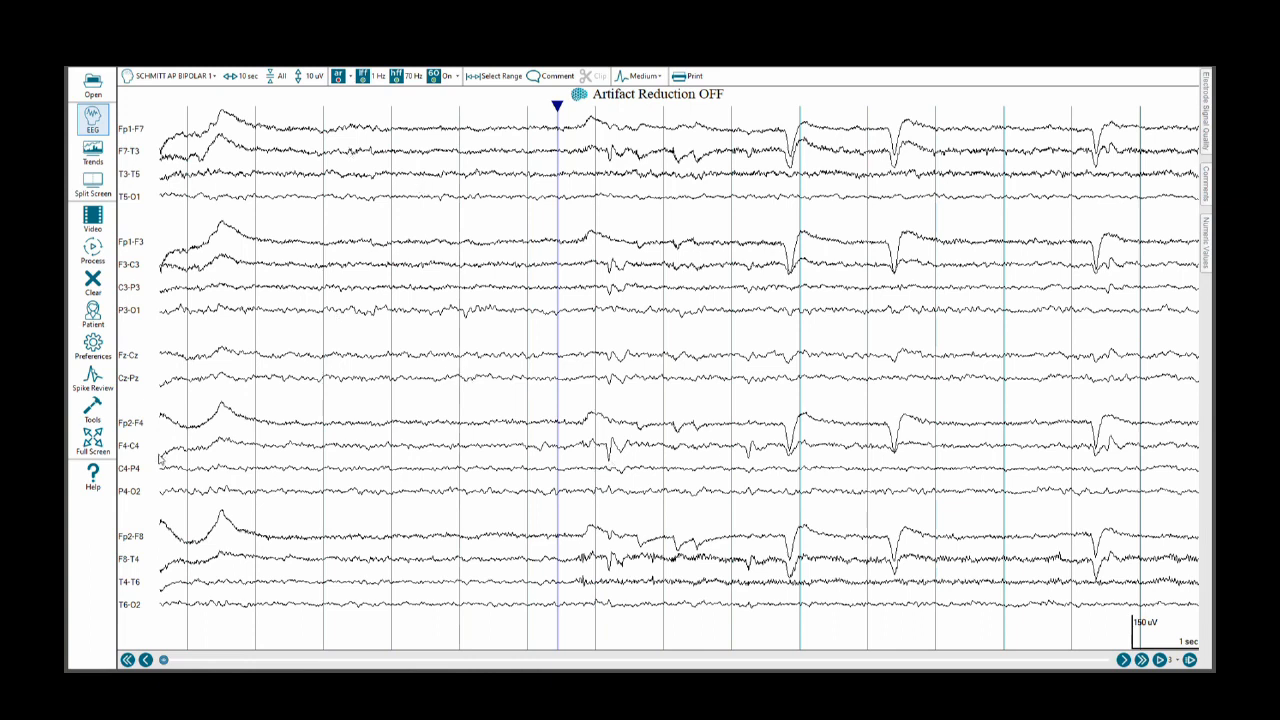
{"action": "mouse_move", "coordinate": [690, 332]}
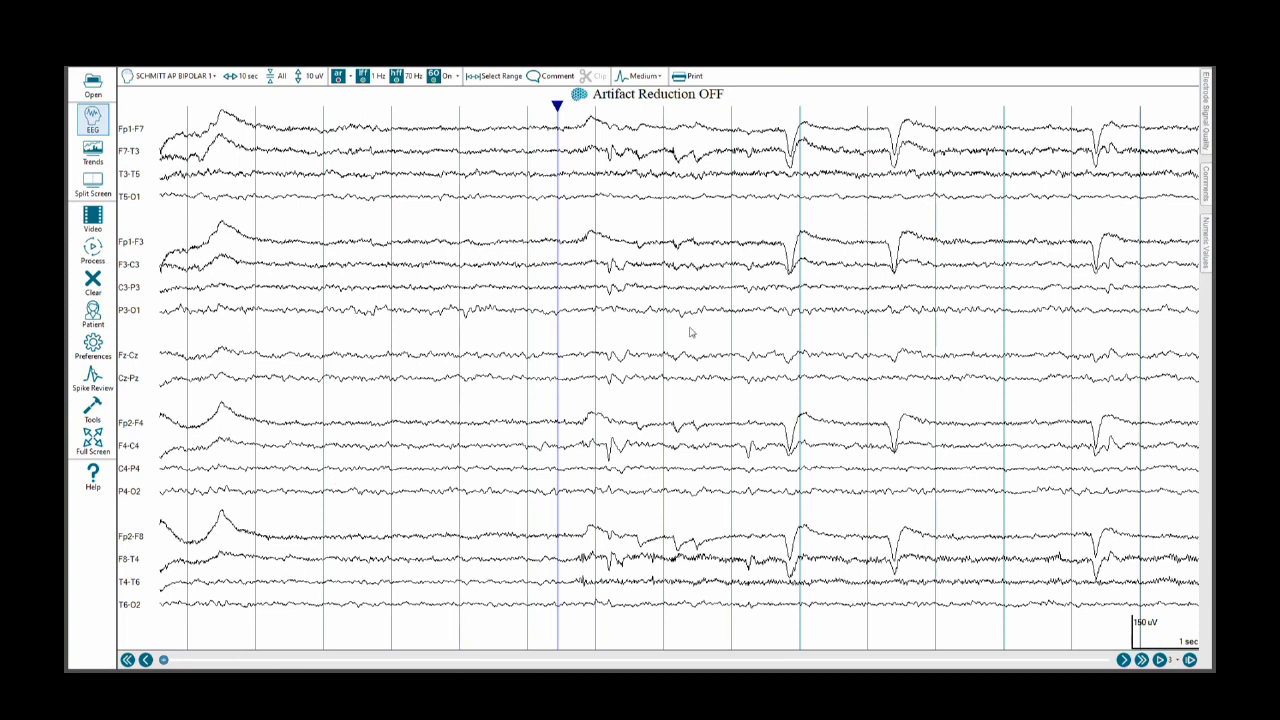
{"action": "mouse_move", "coordinate": [843, 300]}
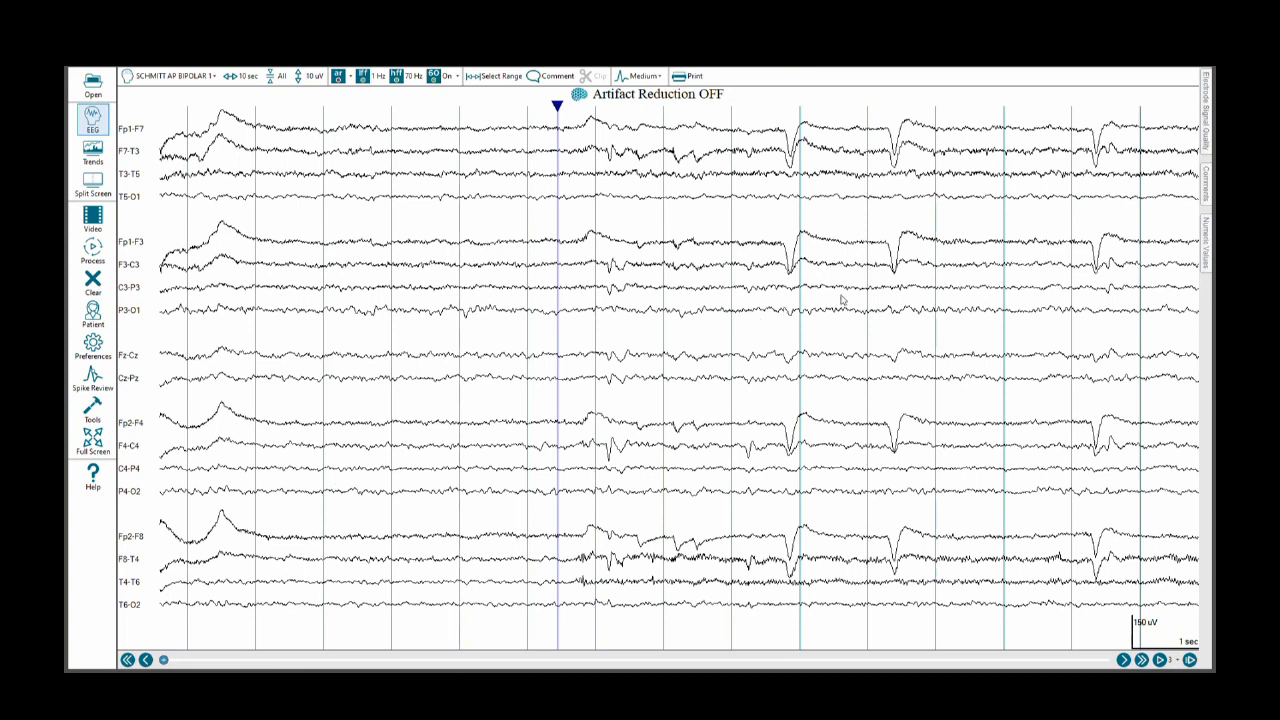
{"action": "mouse_move", "coordinate": [930, 443]}
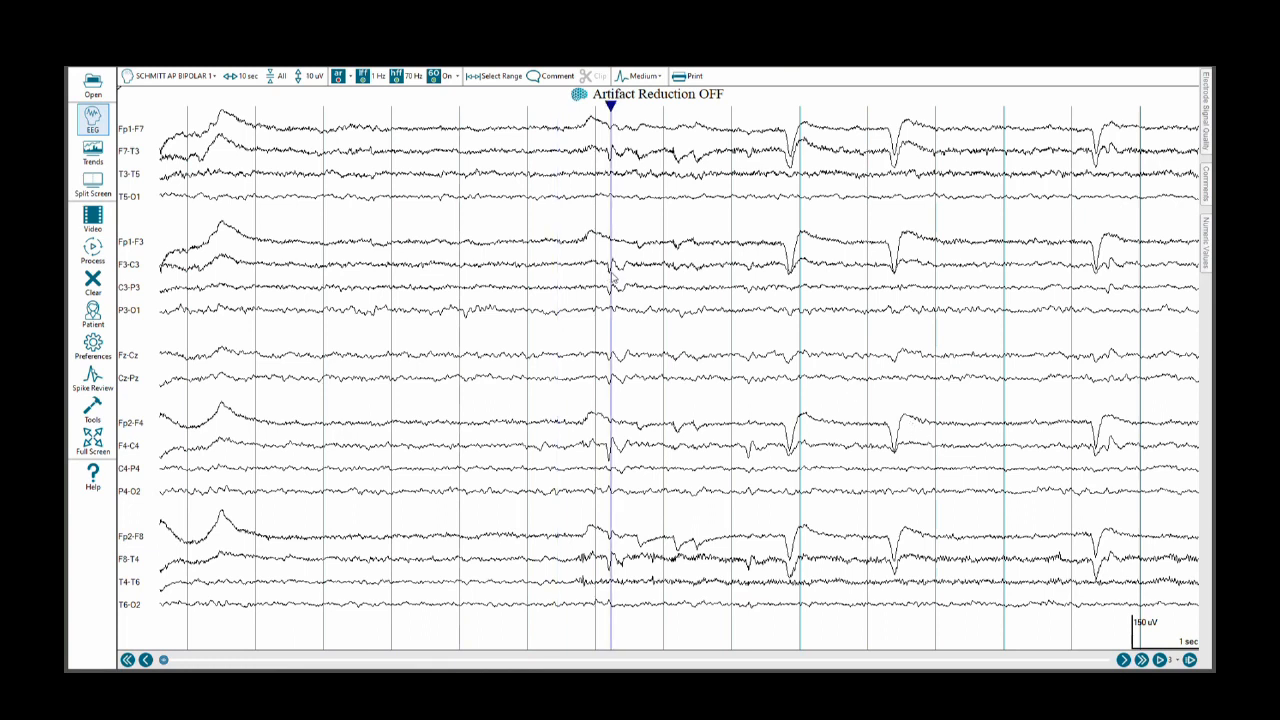
{"action": "mouse_move", "coordinate": [633, 270]}
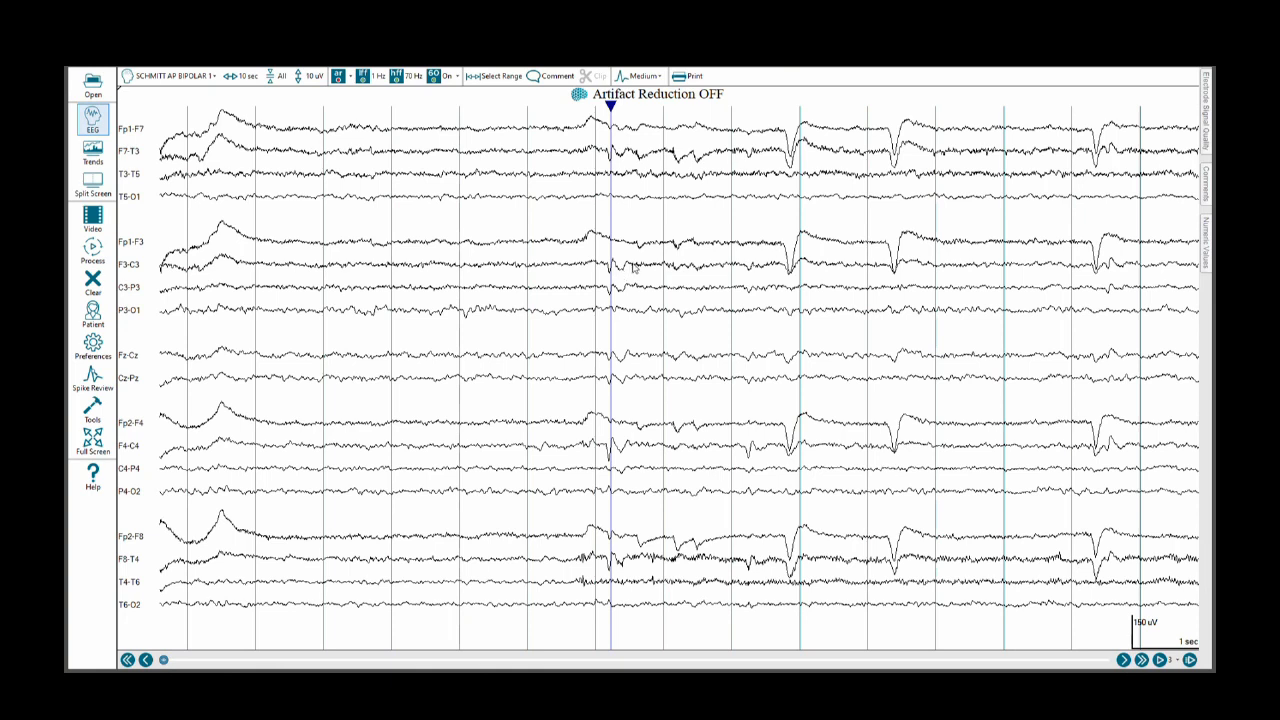
{"action": "mouse_move", "coordinate": [735, 476]}
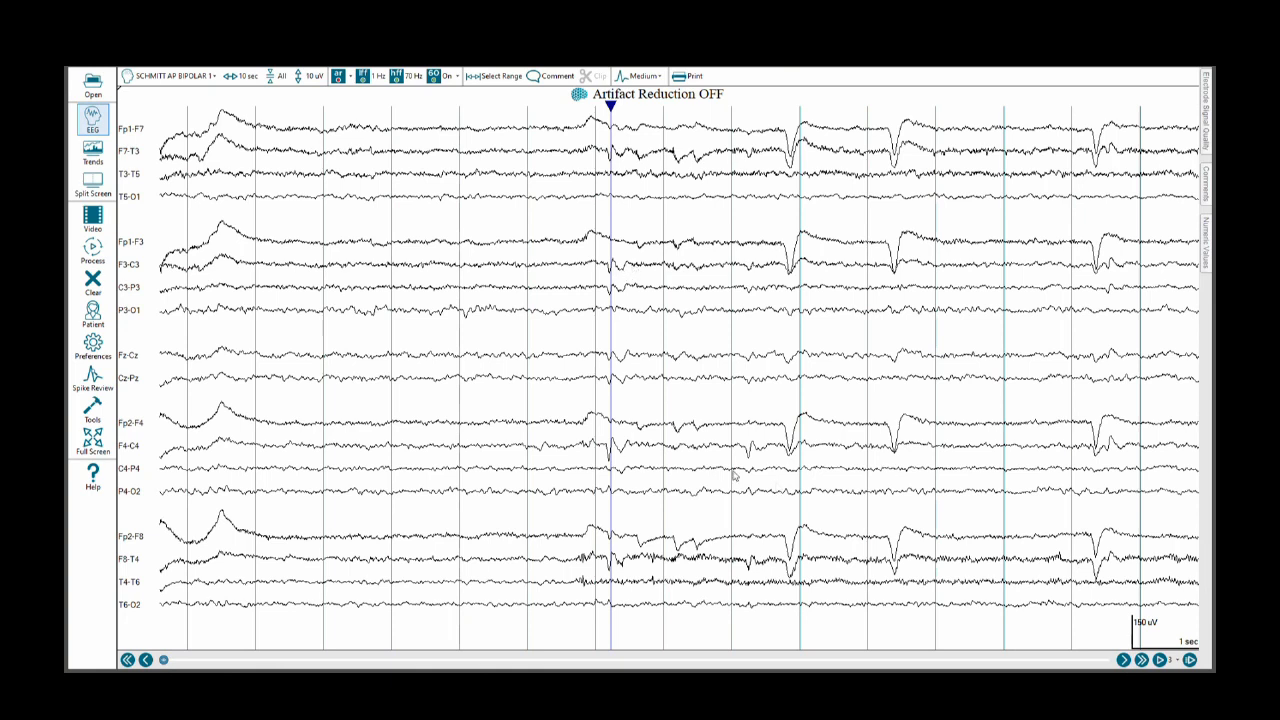
{"action": "mouse_move", "coordinate": [750, 458]}
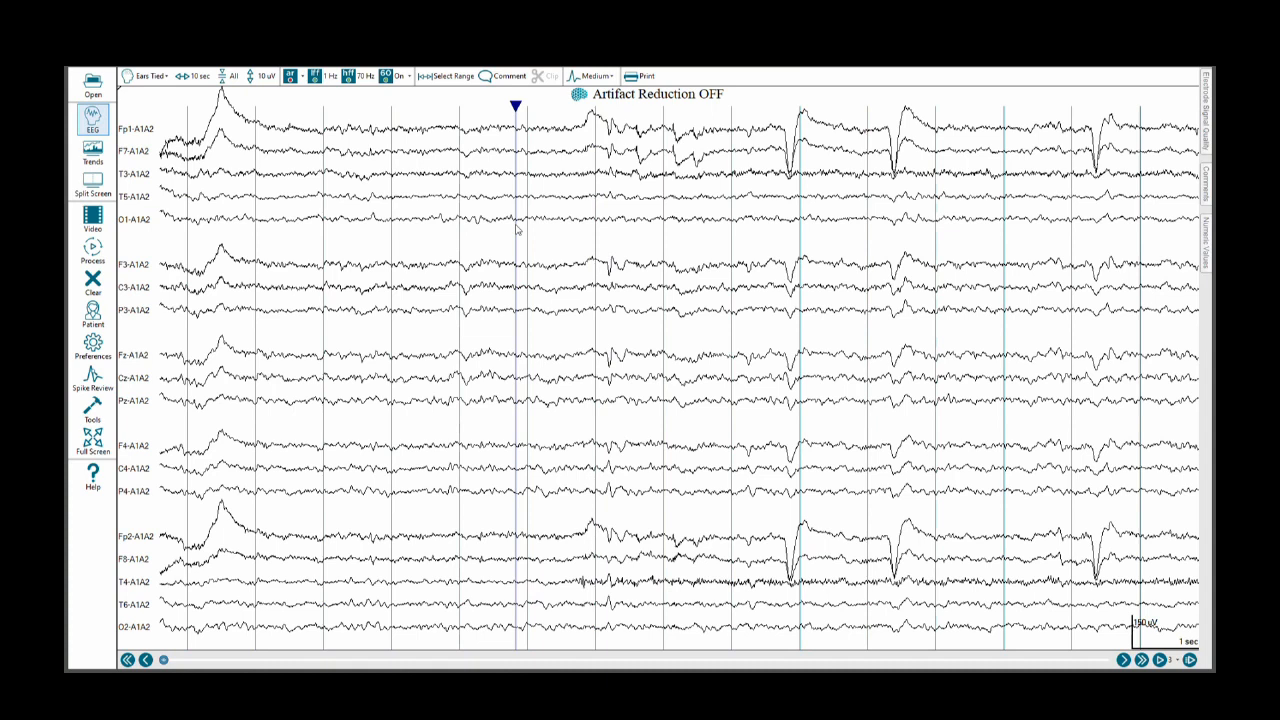
{"action": "mouse_move", "coordinate": [573, 238]}
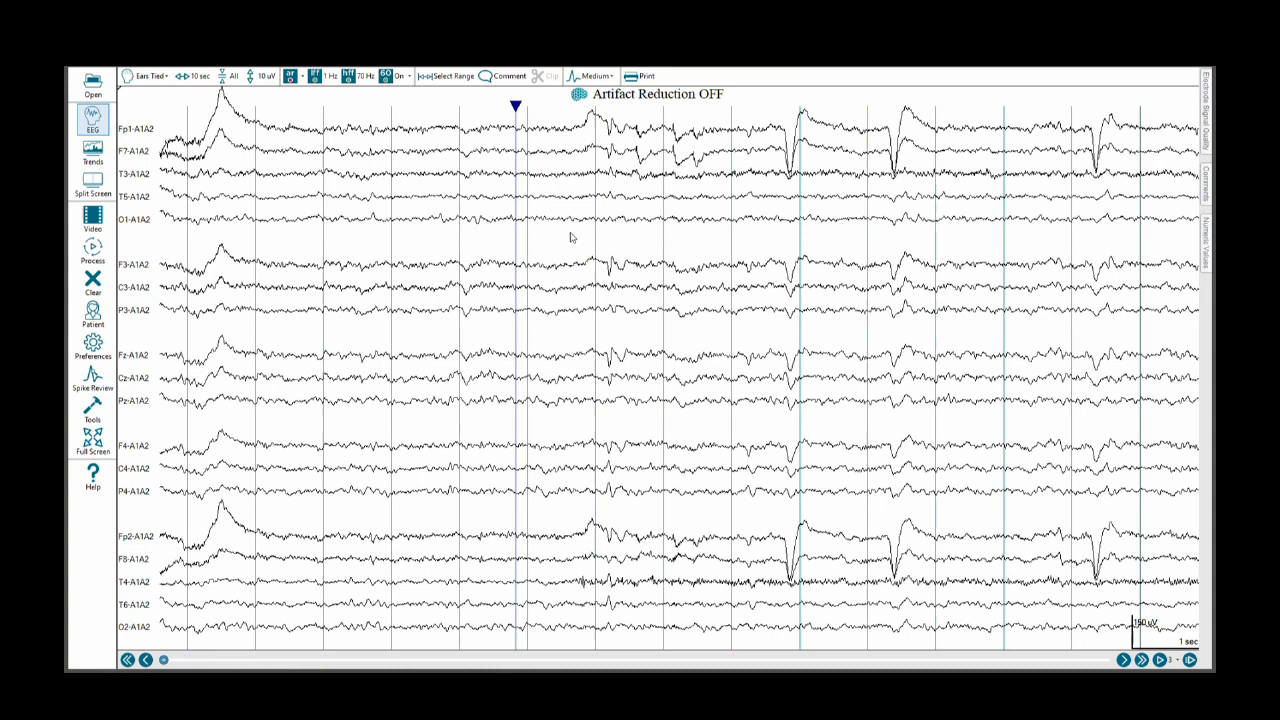
{"action": "mouse_move", "coordinate": [614, 282]}
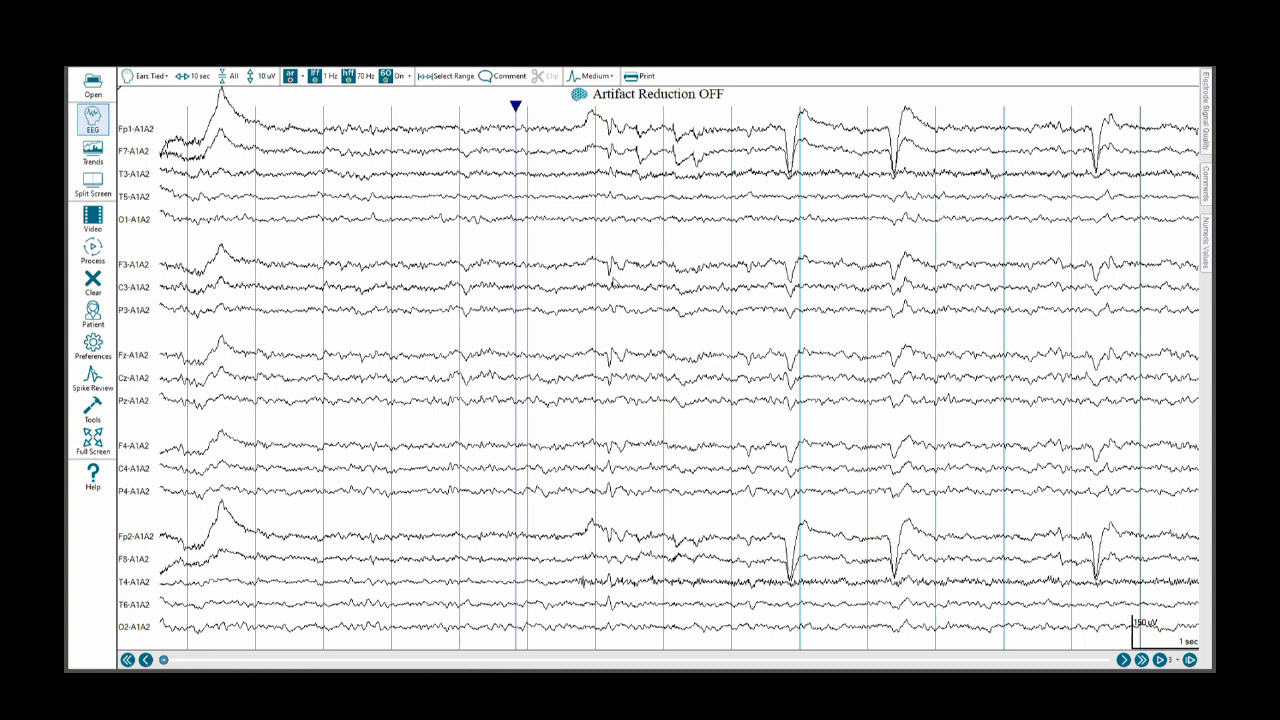
{"action": "mouse_move", "coordinate": [540, 490]}
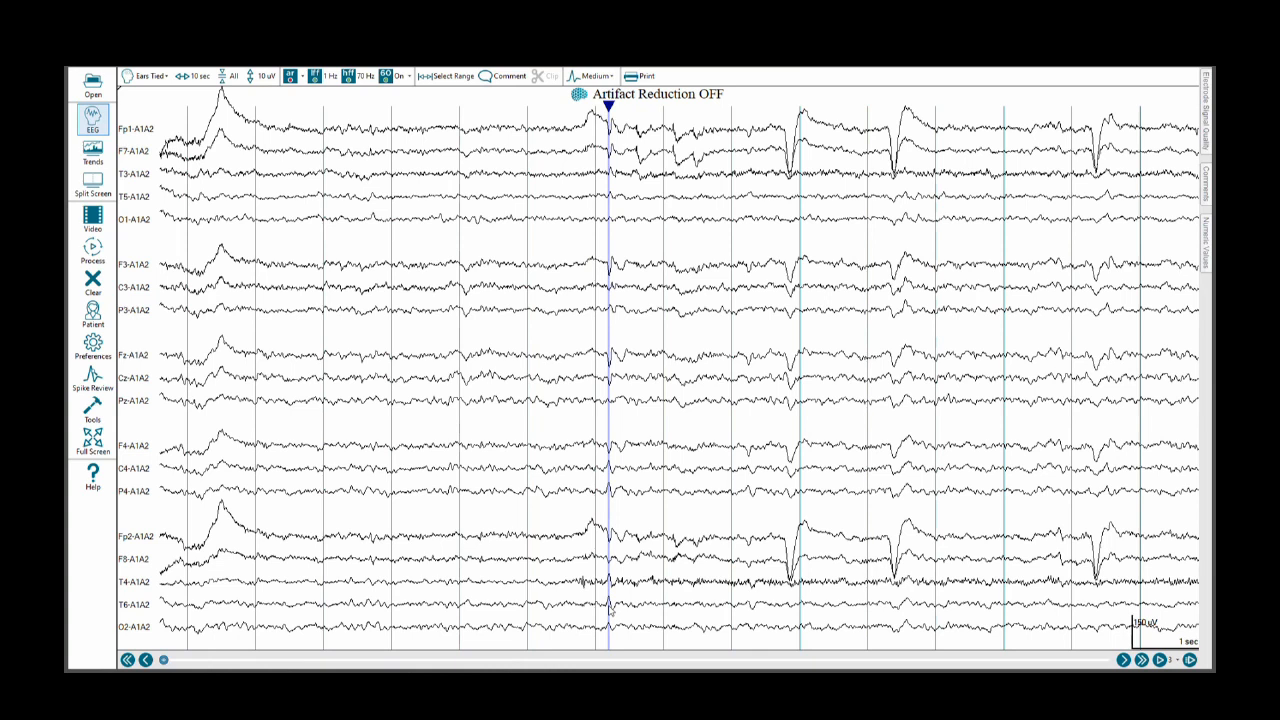
{"action": "mouse_move", "coordinate": [598, 595]}
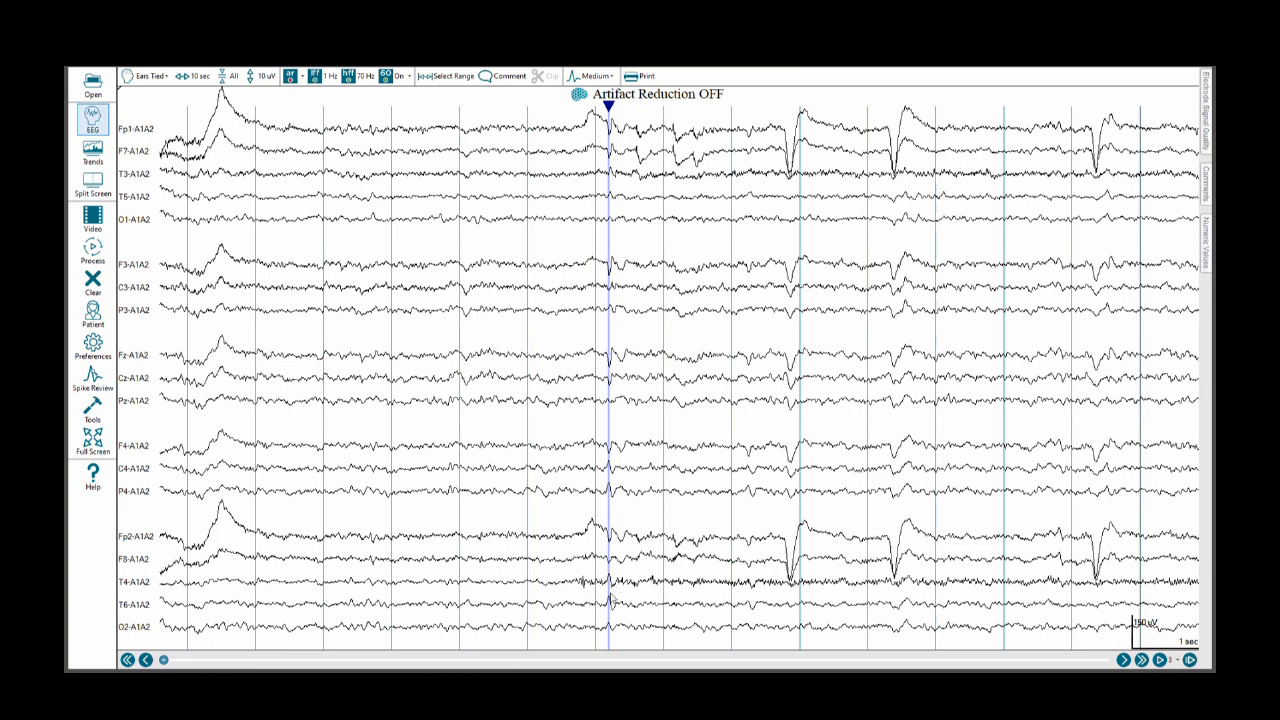
{"action": "mouse_move", "coordinate": [601, 637]}
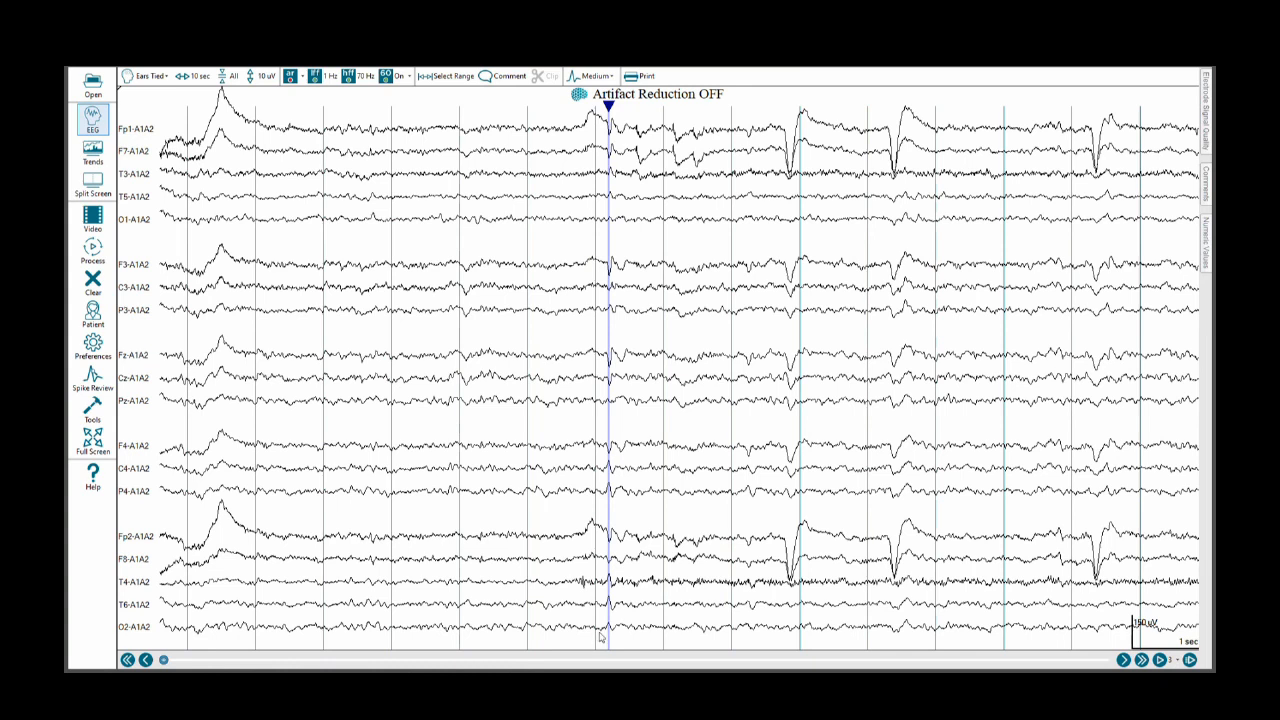
{"action": "mouse_move", "coordinate": [613, 622]}
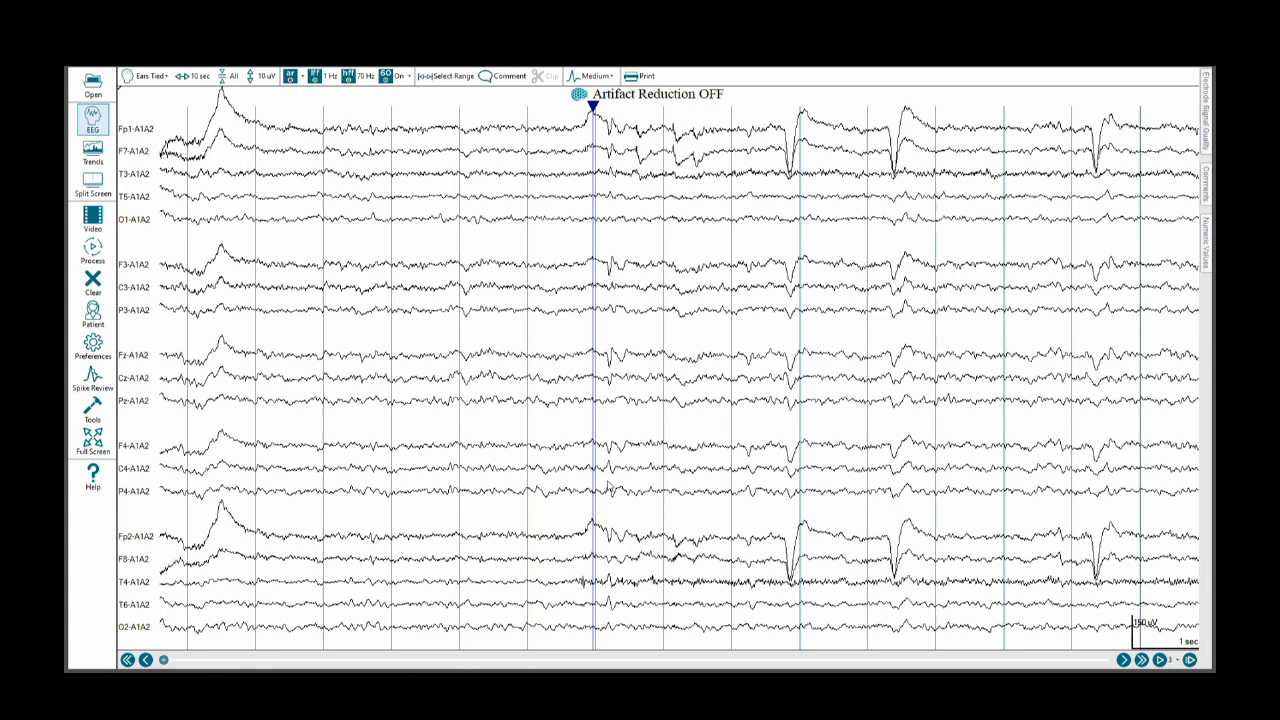
{"action": "mouse_move", "coordinate": [602, 503]}
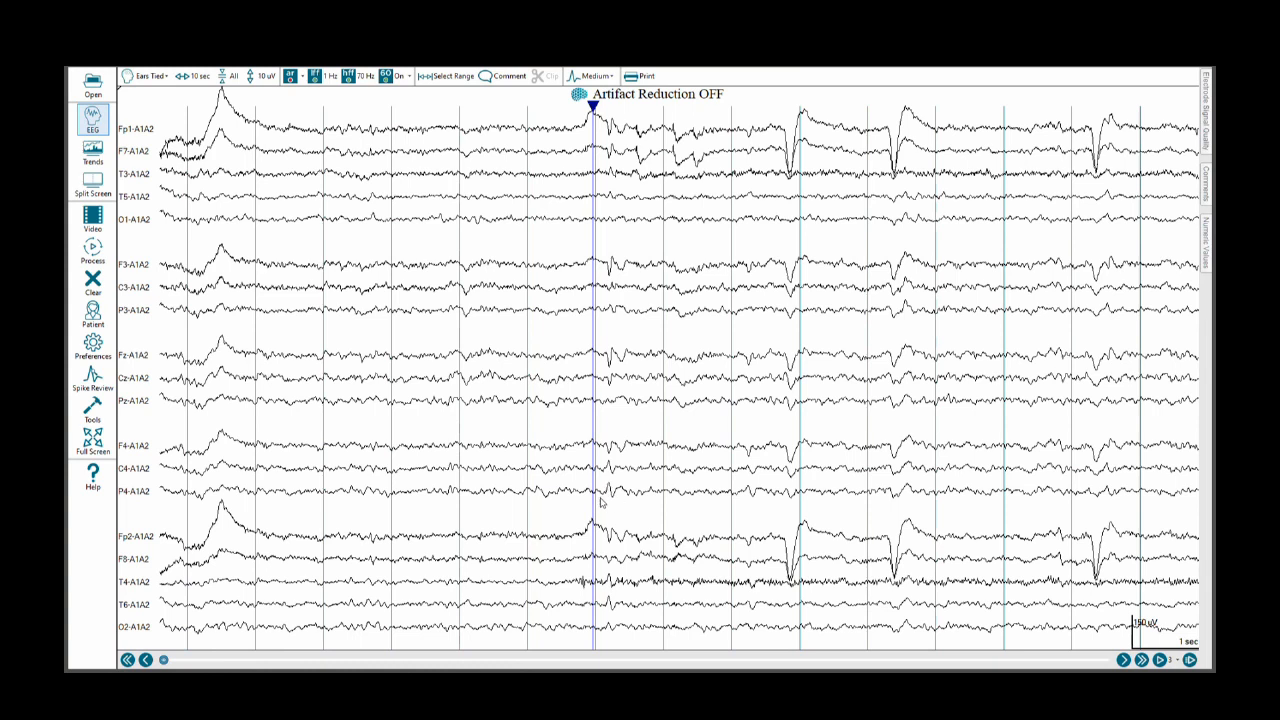
{"action": "mouse_move", "coordinate": [601, 503]}
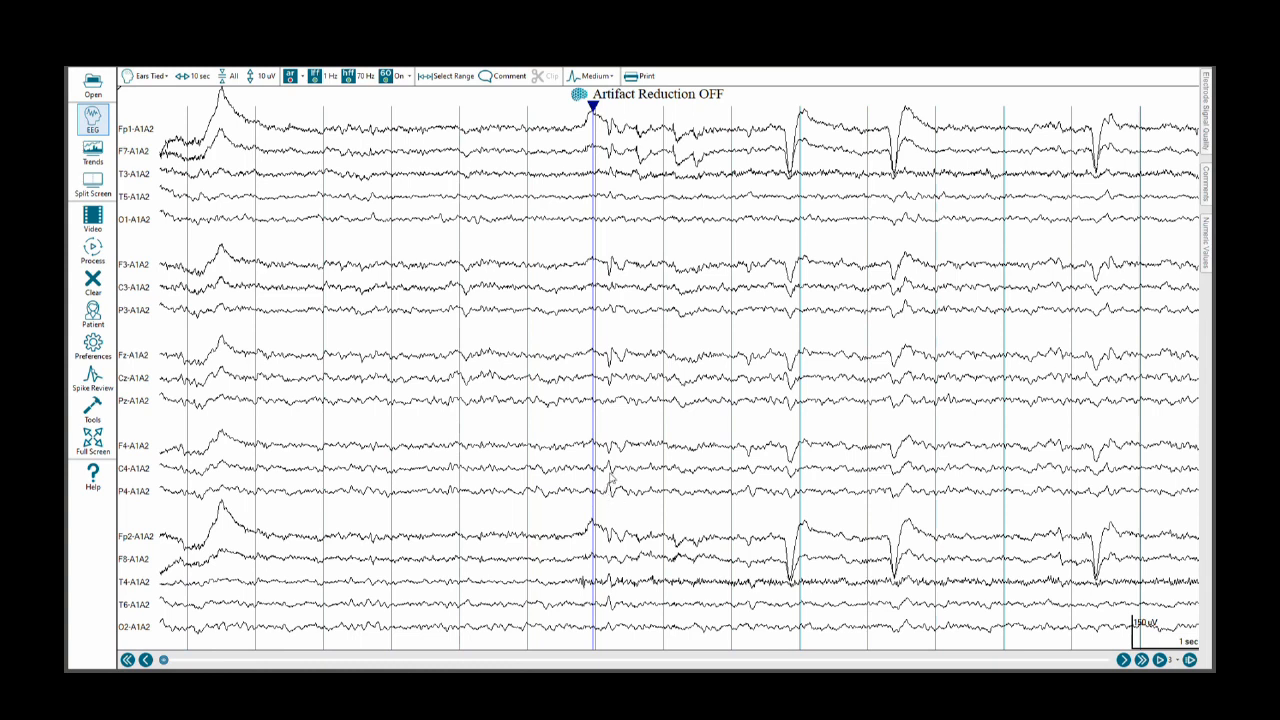
{"action": "mouse_move", "coordinate": [260, 512]}
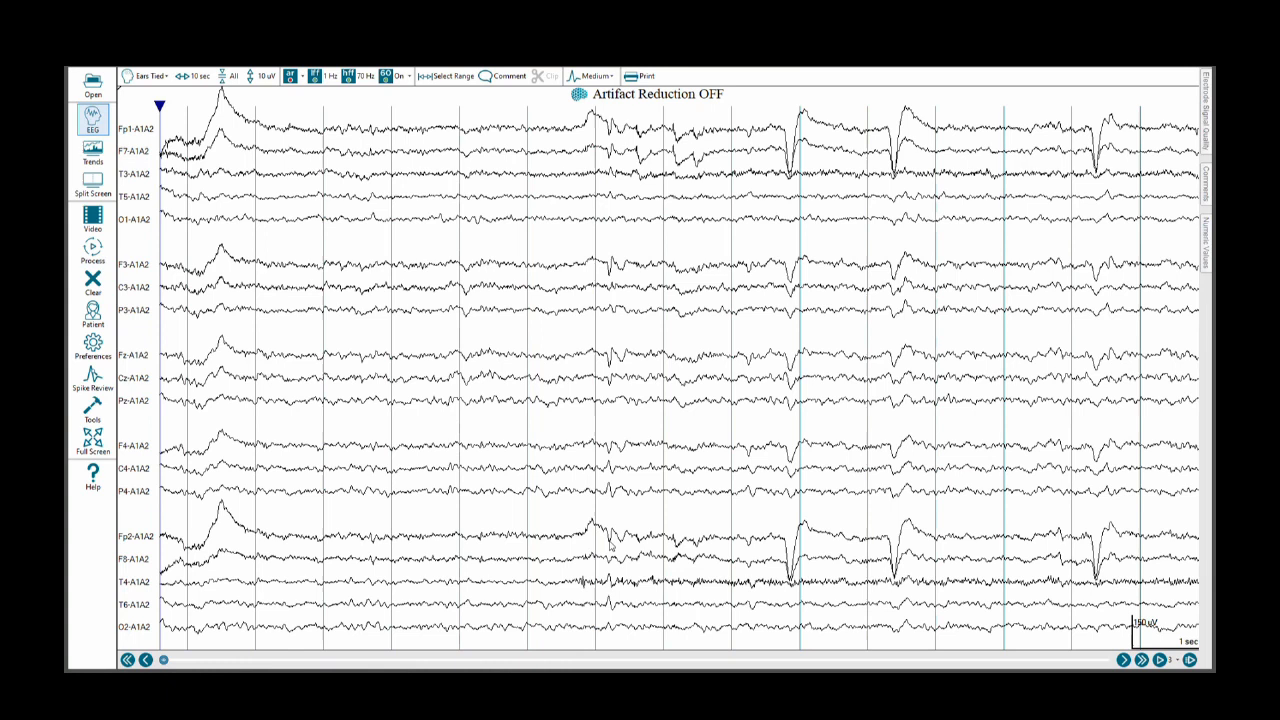
{"action": "left_click", "coordinate": [610, 540]}
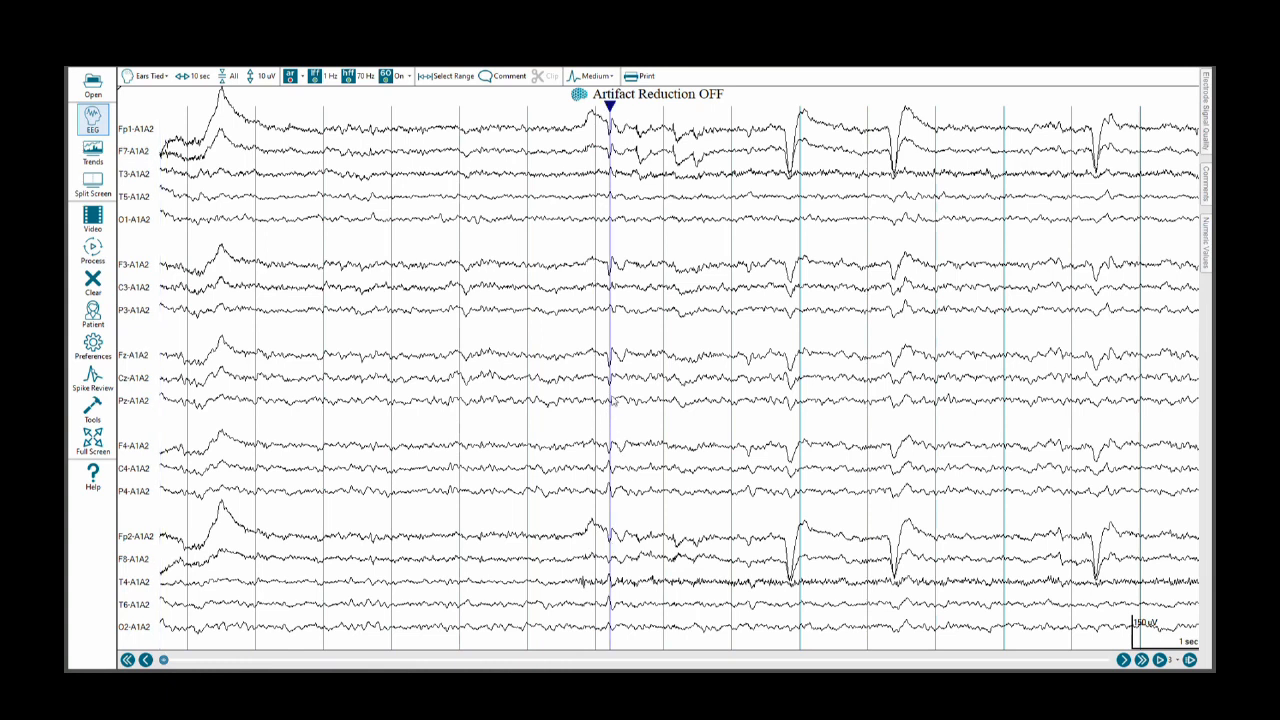
{"action": "mouse_move", "coordinate": [552, 513]}
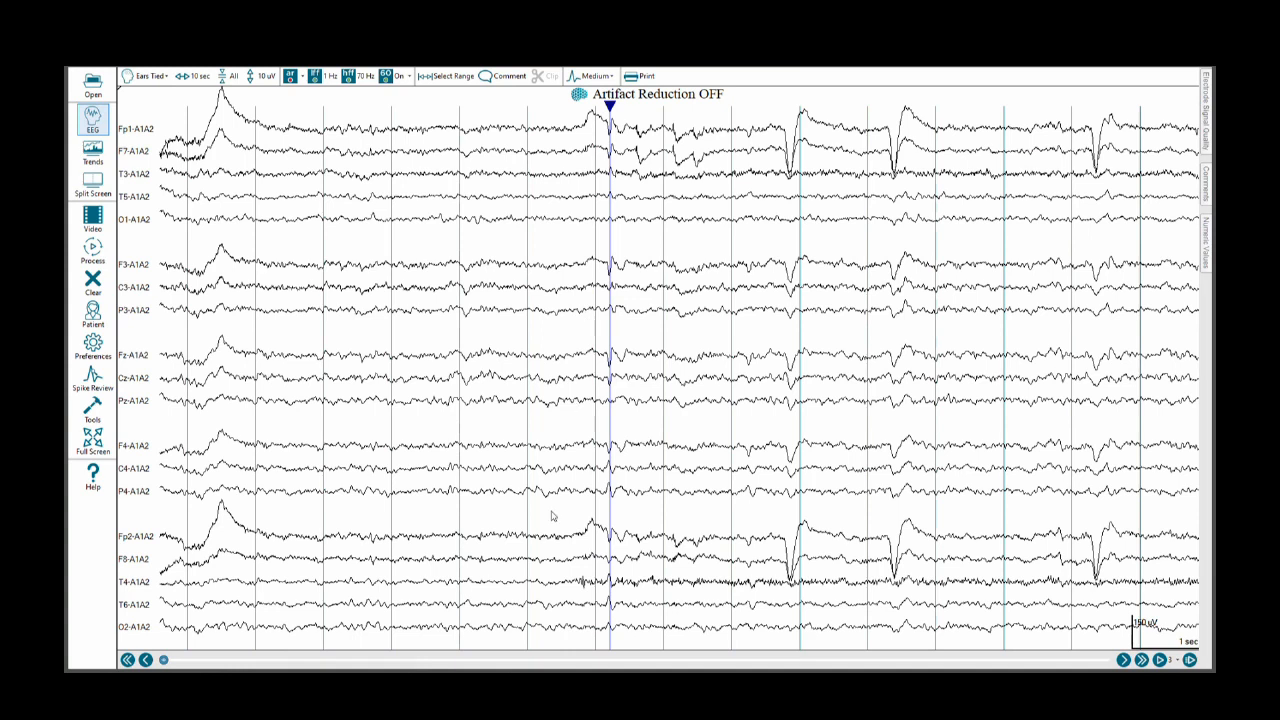
{"action": "mouse_move", "coordinate": [572, 499]}
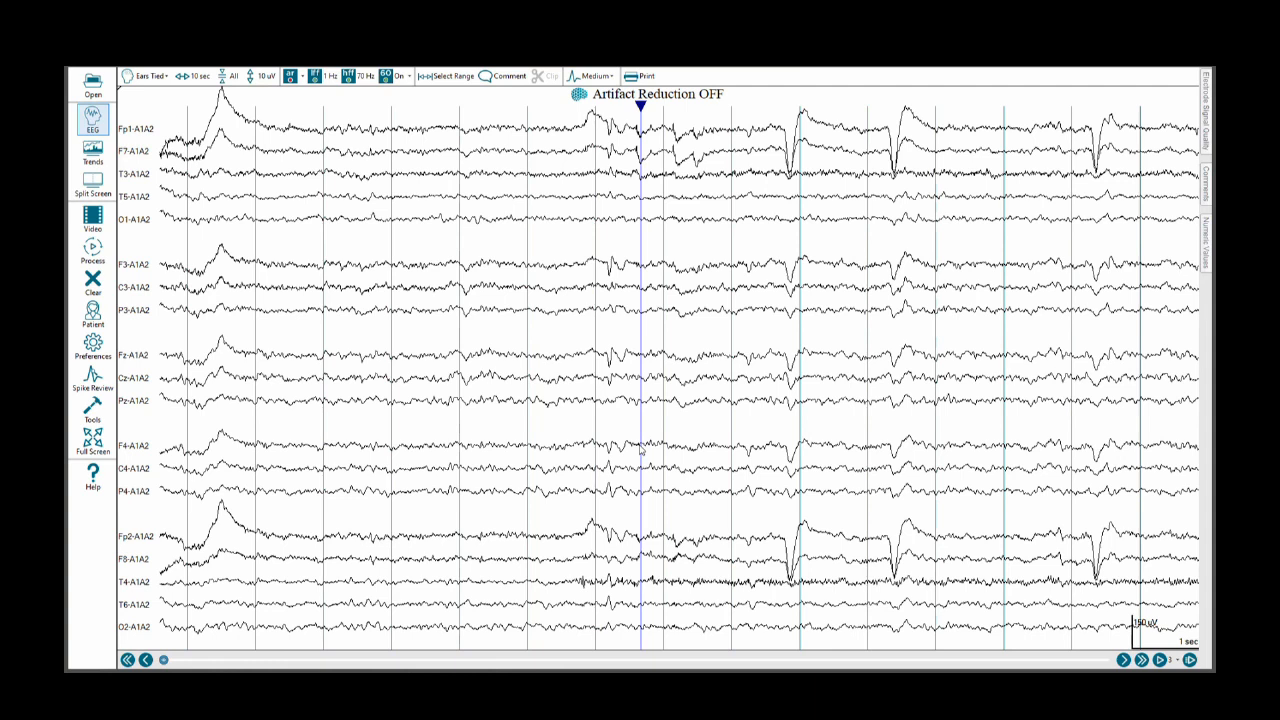
{"action": "mouse_move", "coordinate": [641, 448]}
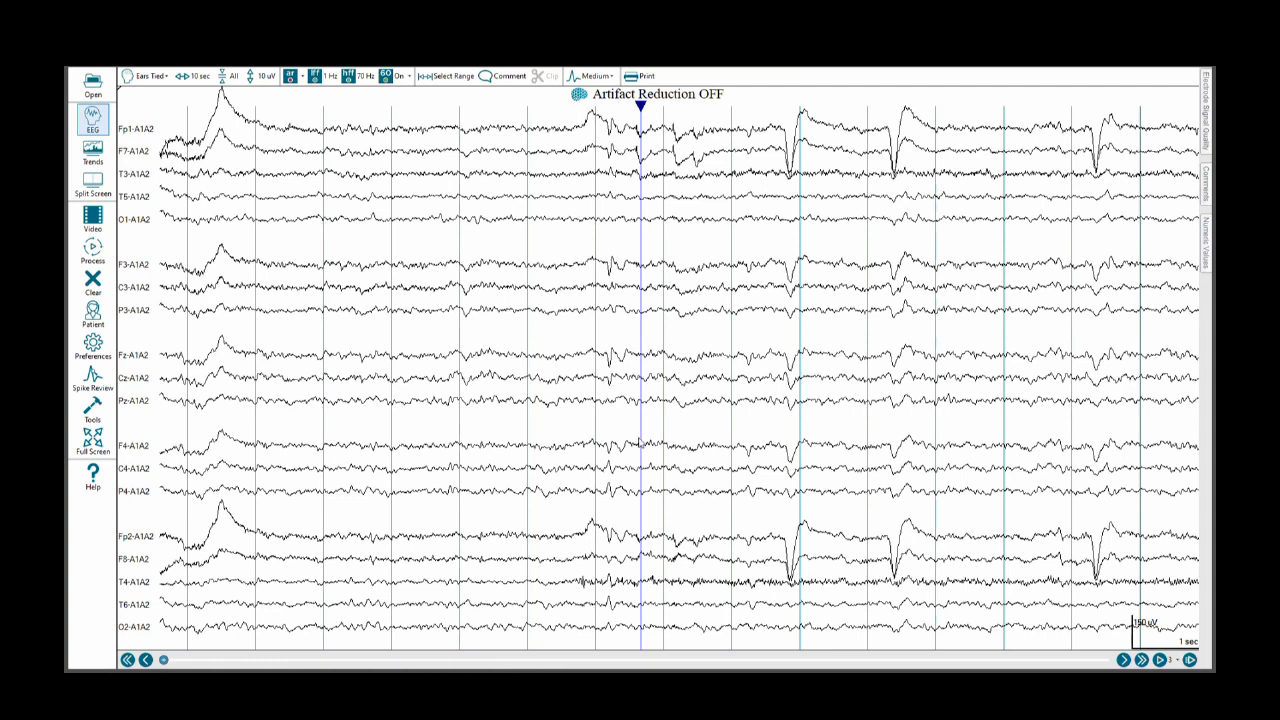
{"action": "mouse_move", "coordinate": [620, 461]}
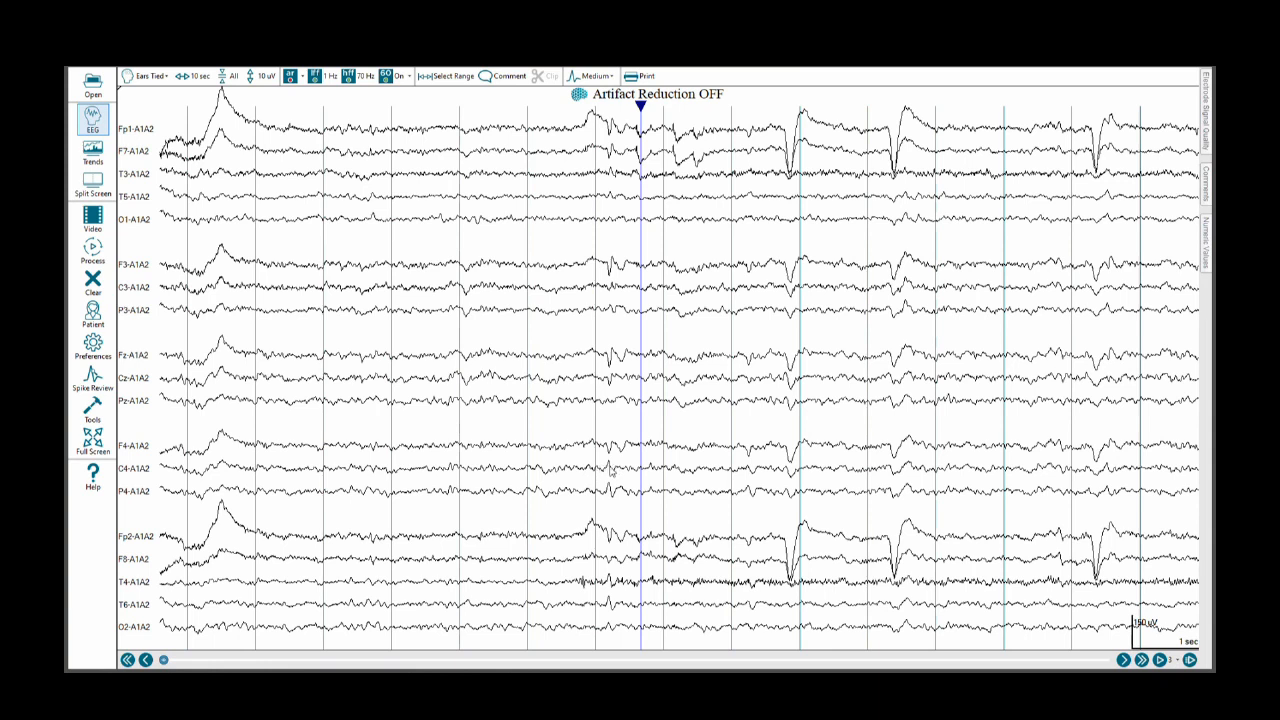
{"action": "mouse_move", "coordinate": [608, 464]}
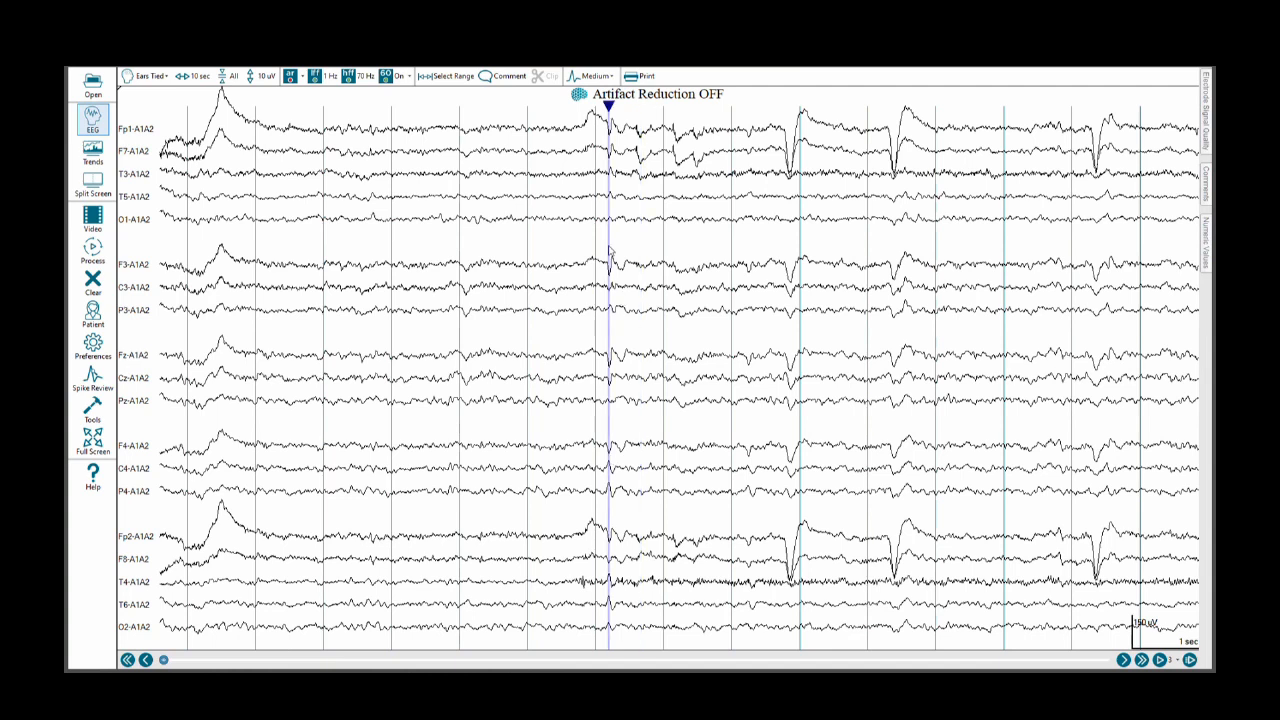
{"action": "mouse_move", "coordinate": [565, 138]}
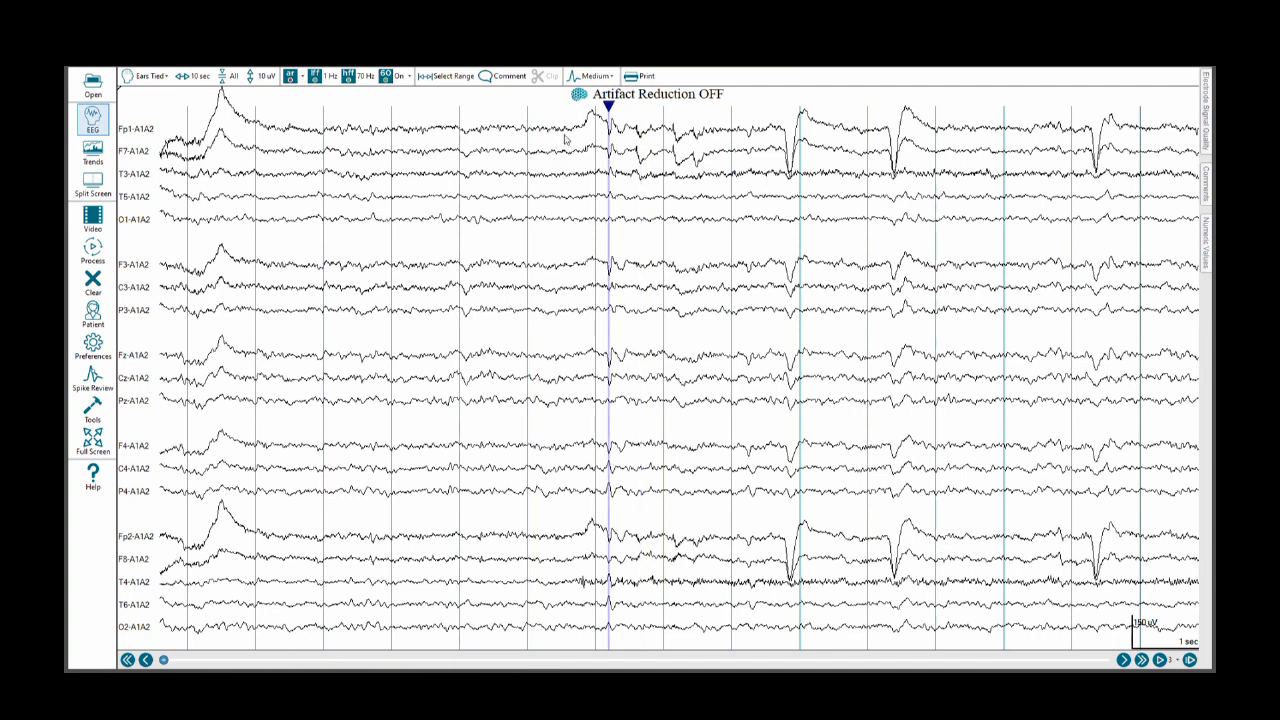
{"action": "mouse_move", "coordinate": [594, 235]}
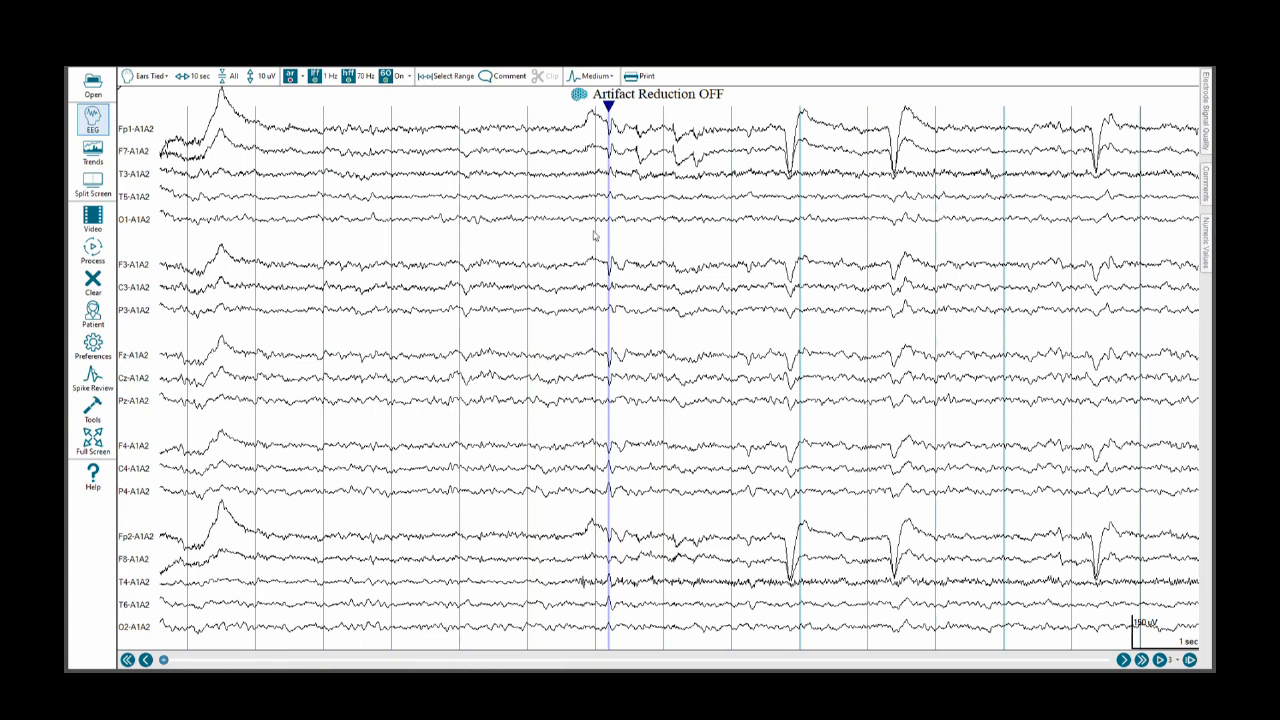
{"action": "mouse_move", "coordinate": [613, 278]}
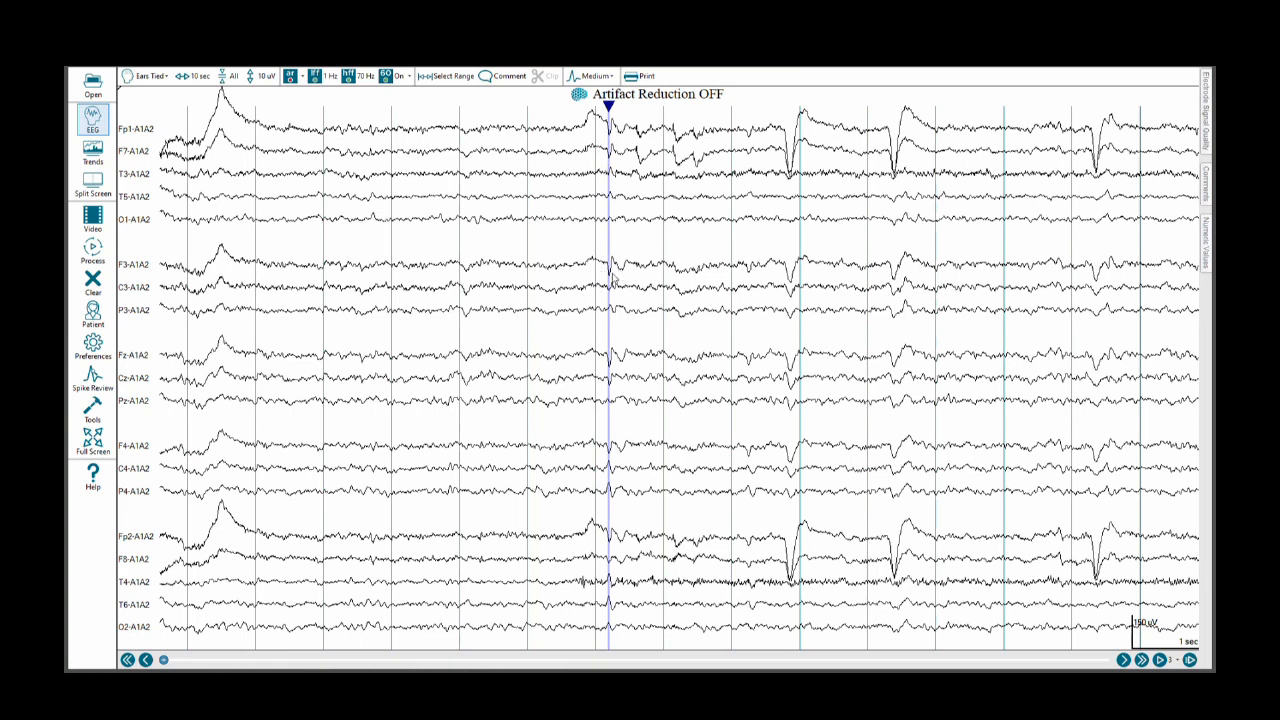
{"action": "mouse_move", "coordinate": [610, 388]}
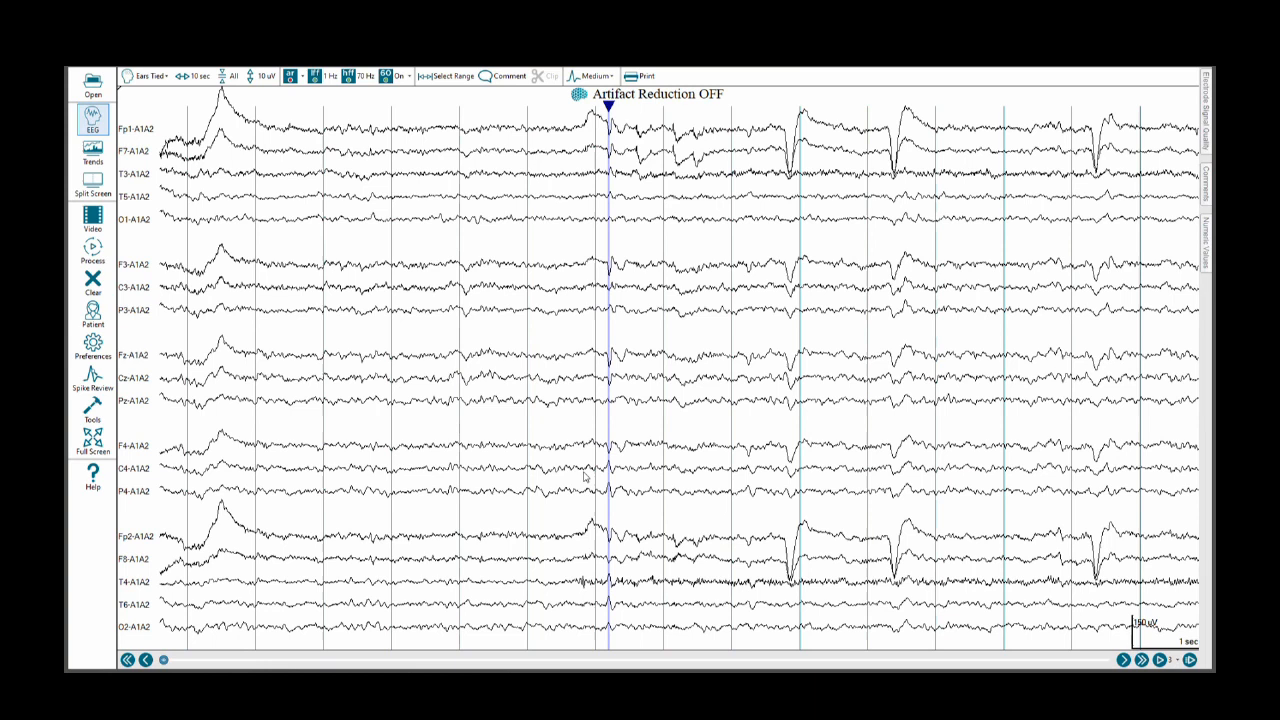
{"action": "mouse_move", "coordinate": [600, 565]}
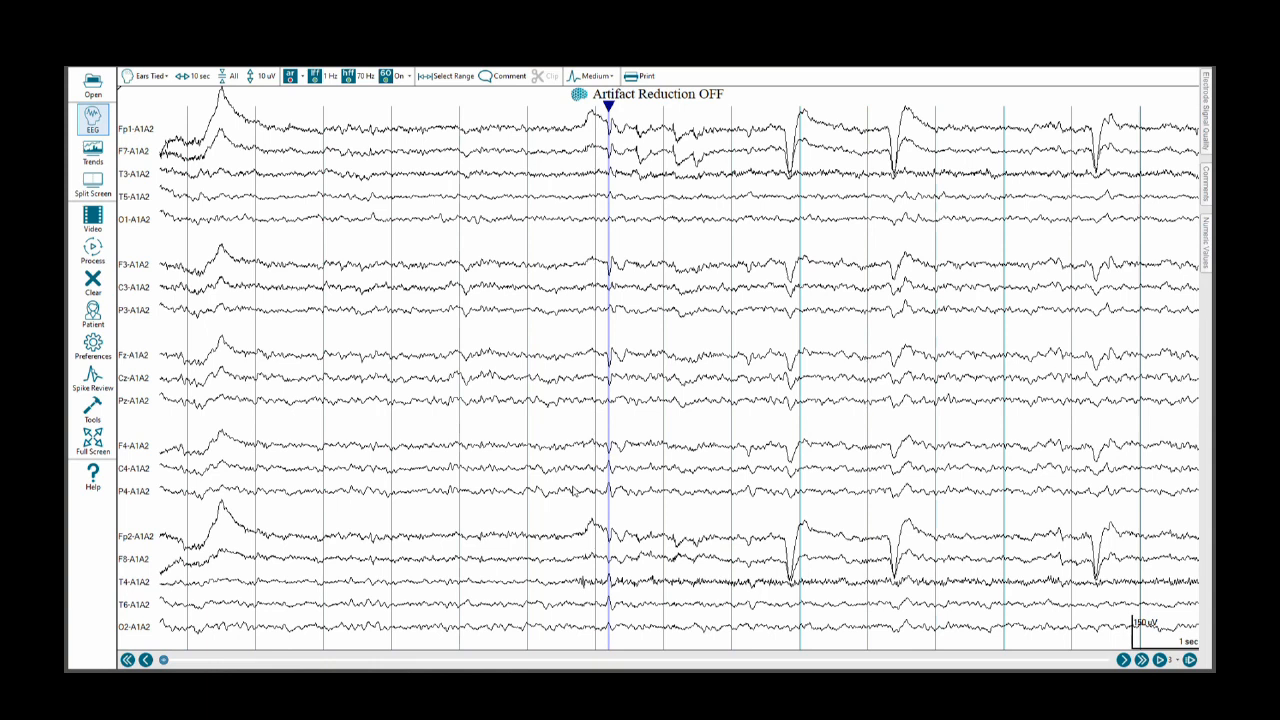
{"action": "mouse_move", "coordinate": [428, 390]}
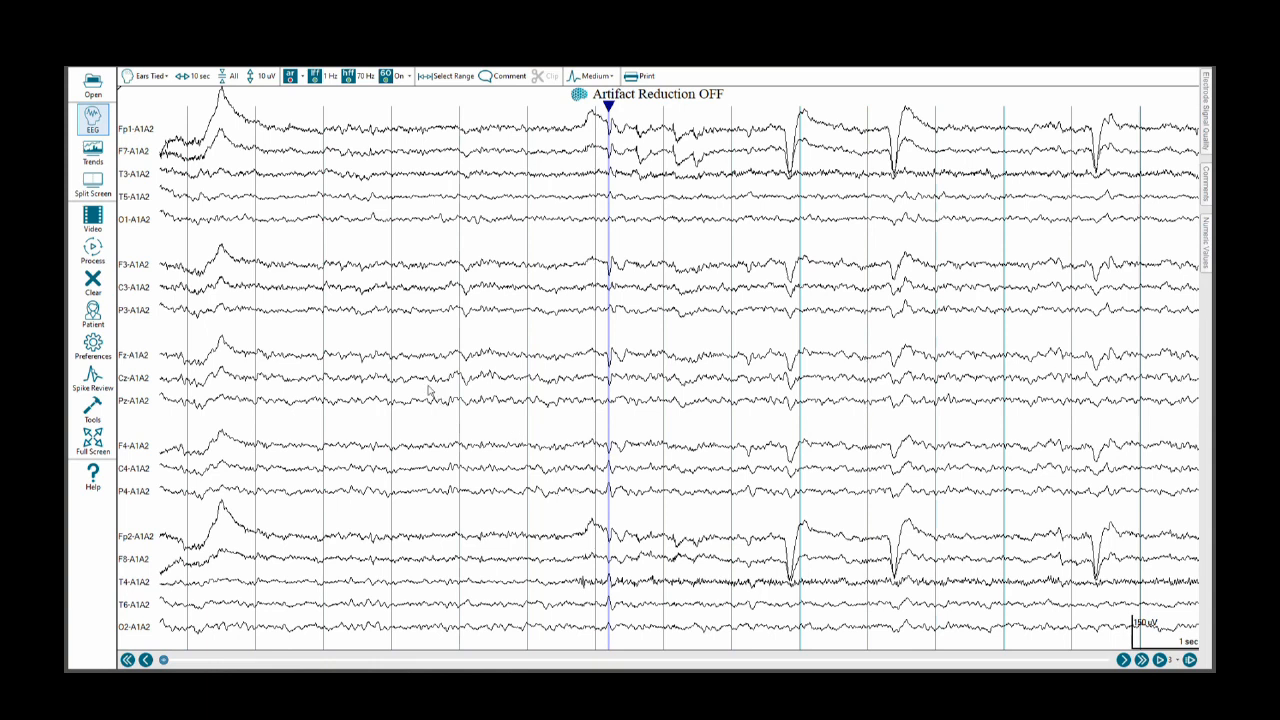
{"action": "mouse_move", "coordinate": [385, 295]}
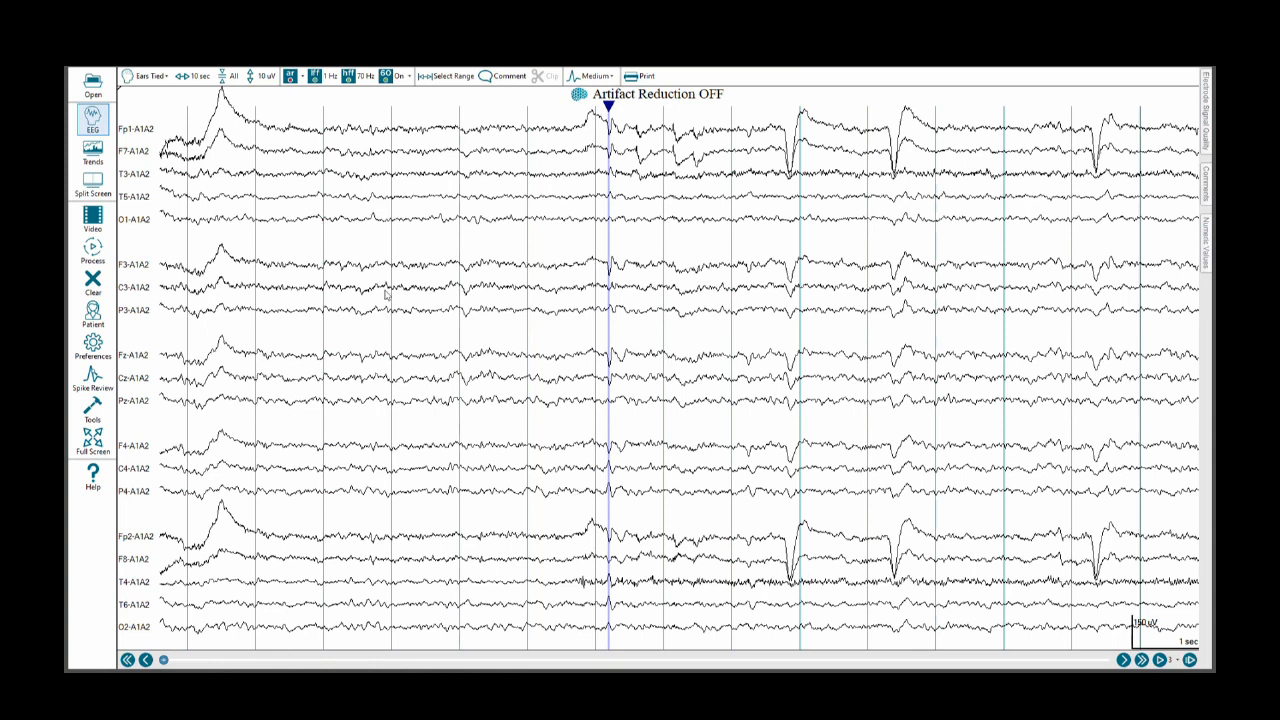
{"action": "mouse_move", "coordinate": [190, 85]}
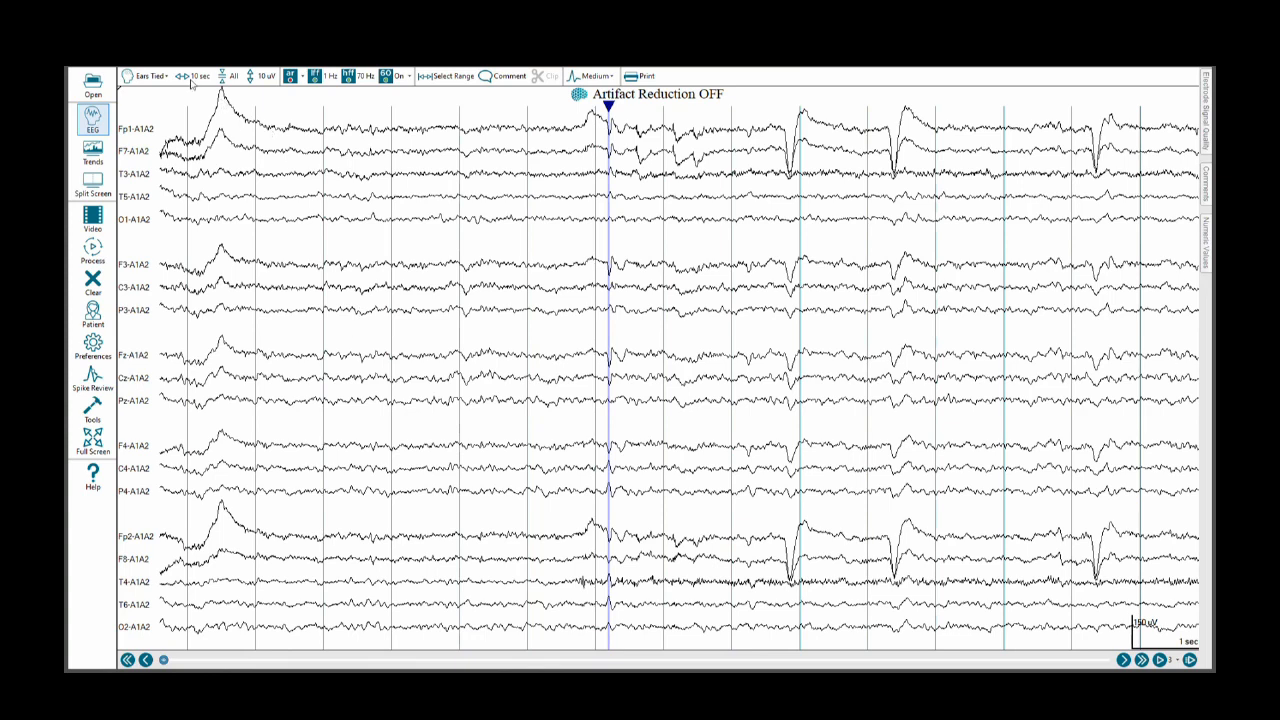
Step: Show the SCHMITT AP BIPOLAR 1 montage and mark the mid-page discharge
{"action": "left_click", "coordinate": [147, 75]}
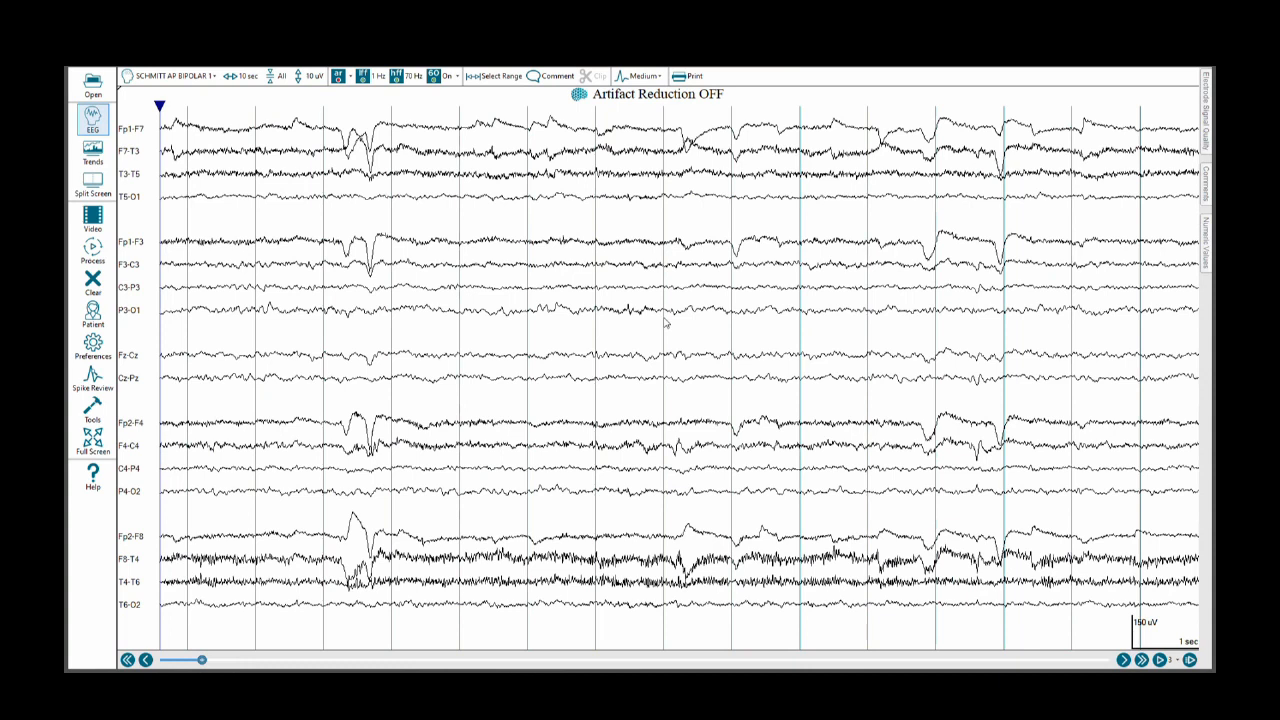
{"action": "mouse_move", "coordinate": [800, 472]}
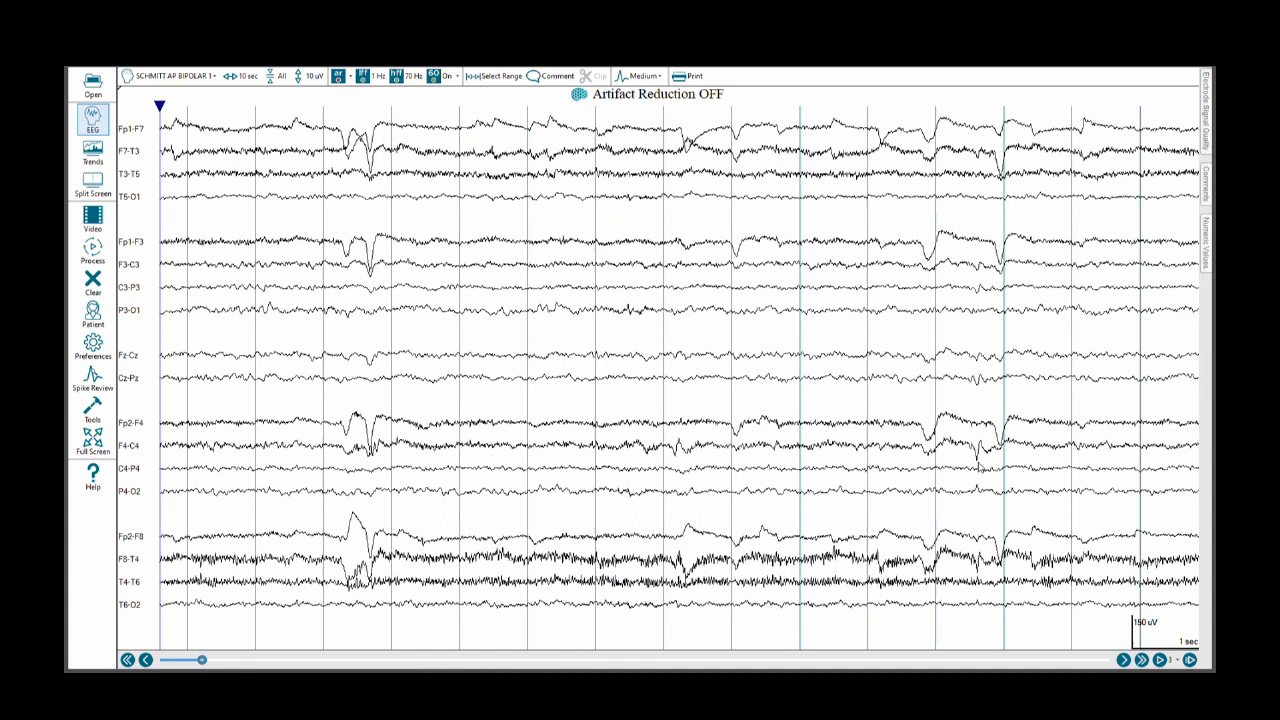
{"action": "mouse_move", "coordinate": [678, 455]}
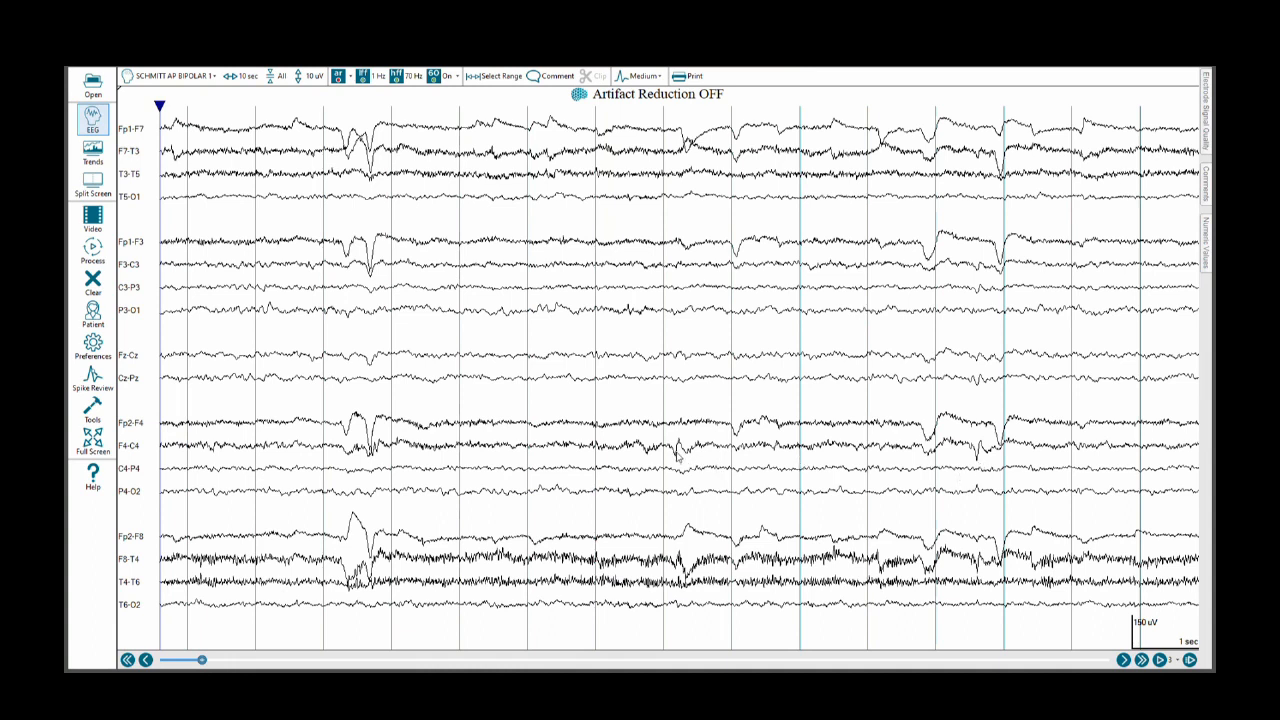
{"action": "left_click", "coordinate": [675, 105]}
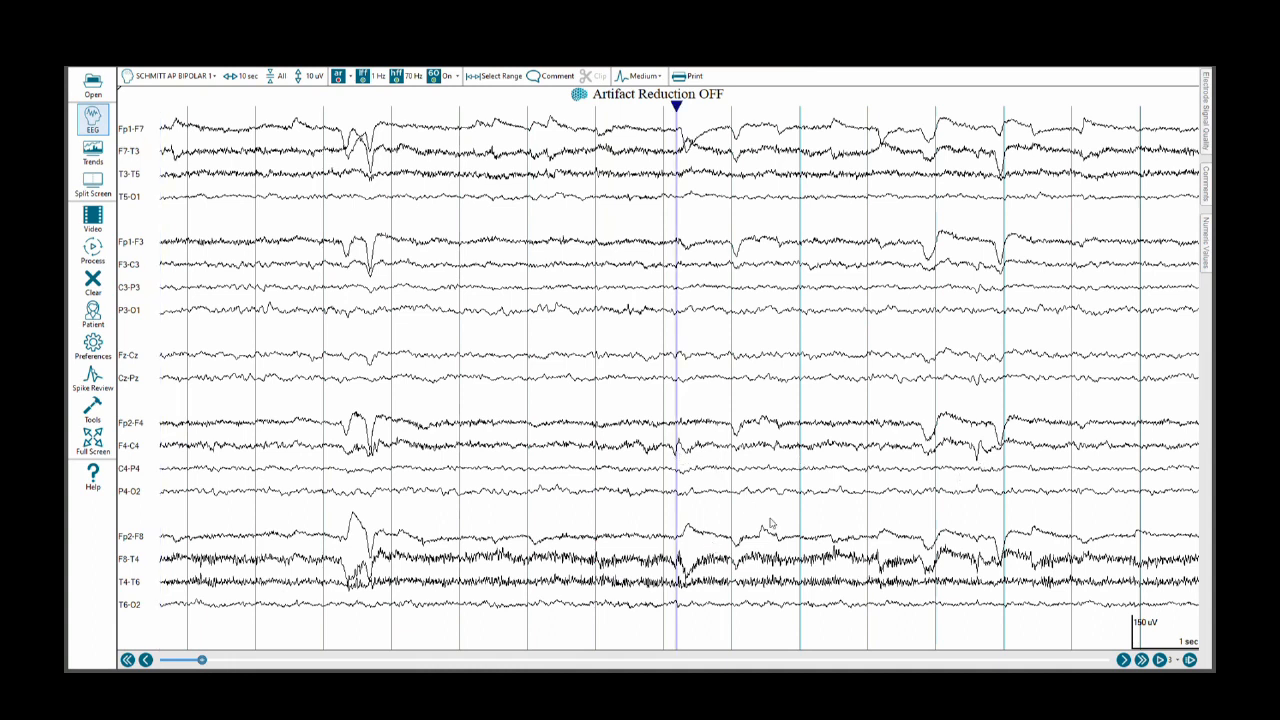
{"action": "mouse_move", "coordinate": [929, 460]}
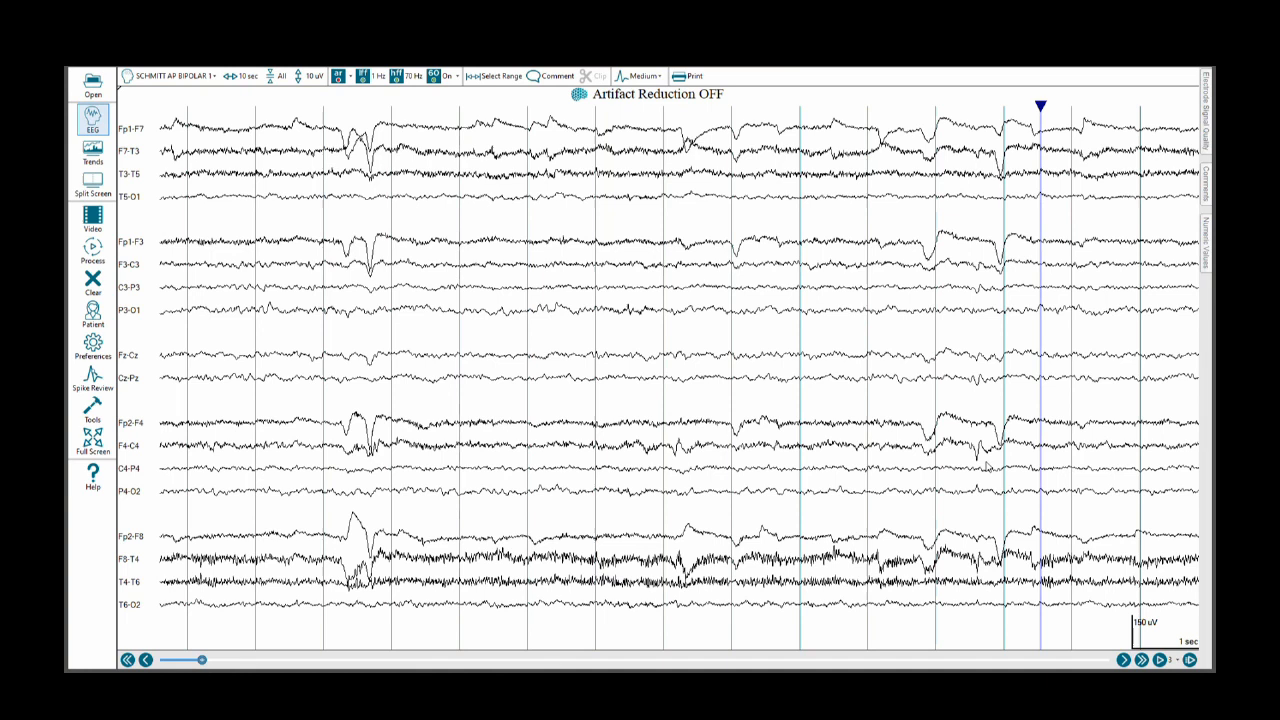
{"action": "mouse_move", "coordinate": [975, 455]}
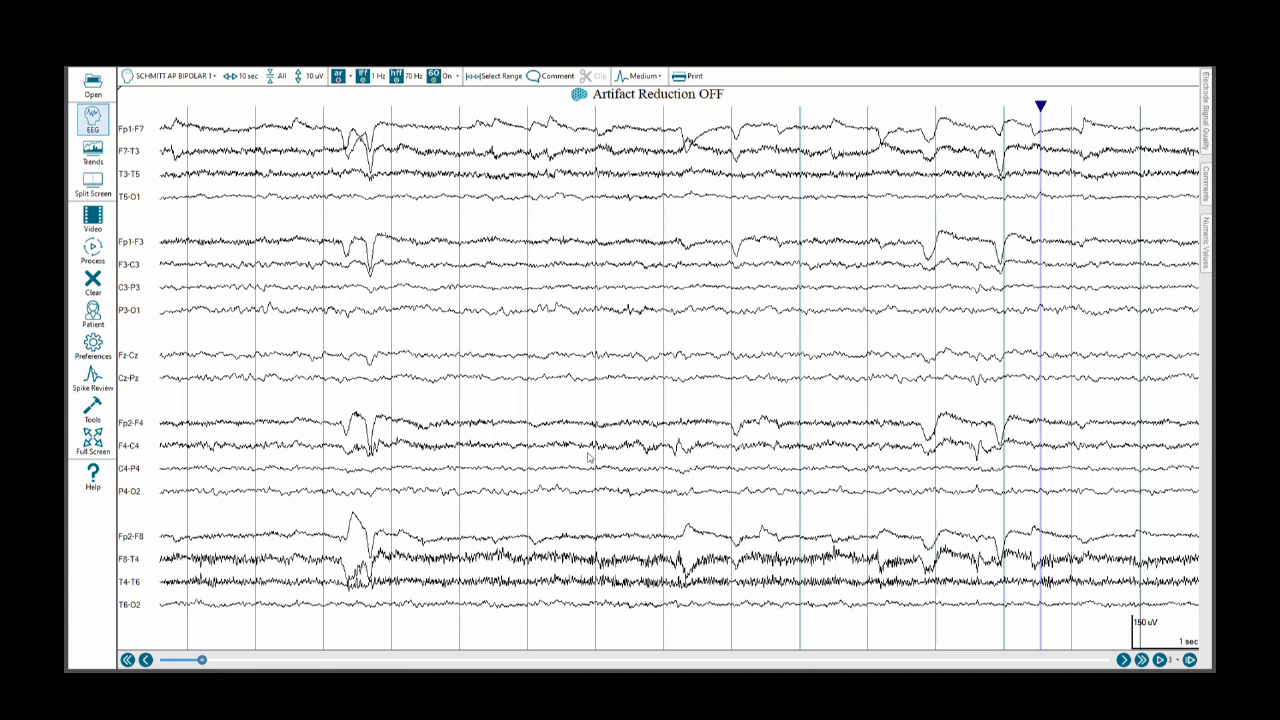
{"action": "mouse_move", "coordinate": [984, 457]}
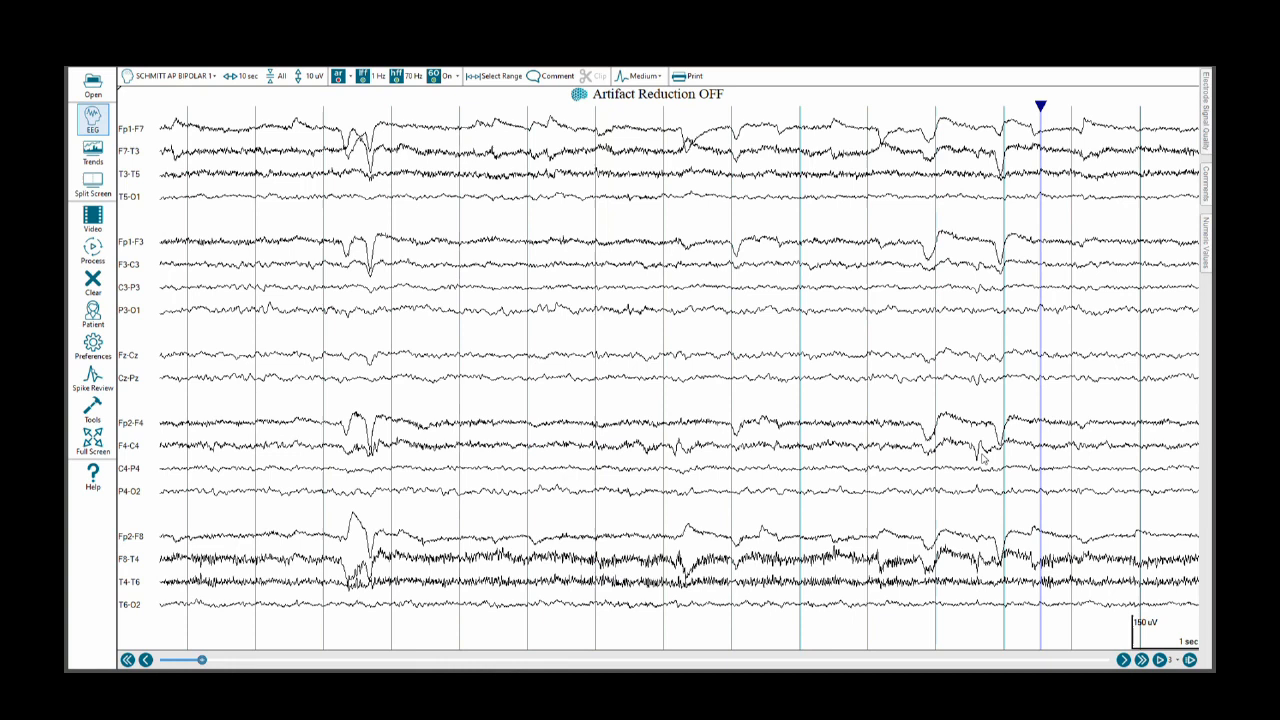
{"action": "mouse_move", "coordinate": [970, 493]}
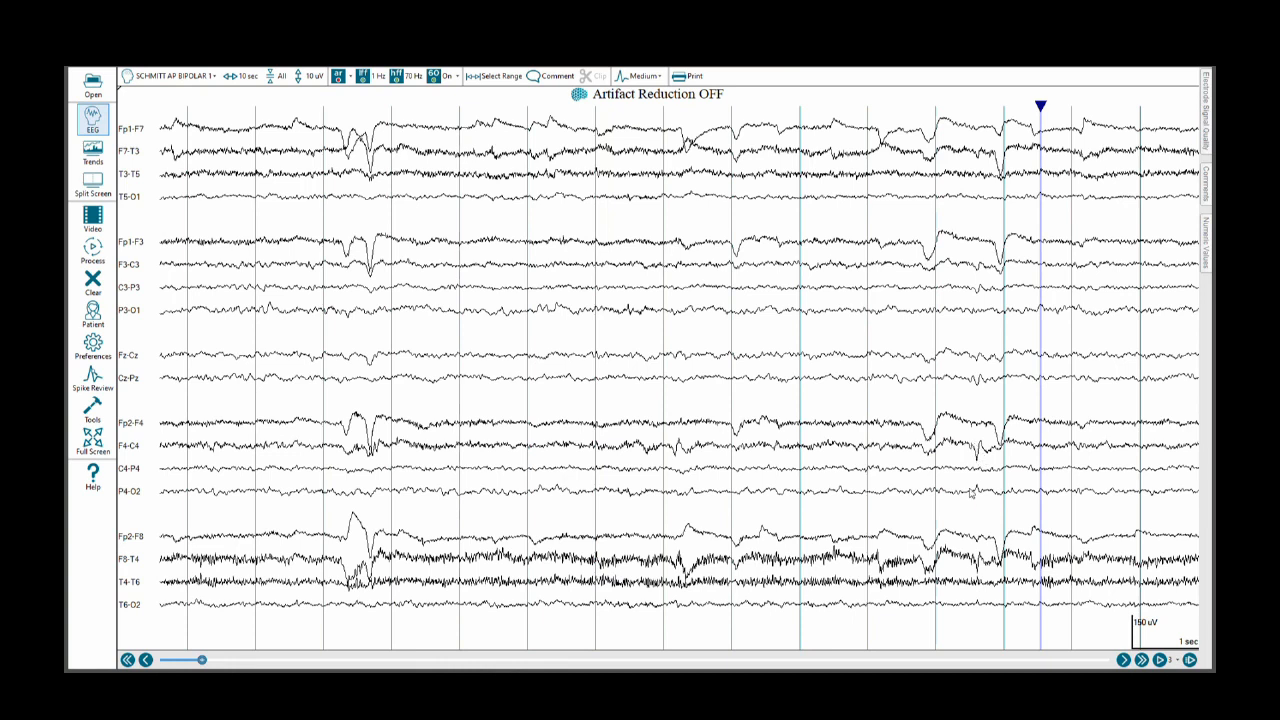
{"action": "mouse_move", "coordinate": [967, 491]}
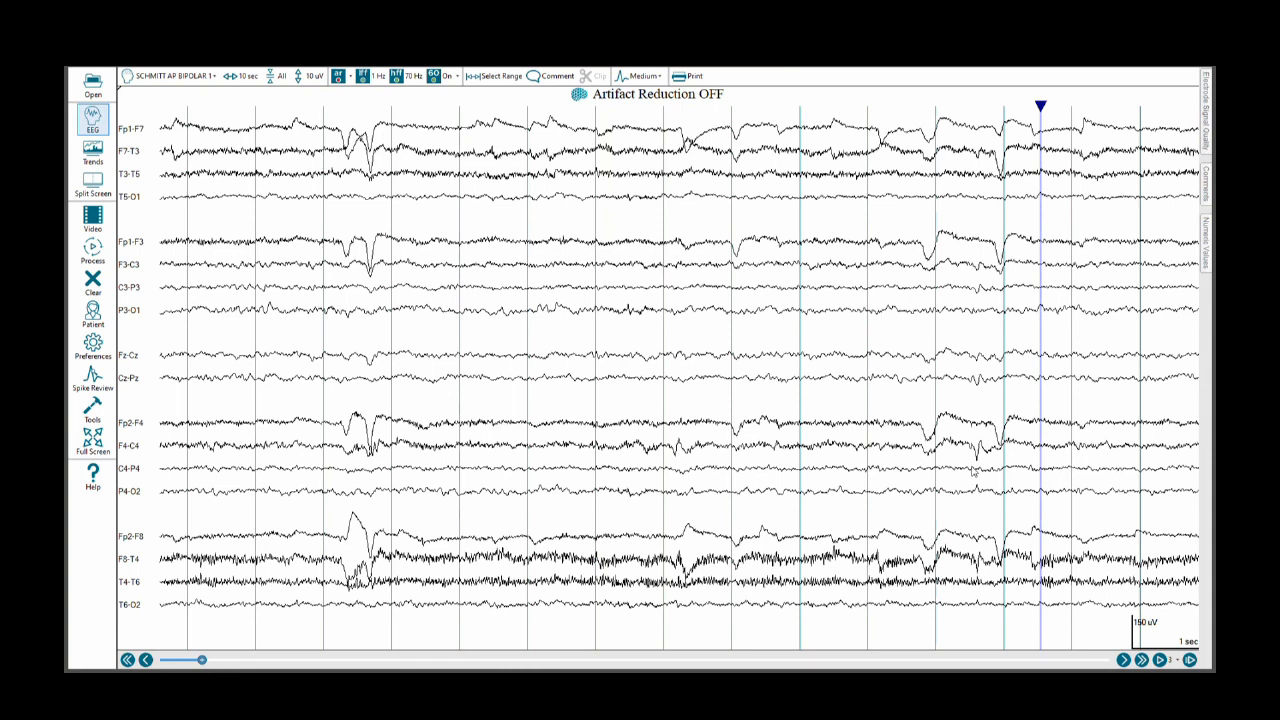
{"action": "mouse_move", "coordinate": [958, 472]}
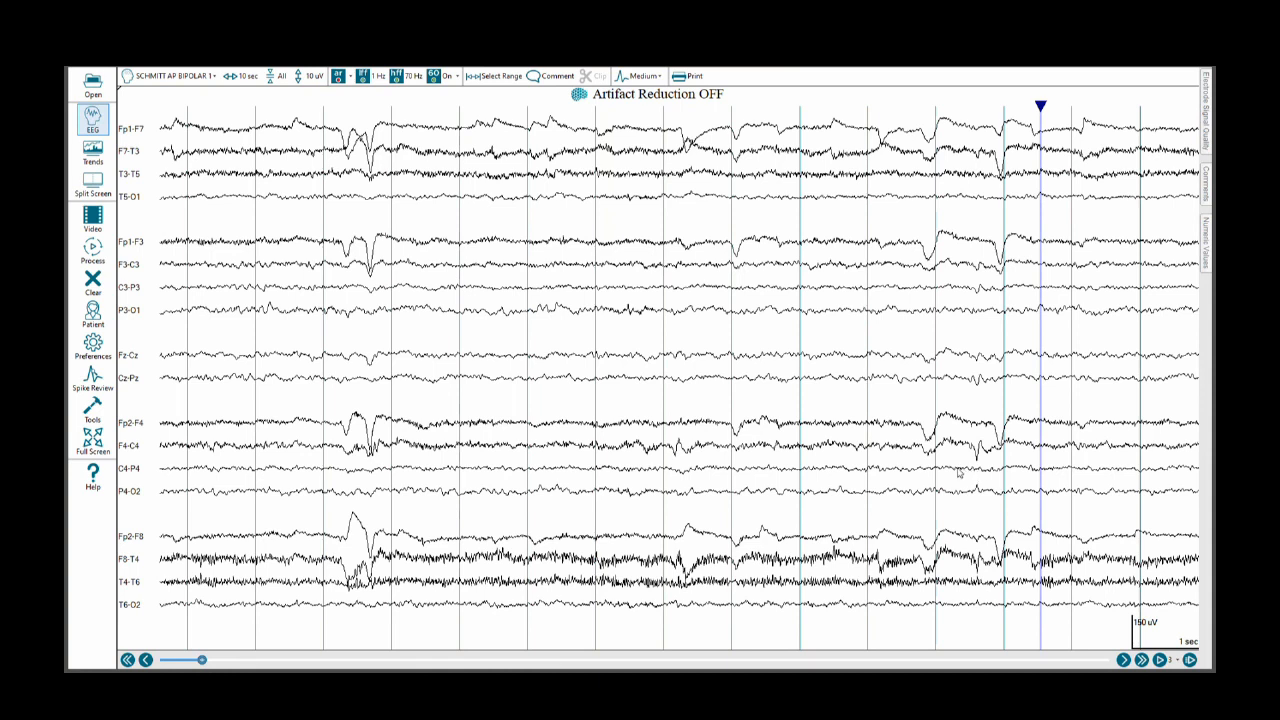
{"action": "mouse_move", "coordinate": [933, 485]}
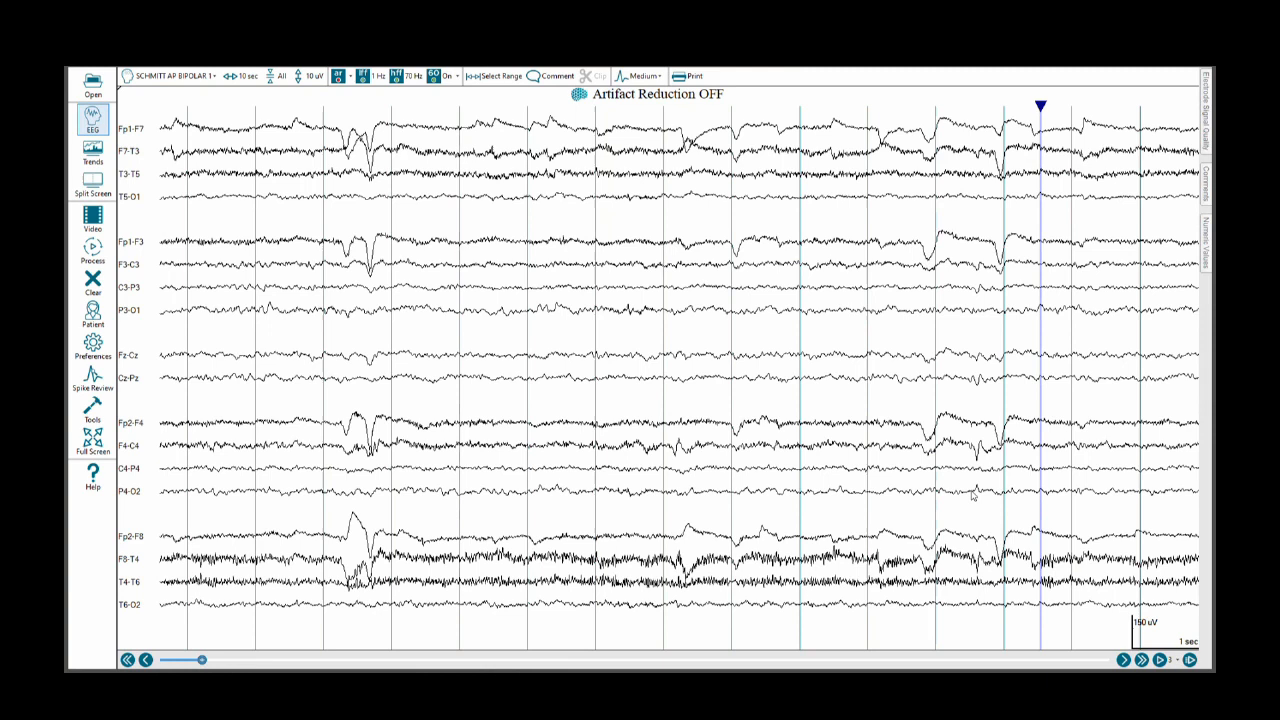
{"action": "mouse_move", "coordinate": [980, 483]}
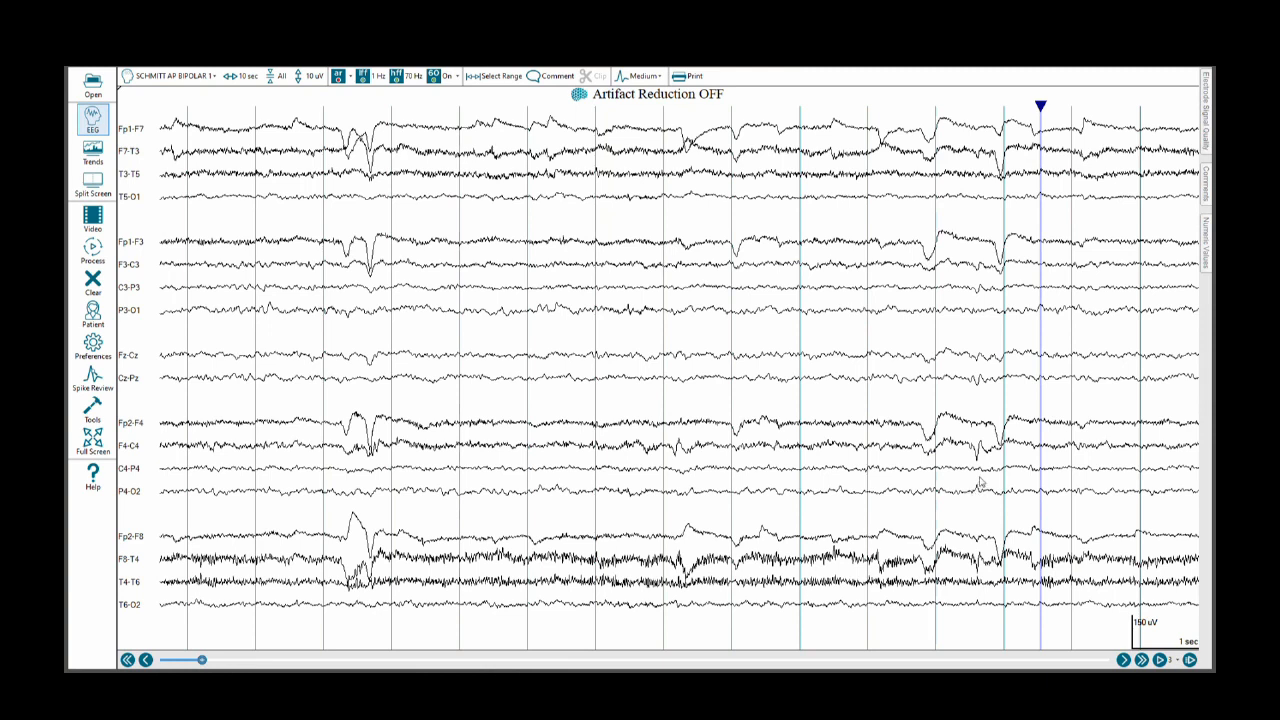
{"action": "mouse_move", "coordinate": [947, 599]}
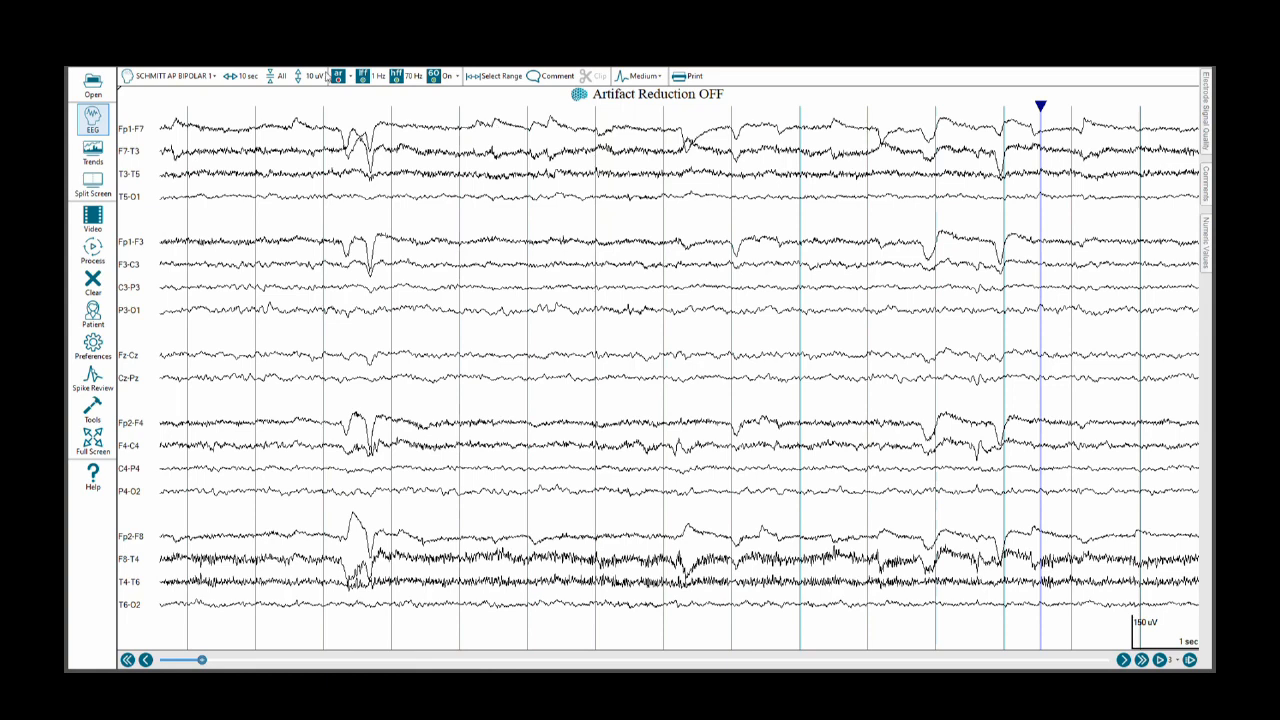
Step: Switch Artifact Reduction on for the bipolar page
{"action": "left_click", "coordinate": [339, 75]}
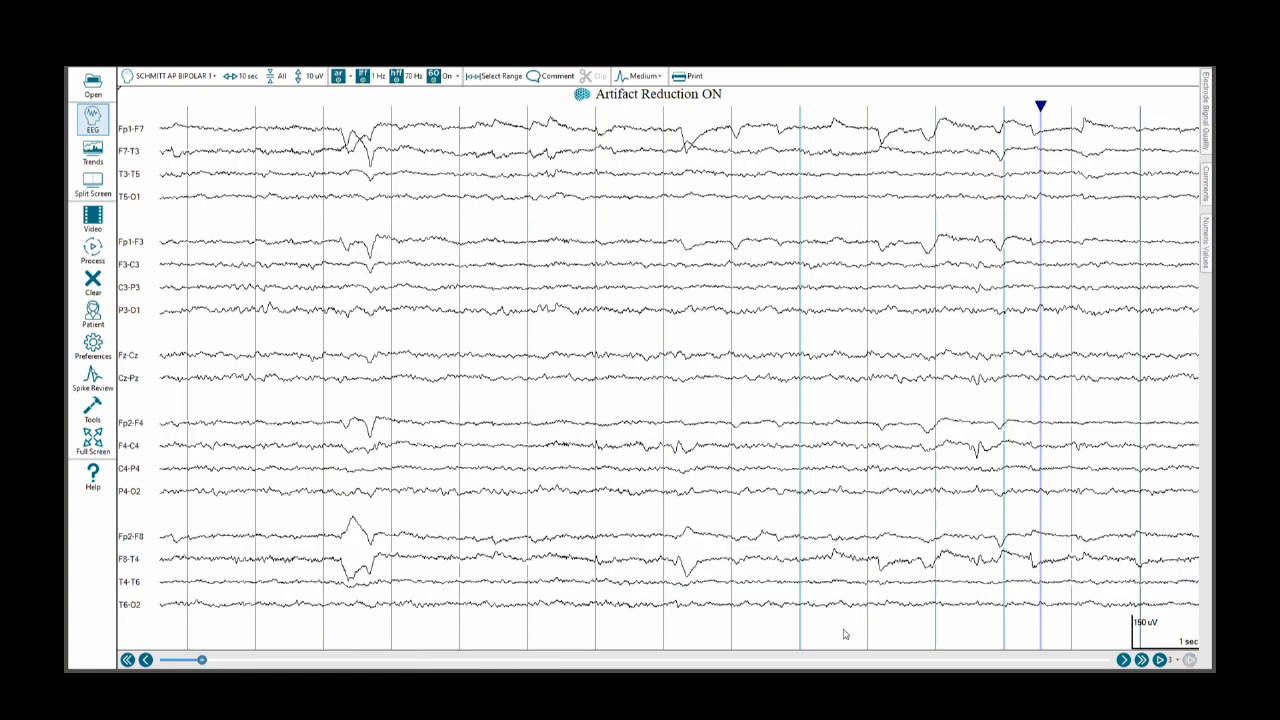
{"action": "mouse_move", "coordinate": [970, 564]}
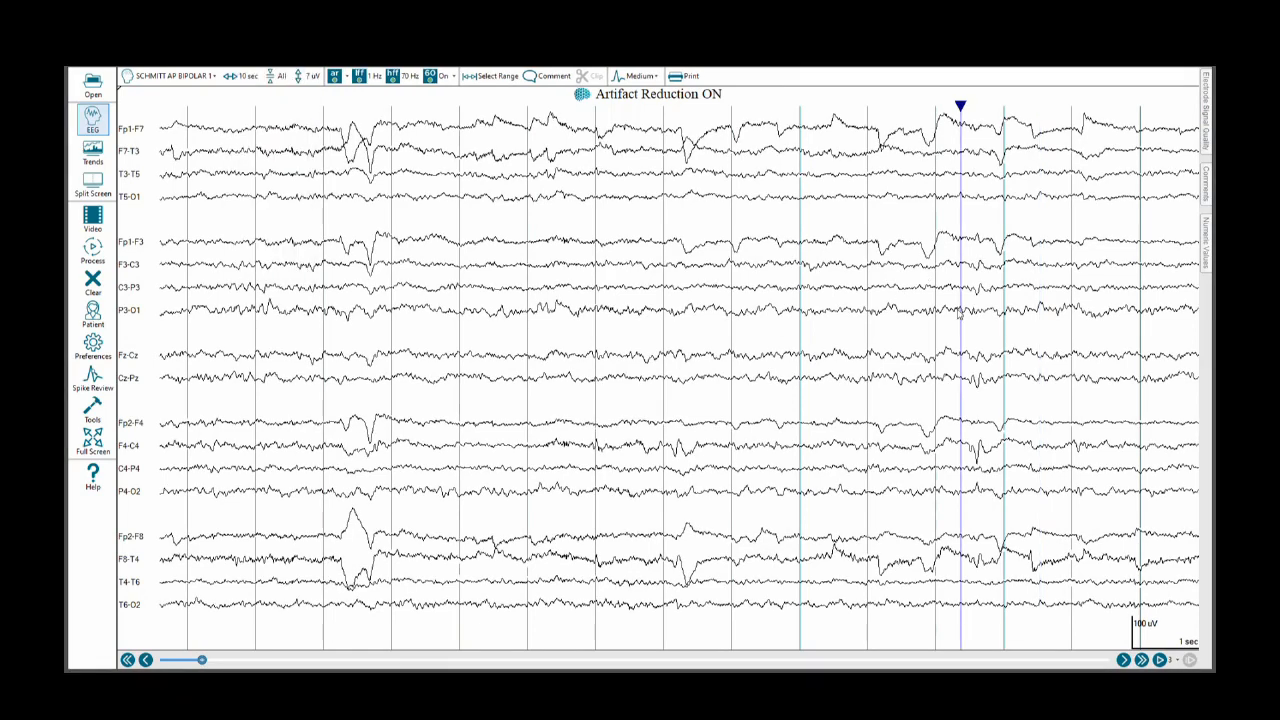
{"action": "mouse_move", "coordinate": [963, 293]}
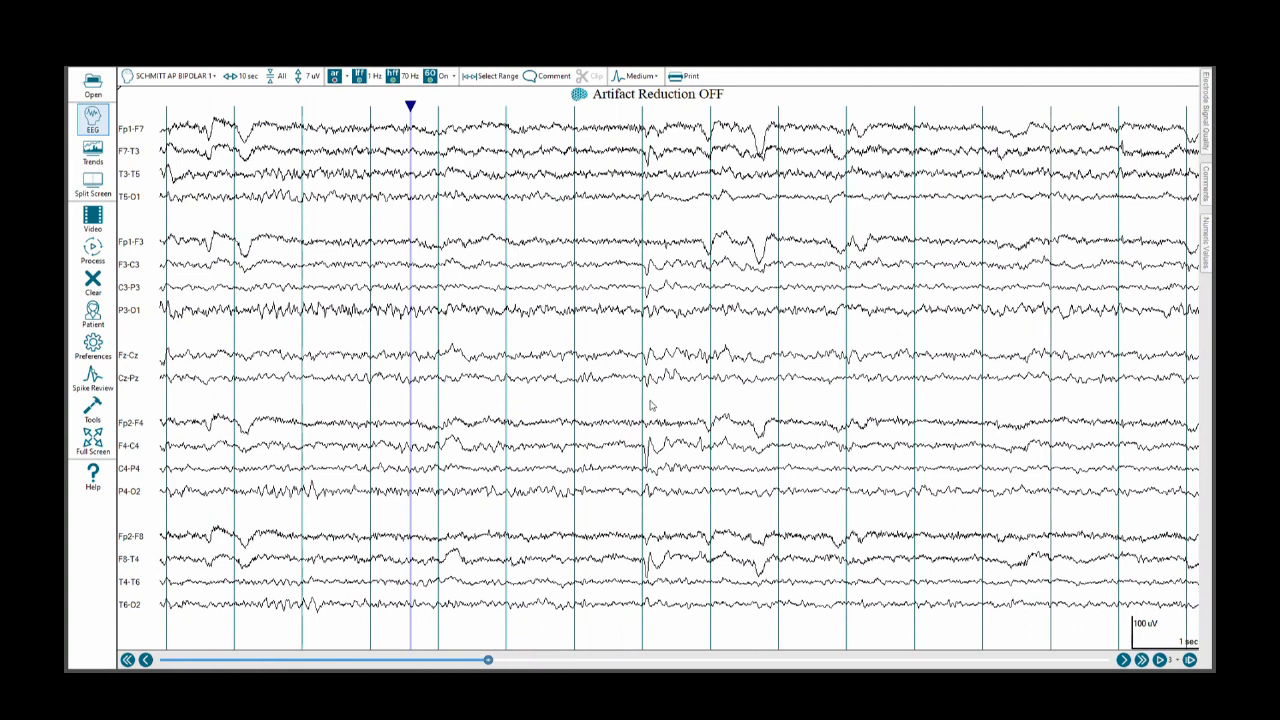
{"action": "mouse_move", "coordinate": [647, 463]}
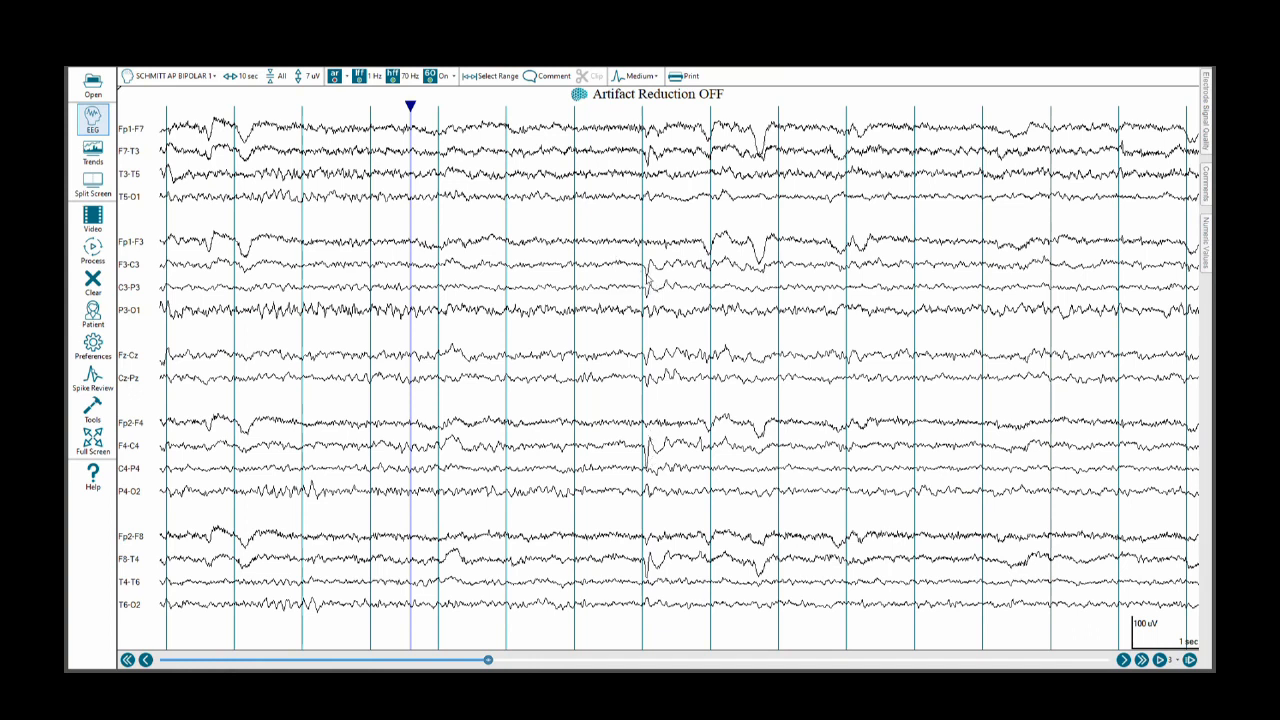
Step: Select Ears Tied from the montage list
{"action": "left_click", "coordinate": [172, 75]}
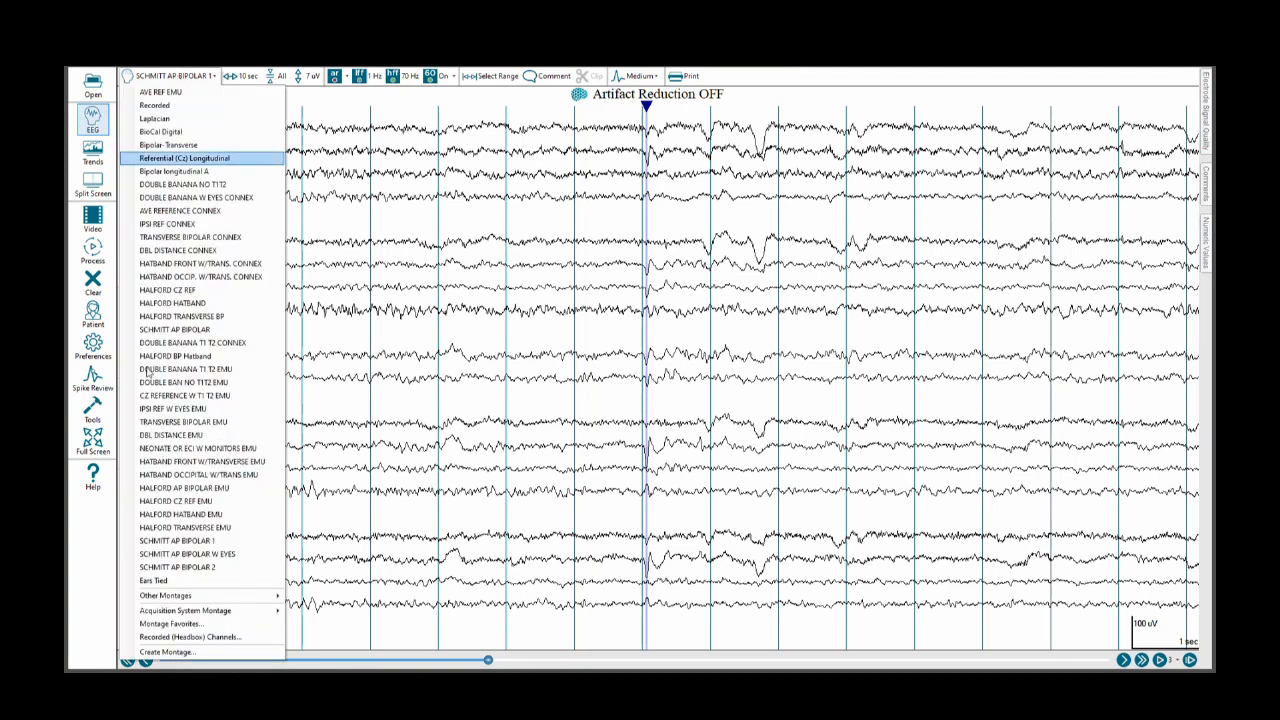
{"action": "mouse_move", "coordinate": [153, 580]}
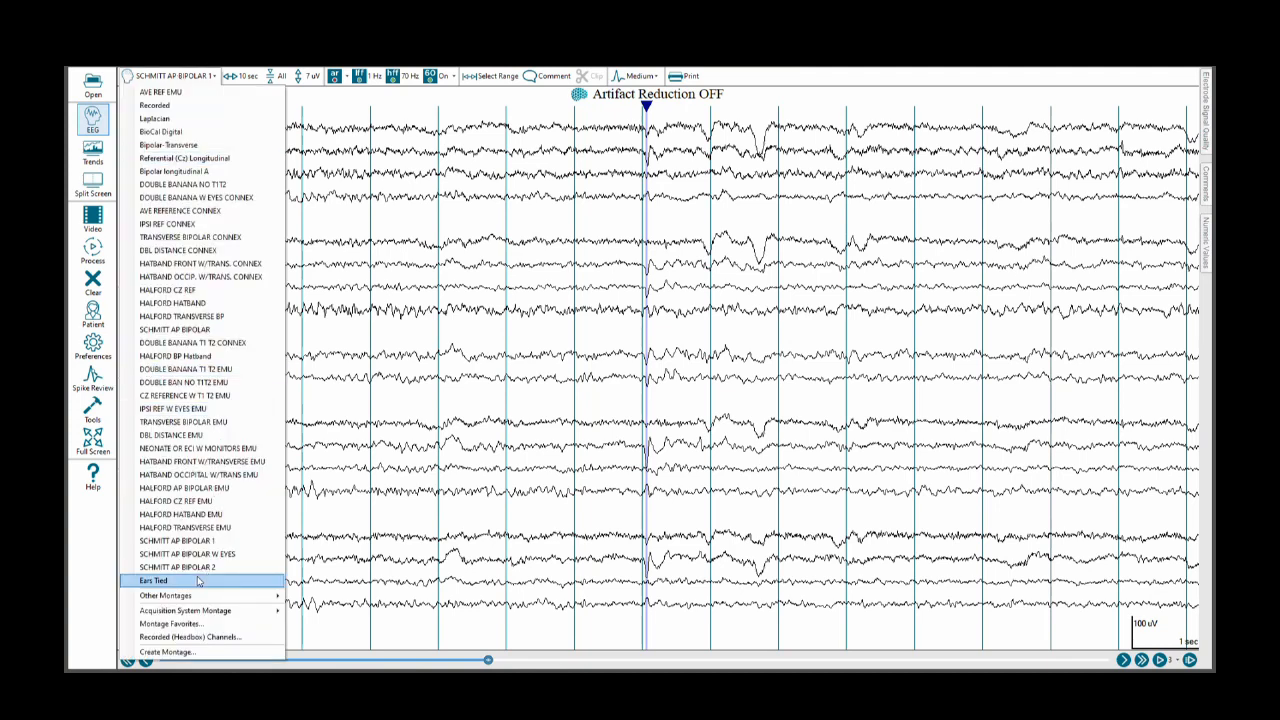
{"action": "left_click", "coordinate": [153, 580]}
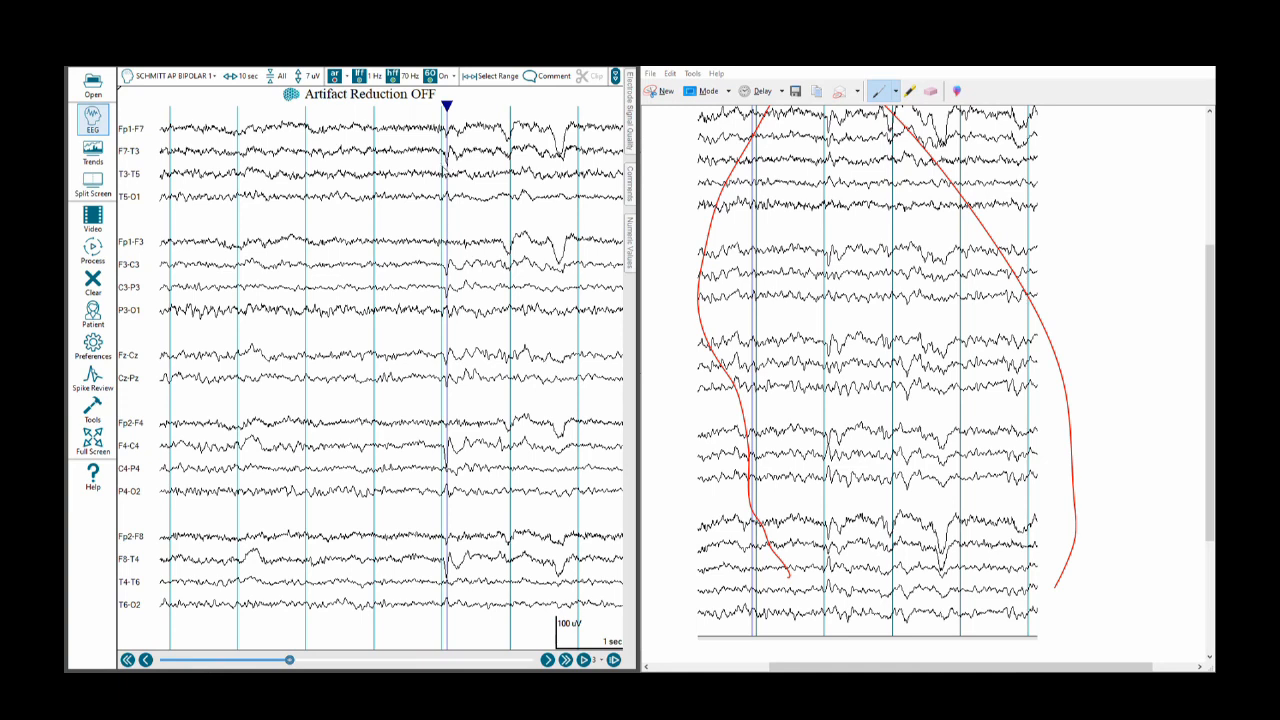
{"action": "mouse_move", "coordinate": [428, 183]}
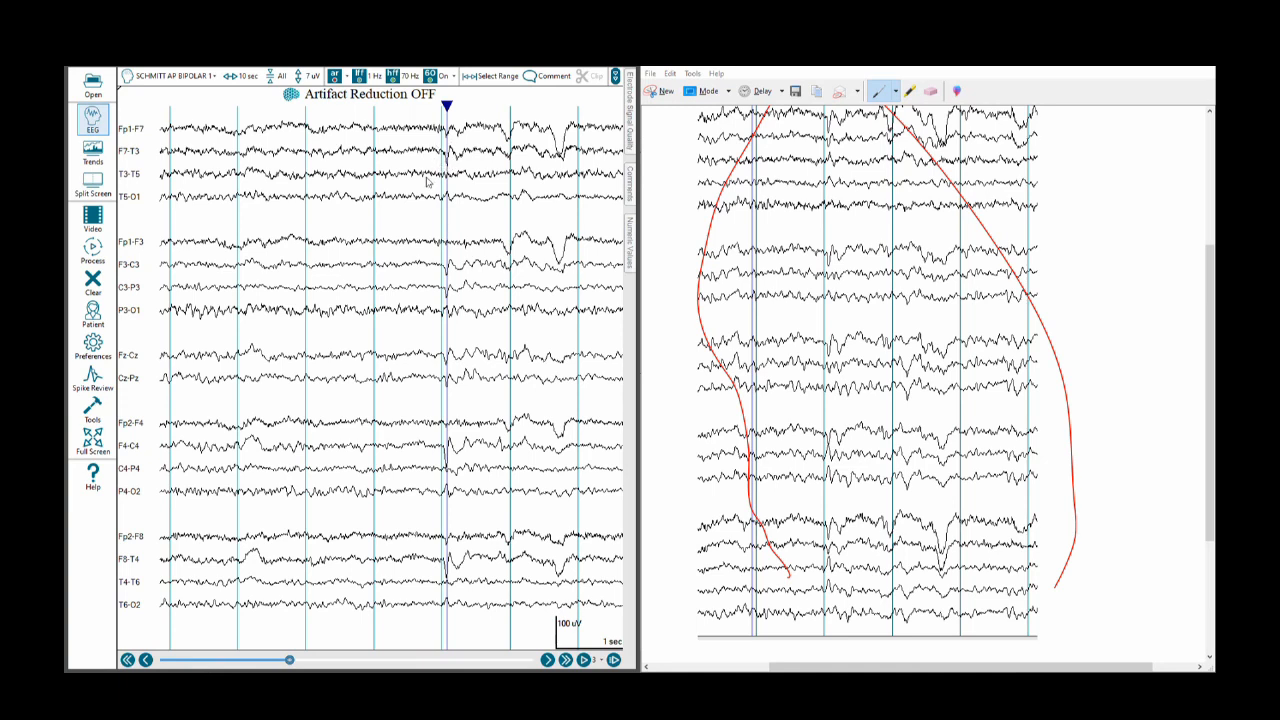
{"action": "mouse_move", "coordinate": [436, 205]}
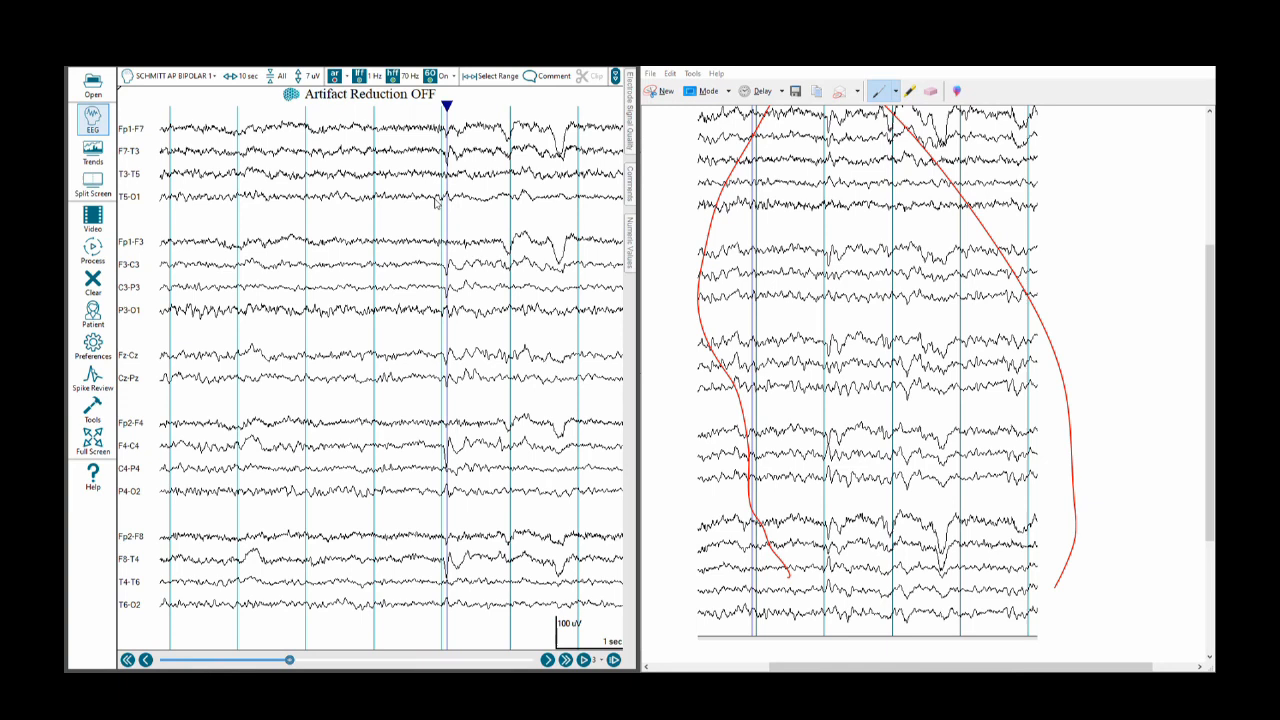
{"action": "mouse_move", "coordinate": [441, 217]}
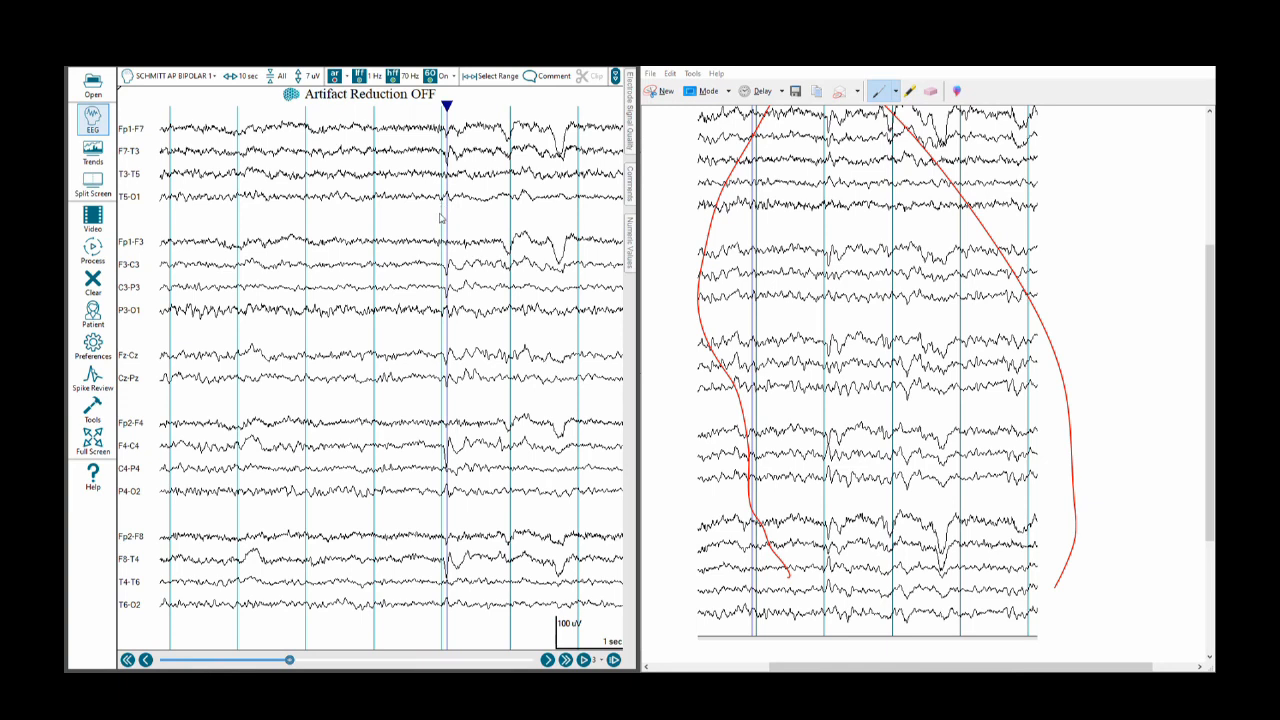
{"action": "mouse_move", "coordinate": [440, 218]}
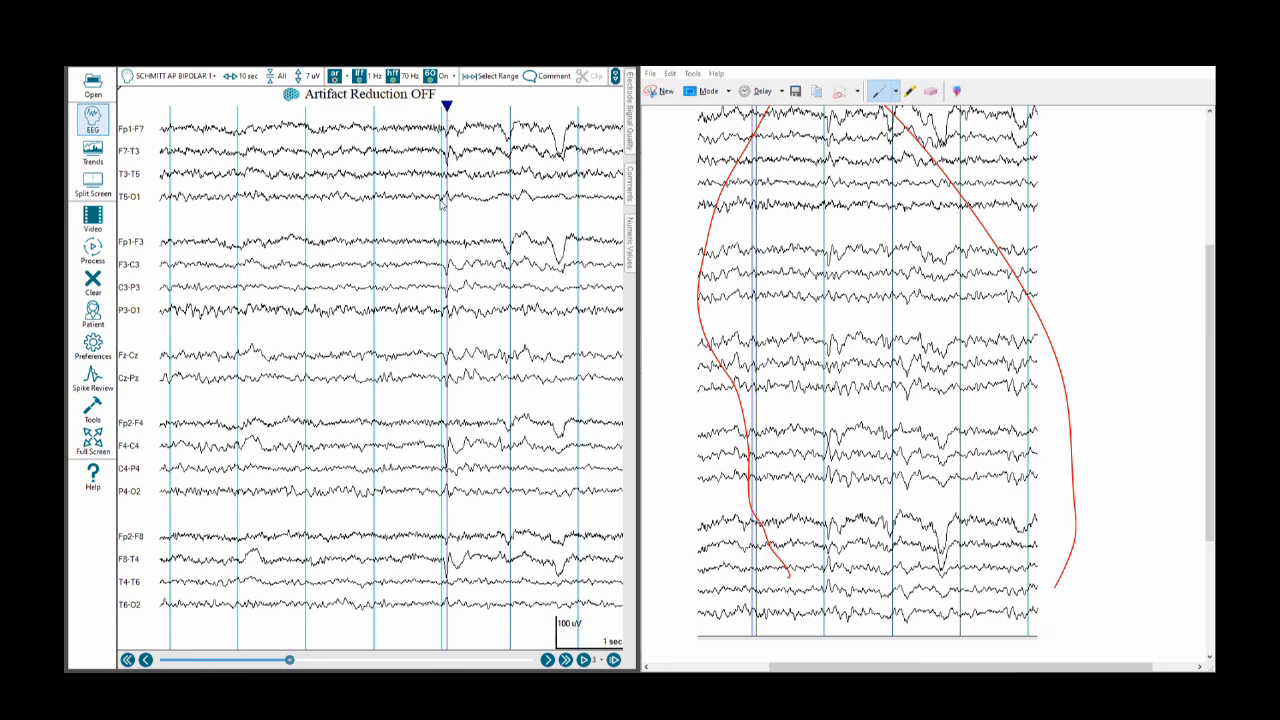
{"action": "mouse_move", "coordinate": [443, 206]}
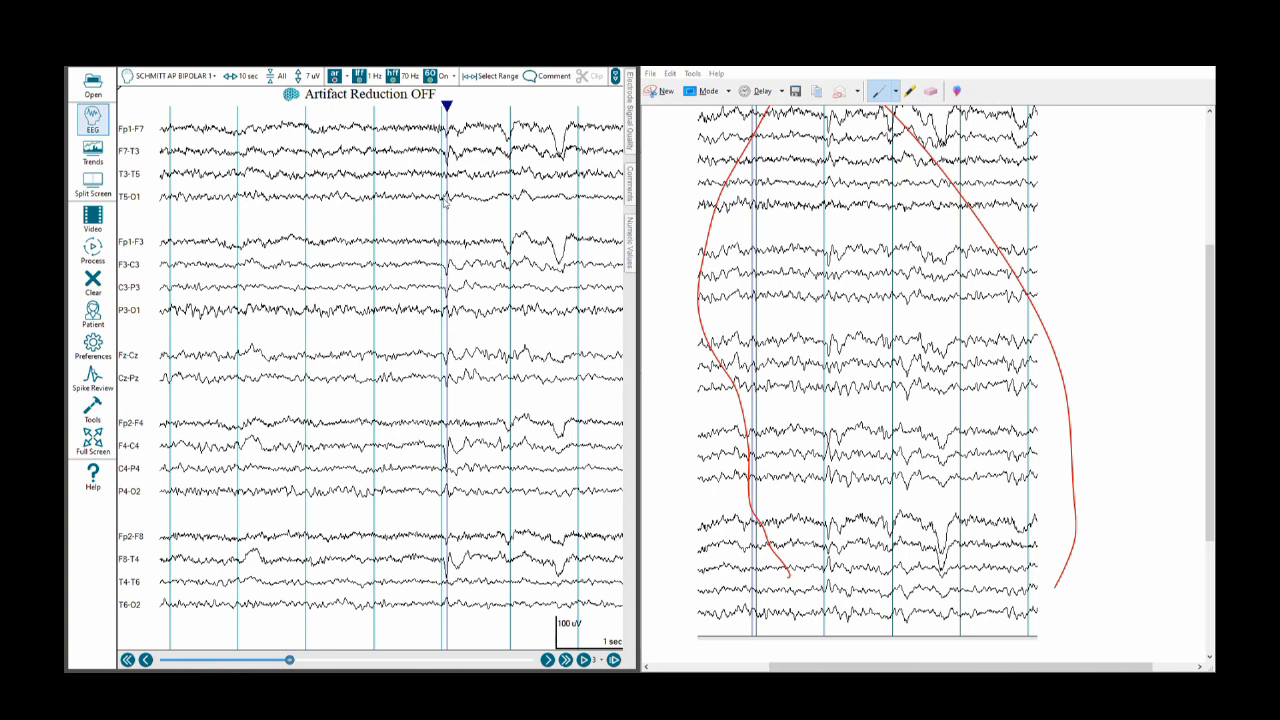
{"action": "mouse_move", "coordinate": [445, 203]}
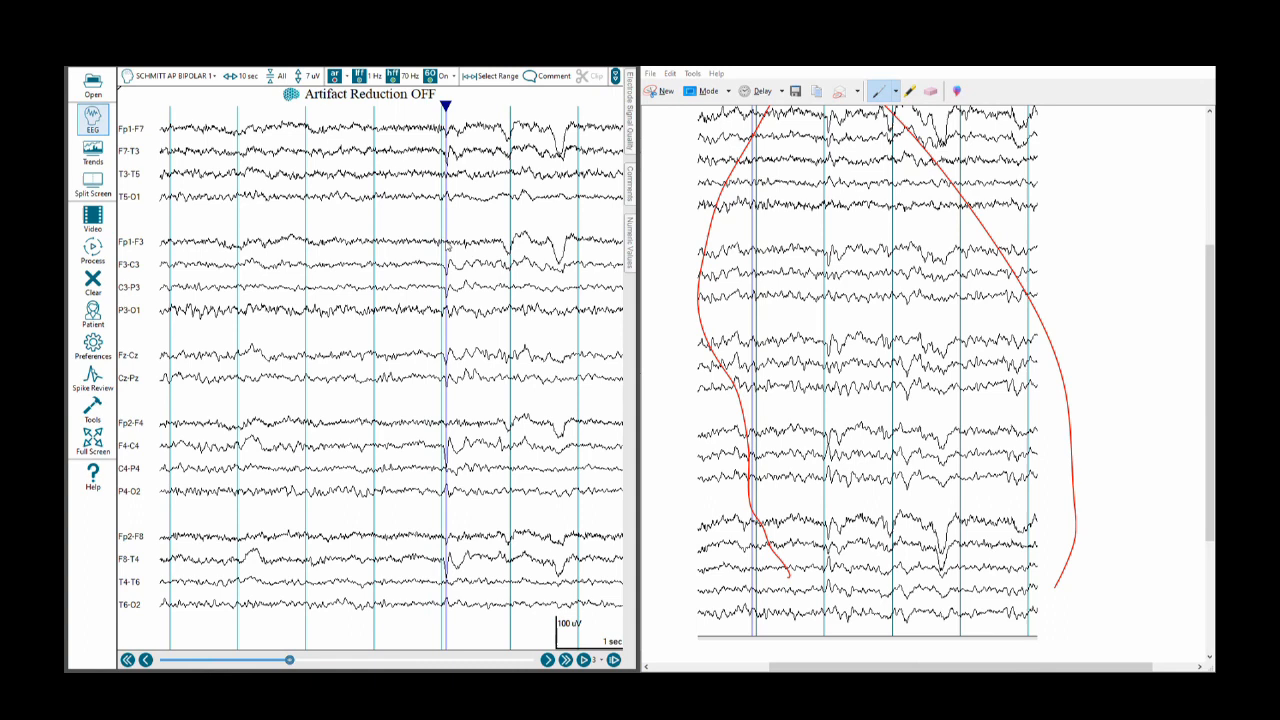
{"action": "mouse_move", "coordinate": [448, 278]}
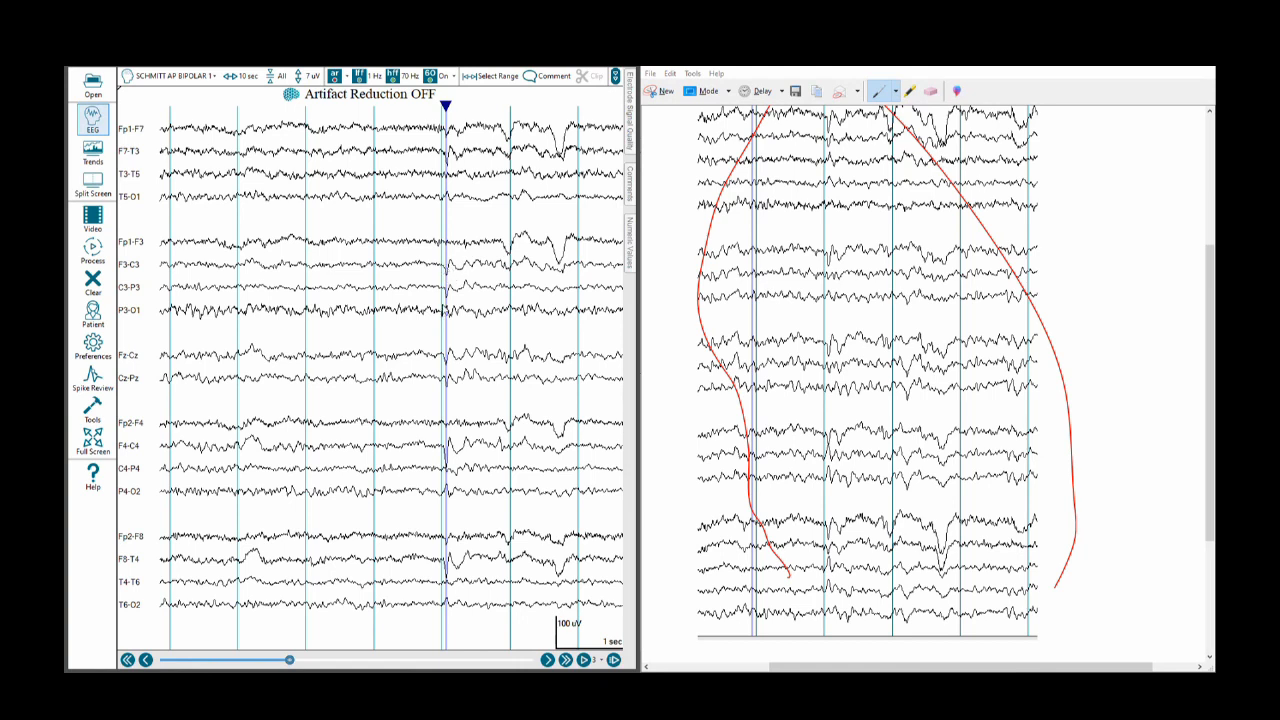
{"action": "mouse_move", "coordinate": [447, 300]}
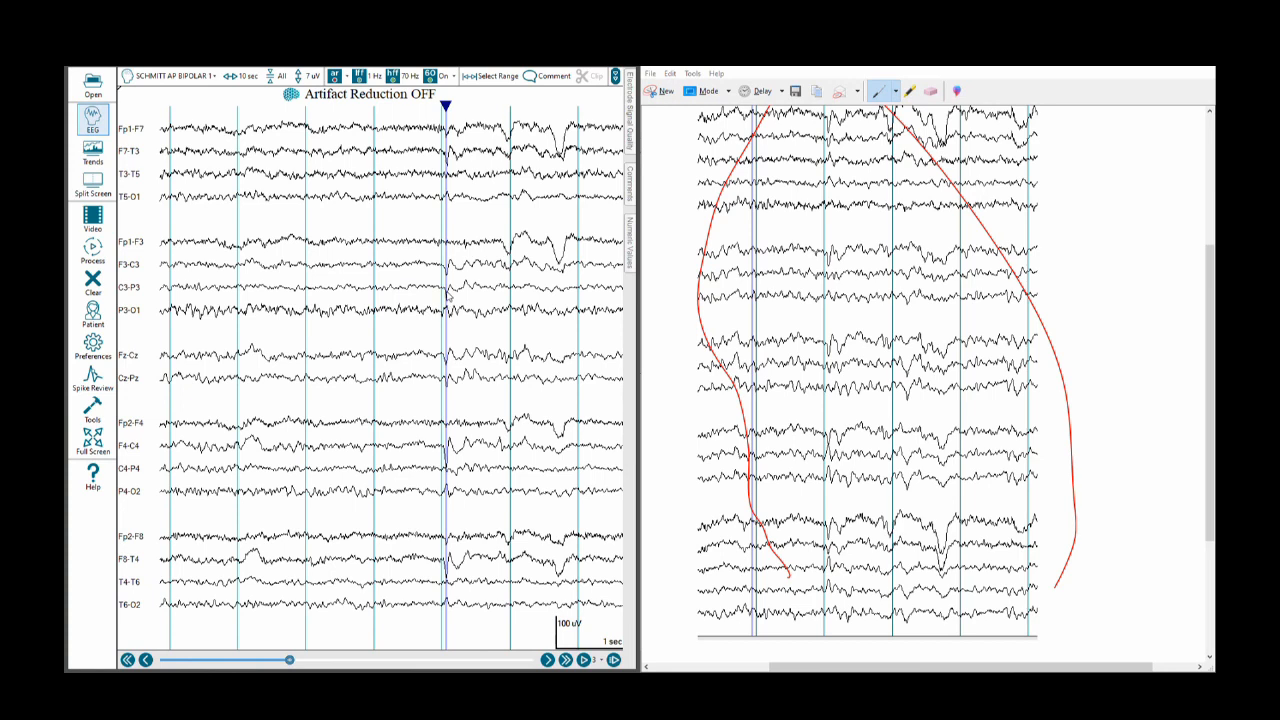
{"action": "mouse_move", "coordinate": [438, 271]}
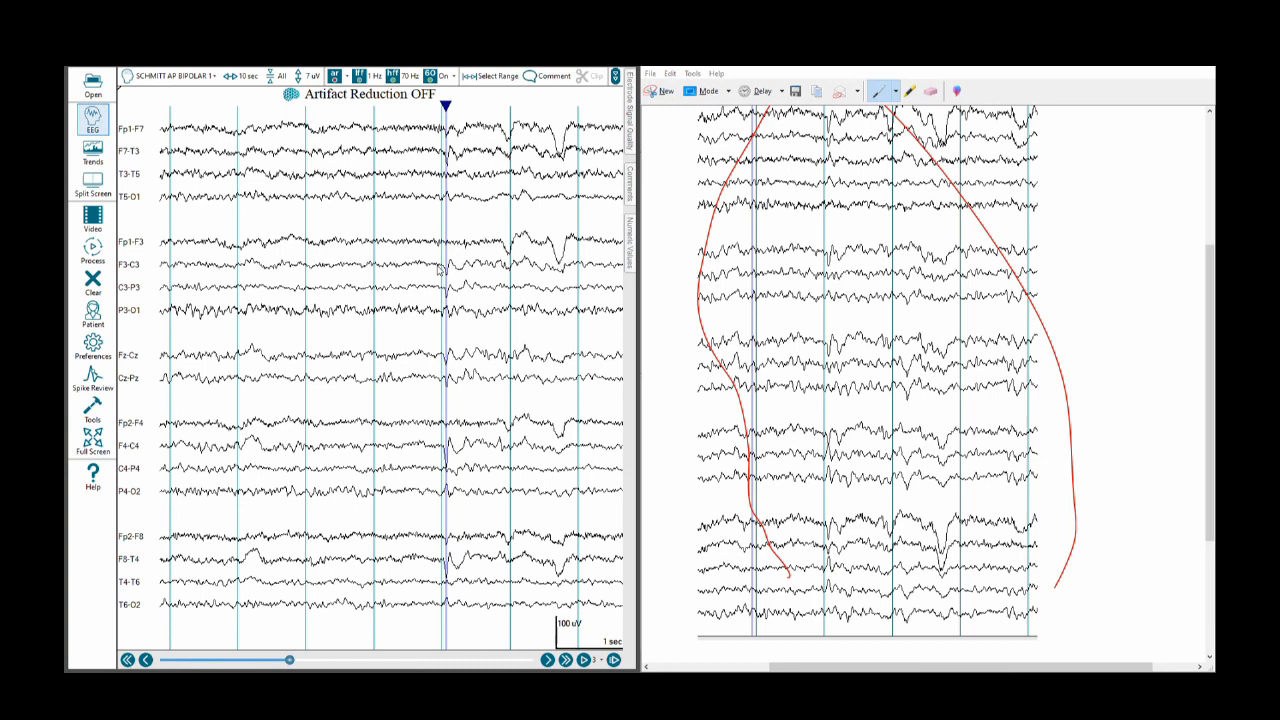
{"action": "mouse_move", "coordinate": [452, 268]}
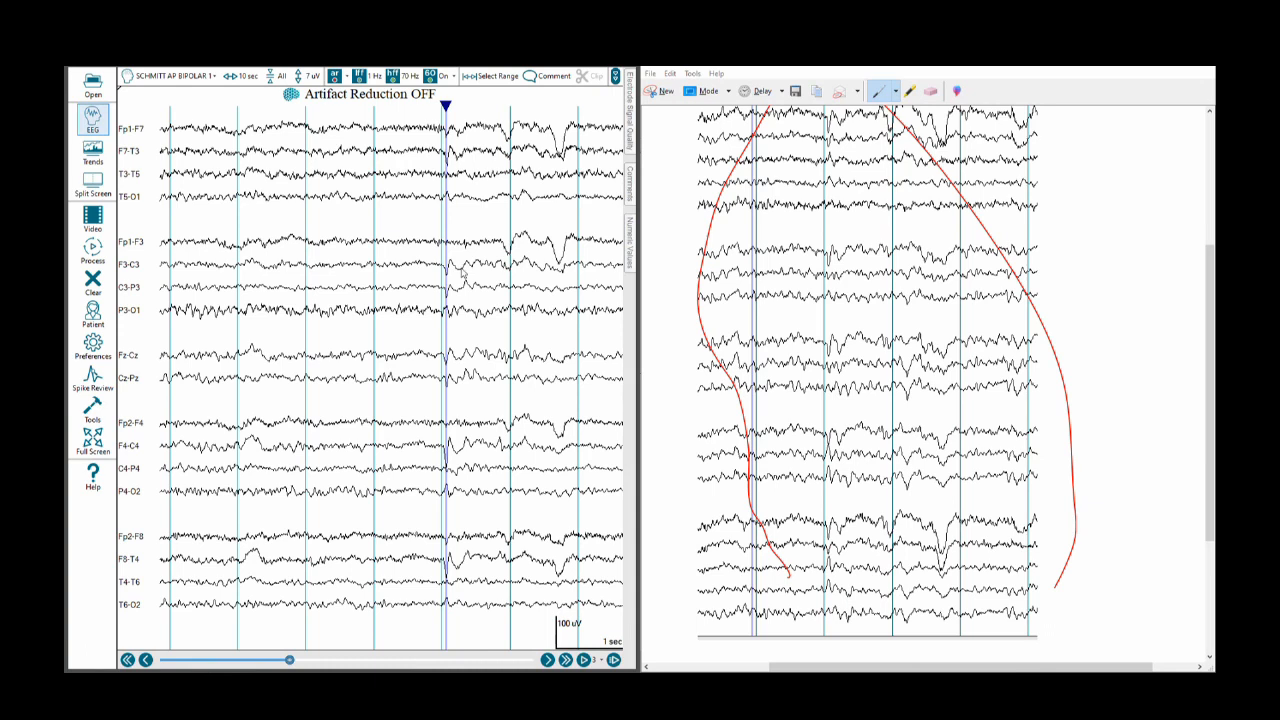
{"action": "mouse_move", "coordinate": [460, 271]}
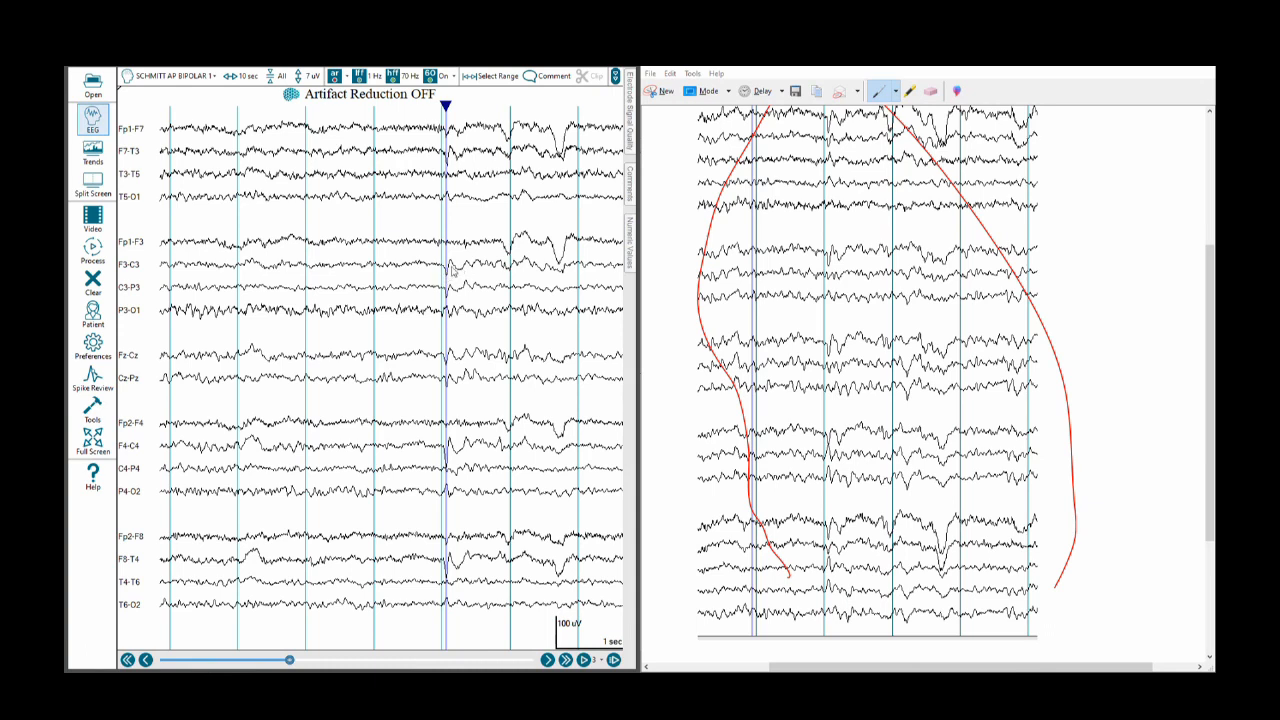
{"action": "mouse_move", "coordinate": [450, 275]}
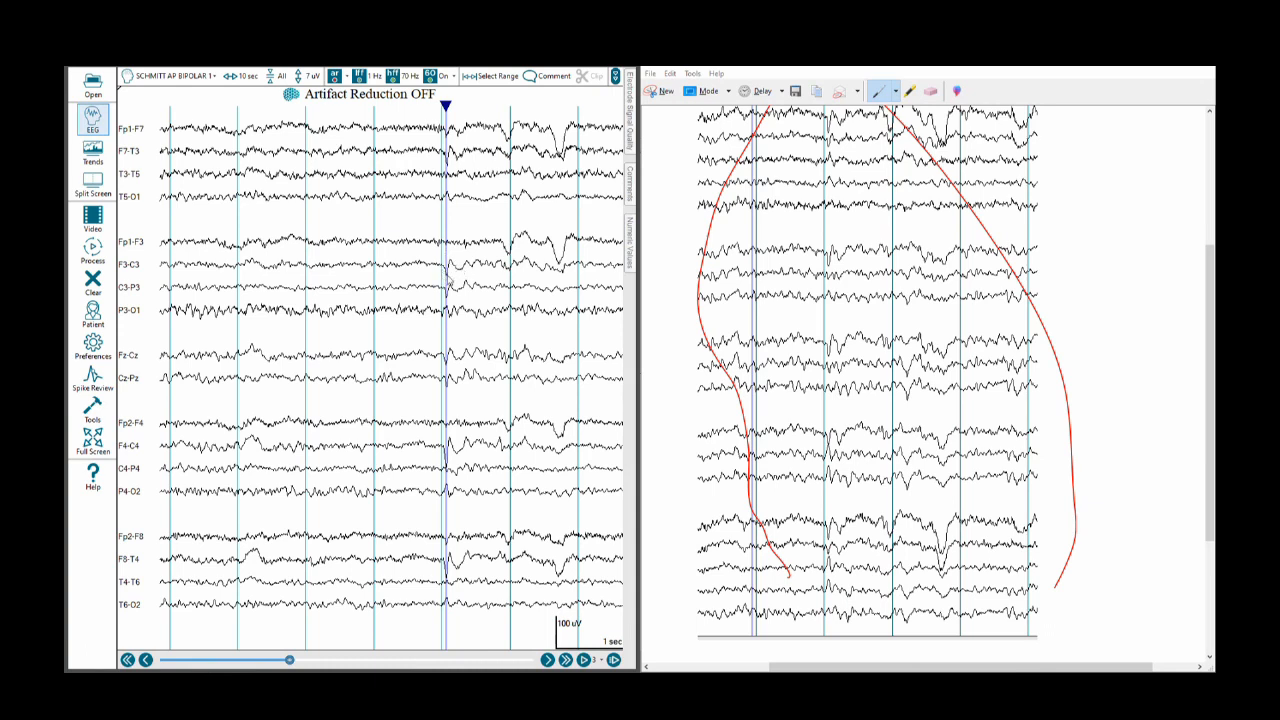
{"action": "mouse_move", "coordinate": [437, 277]}
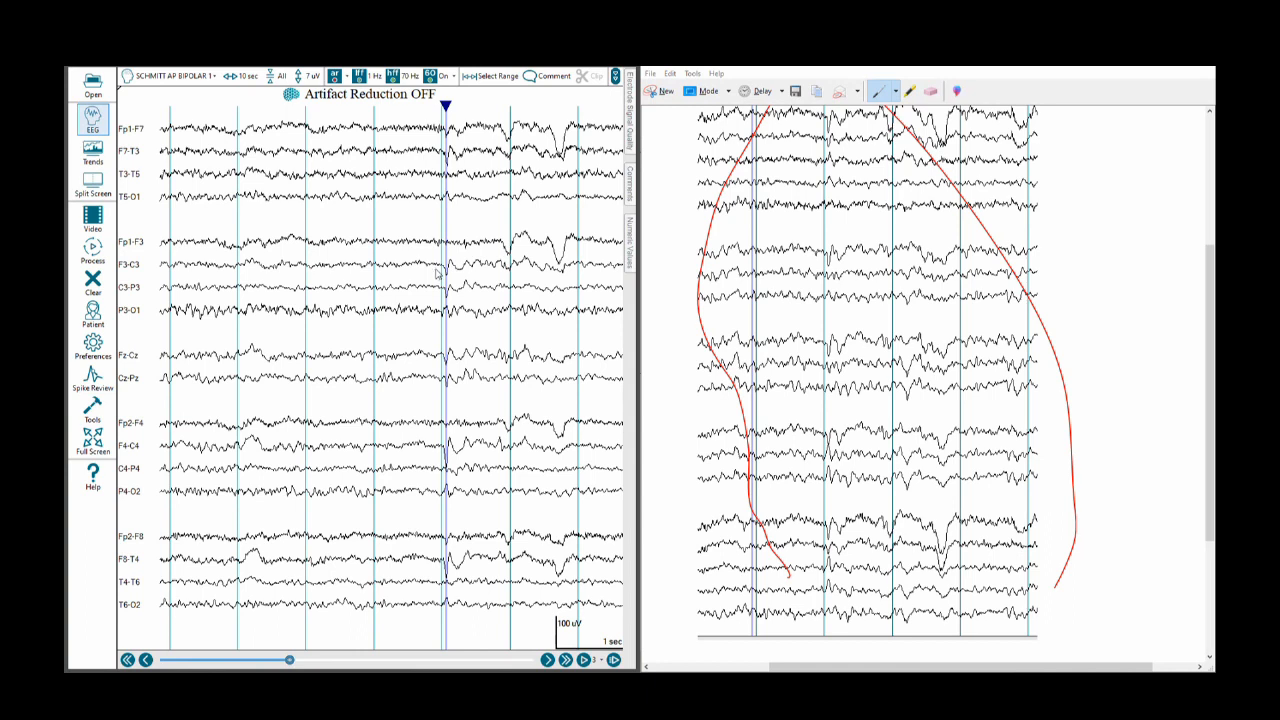
{"action": "mouse_move", "coordinate": [442, 270]}
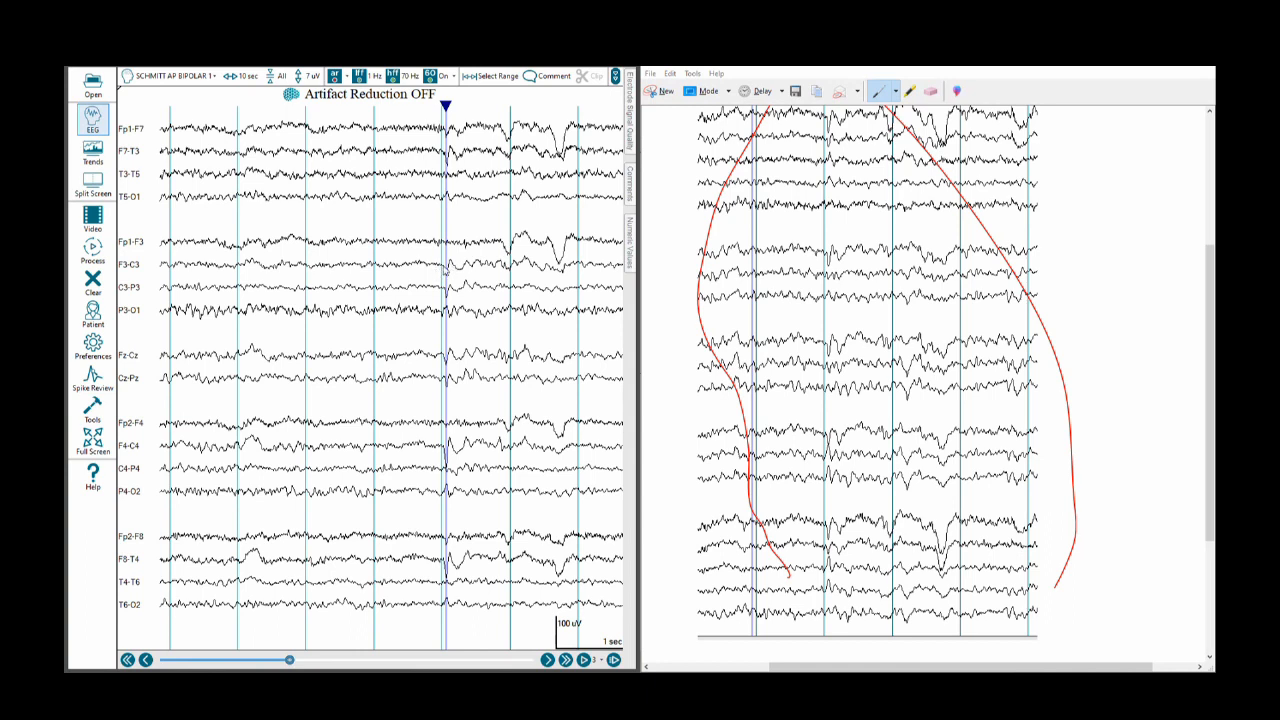
{"action": "mouse_move", "coordinate": [435, 295]}
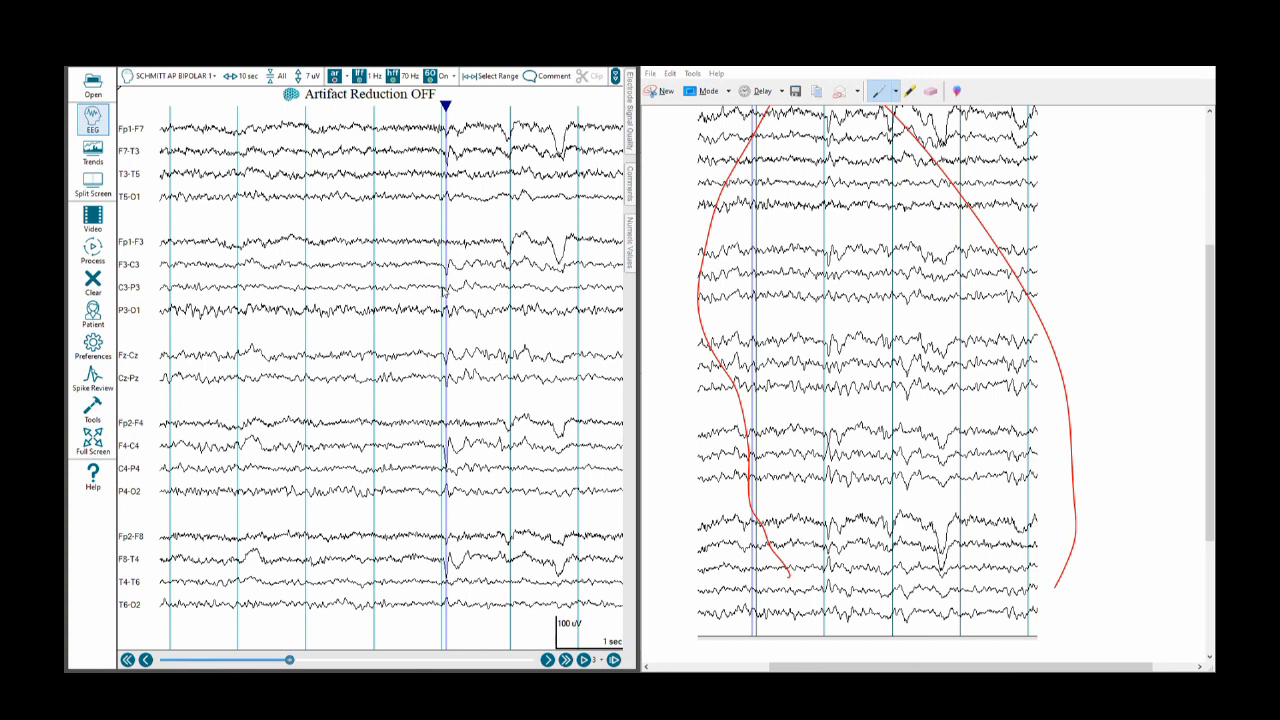
{"action": "mouse_move", "coordinate": [445, 293]}
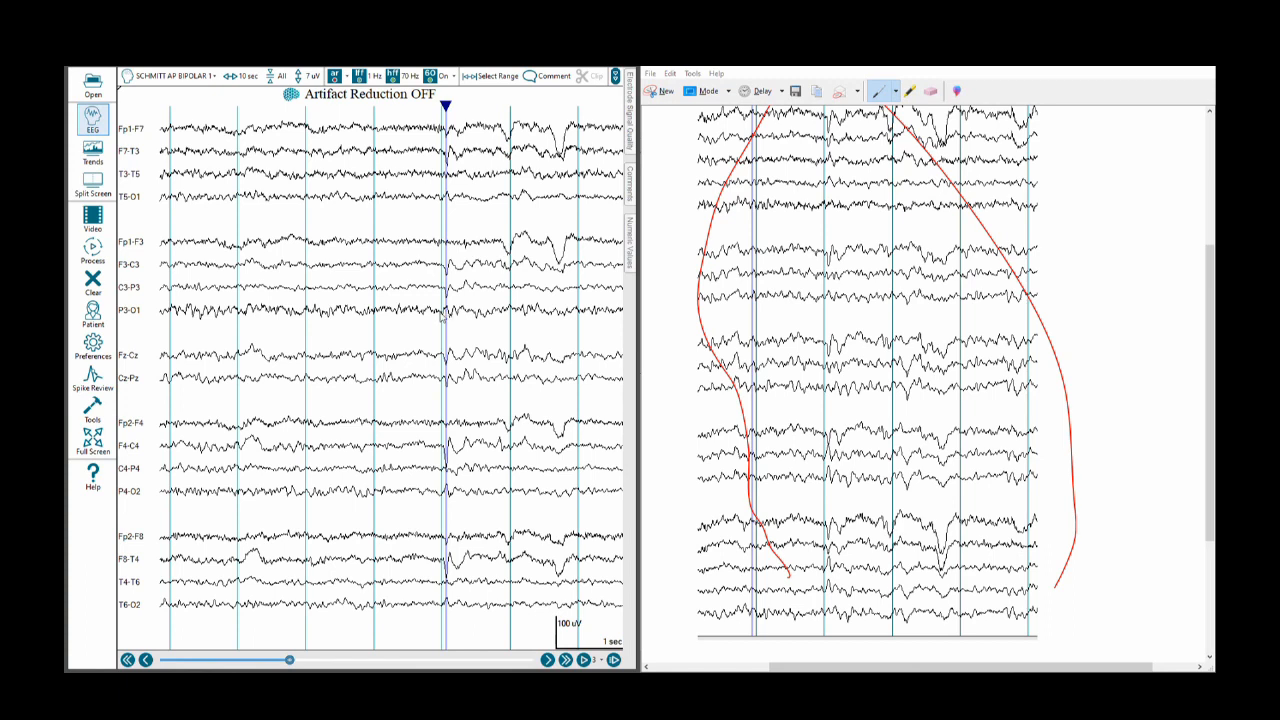
{"action": "mouse_move", "coordinate": [448, 316]}
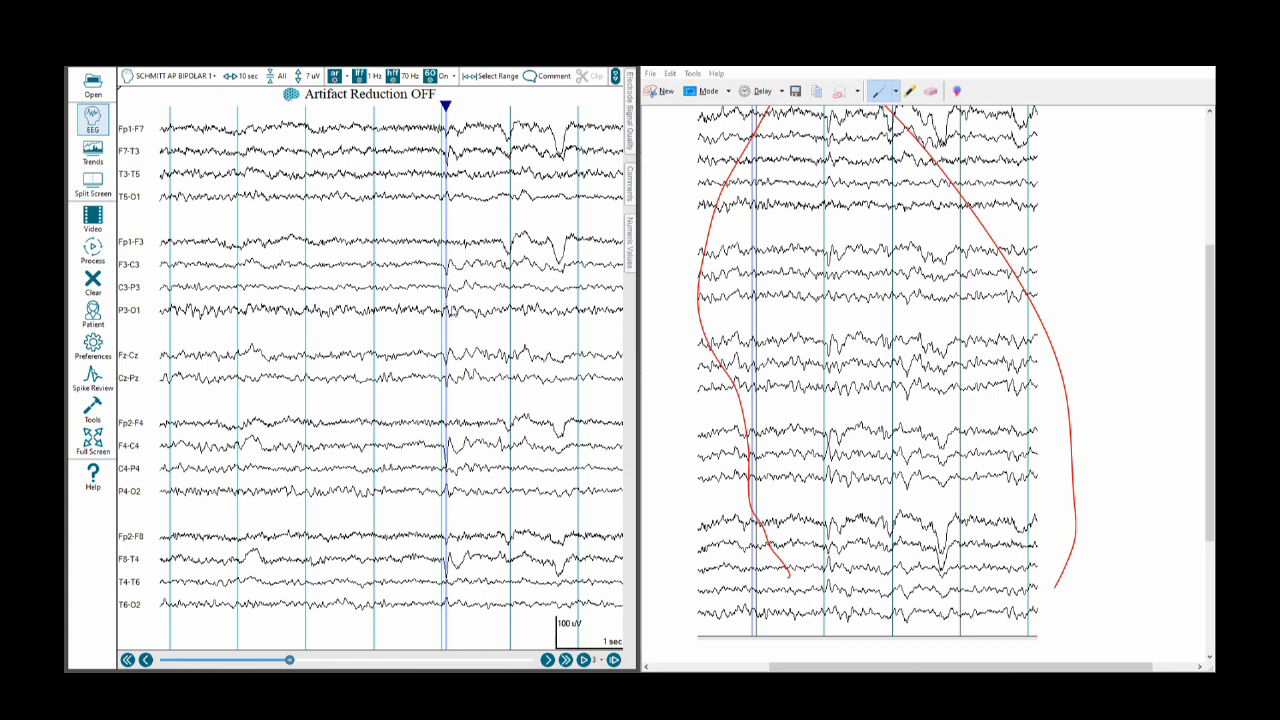
{"action": "mouse_move", "coordinate": [355, 583]}
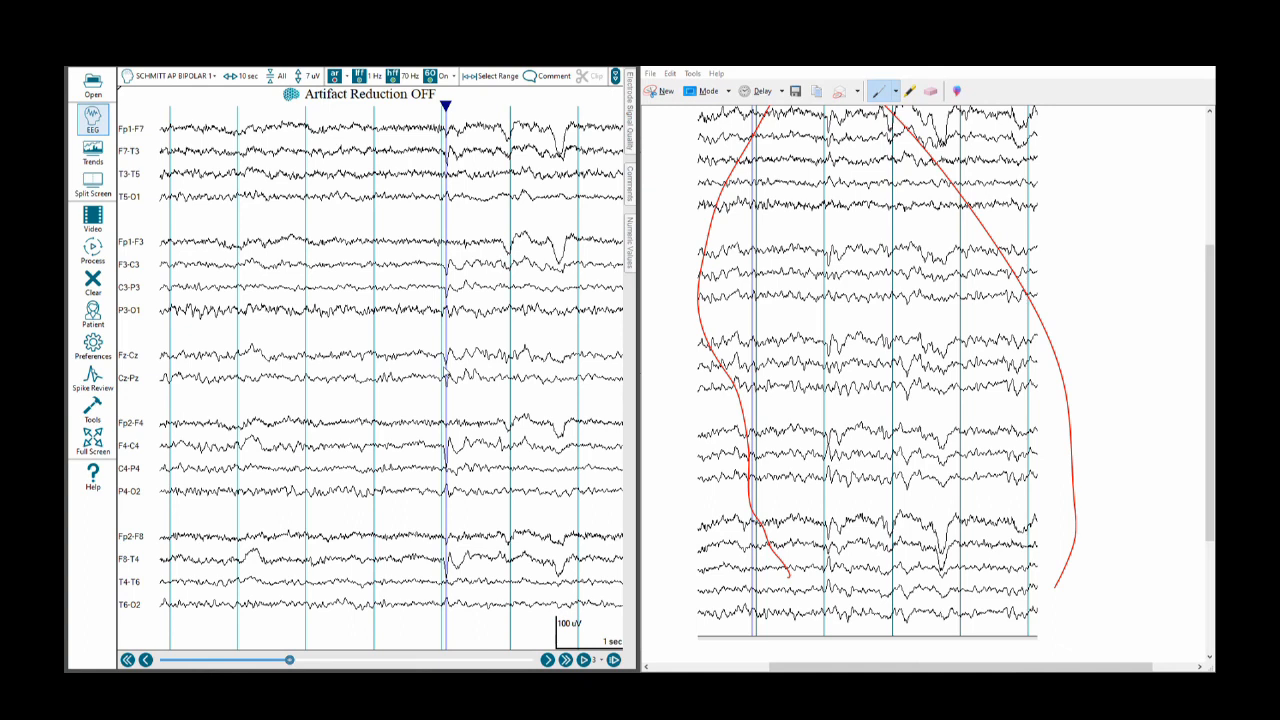
{"action": "mouse_move", "coordinate": [450, 365]}
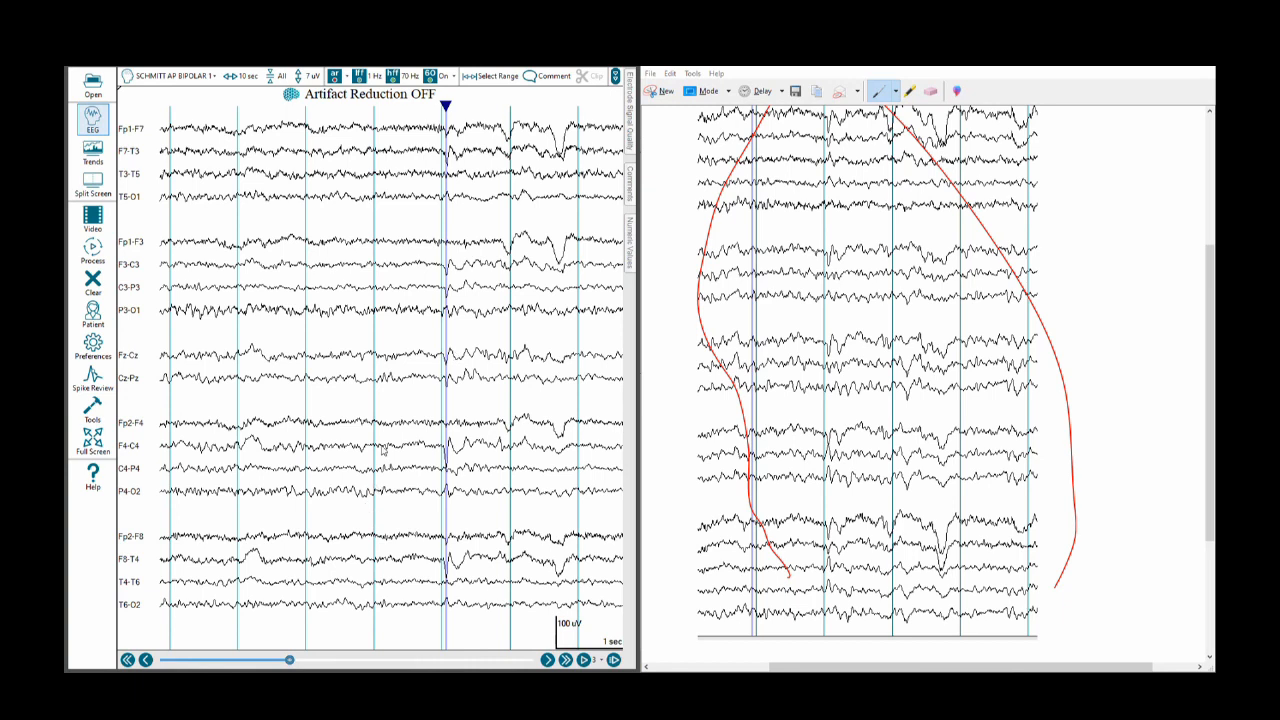
{"action": "mouse_move", "coordinate": [428, 382]}
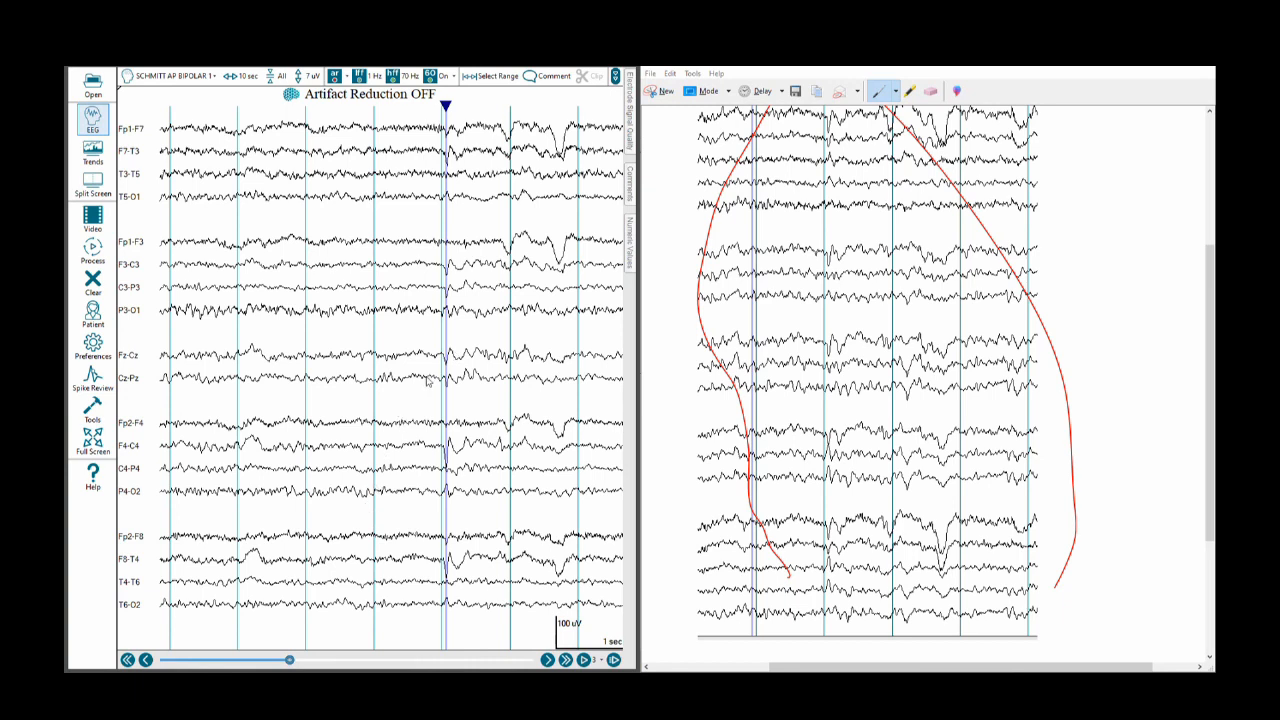
{"action": "mouse_move", "coordinate": [432, 382]}
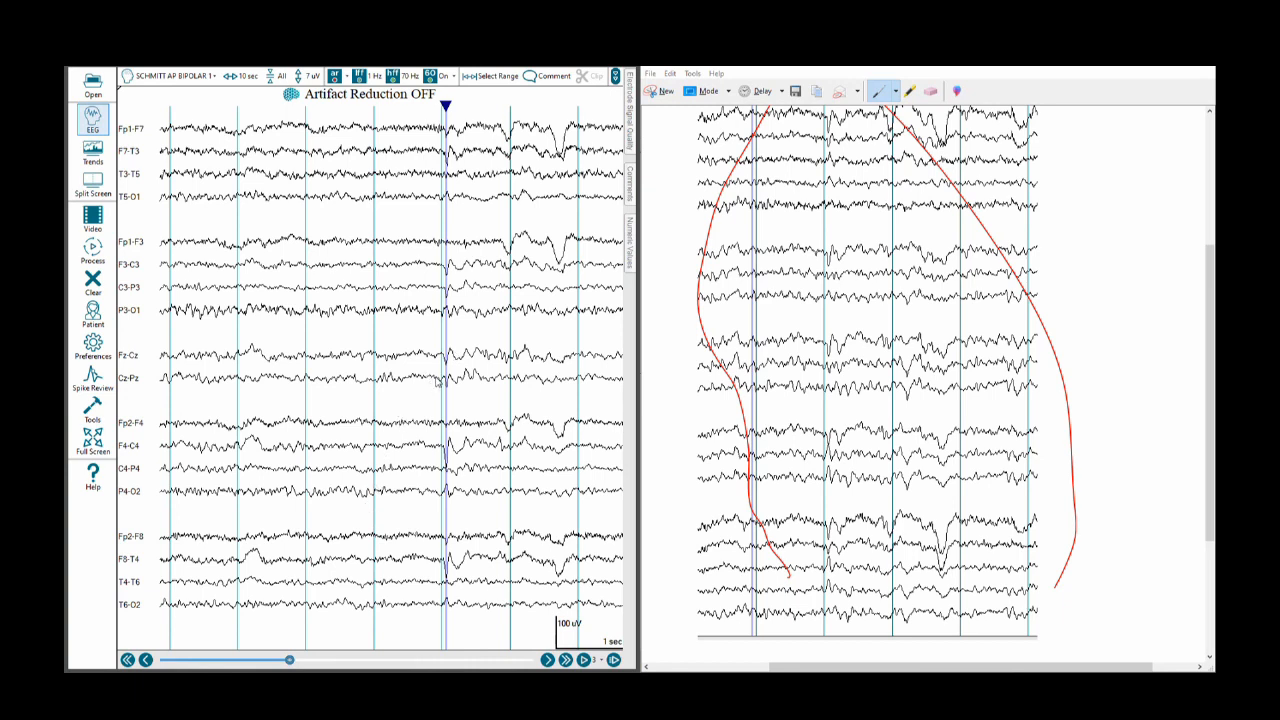
{"action": "mouse_move", "coordinate": [447, 390]}
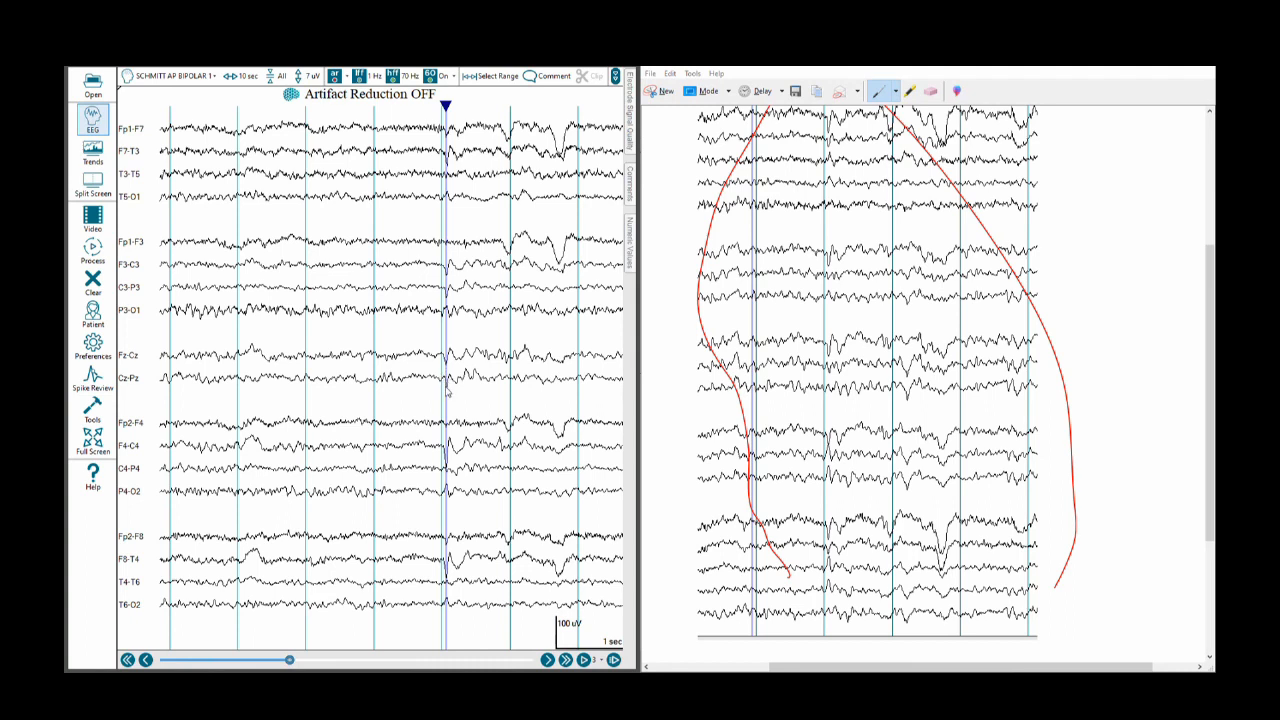
{"action": "mouse_move", "coordinate": [453, 388]}
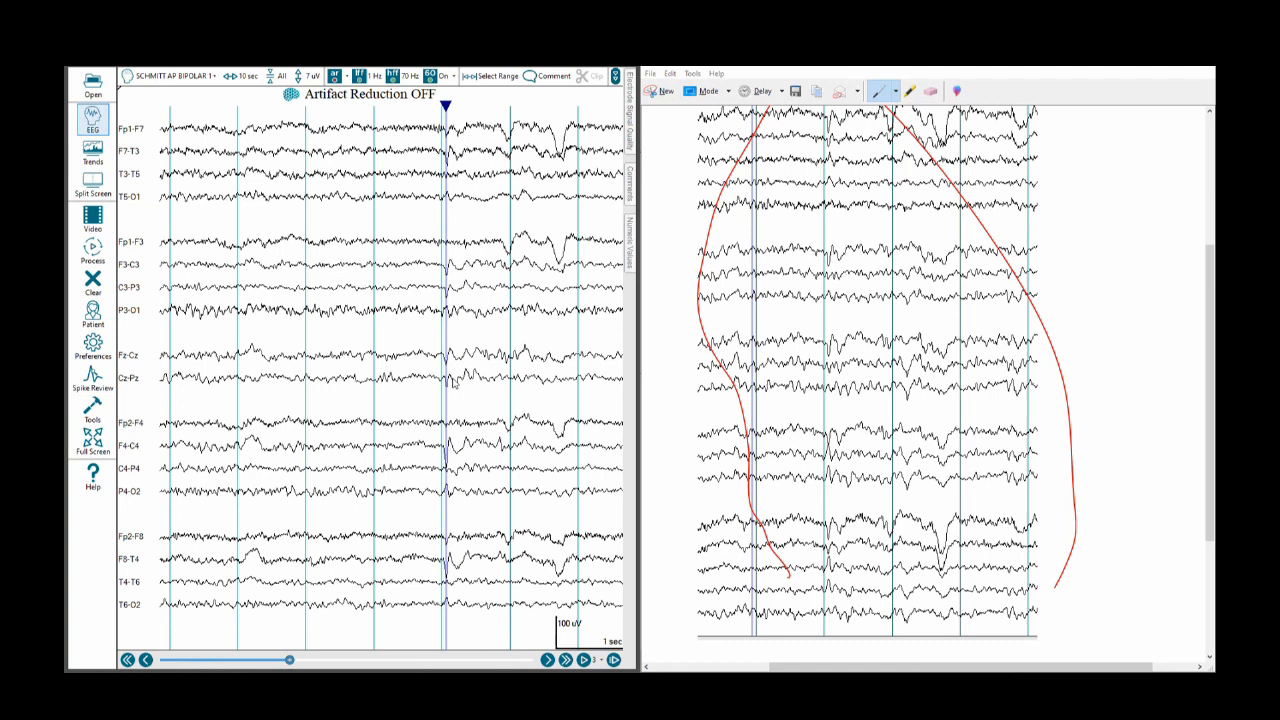
{"action": "mouse_move", "coordinate": [442, 411]}
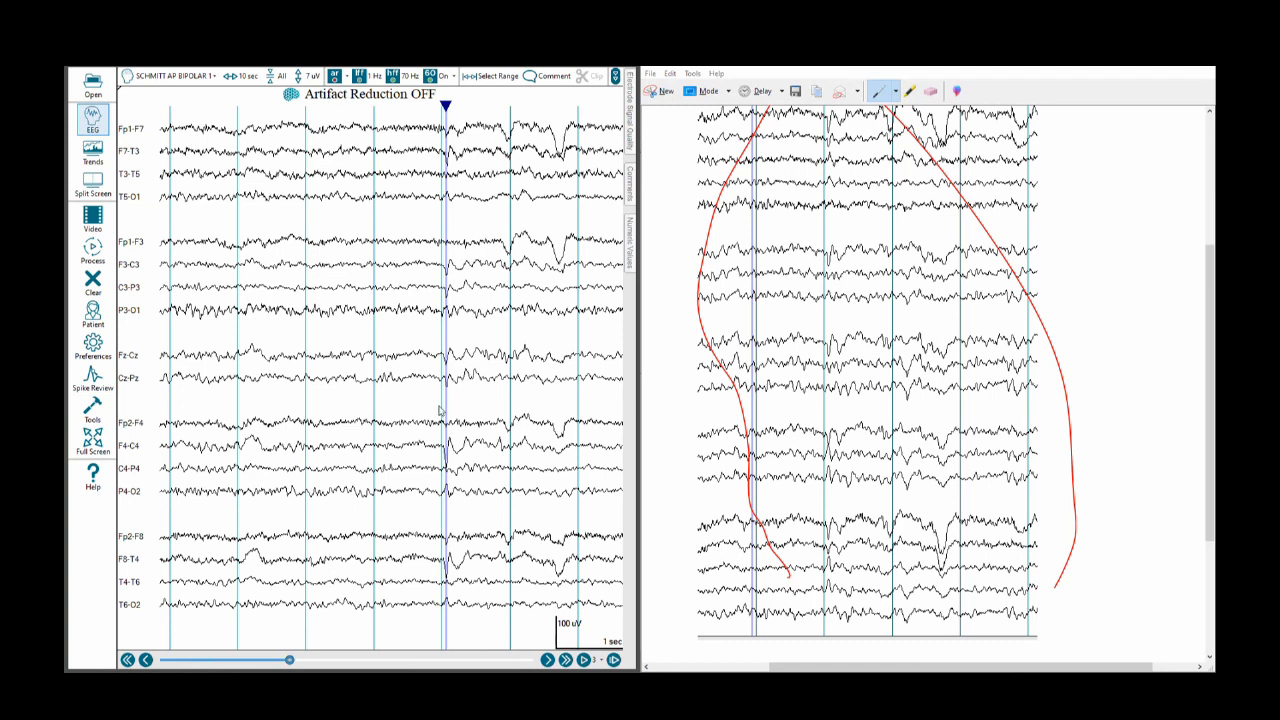
{"action": "mouse_move", "coordinate": [393, 460]}
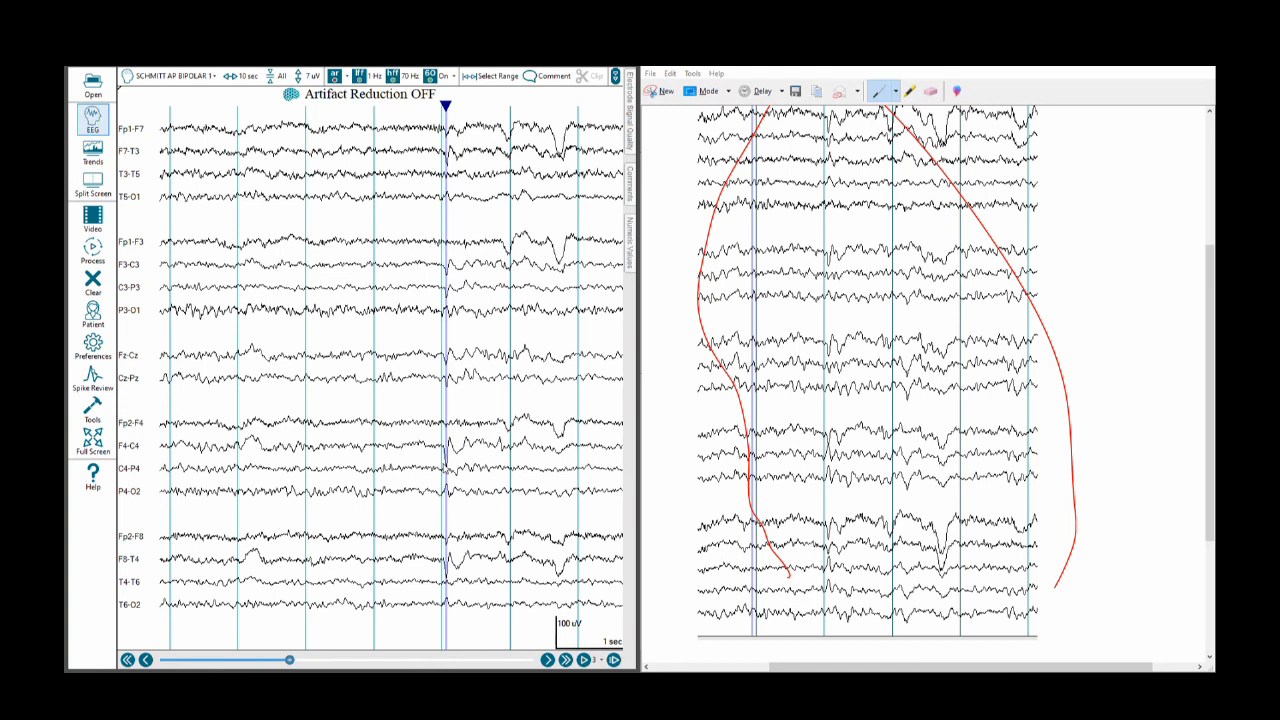
{"action": "mouse_move", "coordinate": [400, 460]}
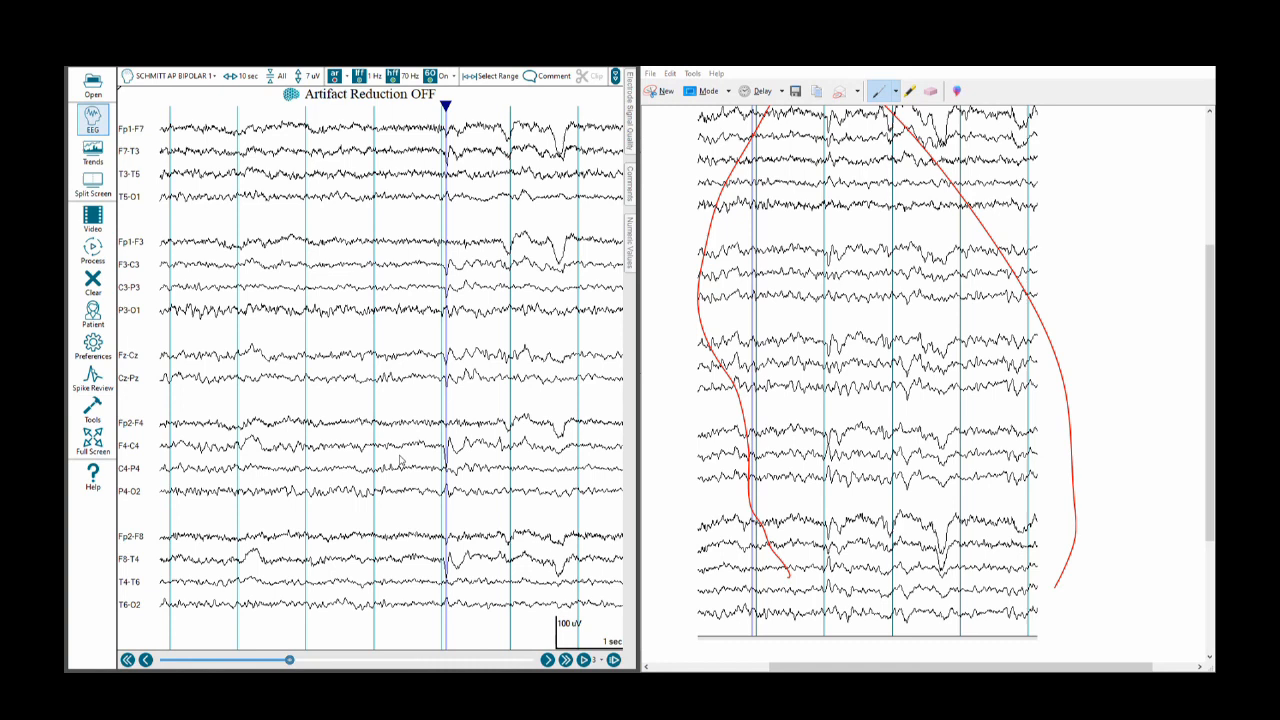
{"action": "mouse_move", "coordinate": [445, 472]}
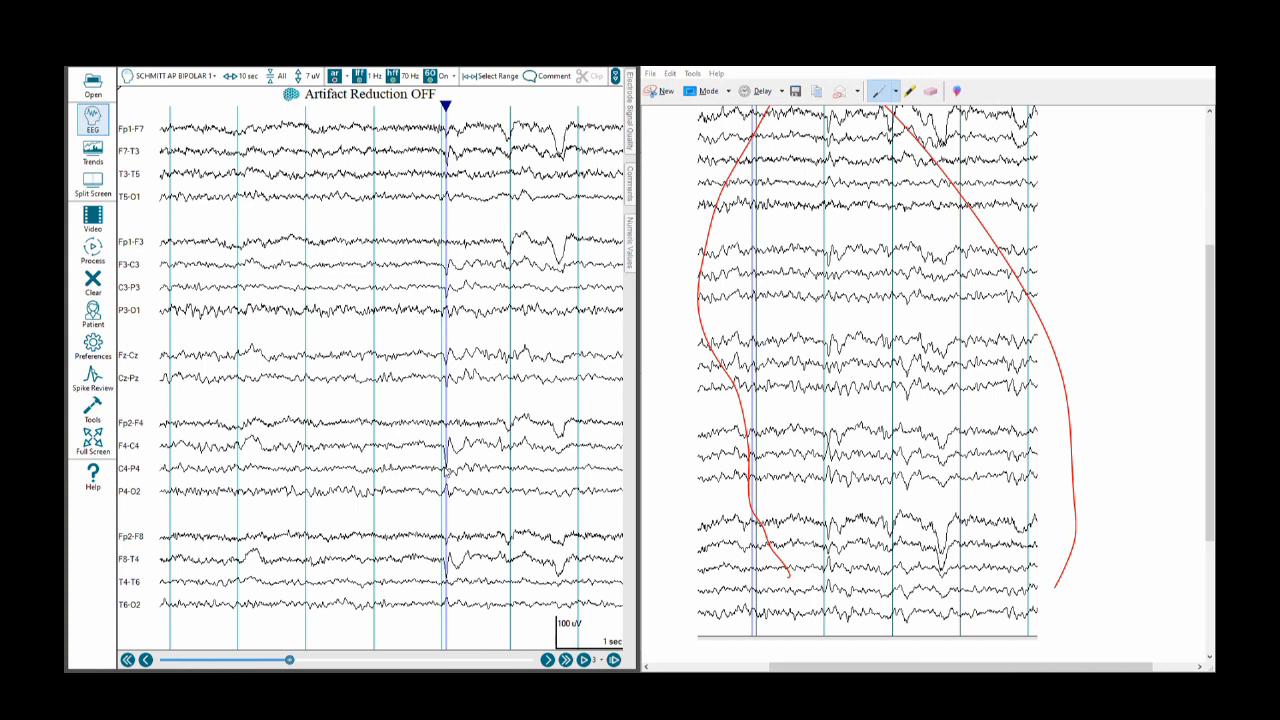
{"action": "mouse_move", "coordinate": [438, 498]}
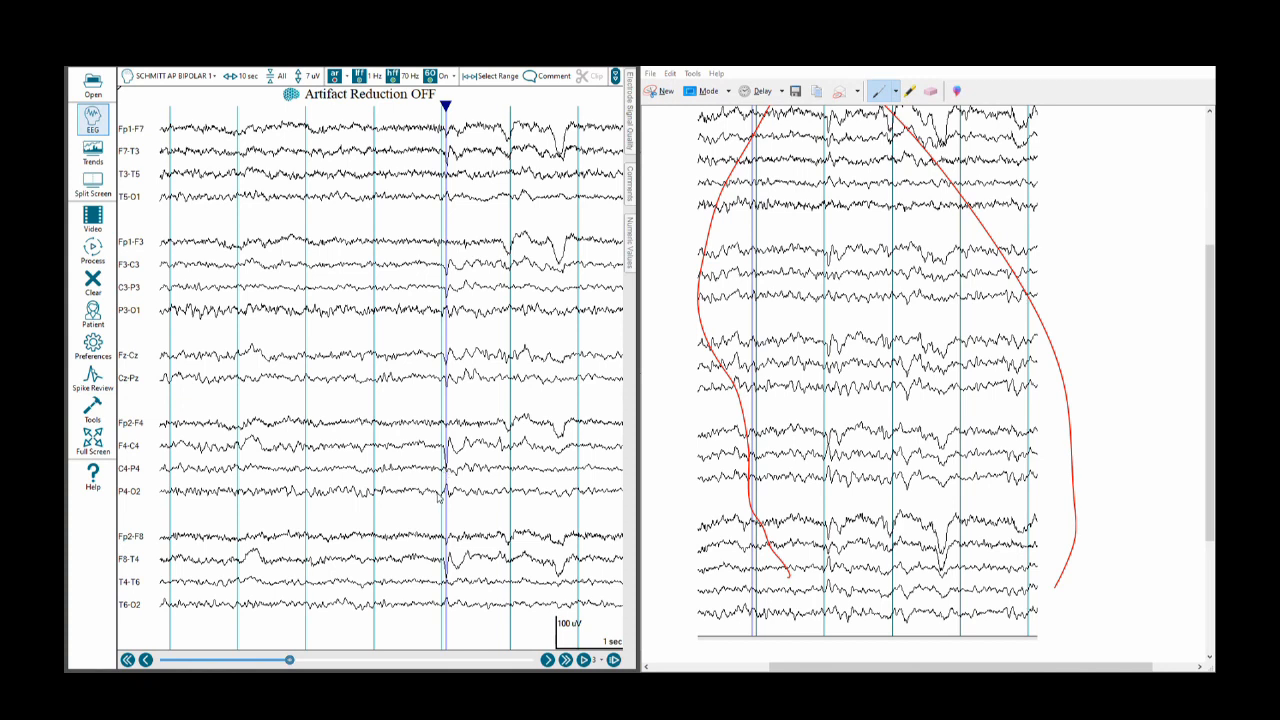
{"action": "mouse_move", "coordinate": [453, 499]}
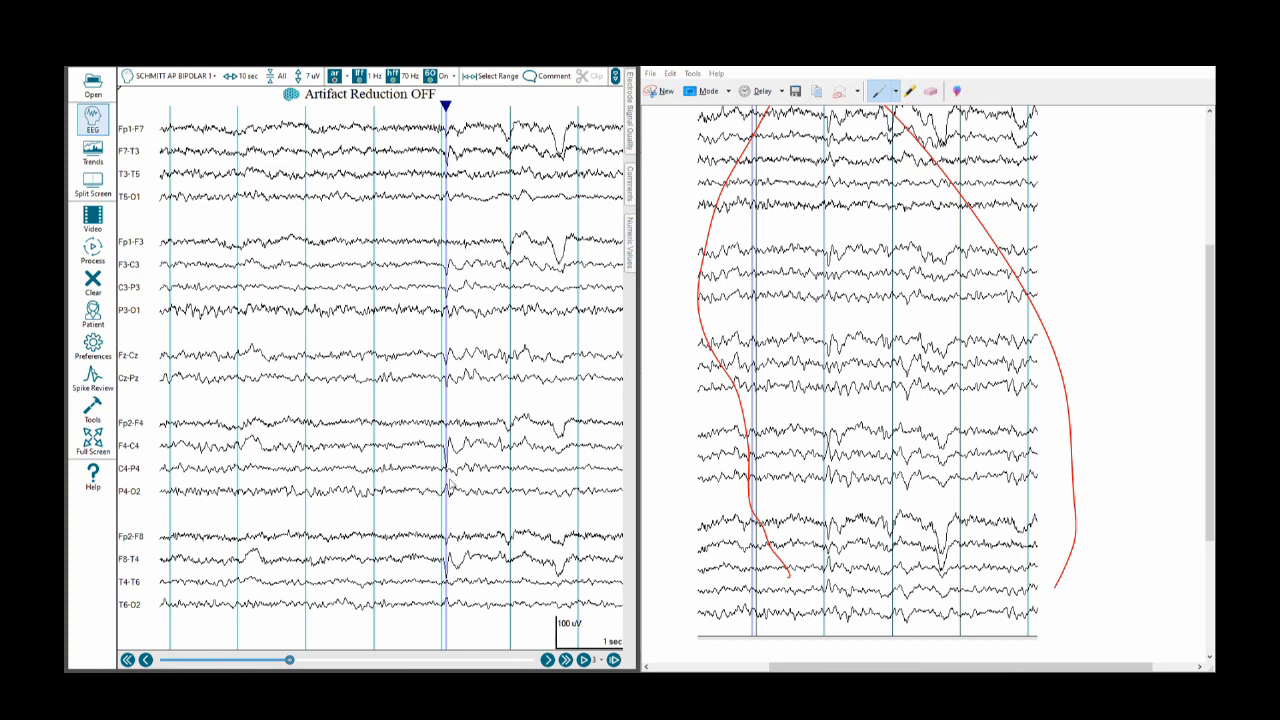
{"action": "mouse_move", "coordinate": [407, 481]}
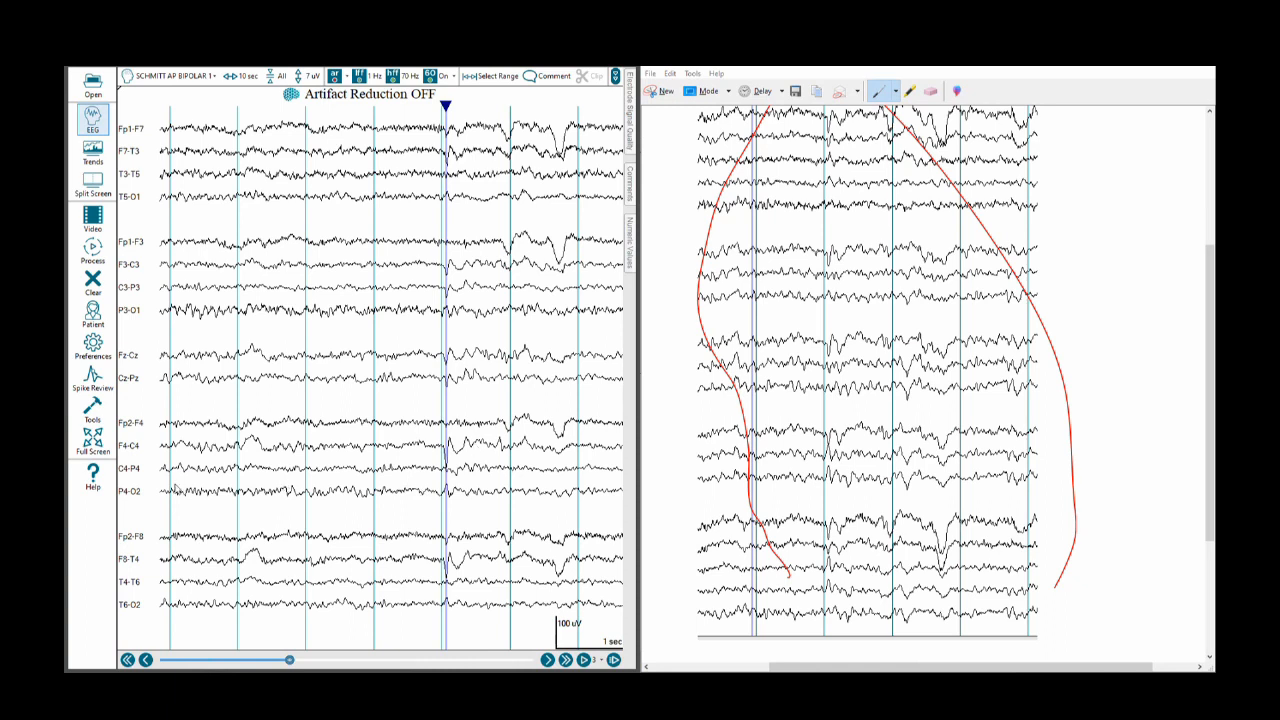
{"action": "mouse_move", "coordinate": [428, 474]}
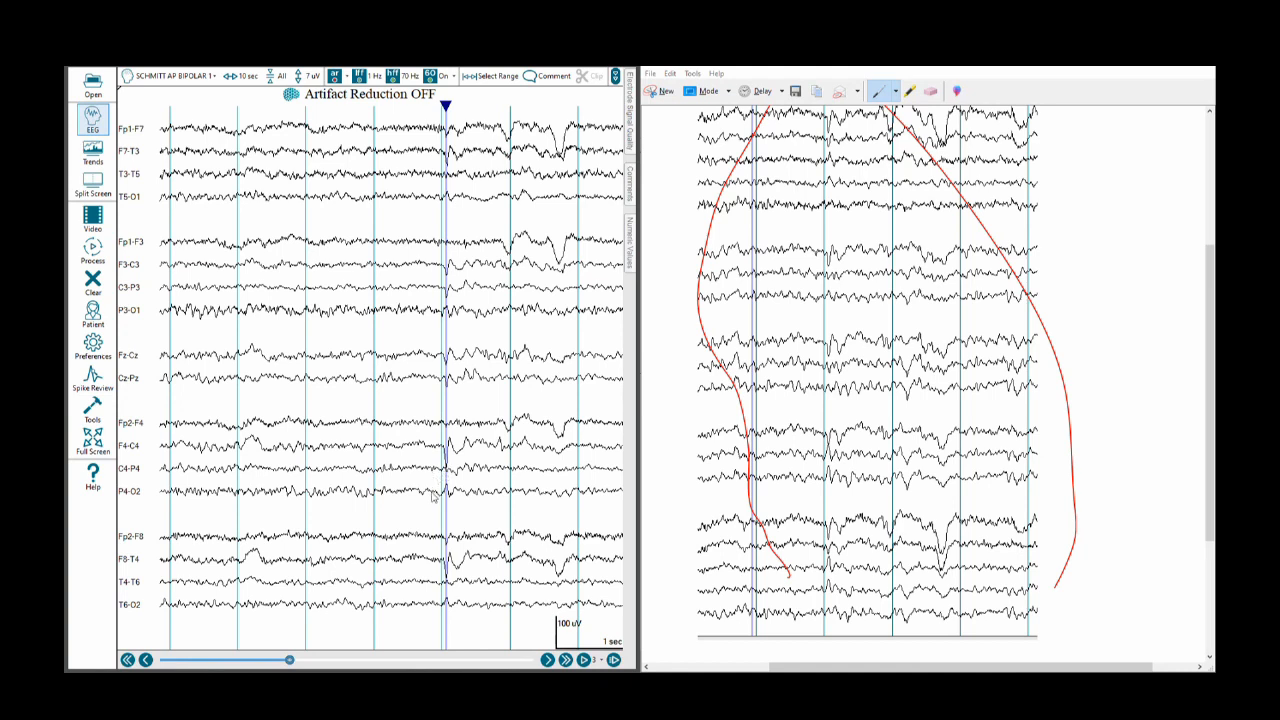
{"action": "mouse_move", "coordinate": [423, 586]}
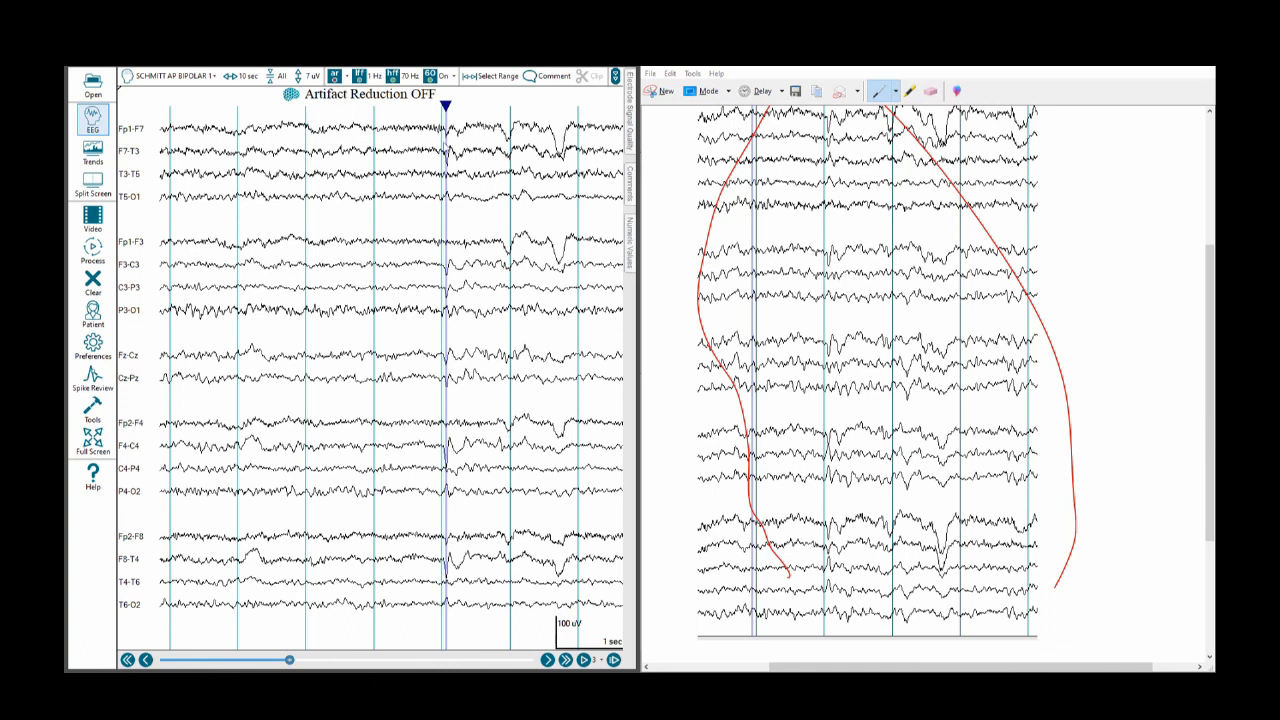
{"action": "mouse_move", "coordinate": [332, 577]}
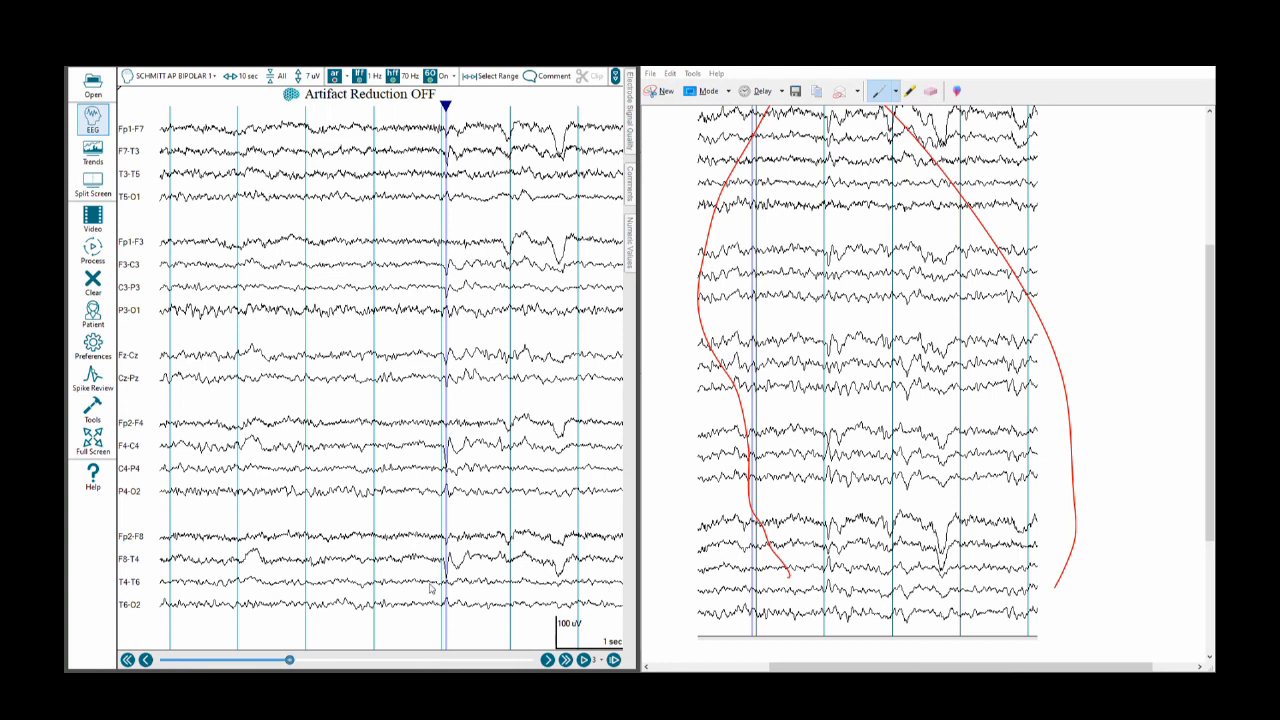
{"action": "mouse_move", "coordinate": [449, 585]}
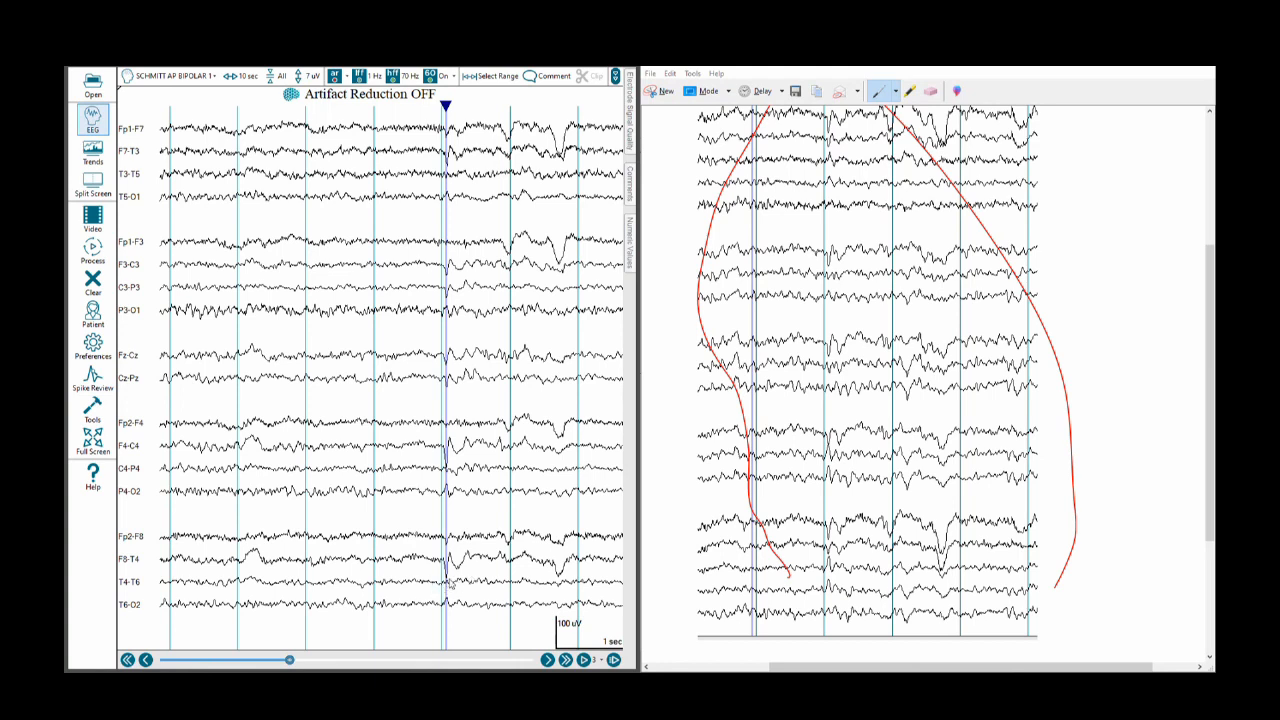
{"action": "mouse_move", "coordinate": [452, 585]}
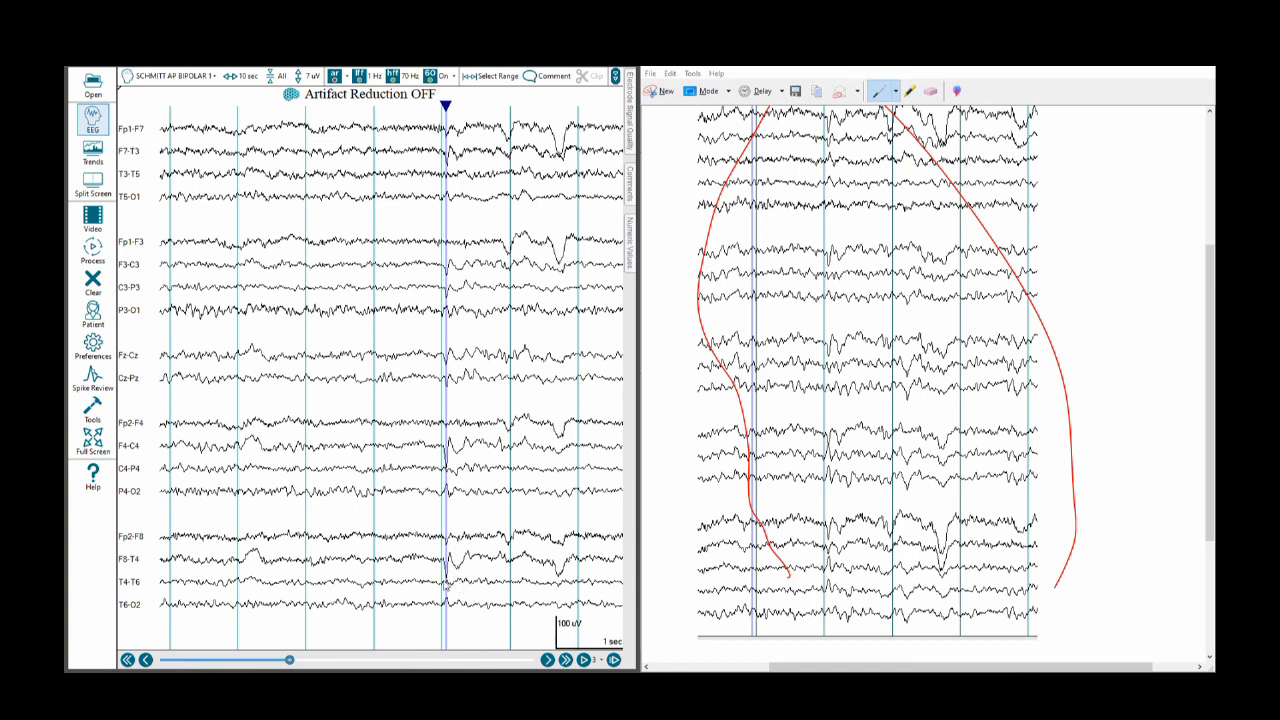
{"action": "mouse_move", "coordinate": [428, 588]}
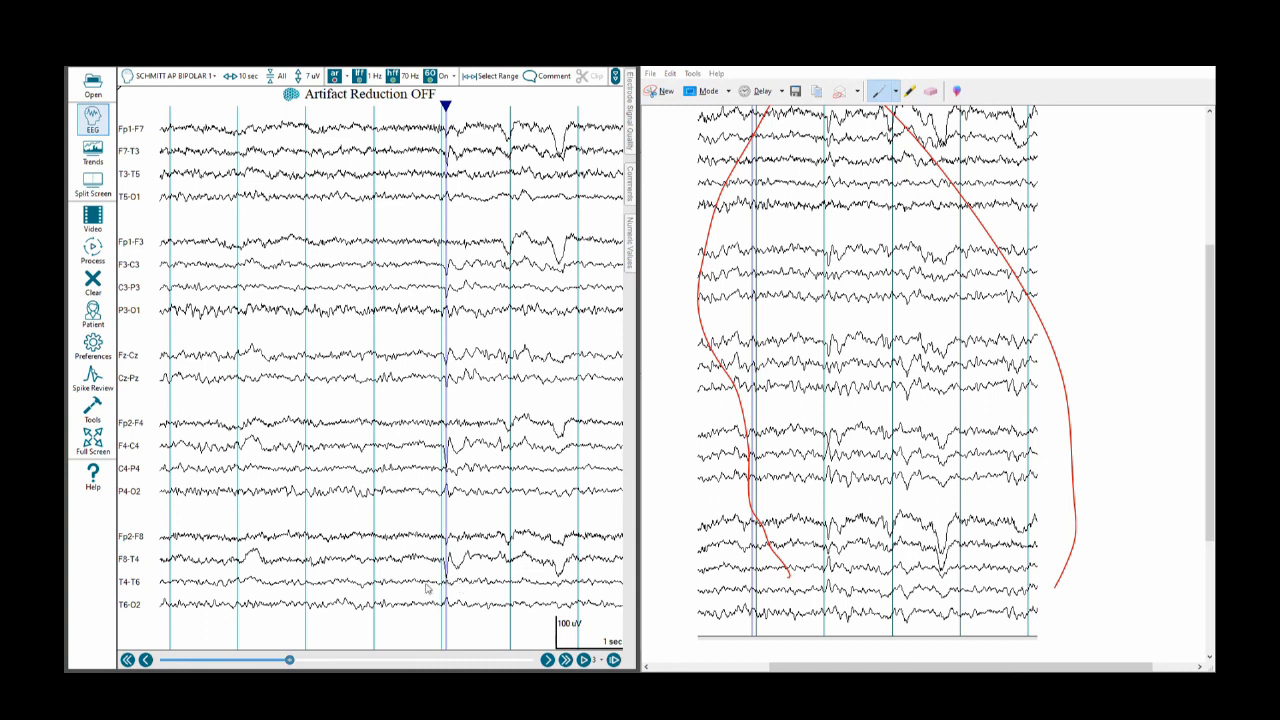
{"action": "mouse_move", "coordinate": [423, 613]}
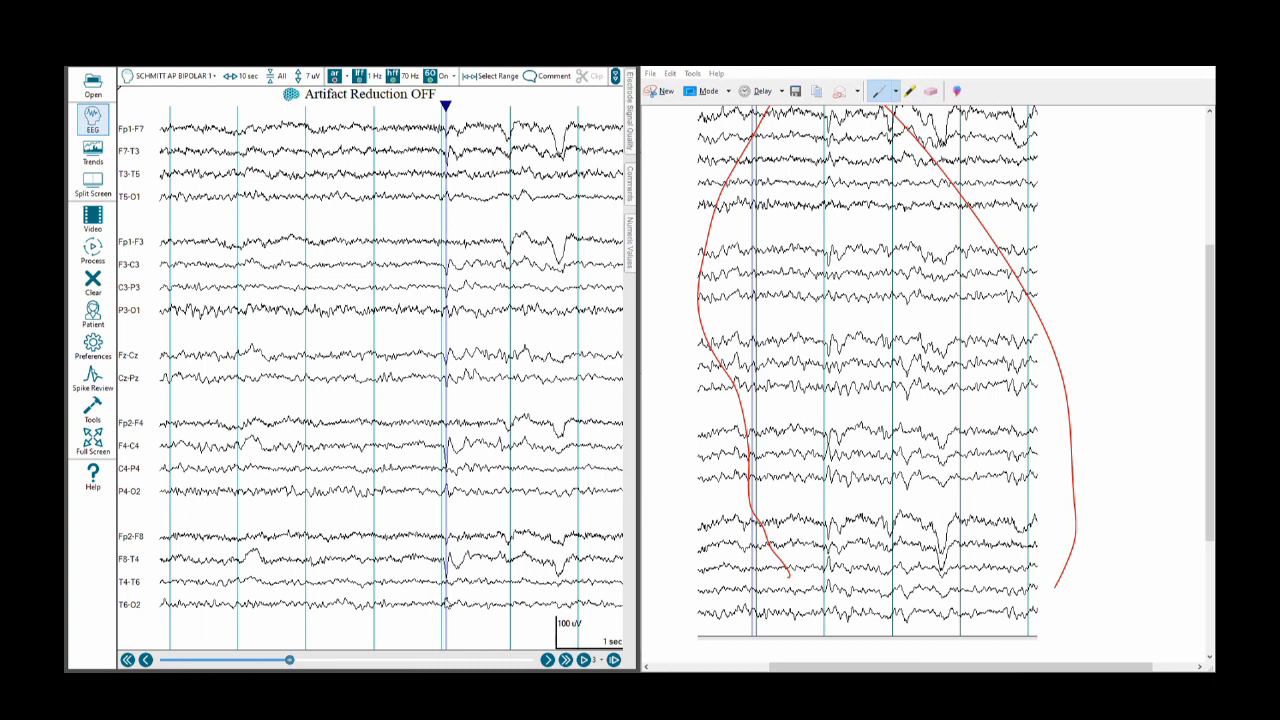
{"action": "mouse_move", "coordinate": [447, 607]}
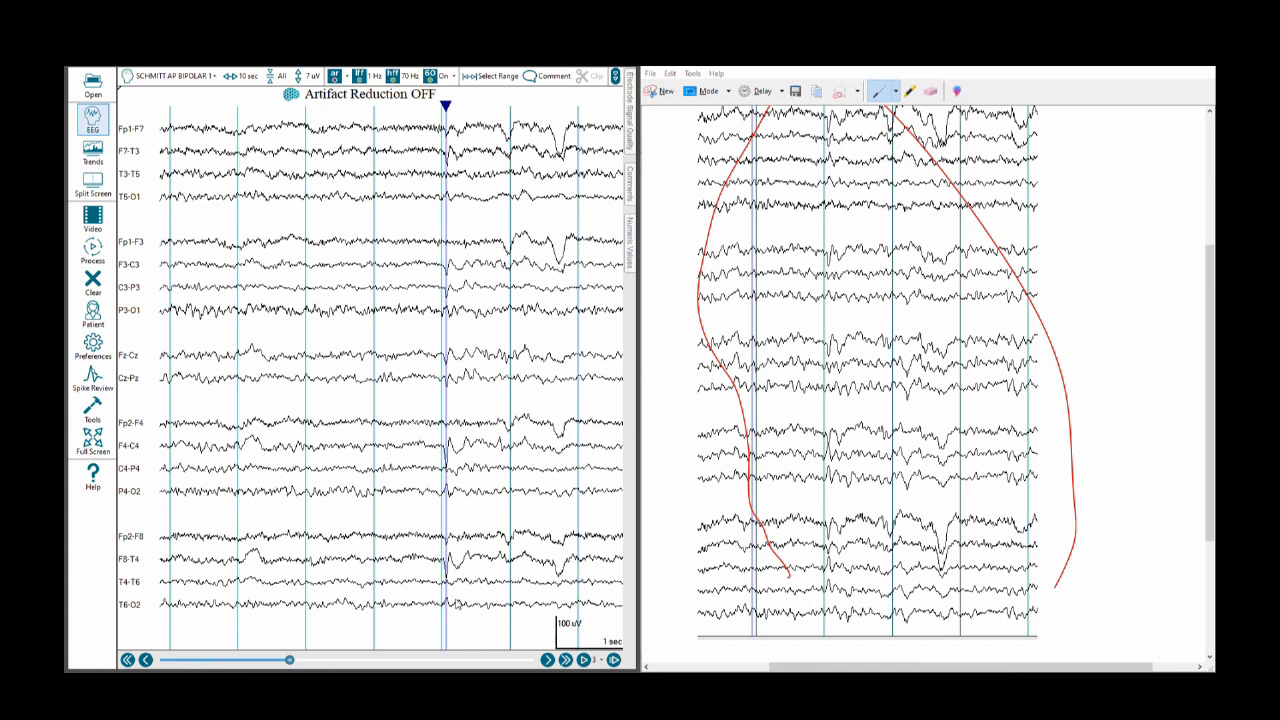
{"action": "mouse_move", "coordinate": [457, 604]}
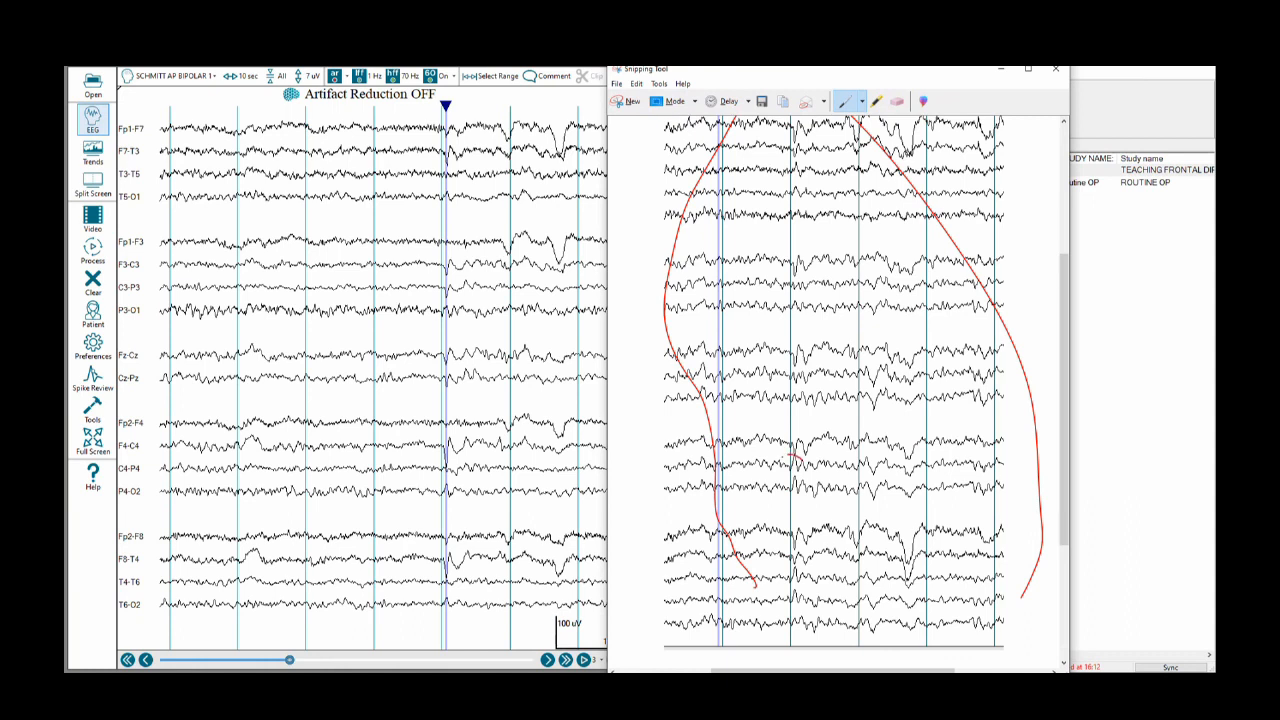
Step: Circle the C4-P4 and P4-O2 spikes in red, then highlight across them
{"action": "left_click_drag", "start_coordinate": [775, 475], "coordinate": [805, 460]}
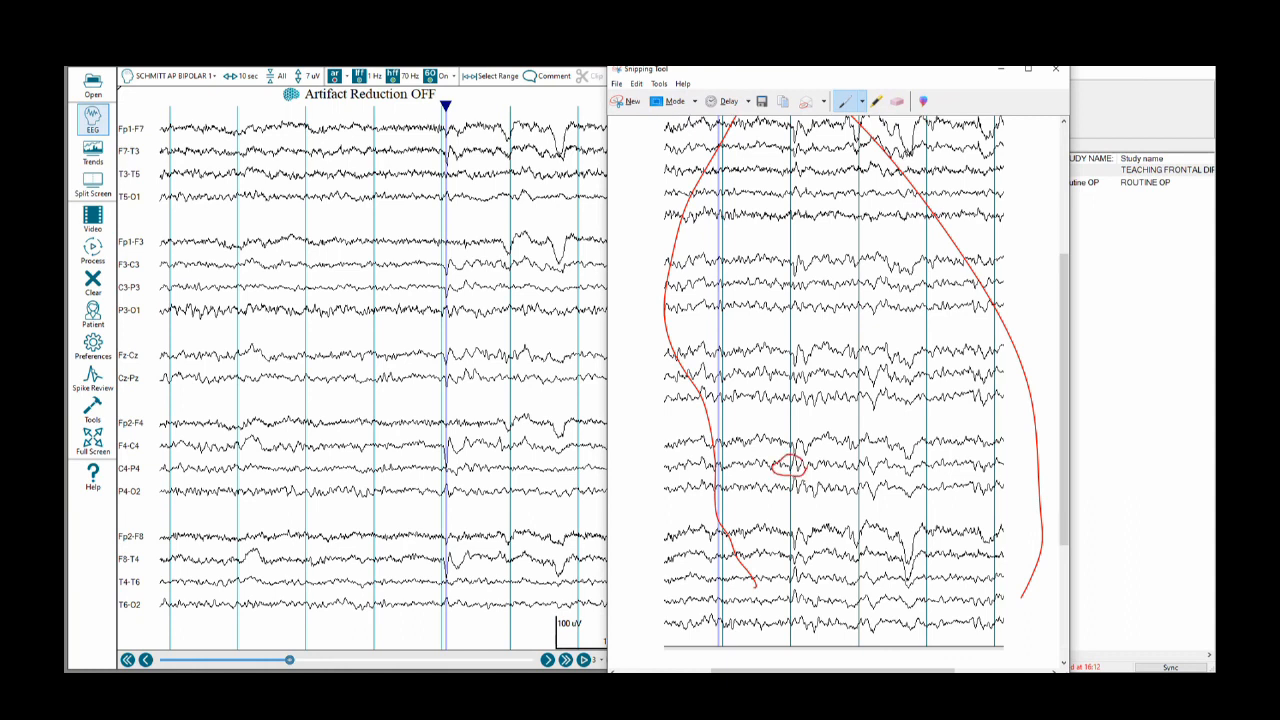
{"action": "left_click_drag", "start_coordinate": [790, 470], "coordinate": [790, 495]}
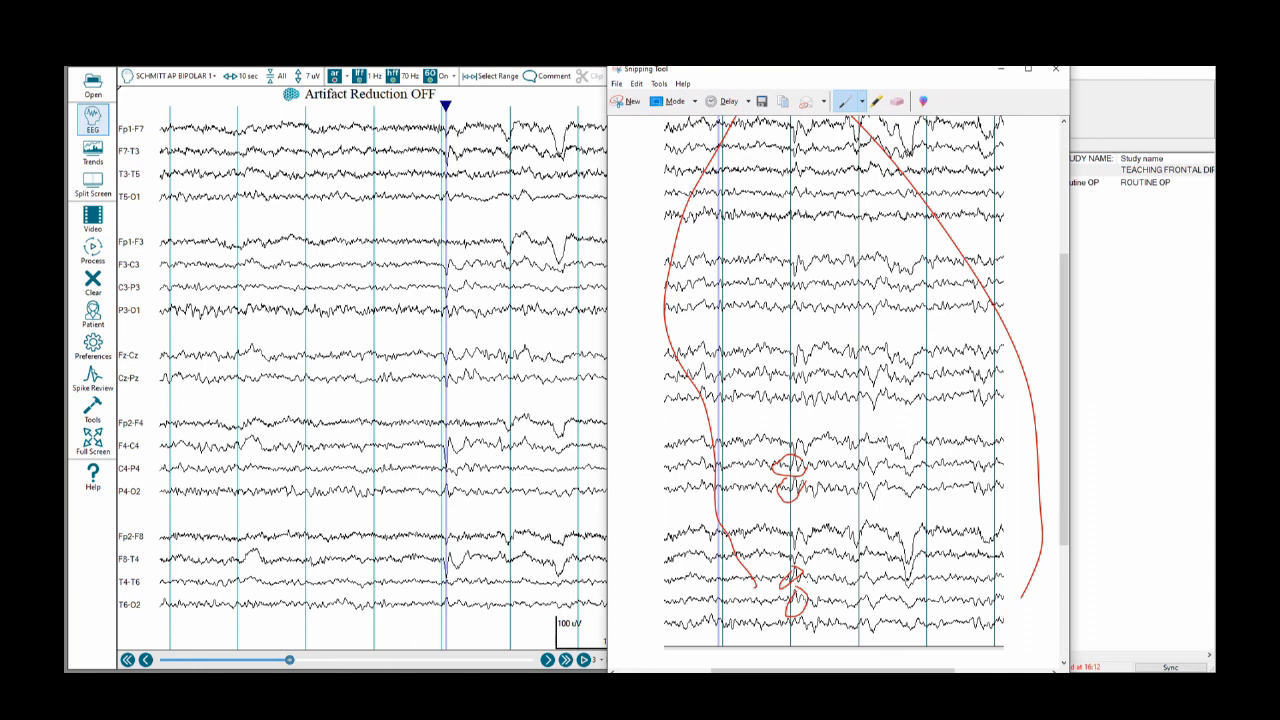
{"action": "left_click", "coordinate": [876, 101]}
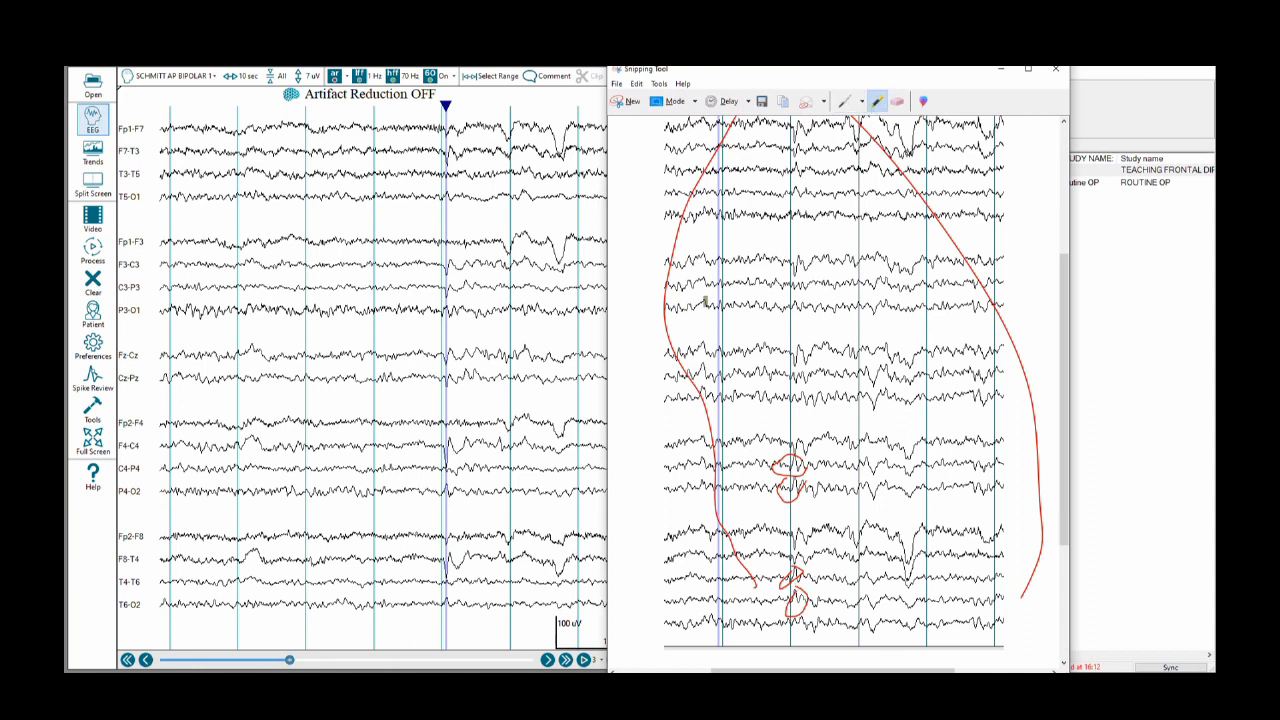
{"action": "left_click_drag", "start_coordinate": [760, 466], "coordinate": [800, 466]}
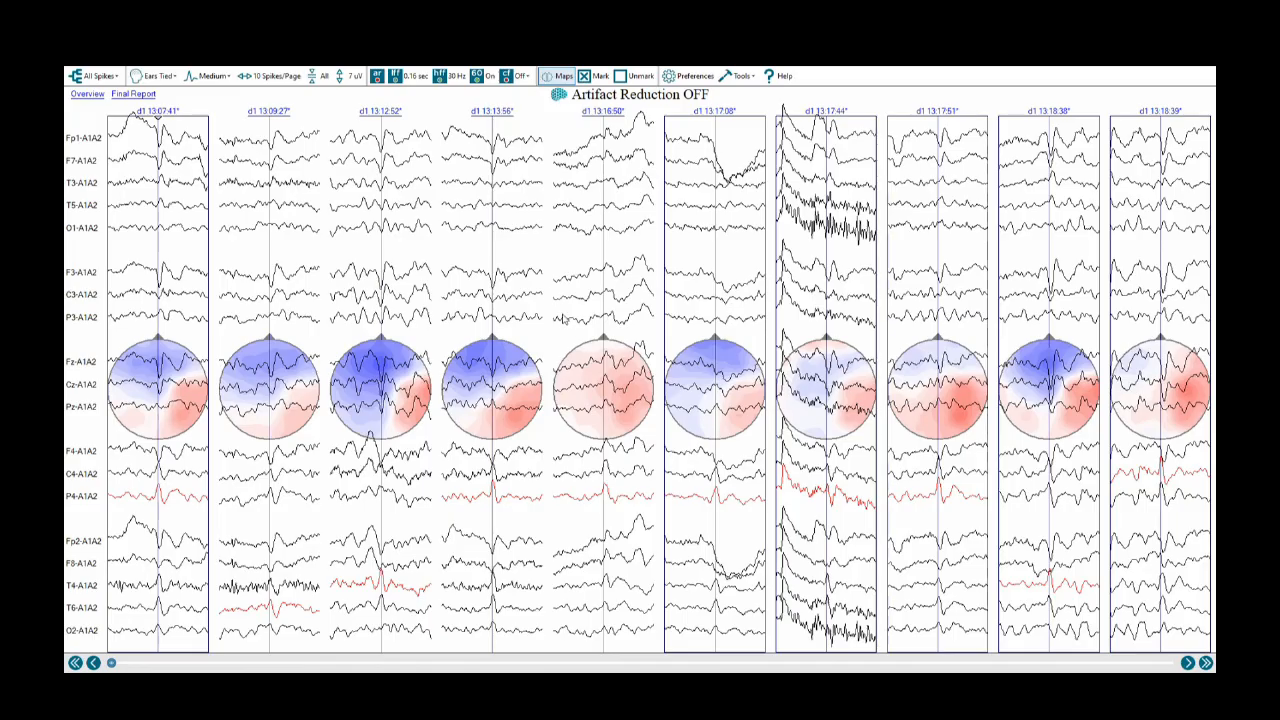
{"action": "mouse_move", "coordinate": [553, 253]}
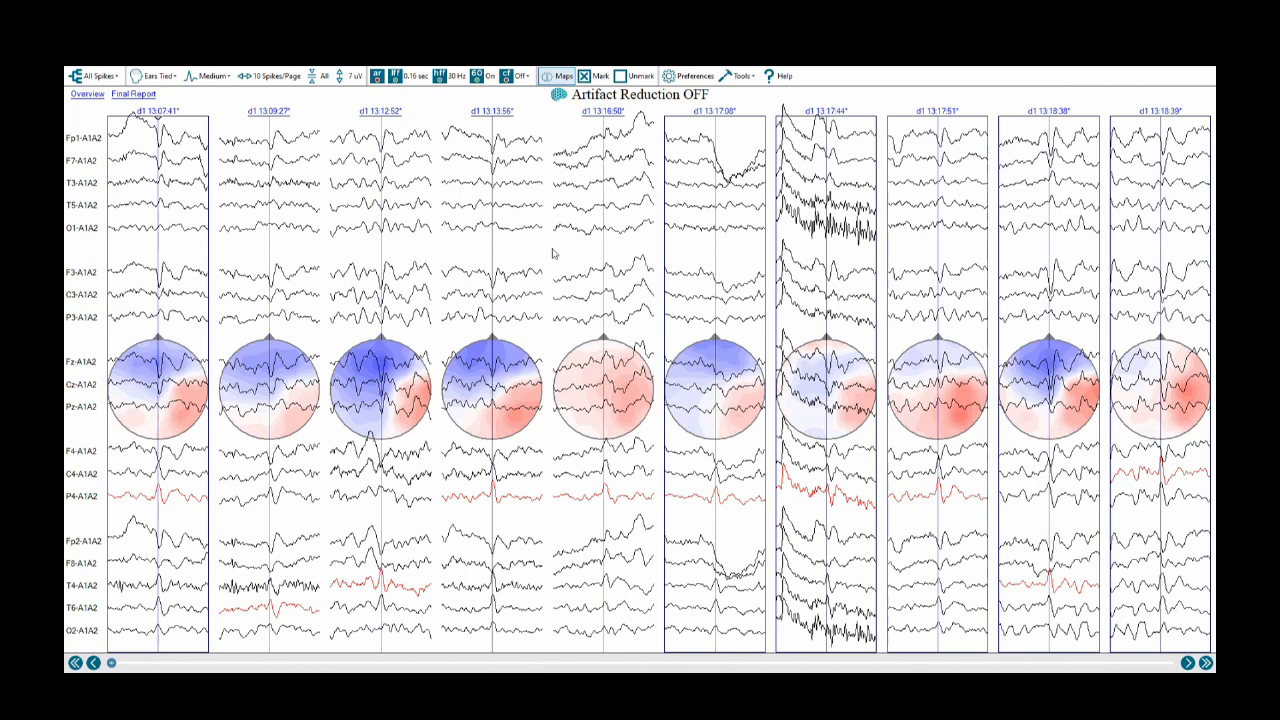
Step: Filter the spike review to the 'P4 n=14' cluster
{"action": "left_click", "coordinate": [92, 76]}
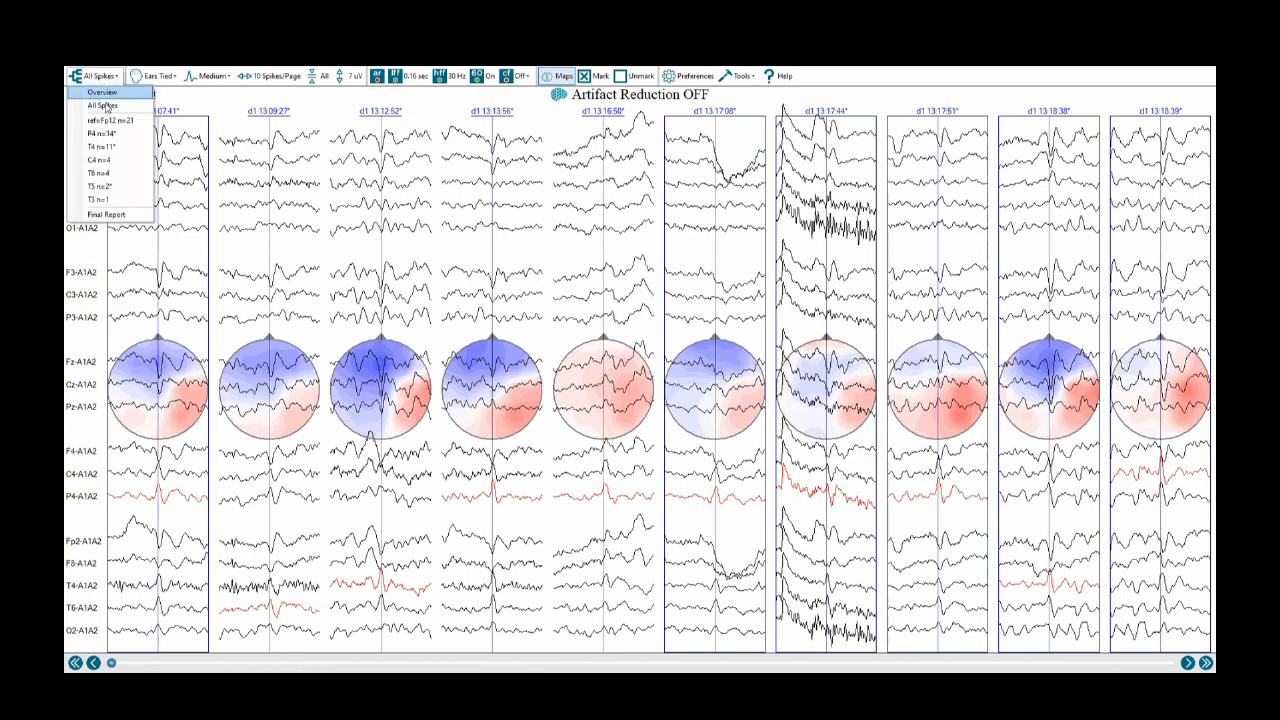
{"action": "mouse_move", "coordinate": [95, 133]}
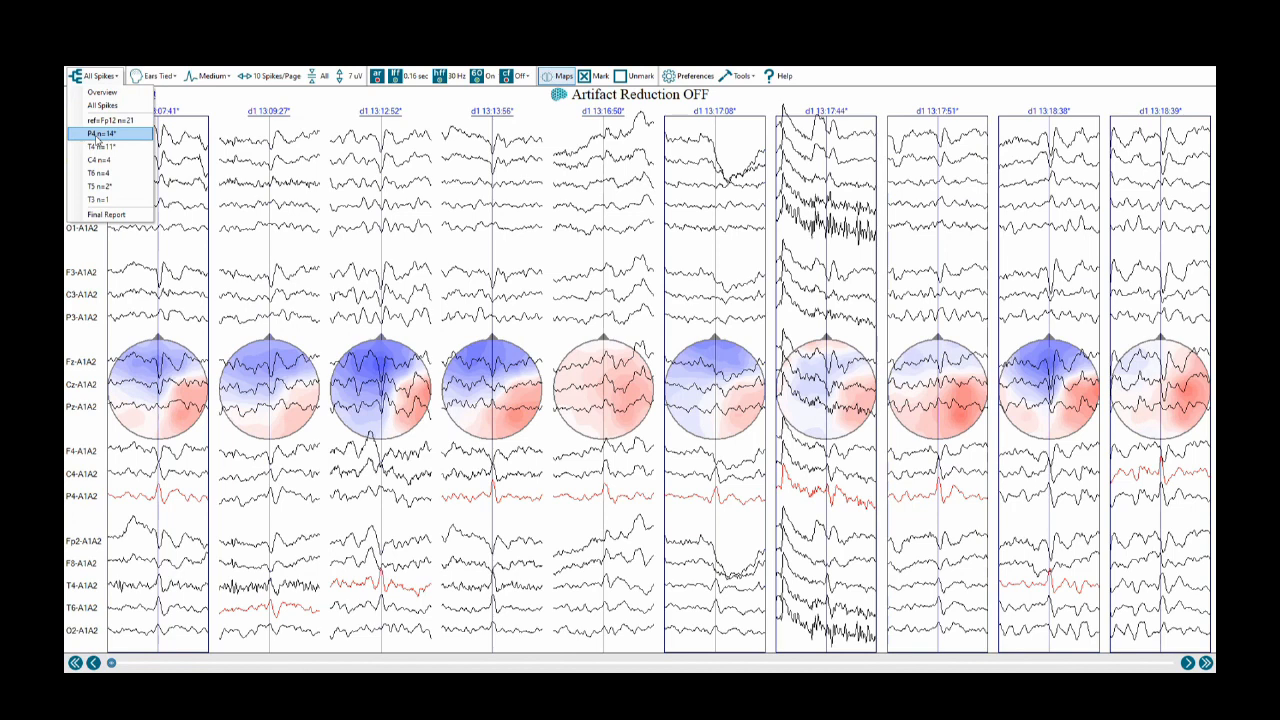
{"action": "left_click", "coordinate": [88, 133]}
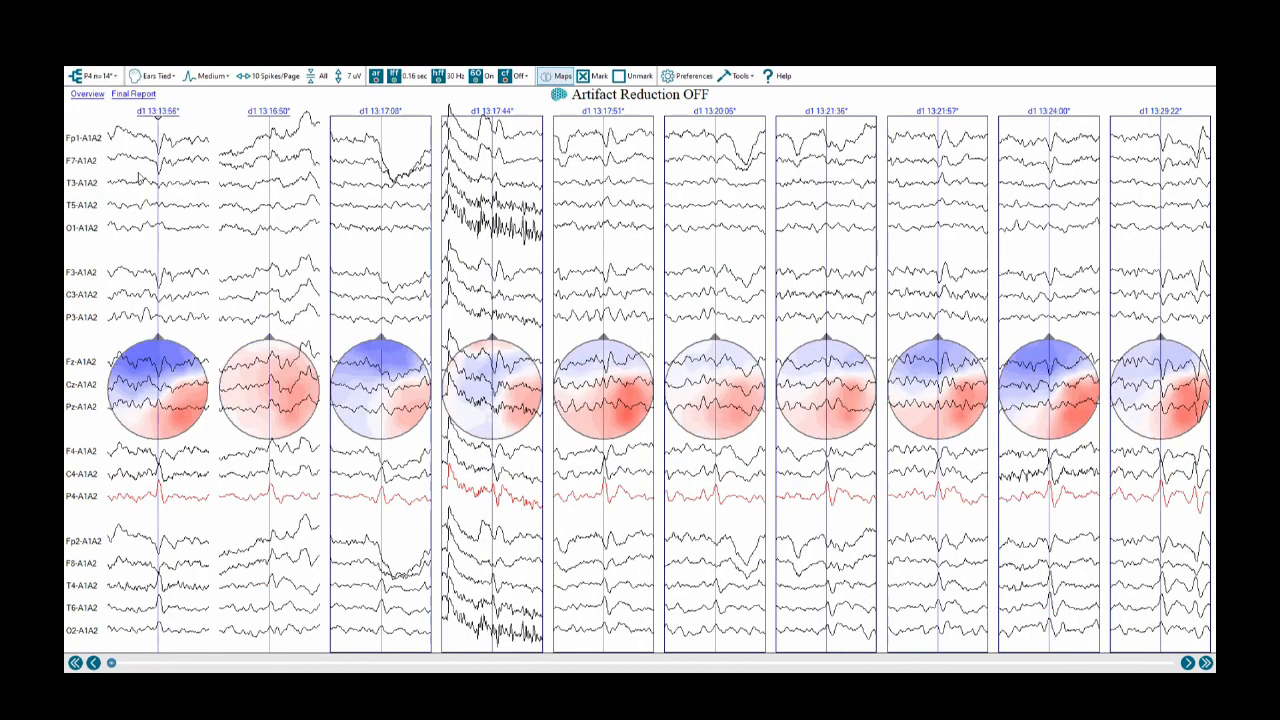
{"action": "mouse_move", "coordinate": [355, 260]}
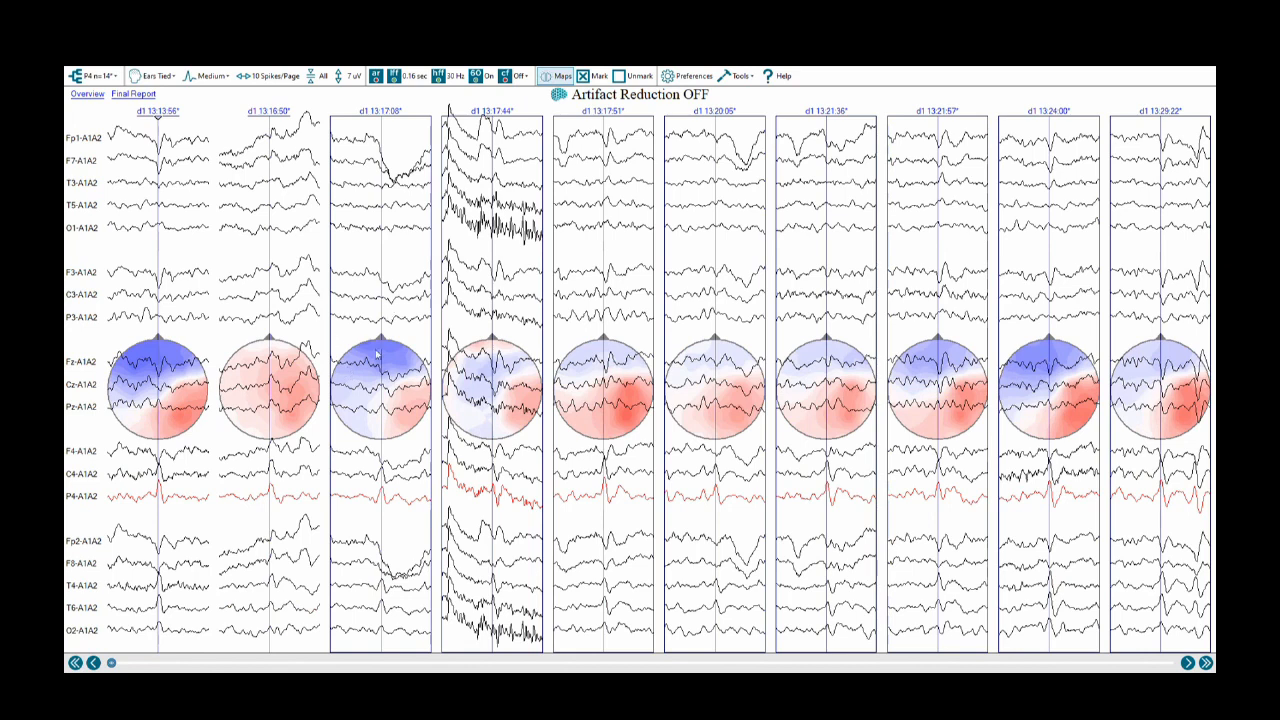
{"action": "mouse_move", "coordinate": [360, 285]}
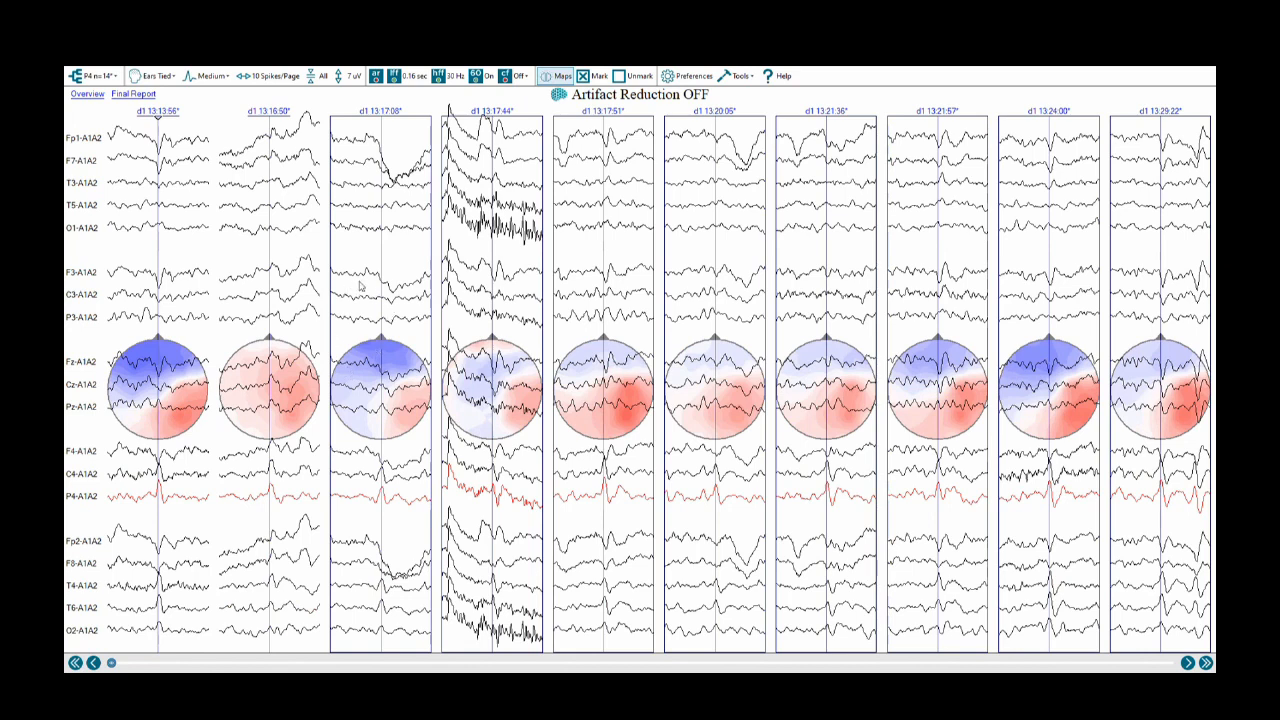
{"action": "mouse_move", "coordinate": [603, 504]}
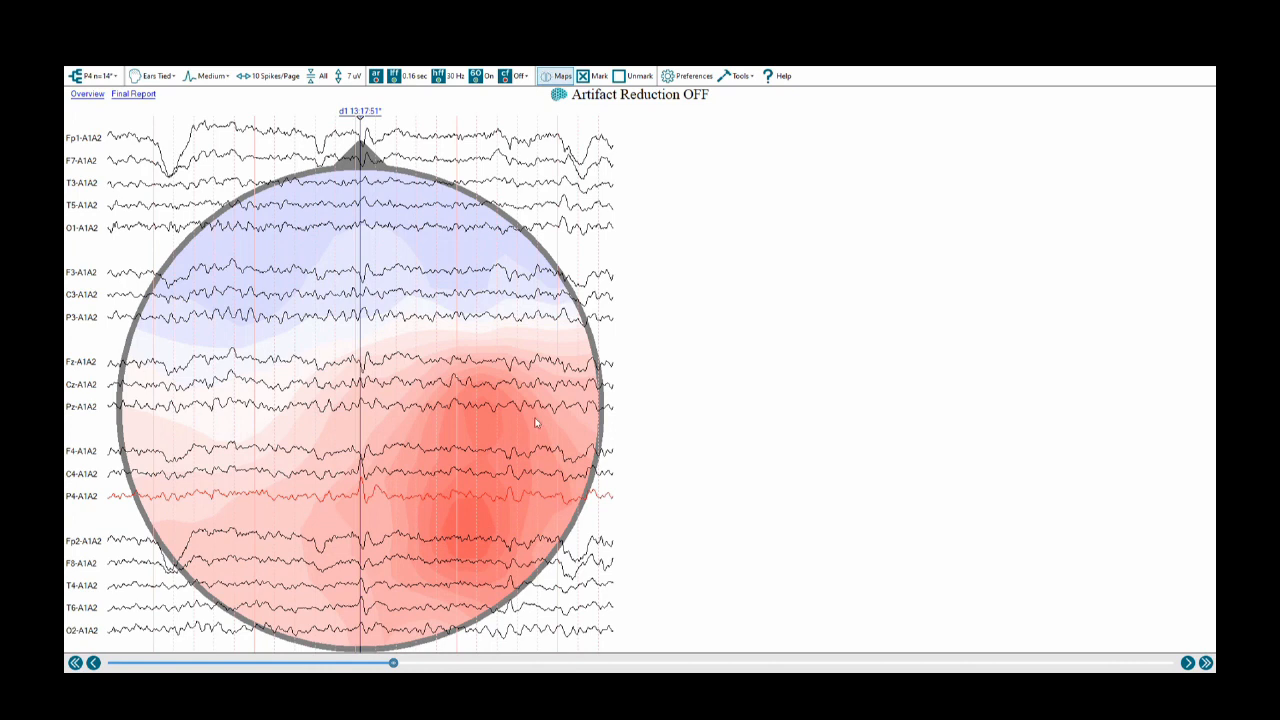
{"action": "mouse_move", "coordinate": [538, 596]}
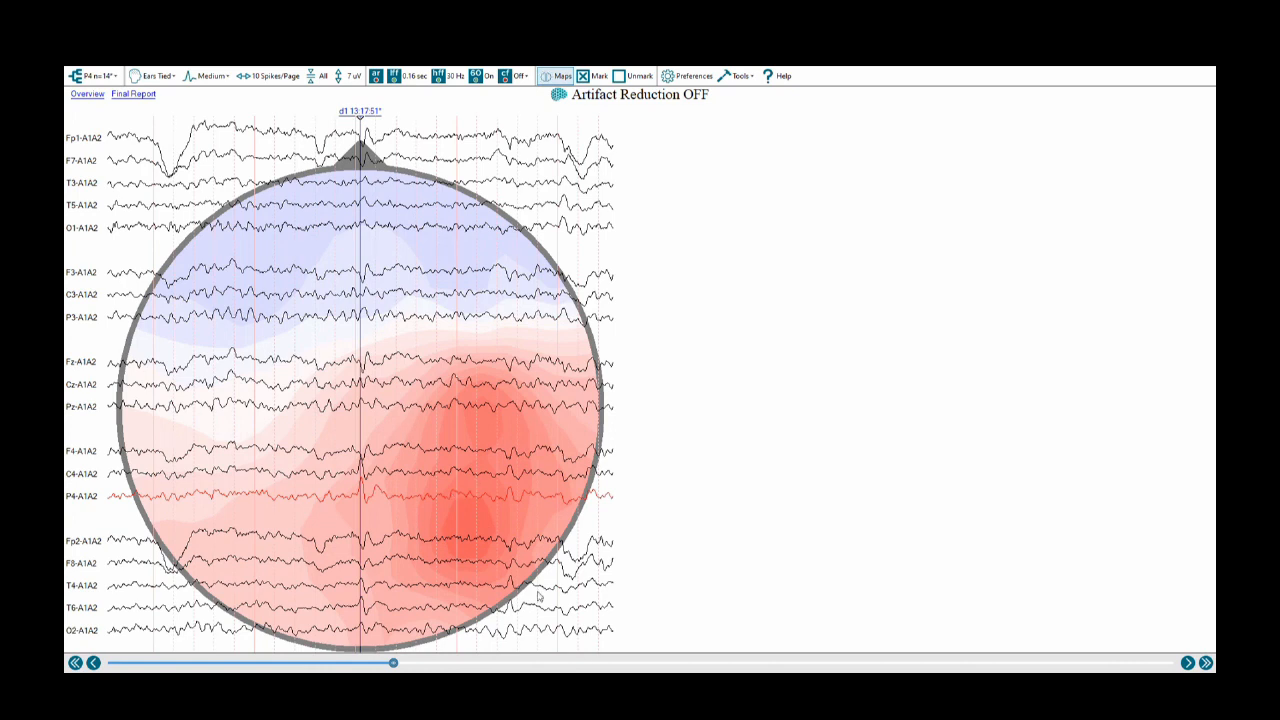
{"action": "mouse_move", "coordinate": [380, 266]}
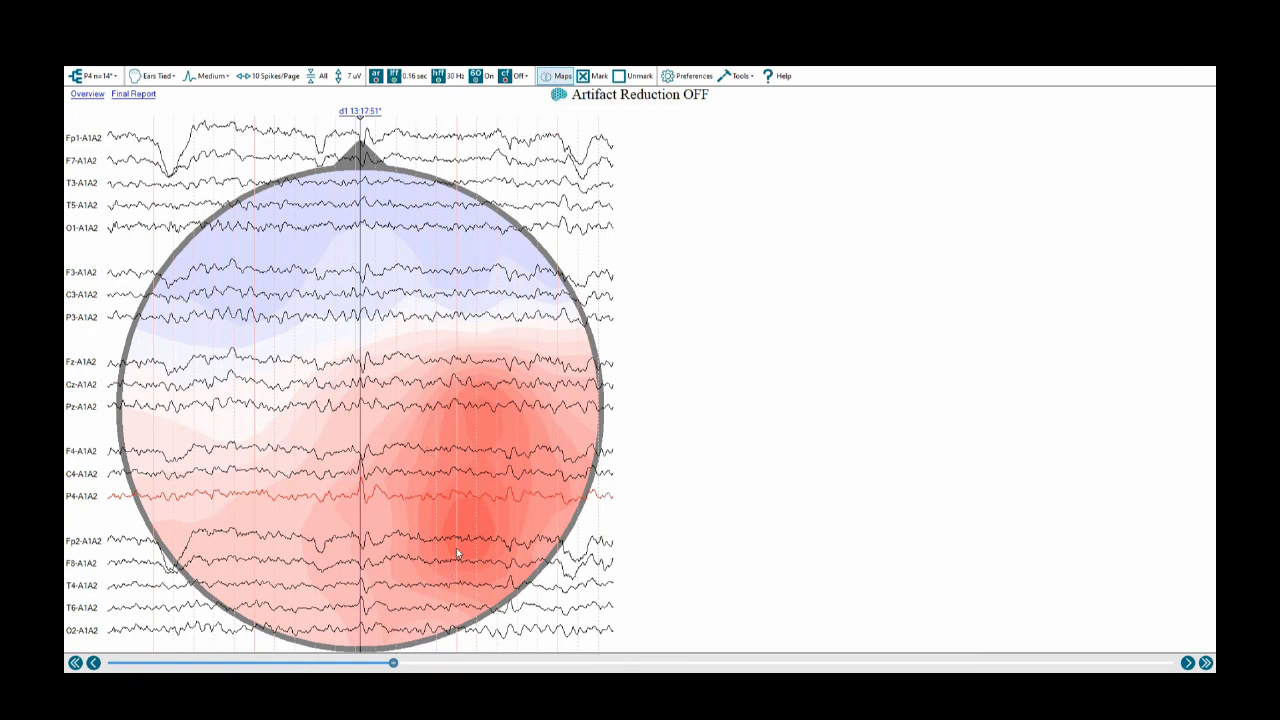
{"action": "mouse_move", "coordinate": [460, 520]}
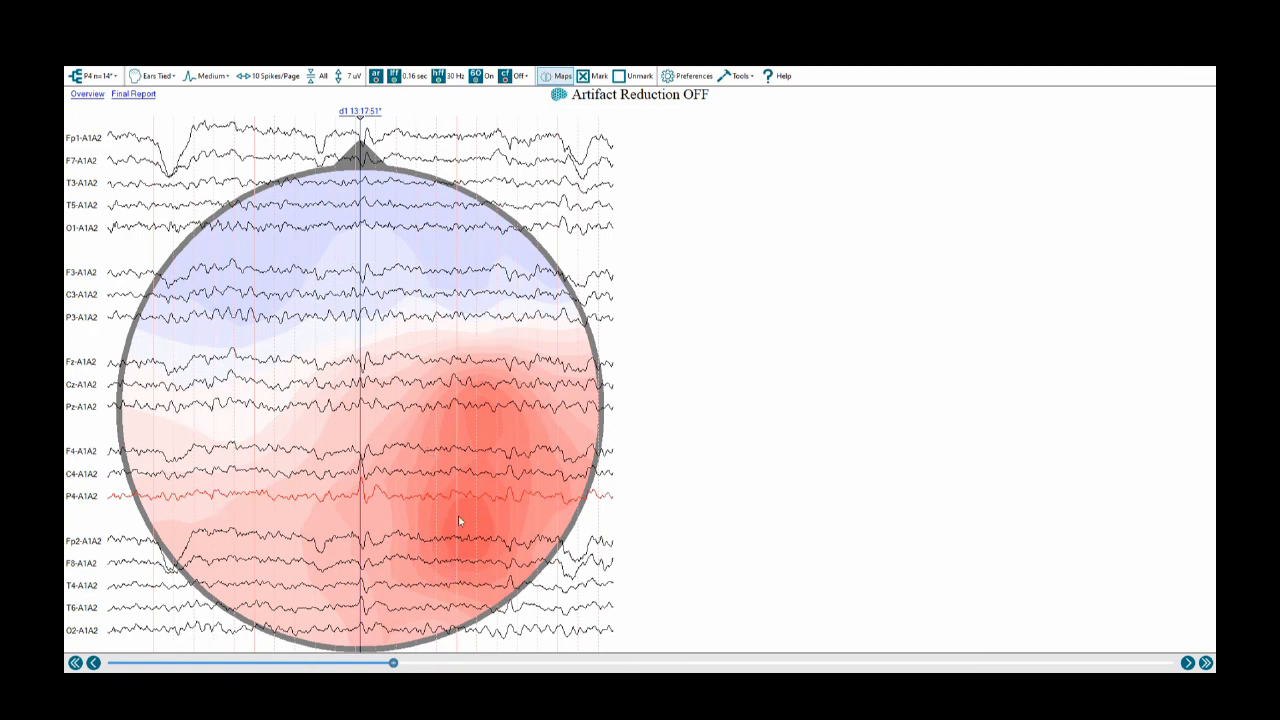
{"action": "mouse_move", "coordinate": [409, 458]}
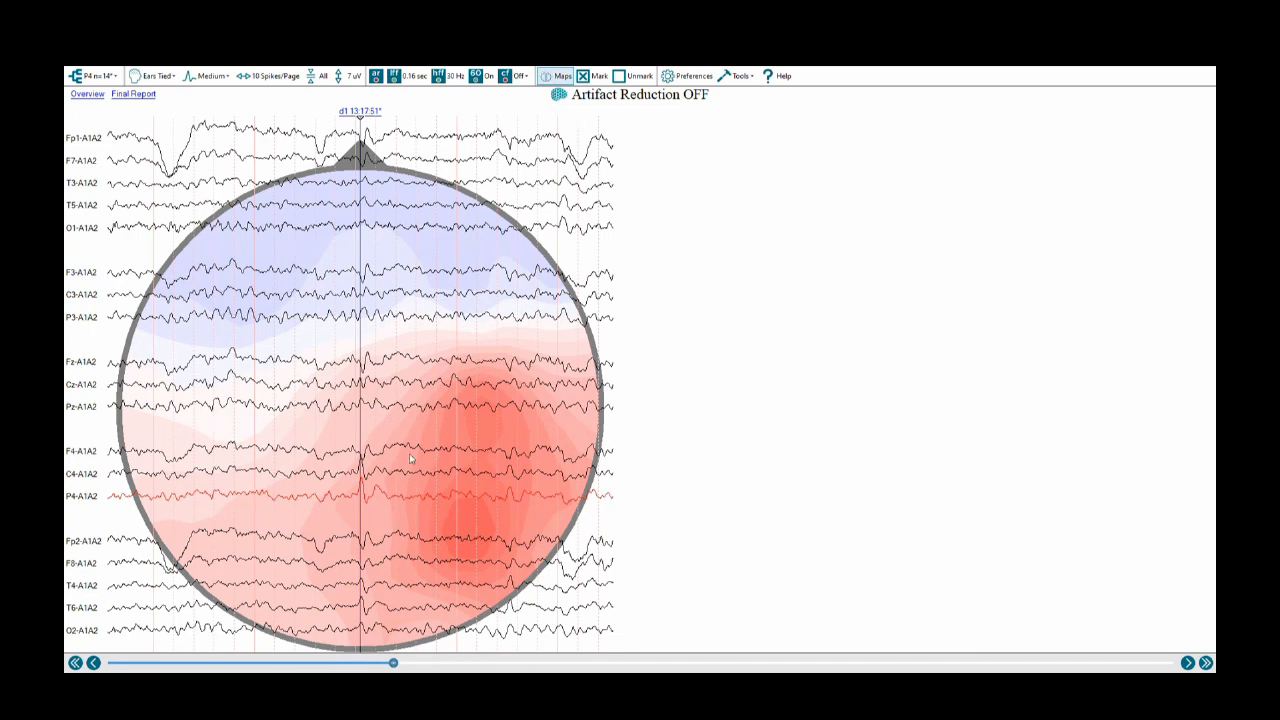
{"action": "mouse_move", "coordinate": [445, 560]}
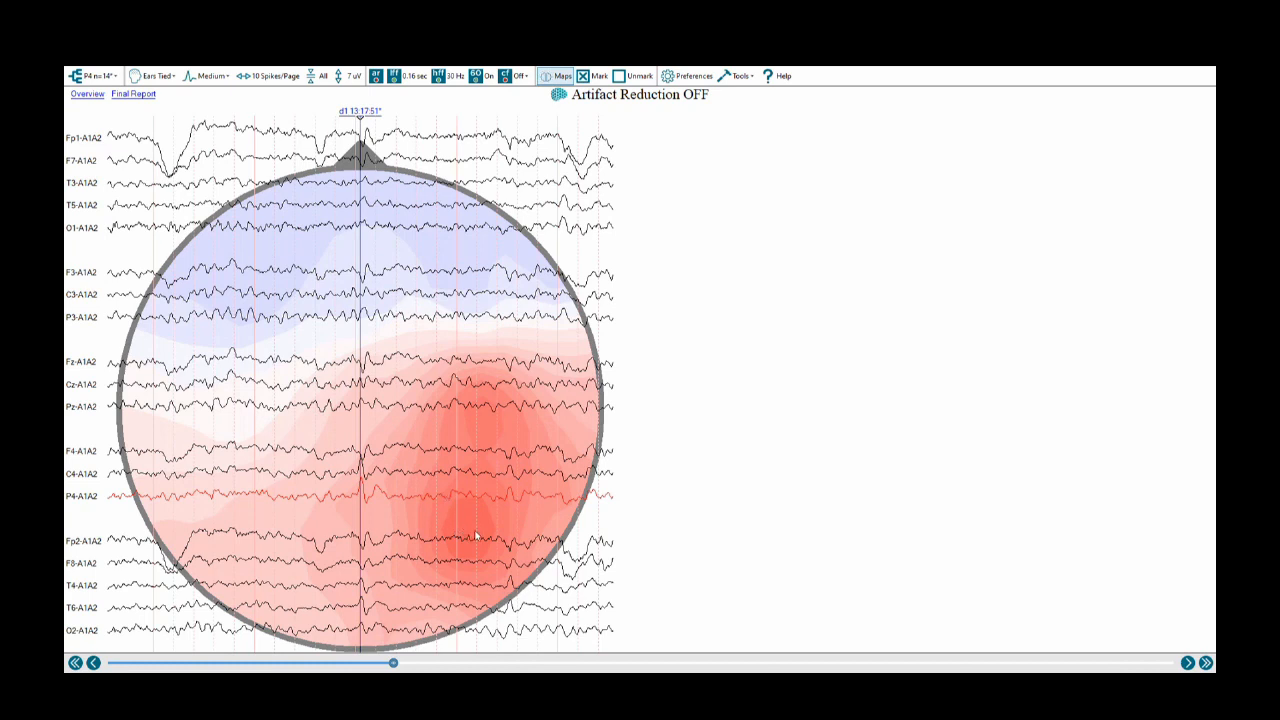
{"action": "mouse_move", "coordinate": [457, 525]}
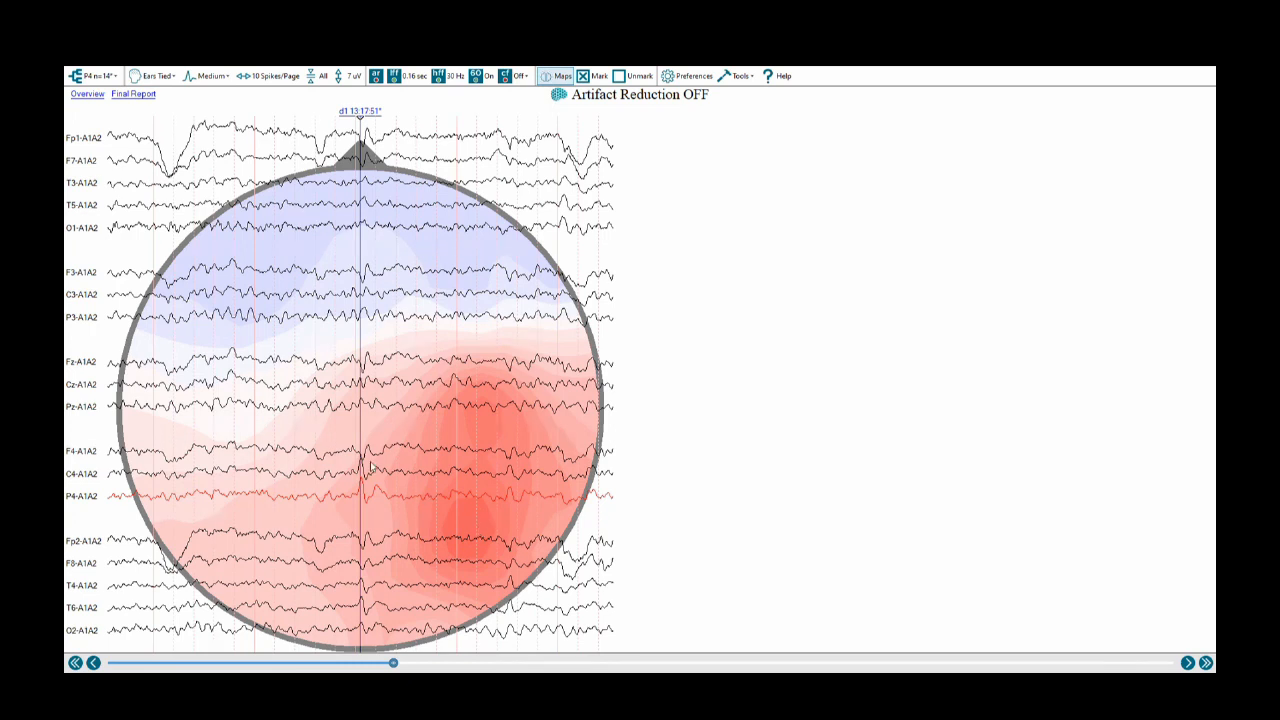
{"action": "mouse_move", "coordinate": [193, 282]}
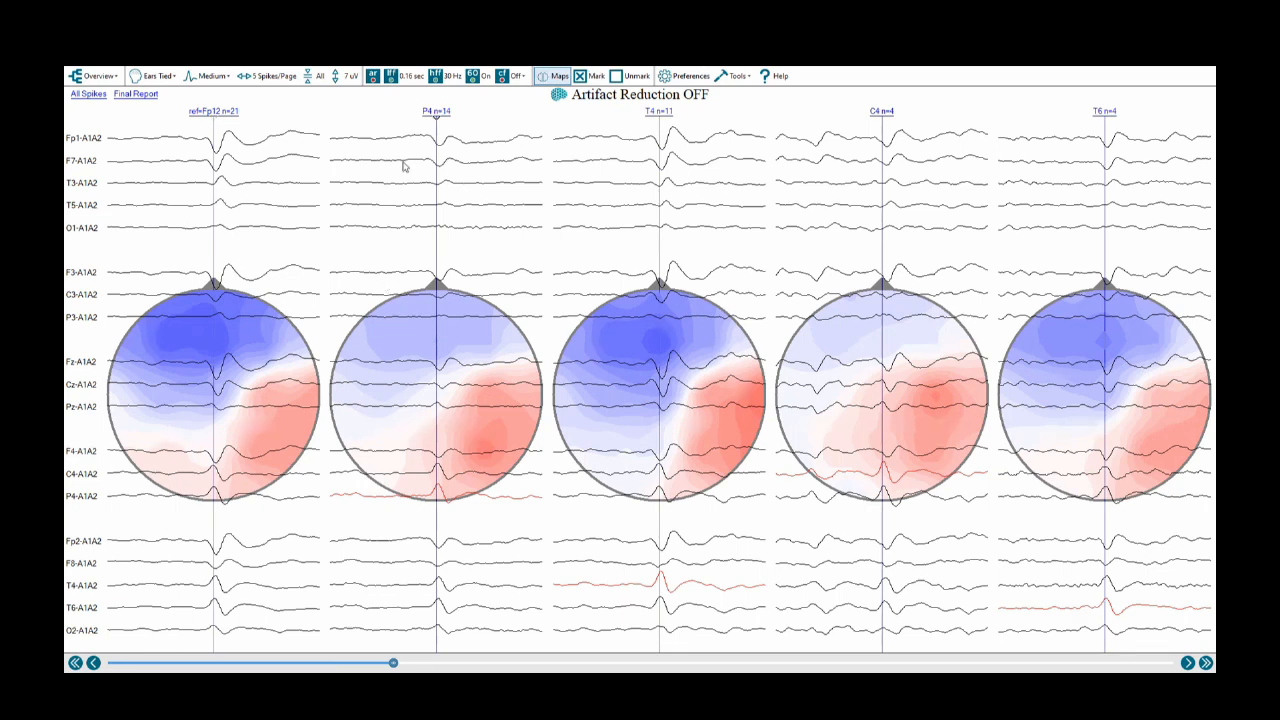
{"action": "mouse_move", "coordinate": [392, 278]}
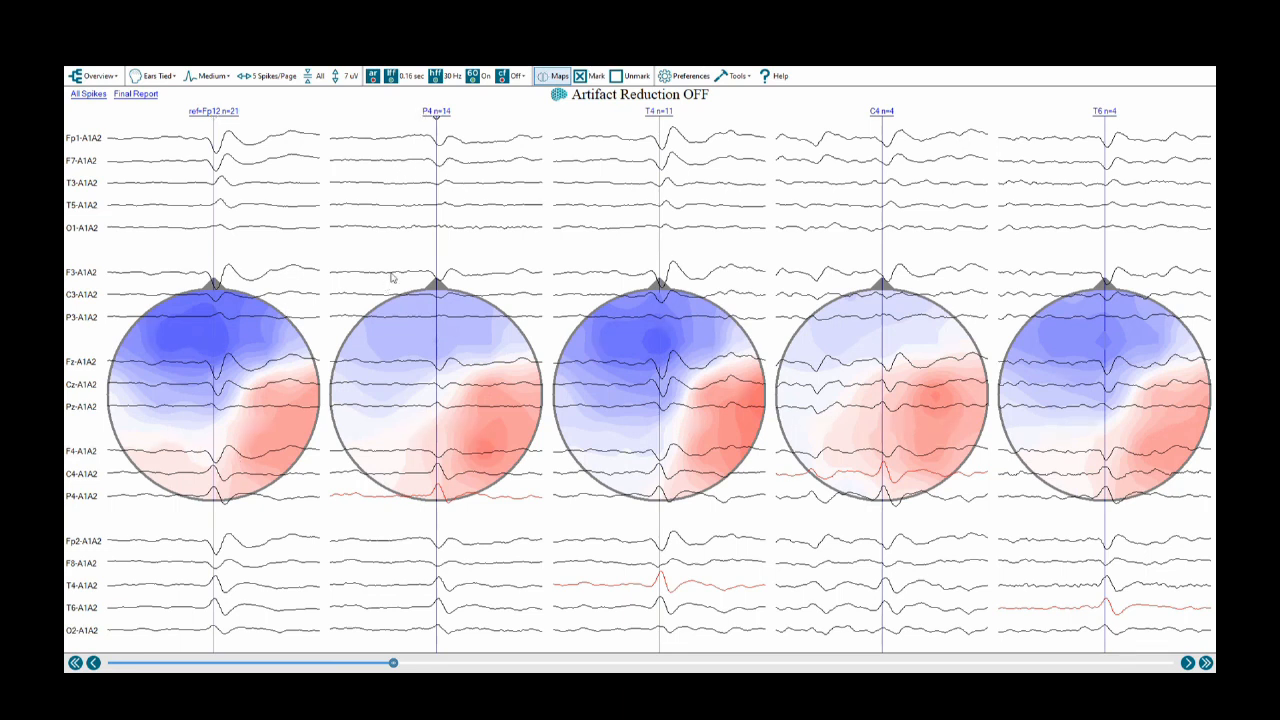
{"action": "mouse_move", "coordinate": [410, 356]}
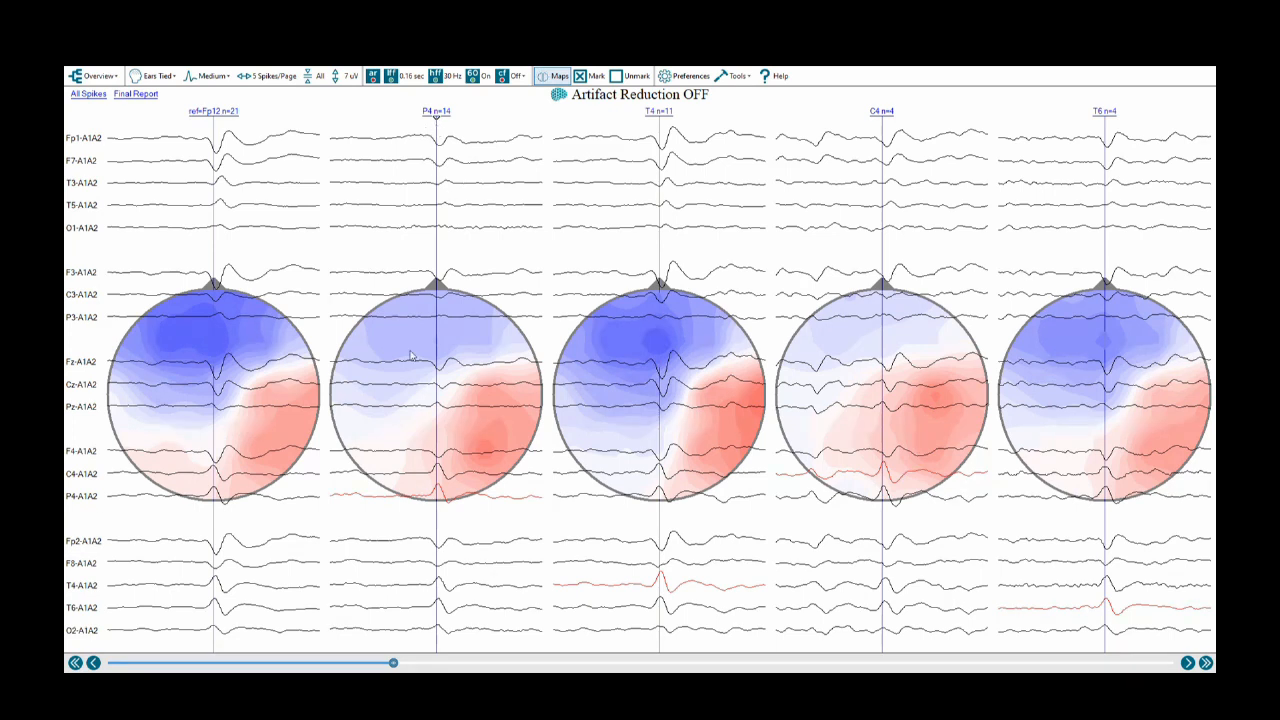
{"action": "mouse_move", "coordinate": [424, 508]}
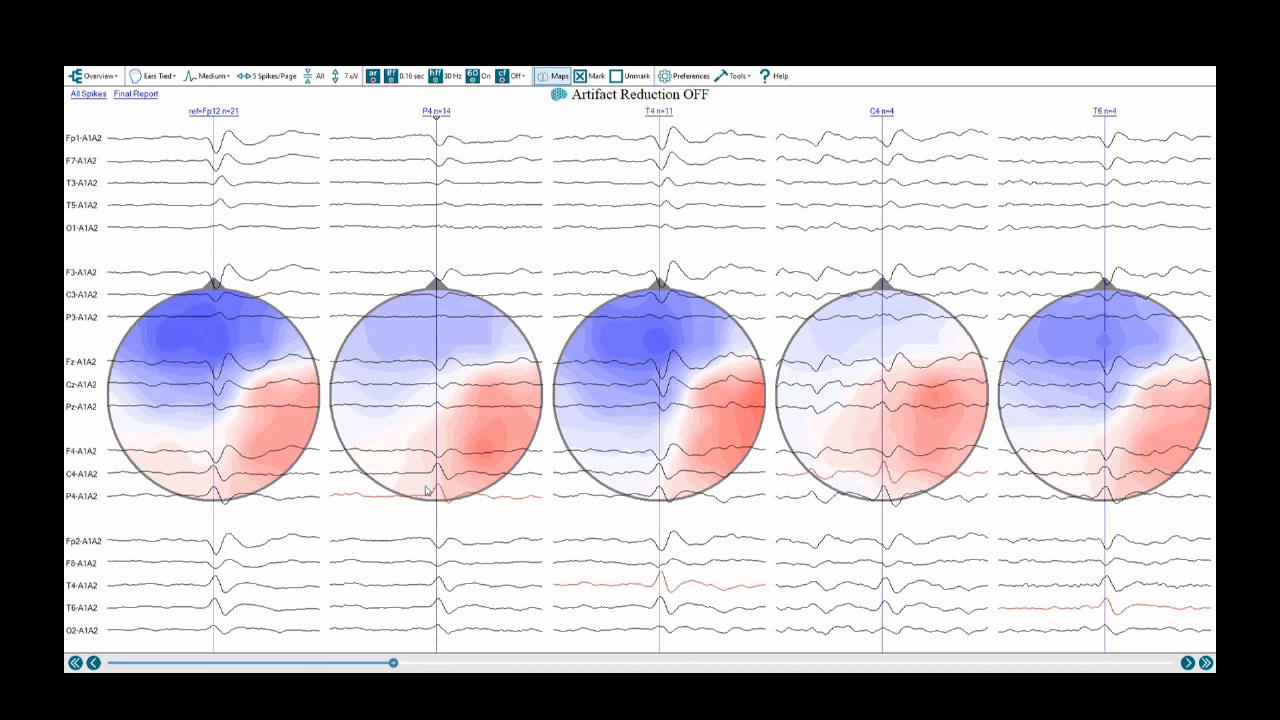
{"action": "mouse_move", "coordinate": [463, 471]}
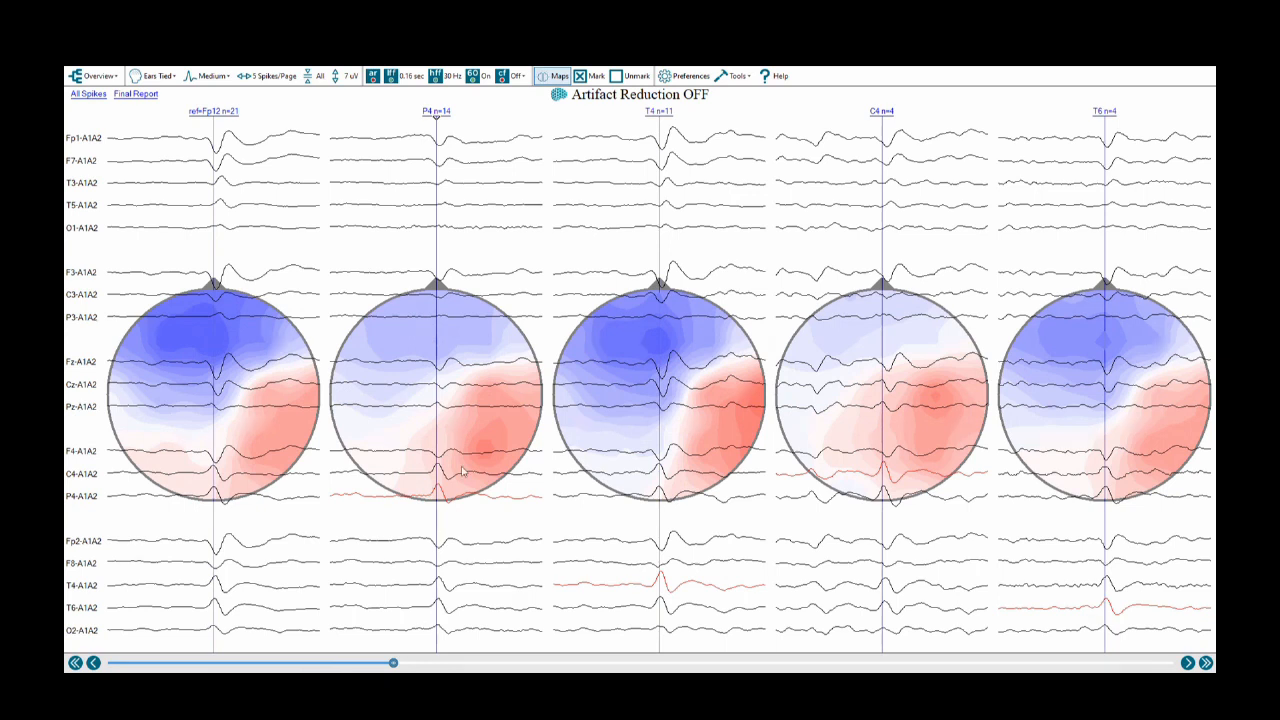
{"action": "mouse_move", "coordinate": [163, 403]}
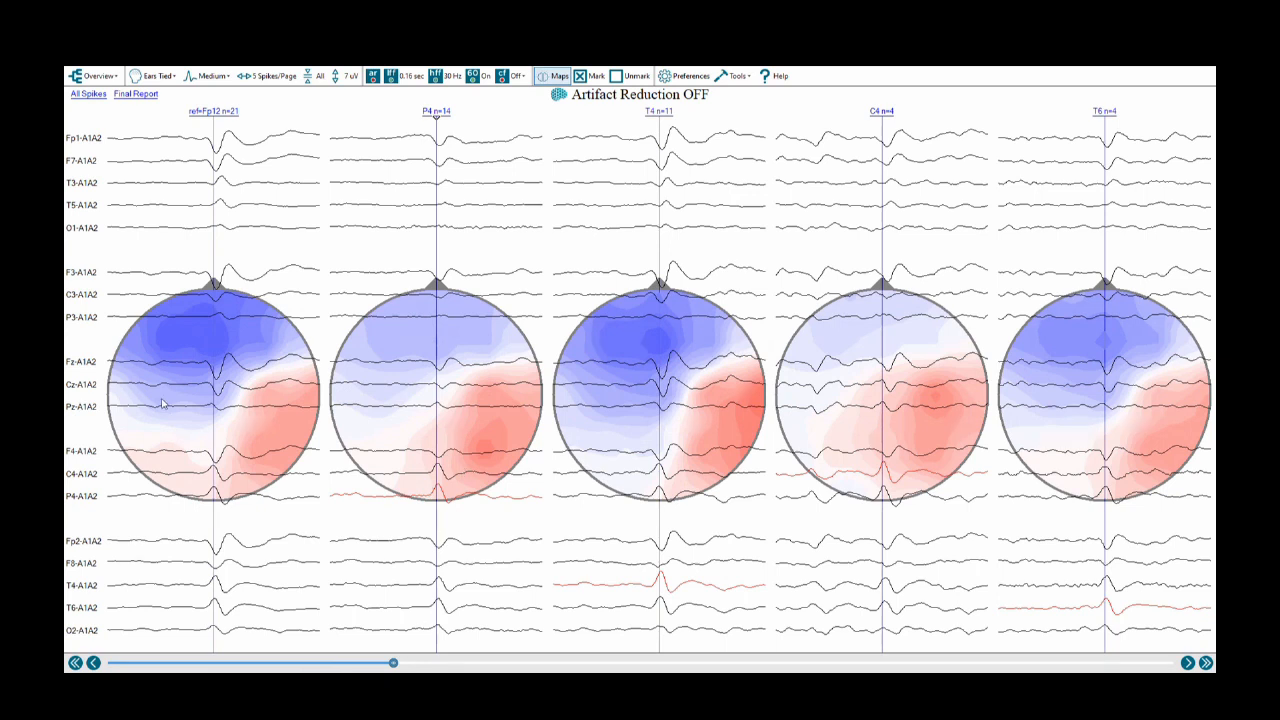
{"action": "mouse_move", "coordinate": [170, 413]}
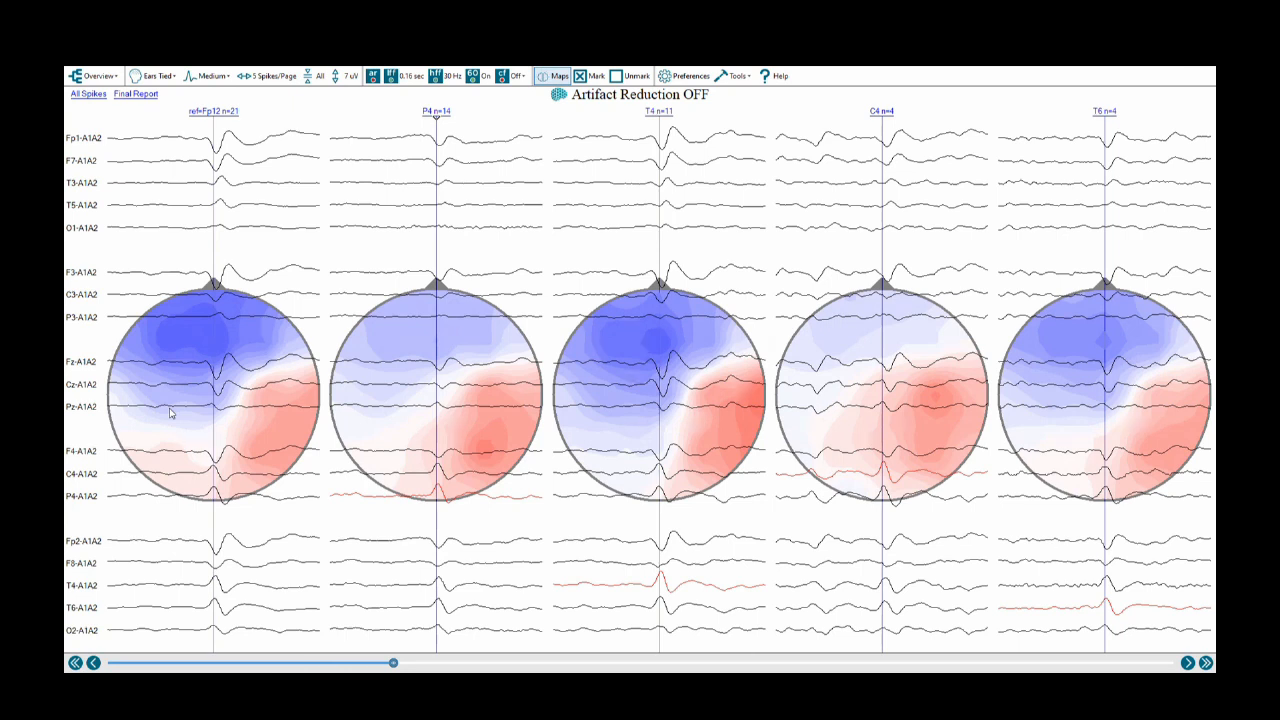
{"action": "mouse_move", "coordinate": [444, 126]}
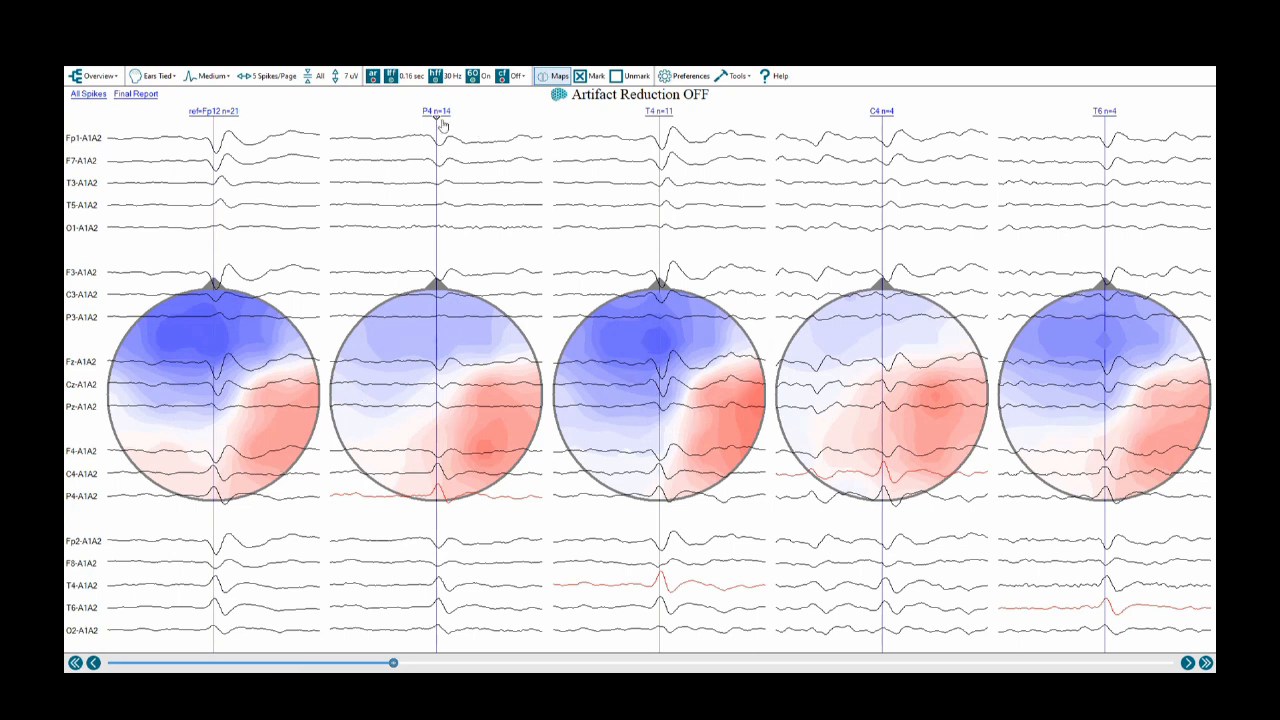
{"action": "mouse_move", "coordinate": [216, 110]}
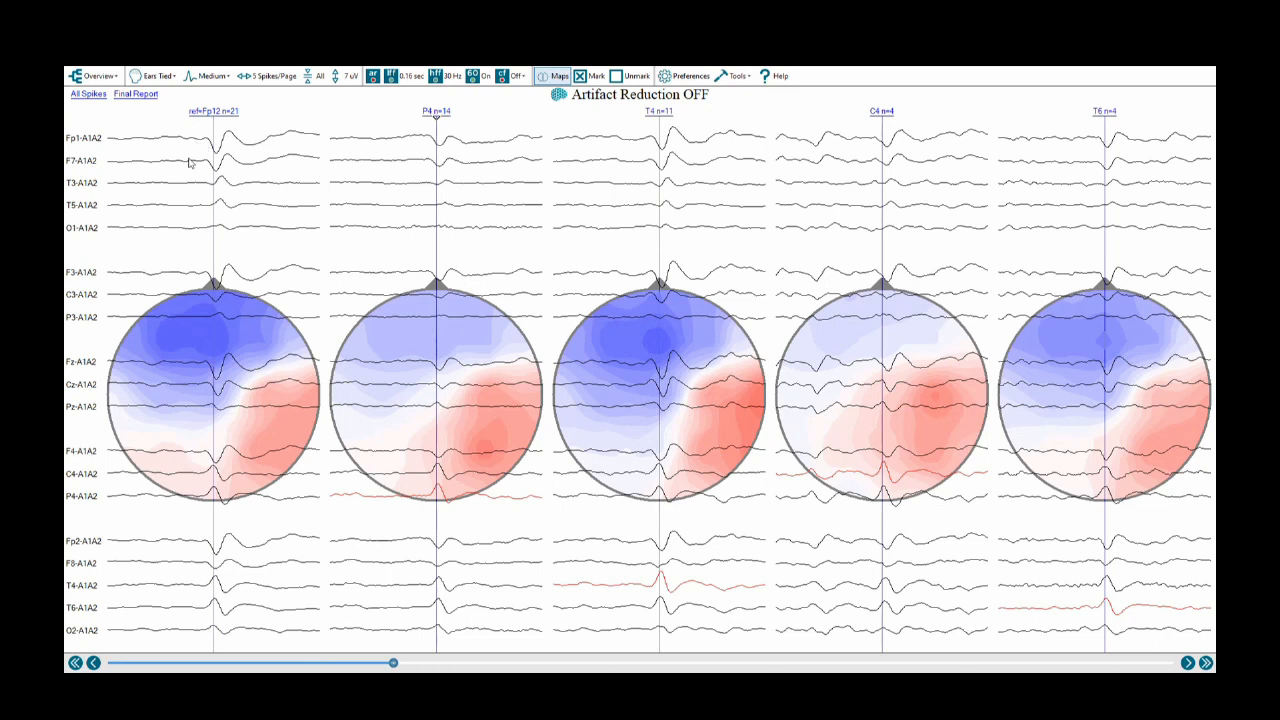
{"action": "mouse_move", "coordinate": [192, 281]}
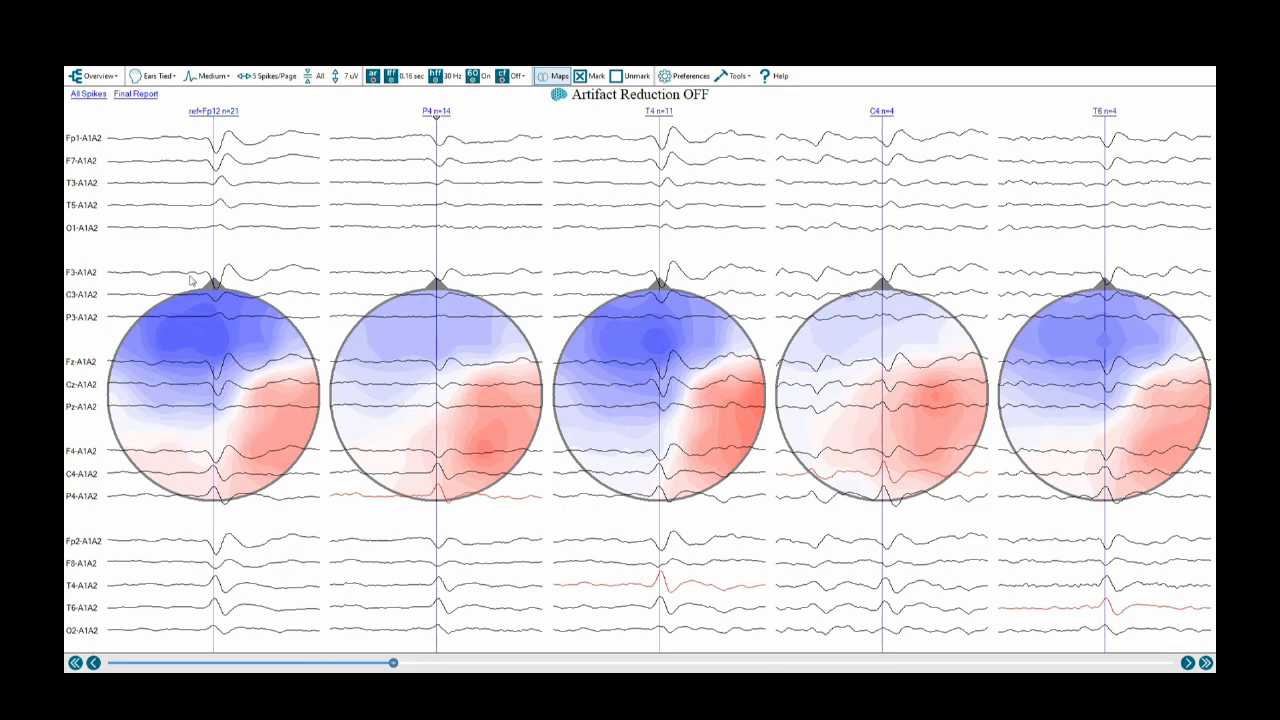
{"action": "mouse_move", "coordinate": [258, 448]}
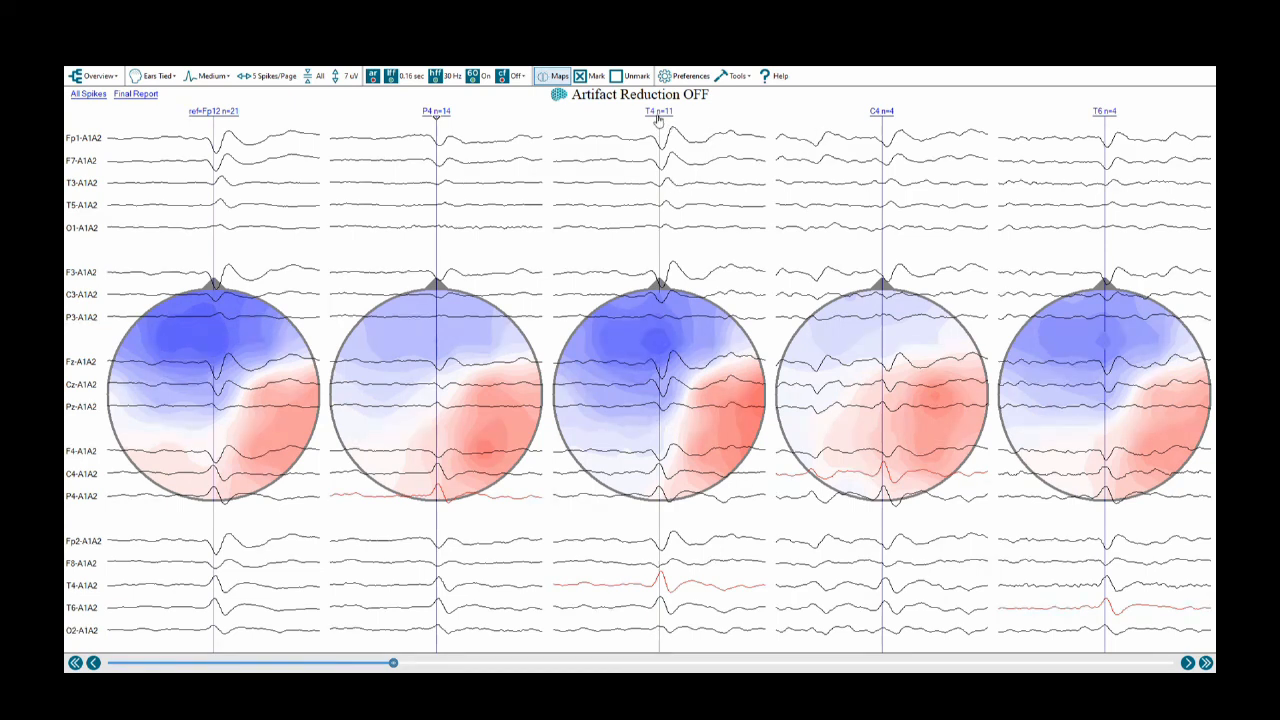
{"action": "mouse_move", "coordinate": [873, 120]}
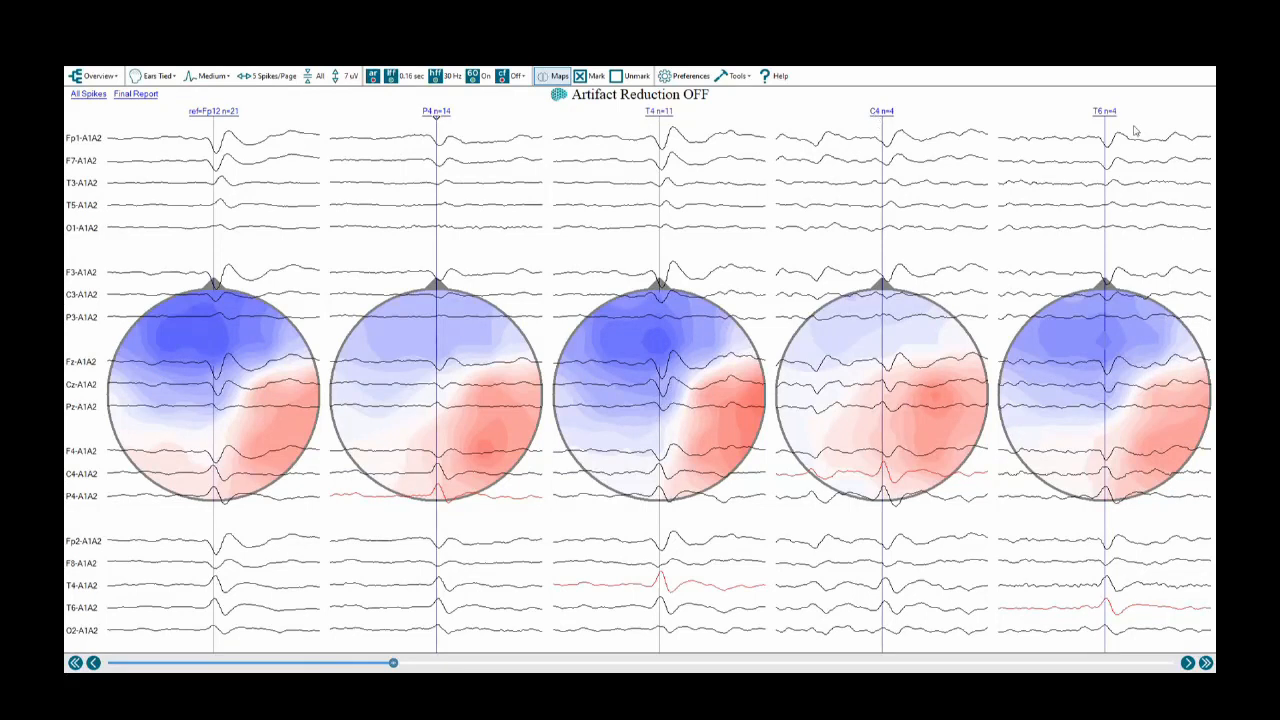
{"action": "mouse_move", "coordinate": [436, 442]}
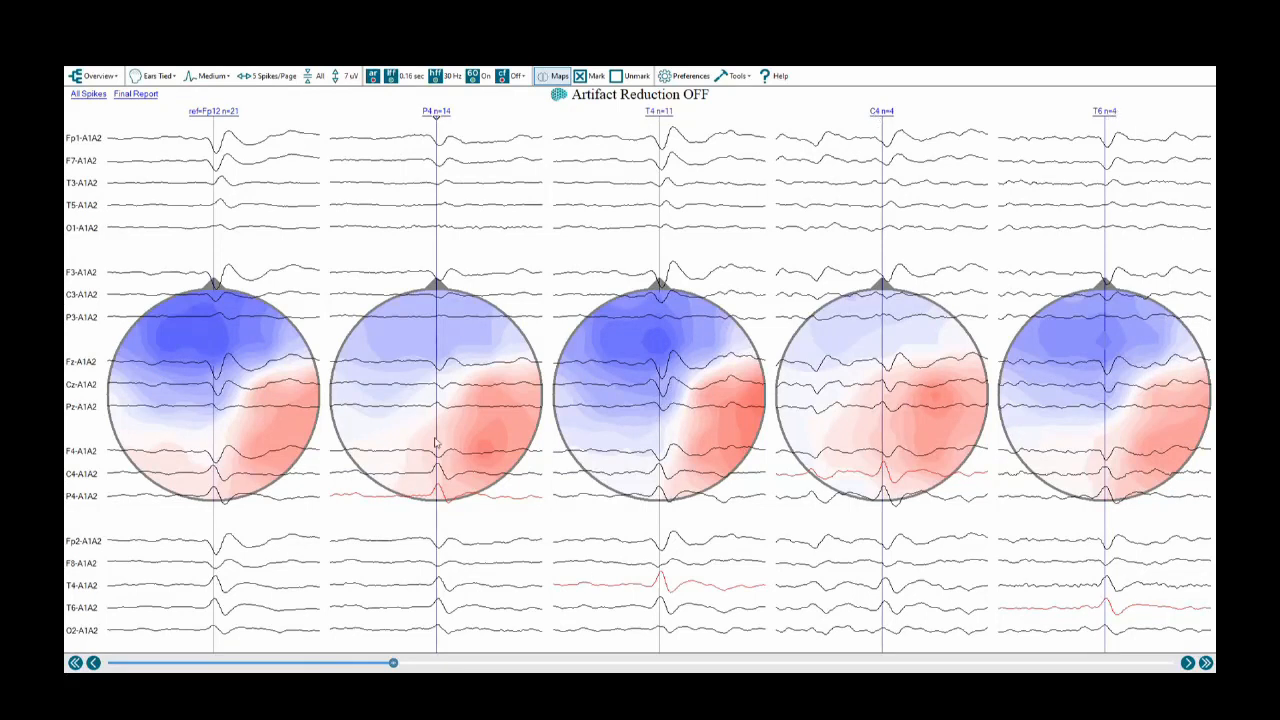
{"action": "mouse_move", "coordinate": [679, 409]}
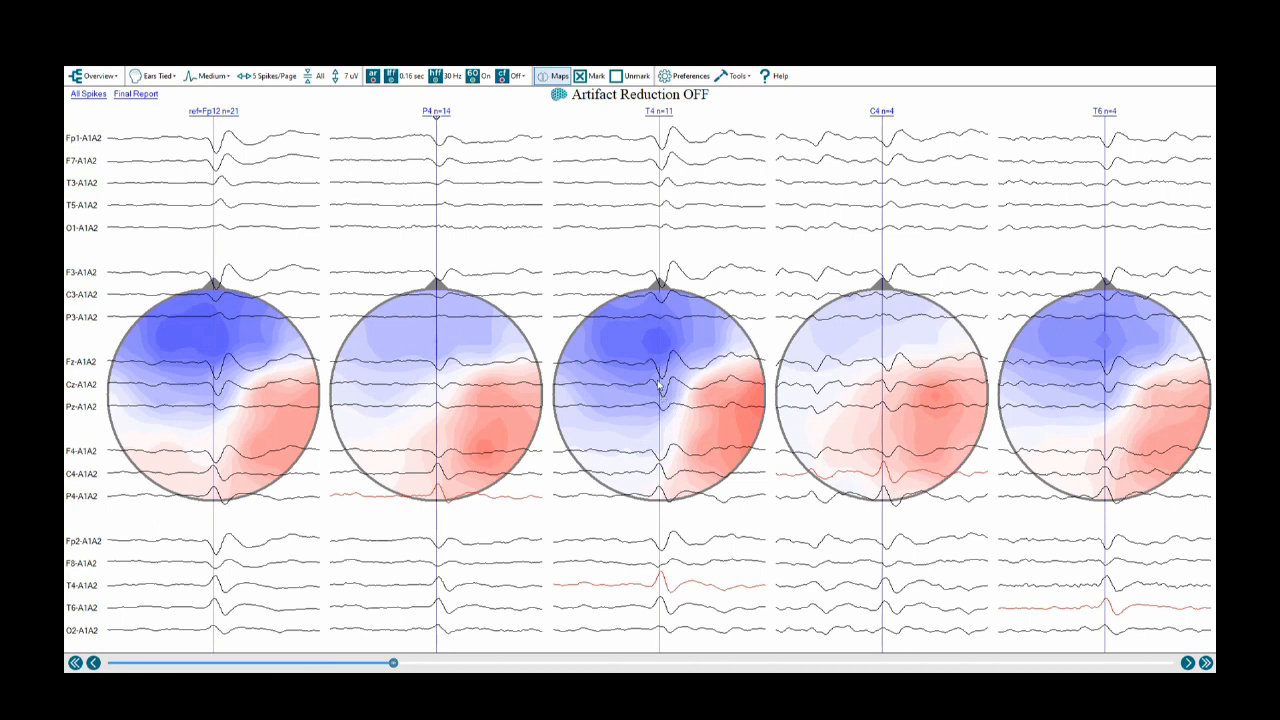
{"action": "mouse_move", "coordinate": [654, 440]}
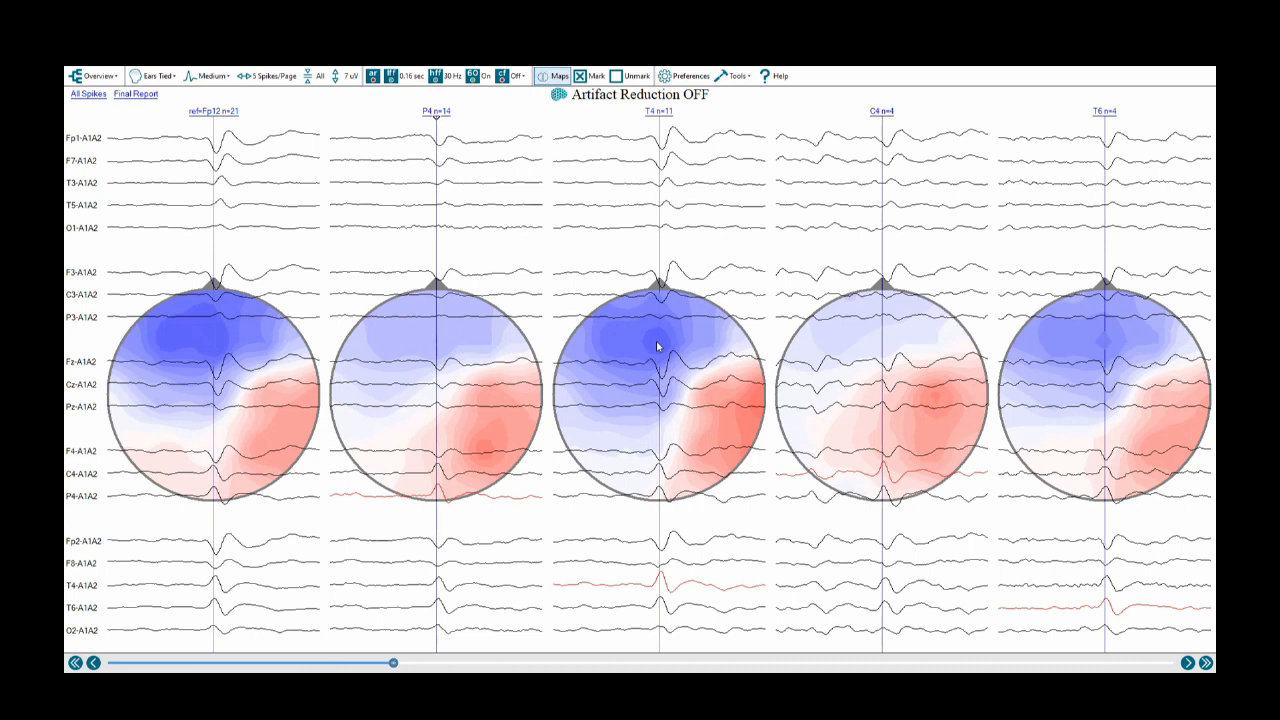
{"action": "mouse_move", "coordinate": [642, 341]}
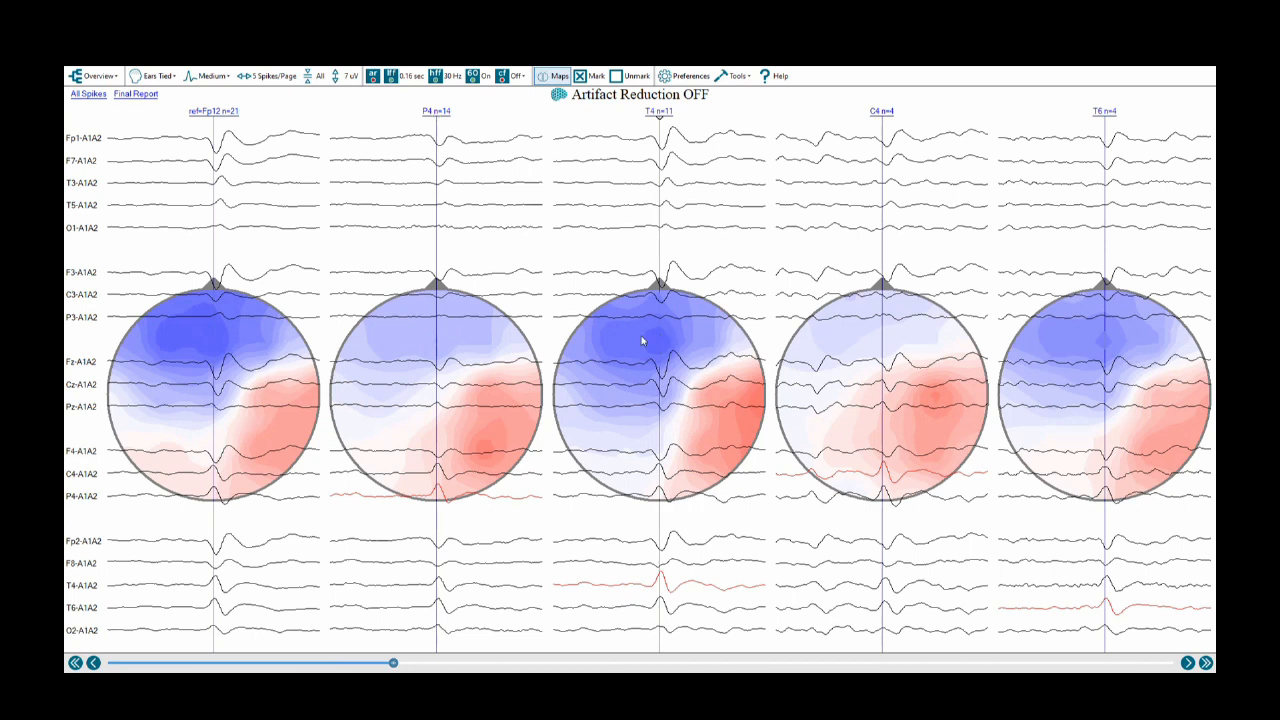
{"action": "mouse_move", "coordinate": [650, 343]}
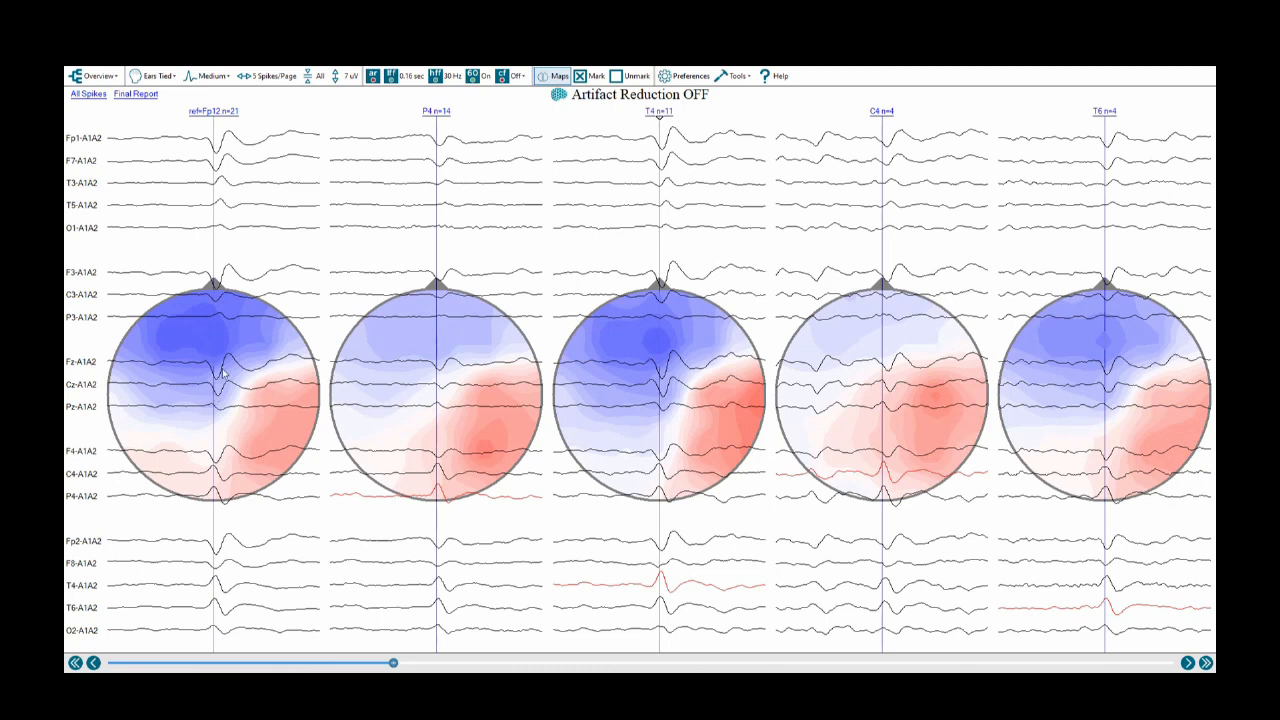
{"action": "mouse_move", "coordinate": [193, 334]}
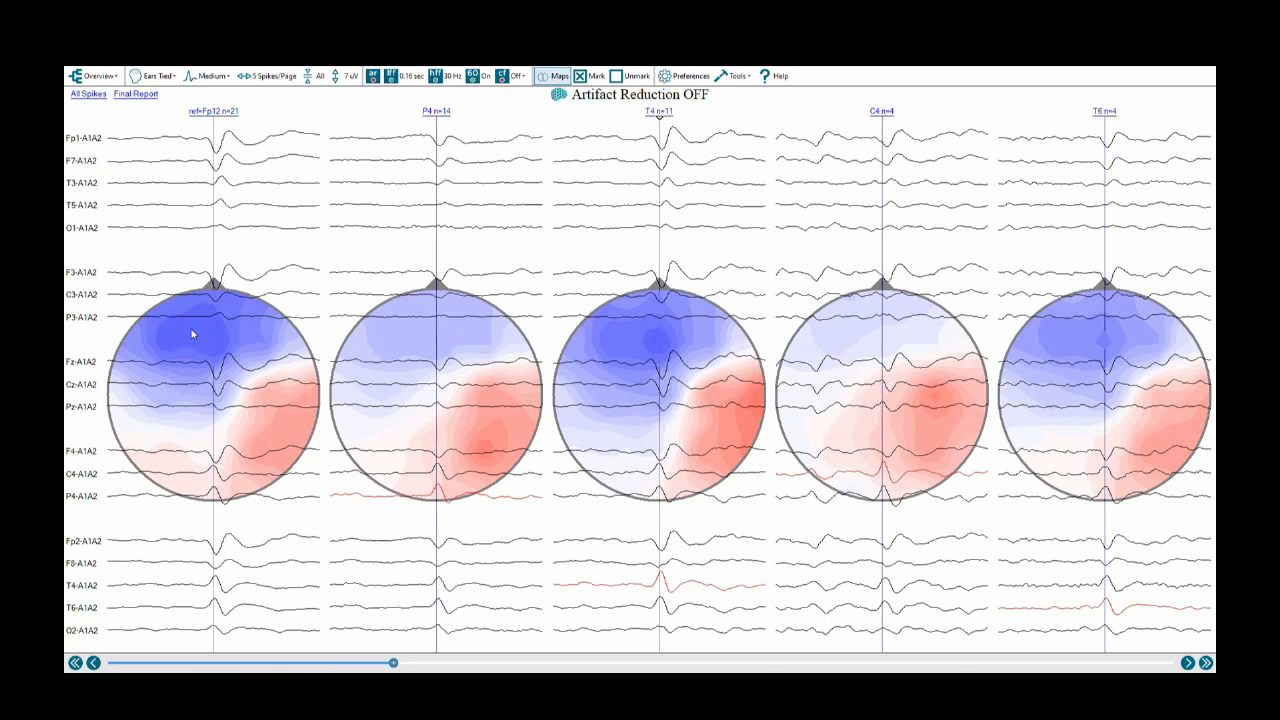
{"action": "mouse_move", "coordinate": [670, 334]}
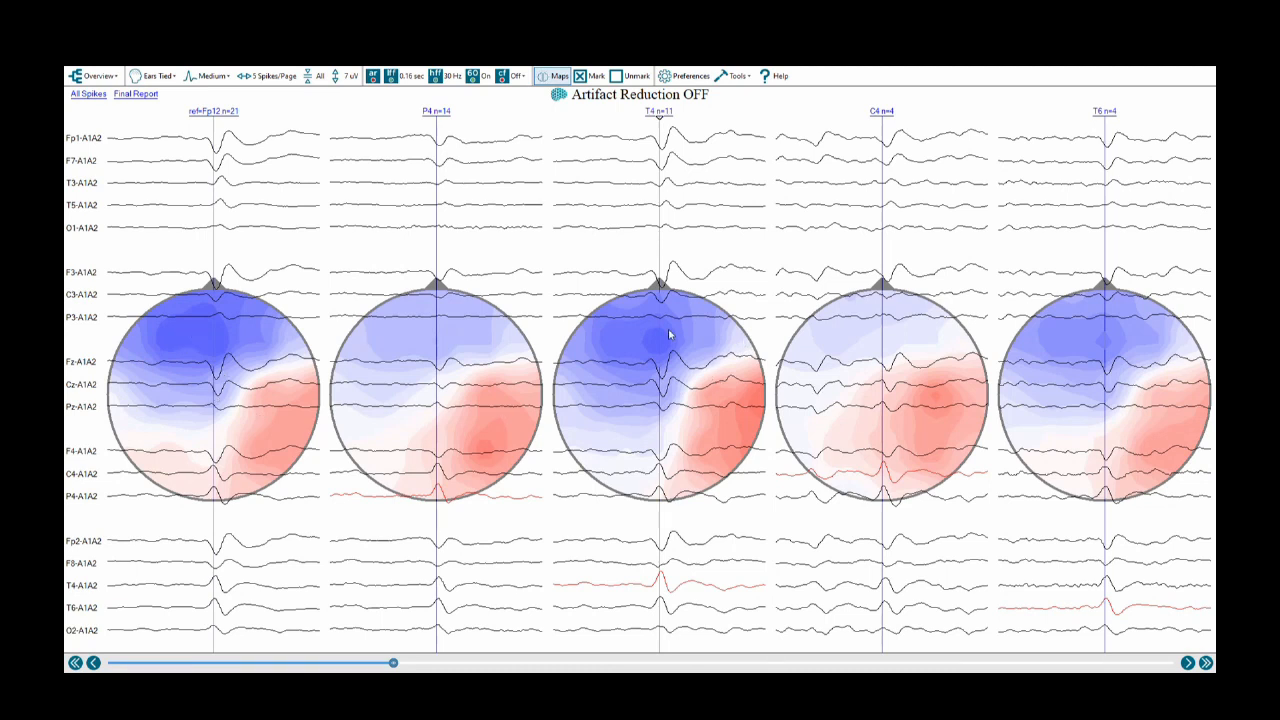
{"action": "mouse_move", "coordinate": [675, 408]}
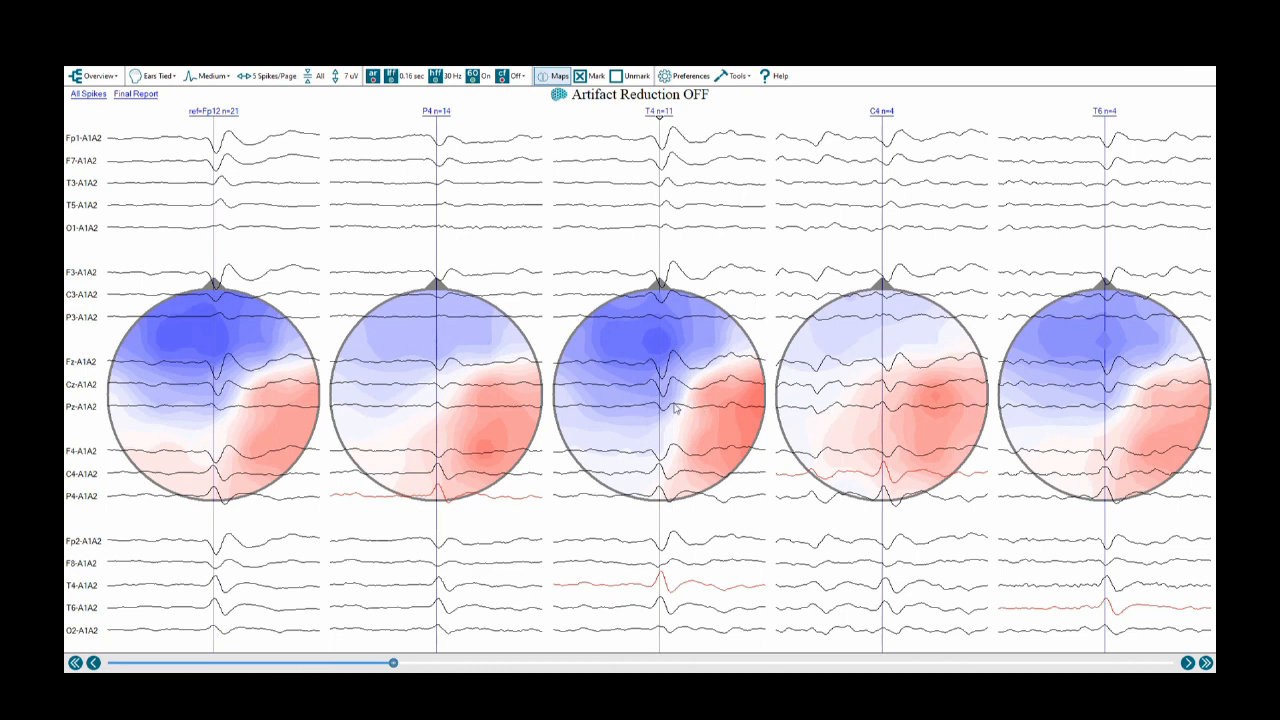
{"action": "mouse_move", "coordinate": [160, 76]}
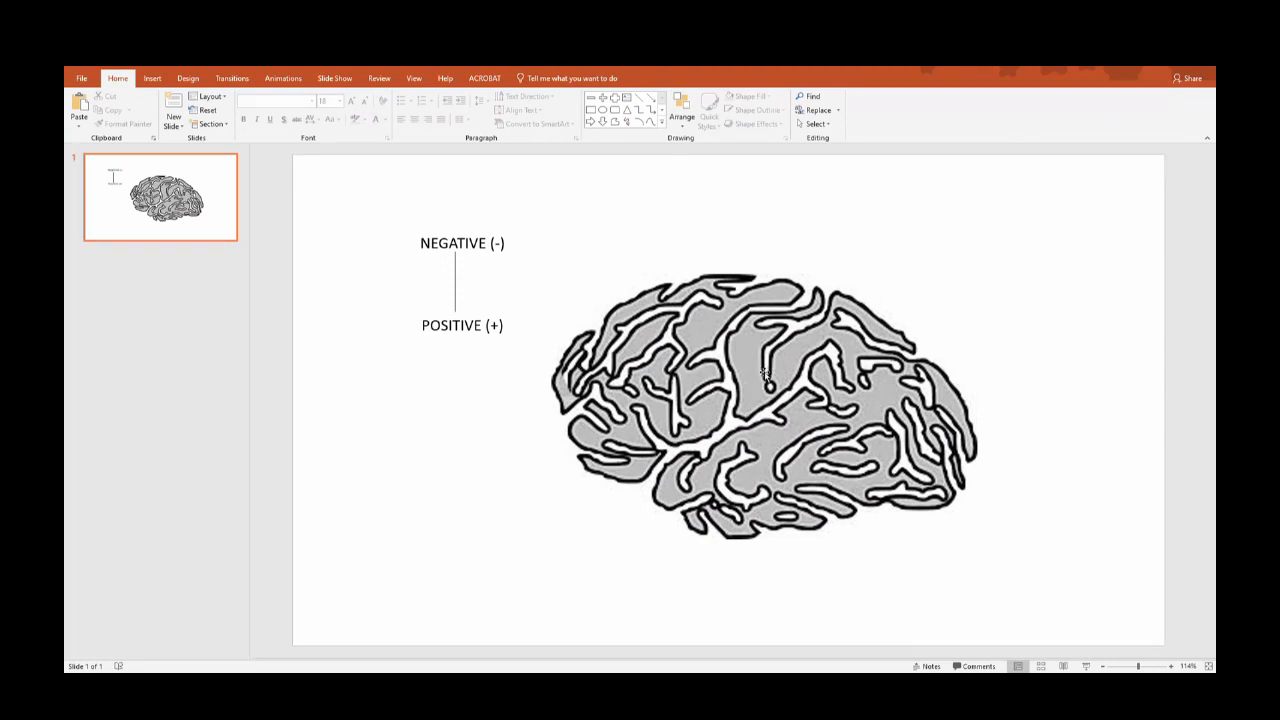
{"action": "mouse_move", "coordinate": [771, 425]}
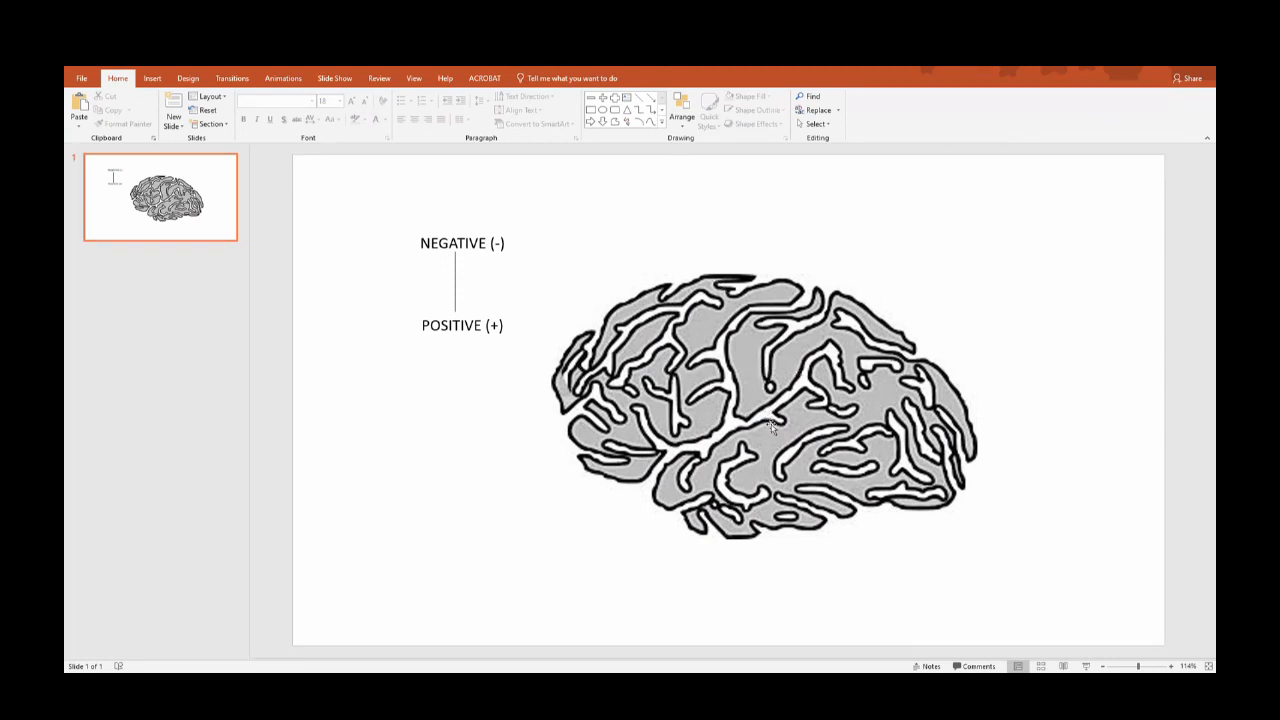
{"action": "mouse_move", "coordinate": [945, 363]}
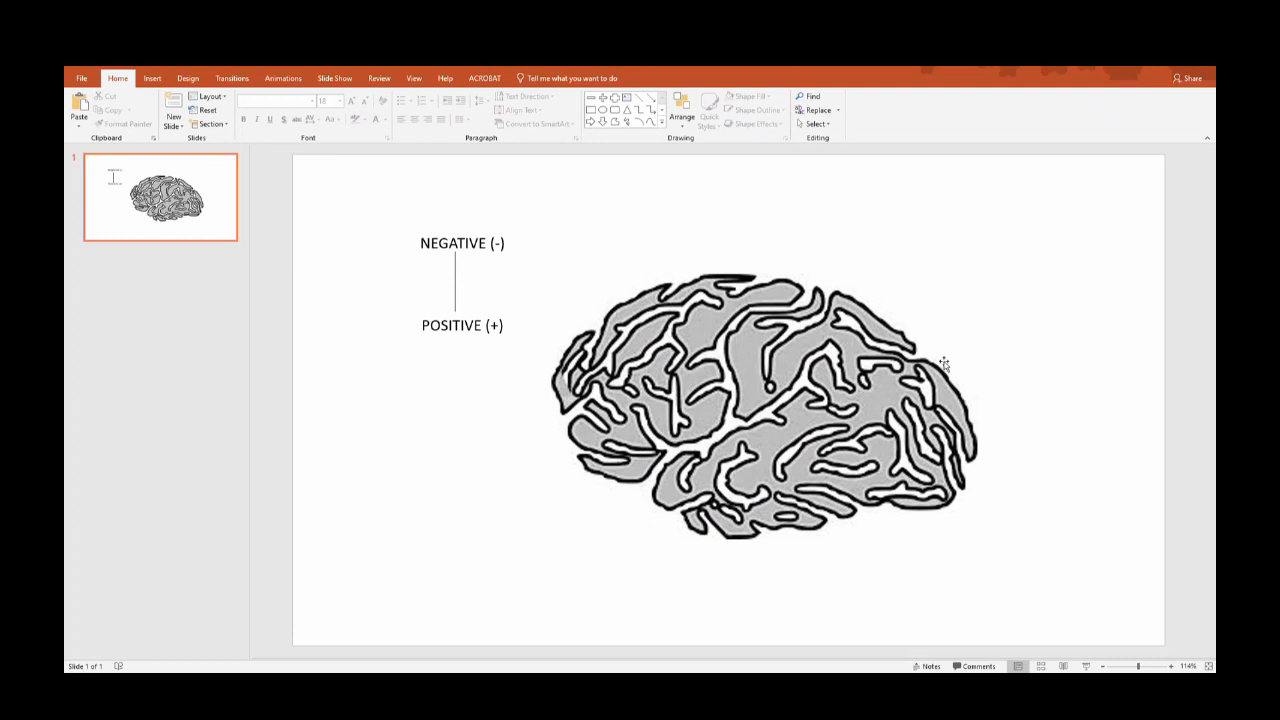
{"action": "mouse_move", "coordinate": [893, 420]}
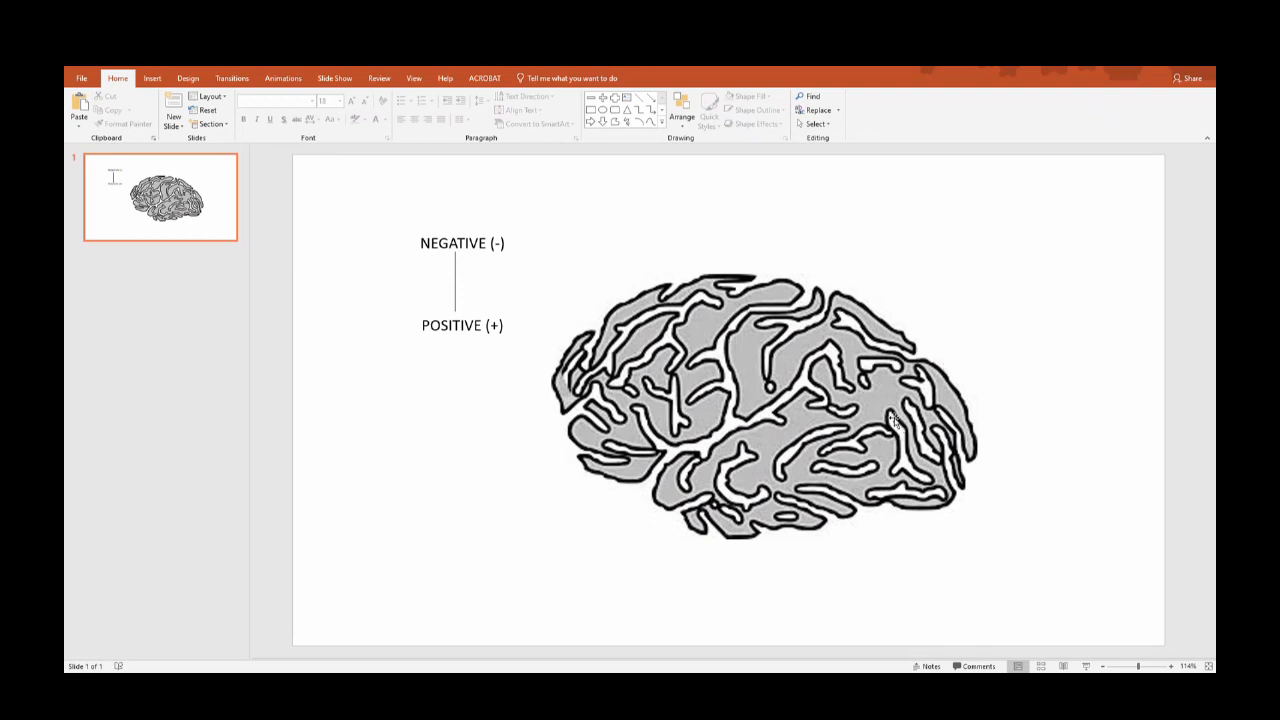
{"action": "mouse_move", "coordinate": [765, 418]}
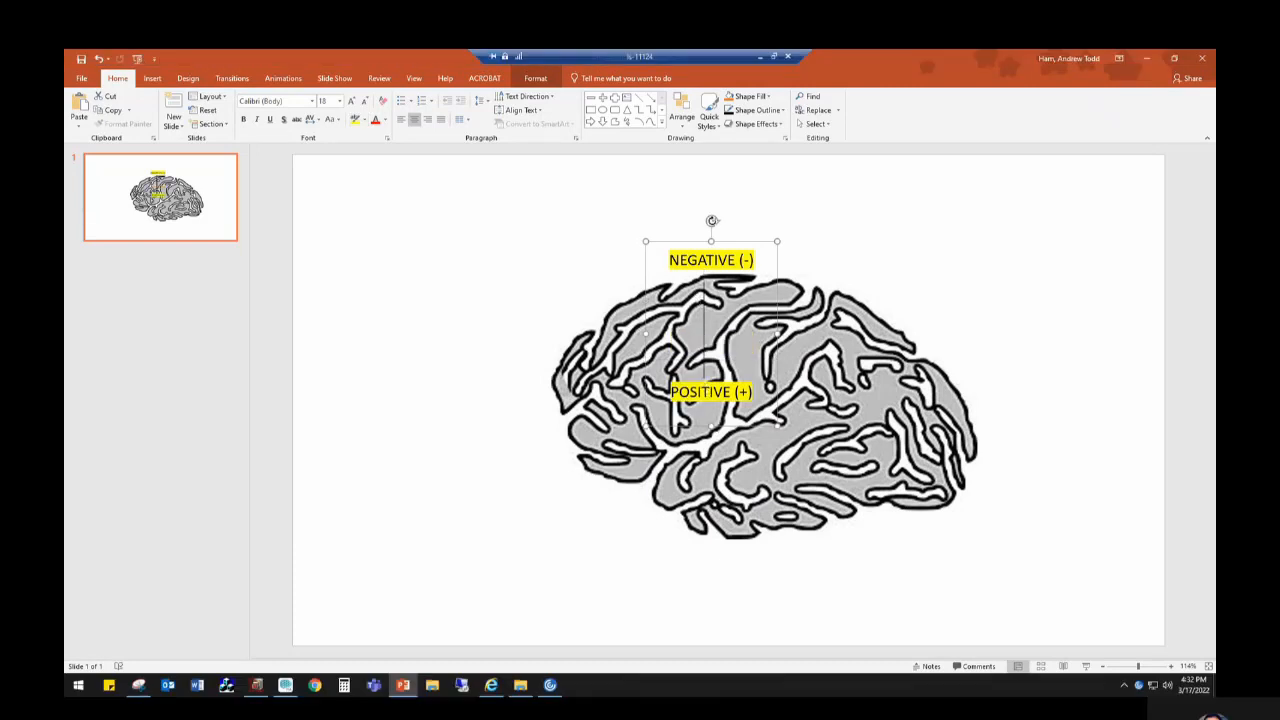
Step: Tilt the NEGATIVE/POSITIVE dipole label and move it higher onto the brain
{"action": "double_click", "coordinate": [710, 260]}
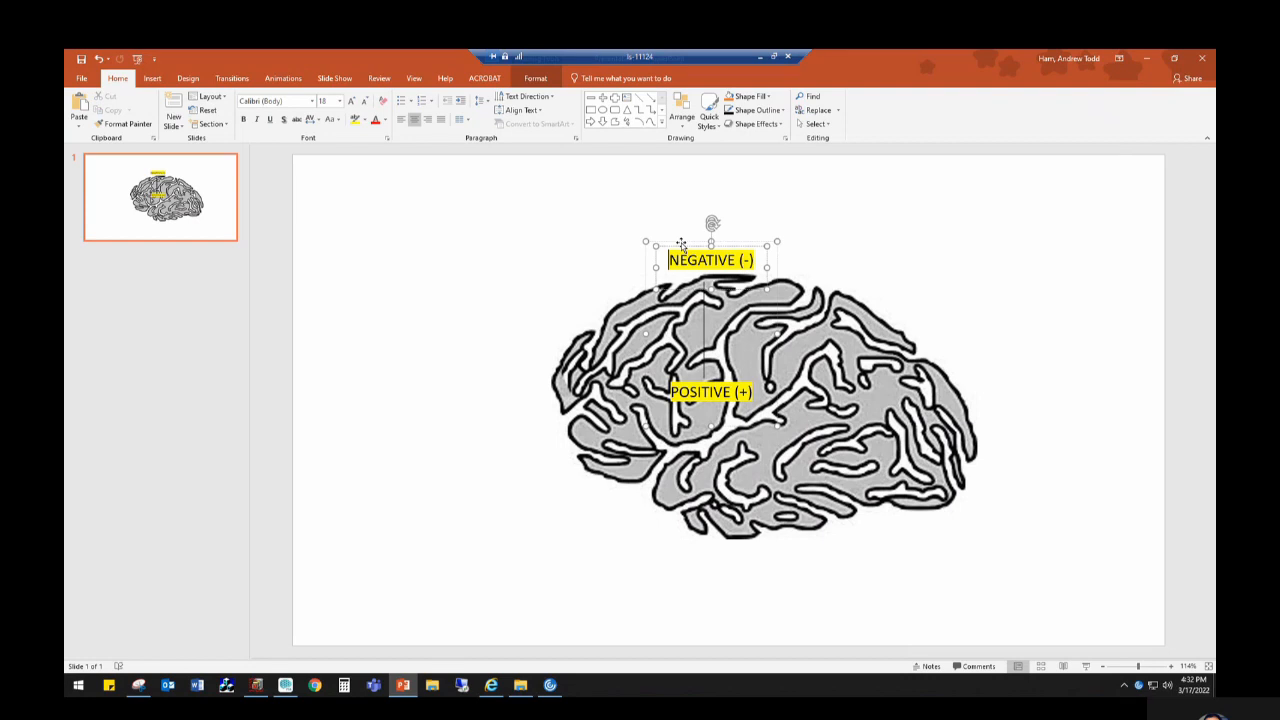
{"action": "mouse_move", "coordinate": [703, 231]}
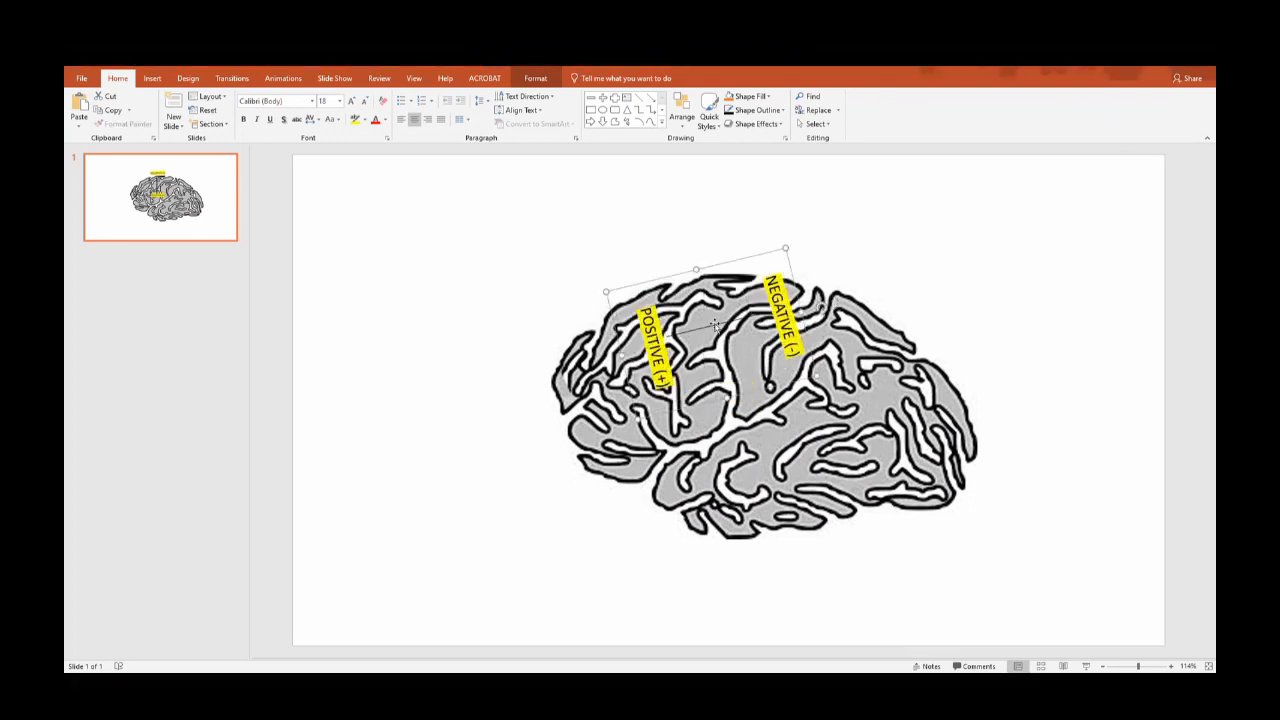
{"action": "left_click_drag", "start_coordinate": [695, 345], "coordinate": [650, 320]}
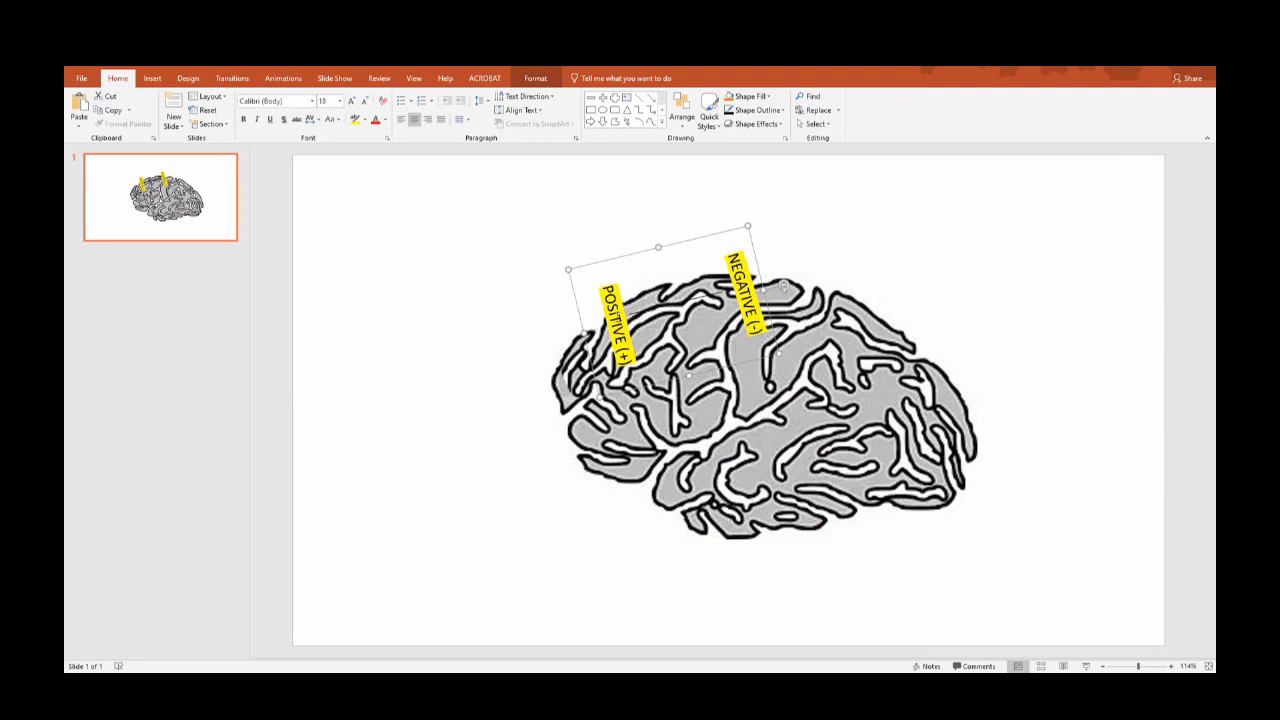
{"action": "mouse_move", "coordinate": [637, 280]}
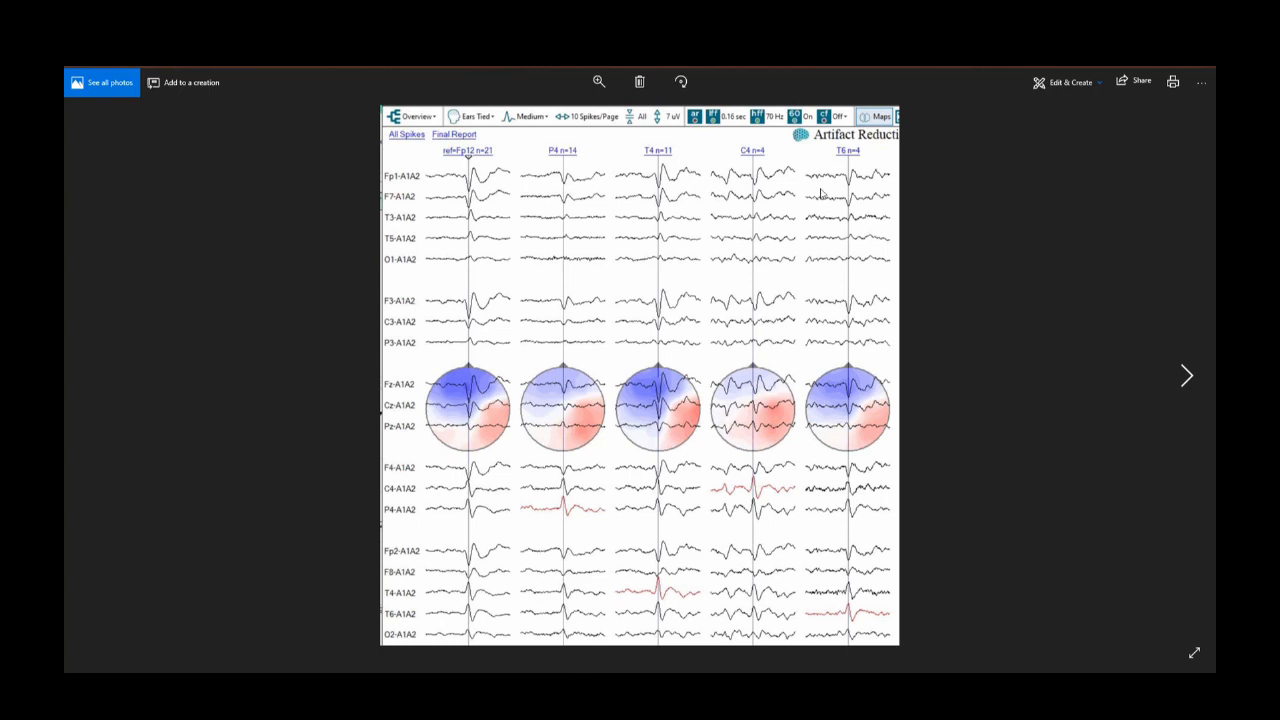
{"action": "mouse_move", "coordinate": [588, 266]}
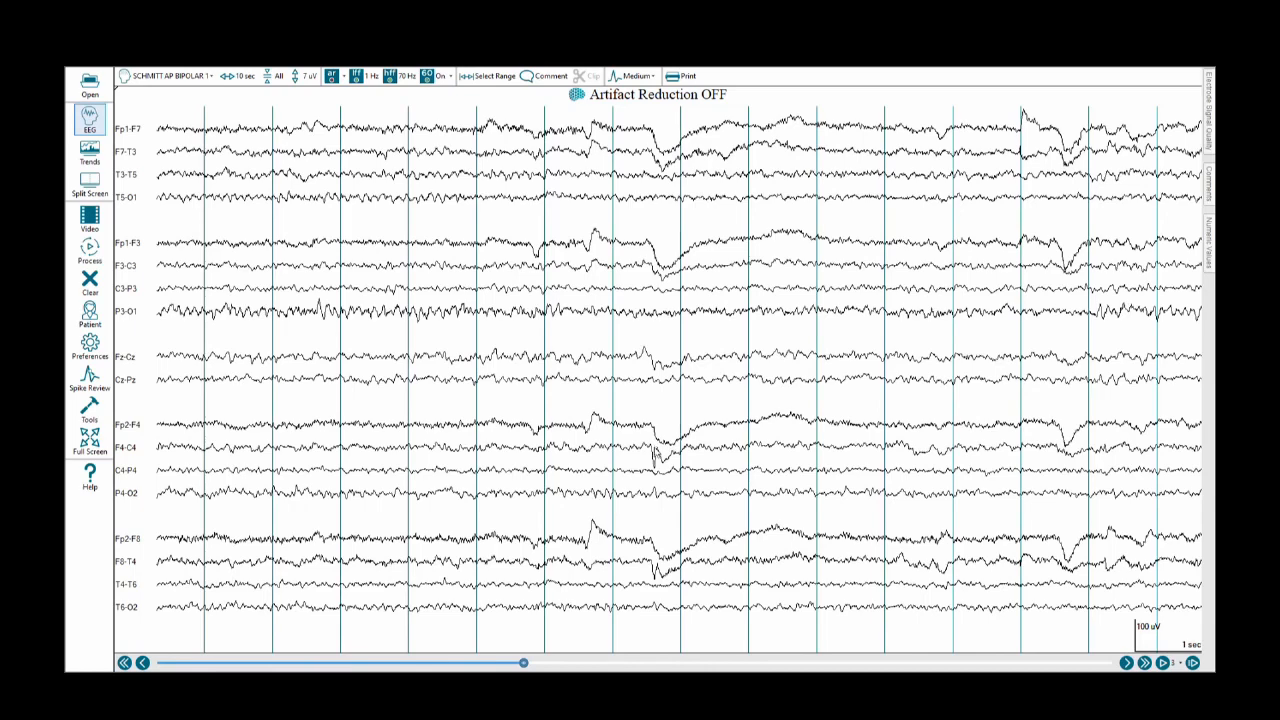
Step: Show the raw bipolar EEG tracing in Persyst again
{"action": "left_click", "coordinate": [653, 456]}
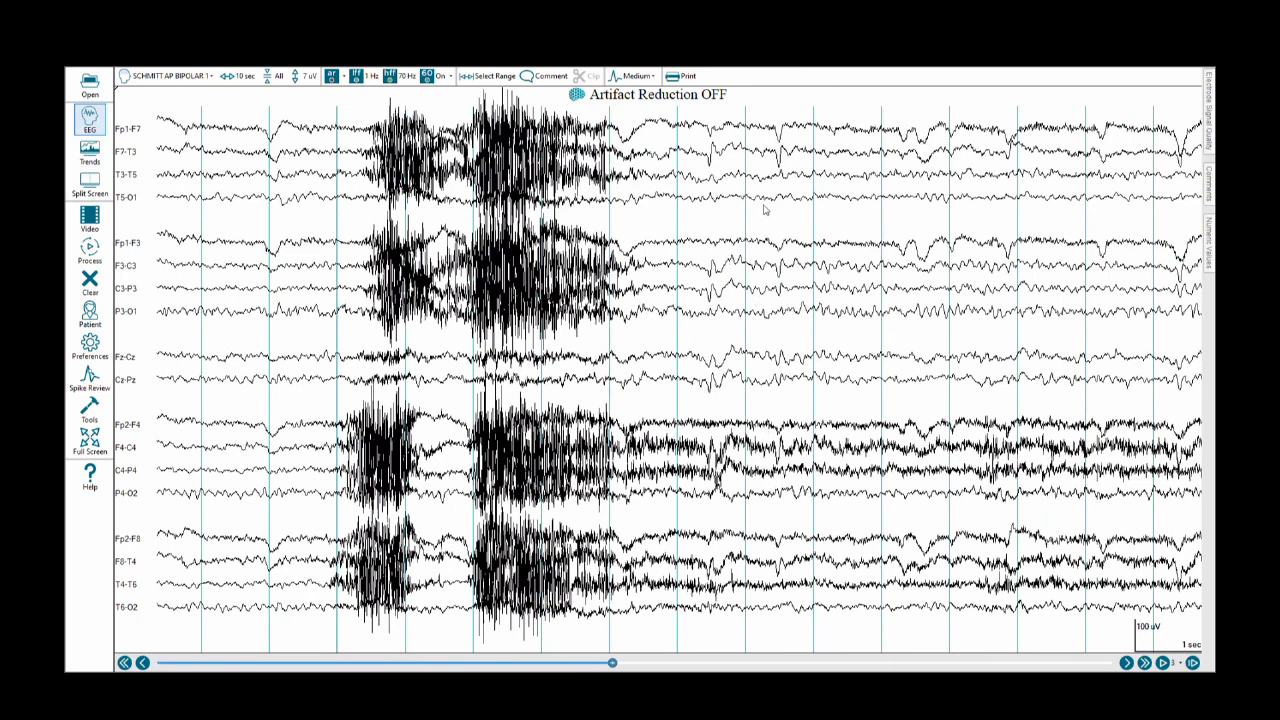
{"action": "mouse_move", "coordinate": [713, 206]}
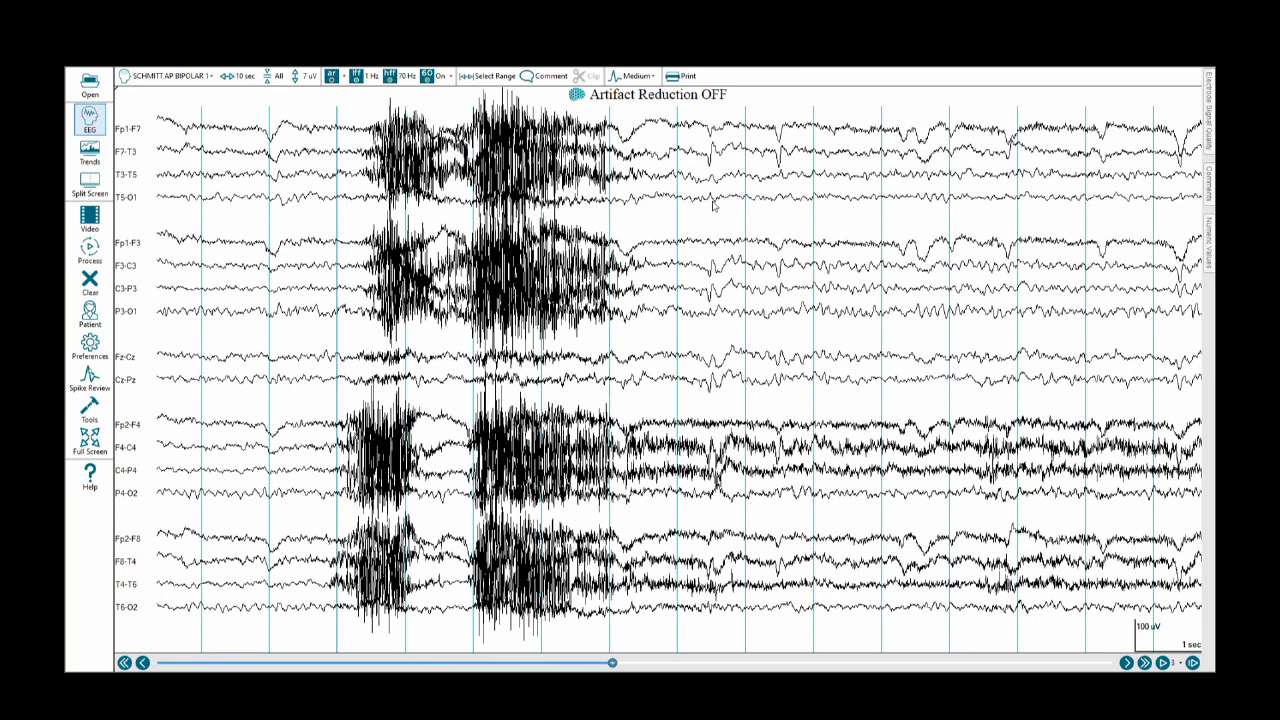
{"action": "mouse_move", "coordinate": [727, 253]}
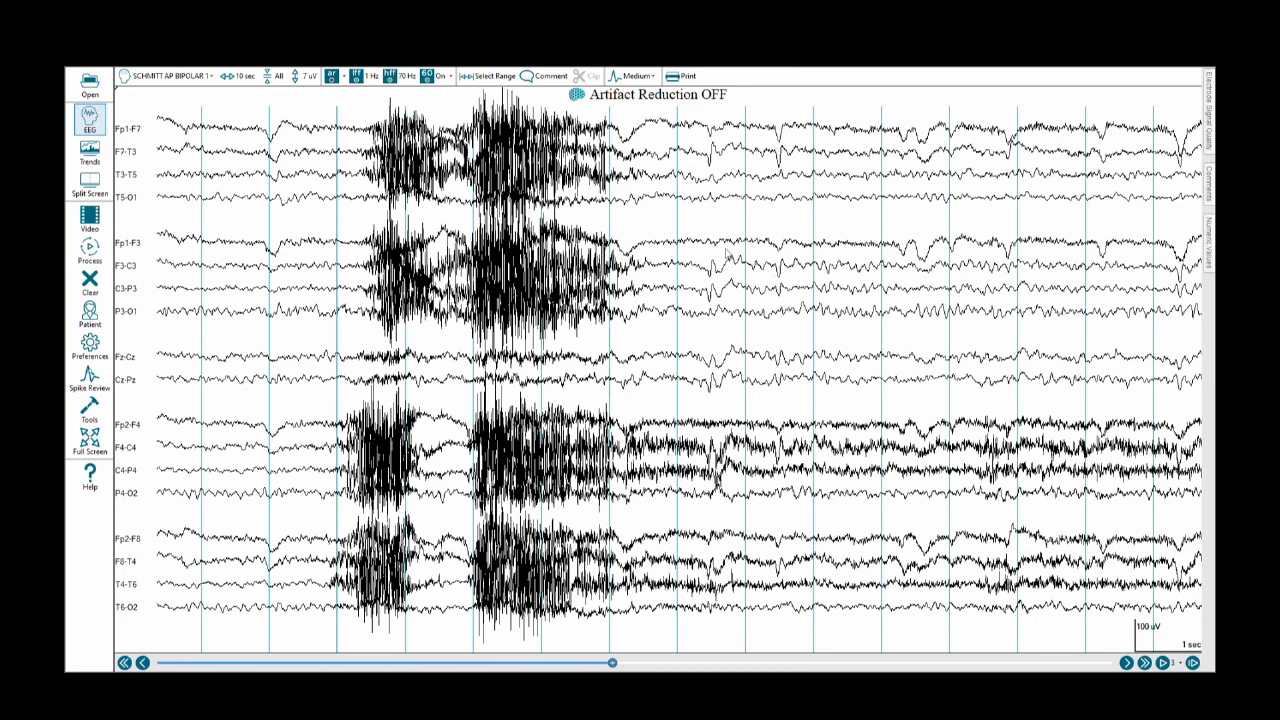
{"action": "mouse_move", "coordinate": [783, 167]}
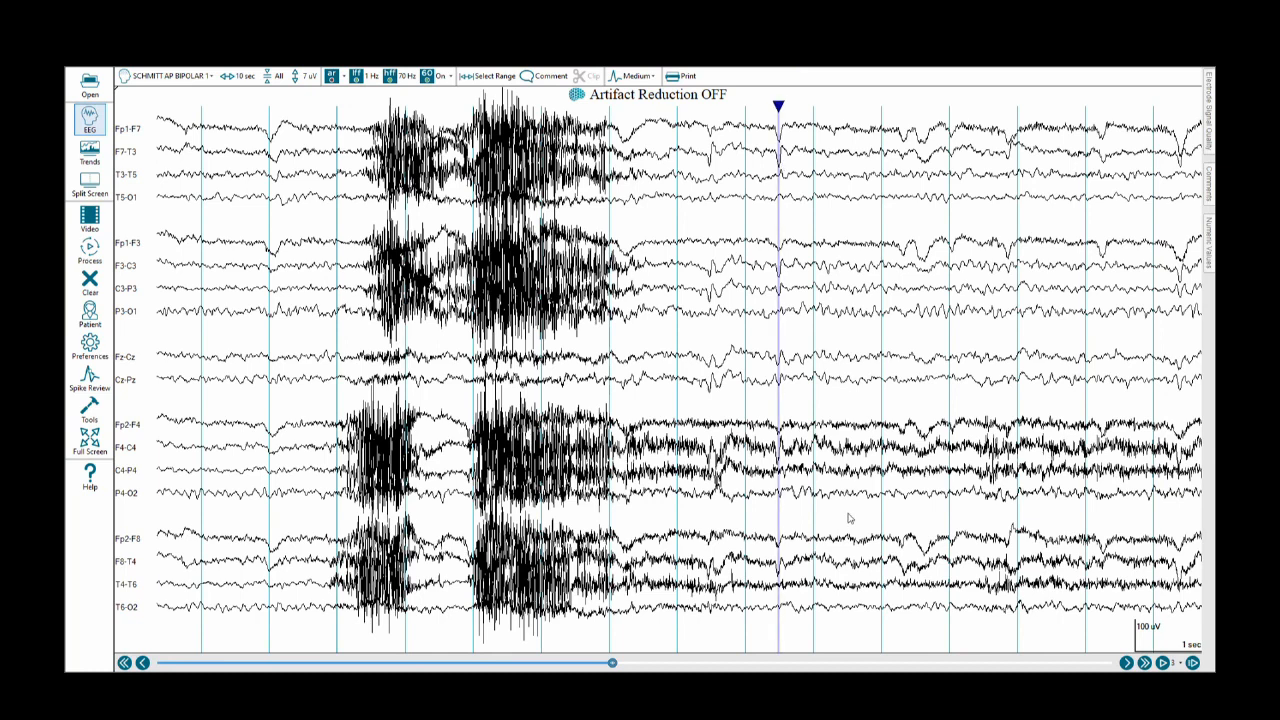
{"action": "mouse_move", "coordinate": [830, 516]}
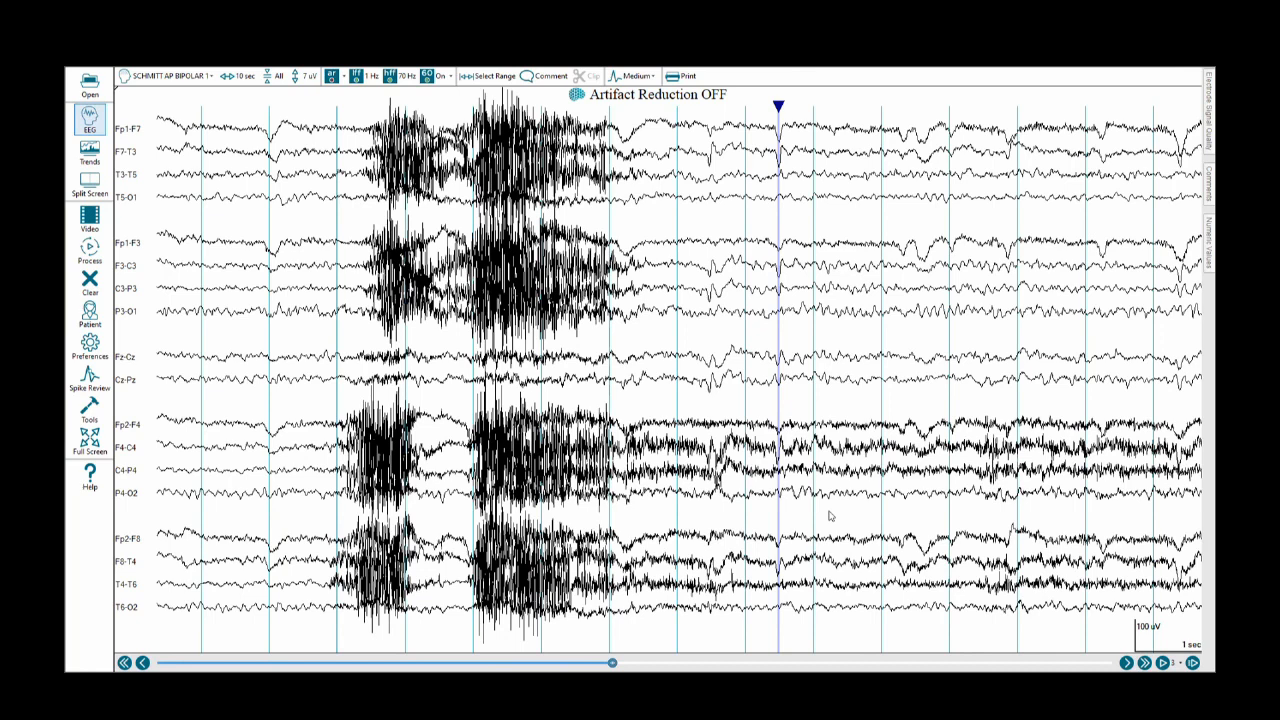
{"action": "mouse_move", "coordinate": [780, 567]}
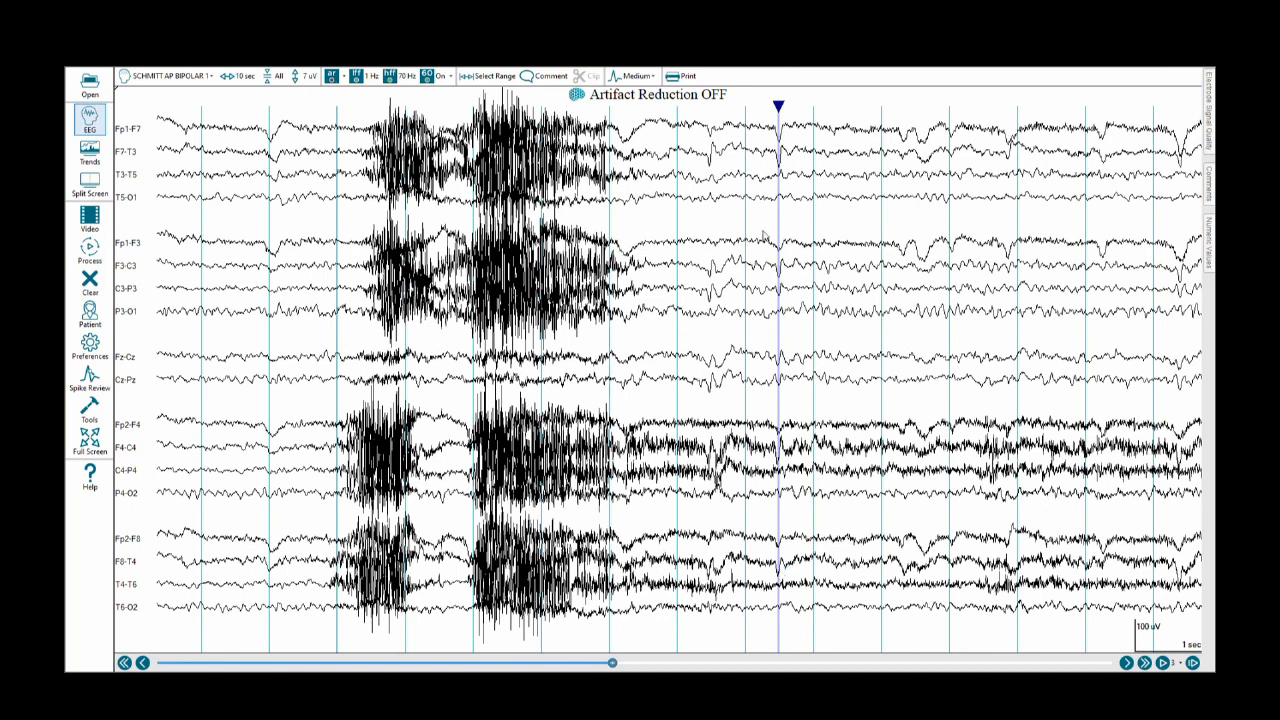
{"action": "mouse_move", "coordinate": [764, 236]}
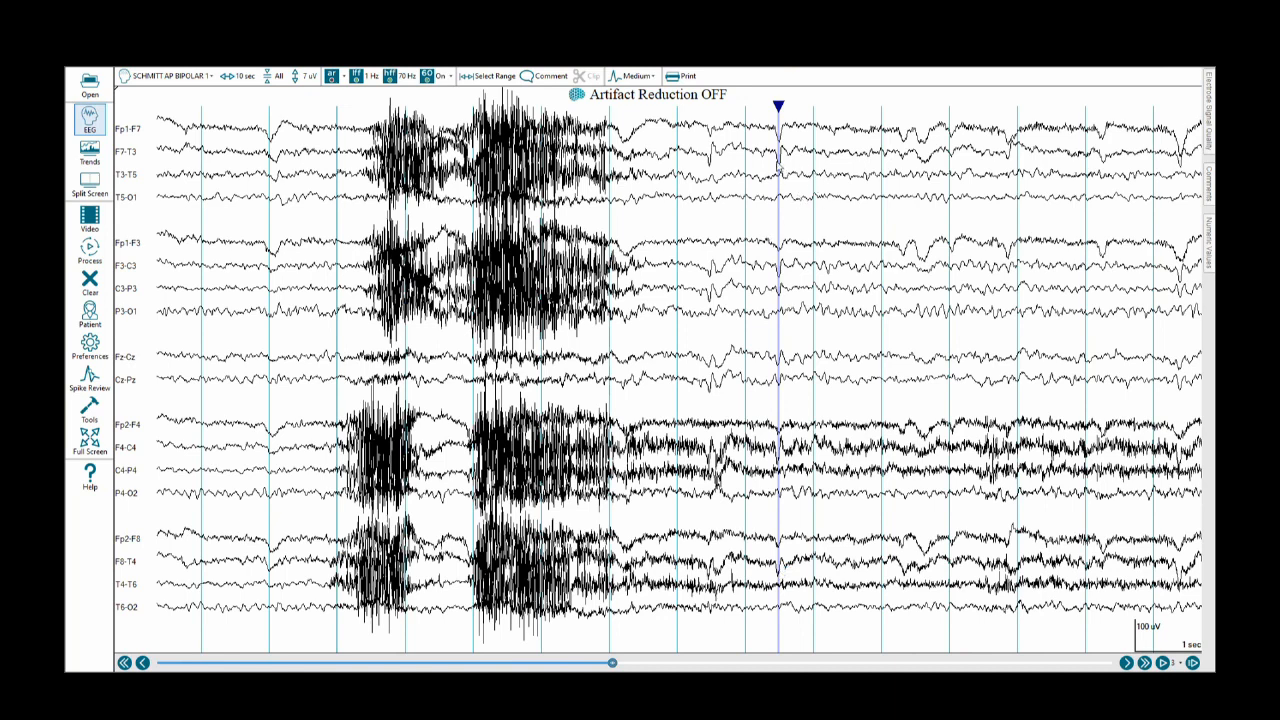
{"action": "mouse_move", "coordinate": [680, 443]}
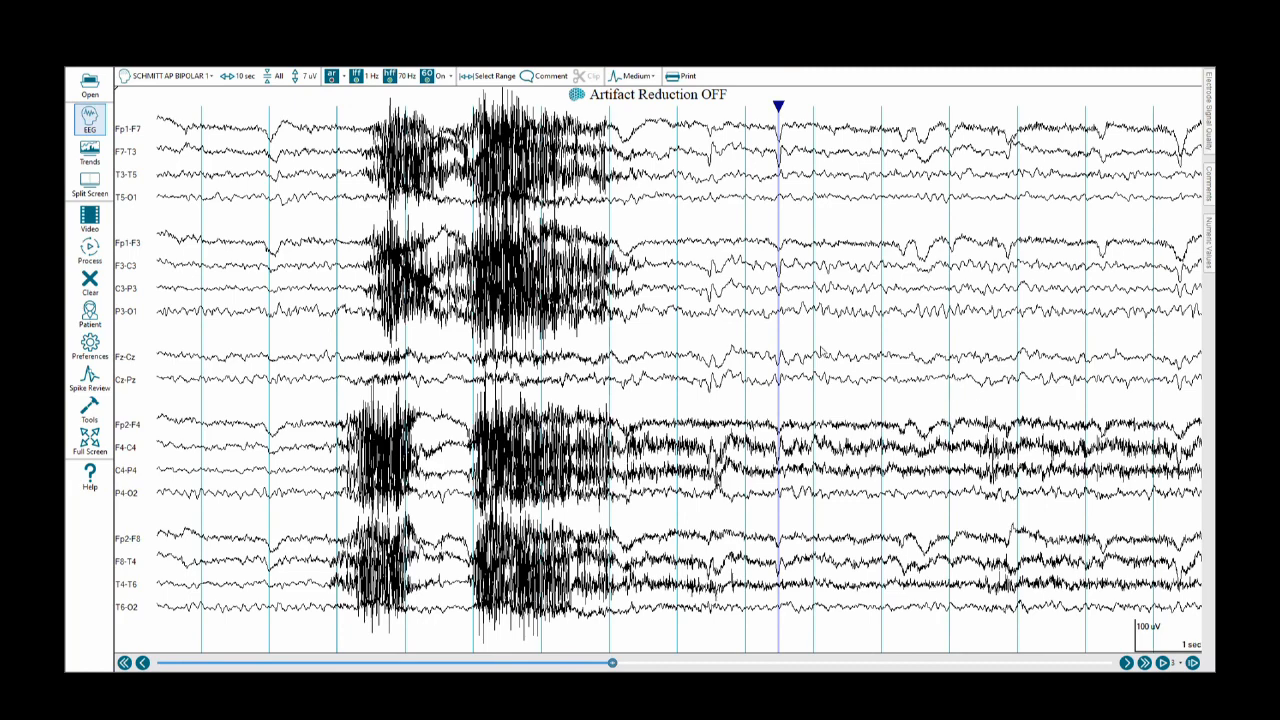
Step: Select Ears Tied from the montage list
{"action": "left_click", "coordinate": [165, 75]}
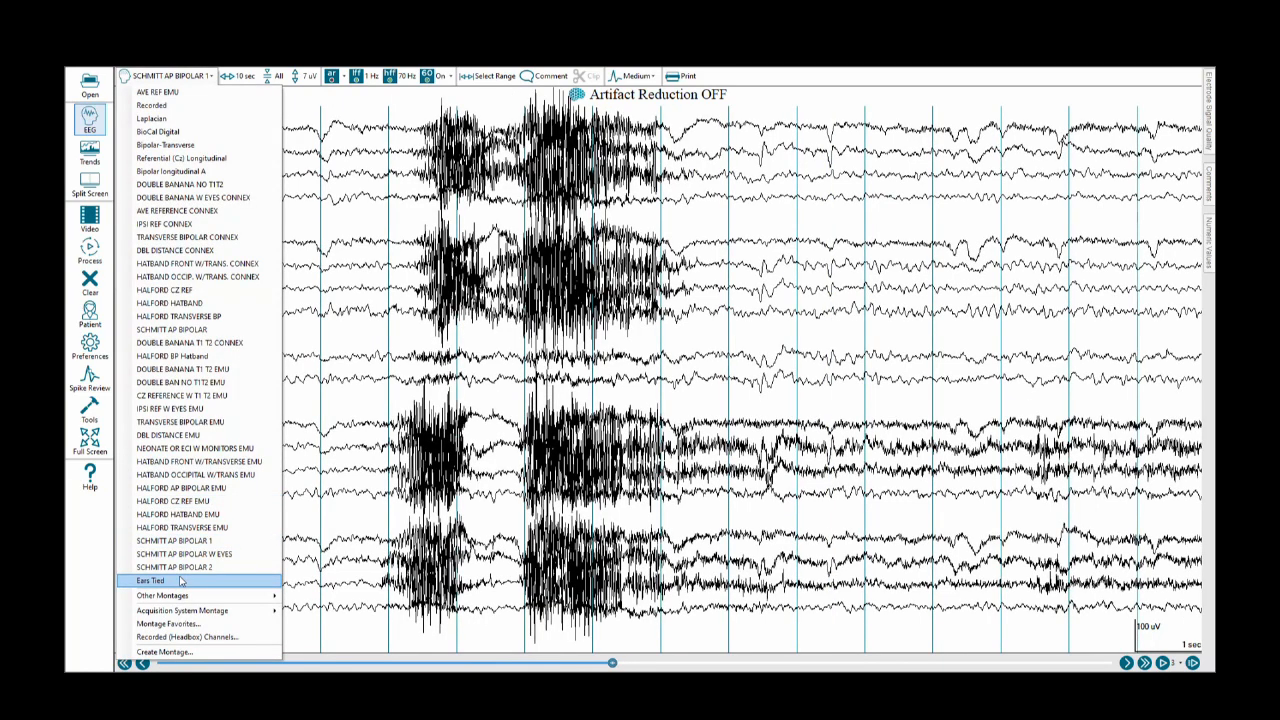
{"action": "left_click", "coordinate": [150, 581]}
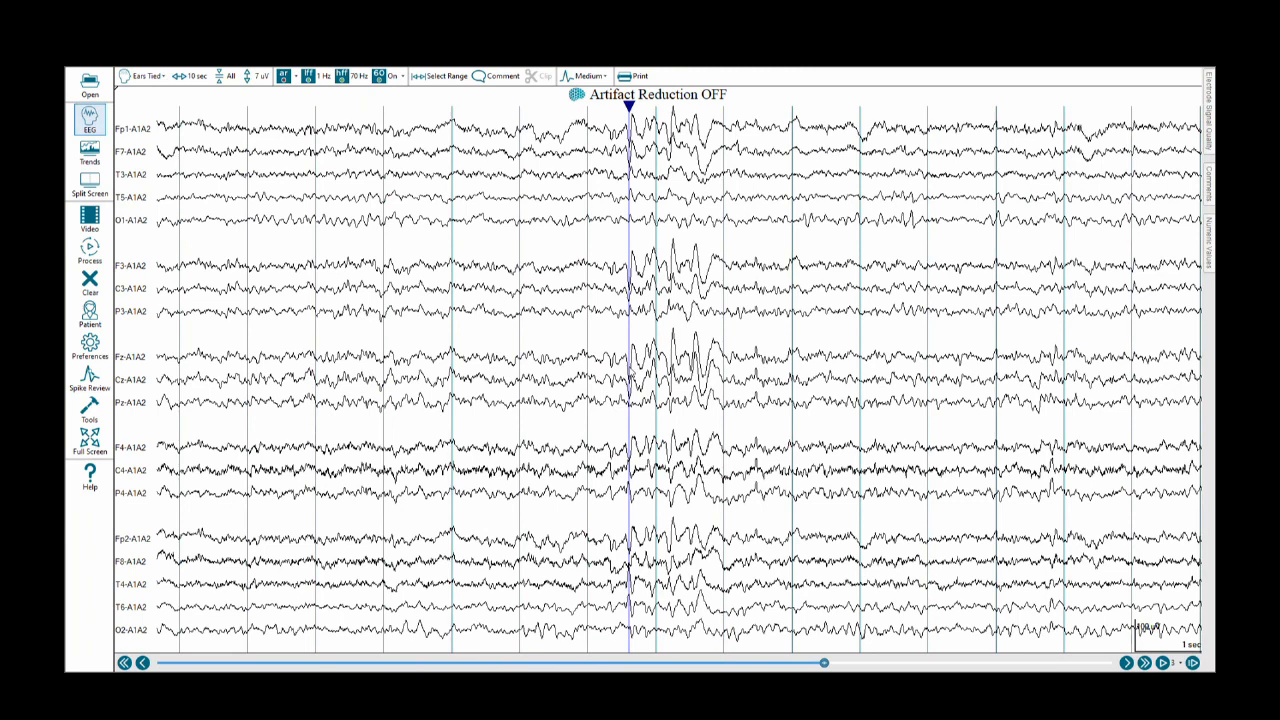
{"action": "mouse_move", "coordinate": [620, 587]}
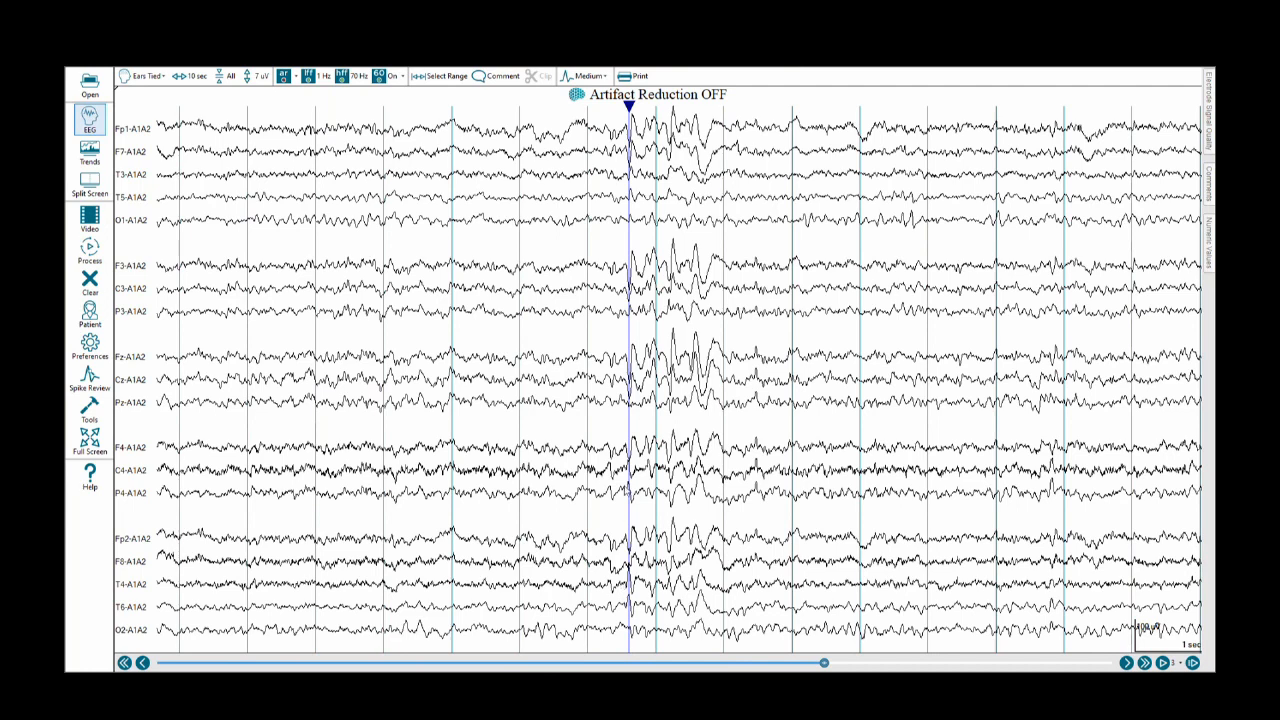
{"action": "mouse_move", "coordinate": [622, 363]}
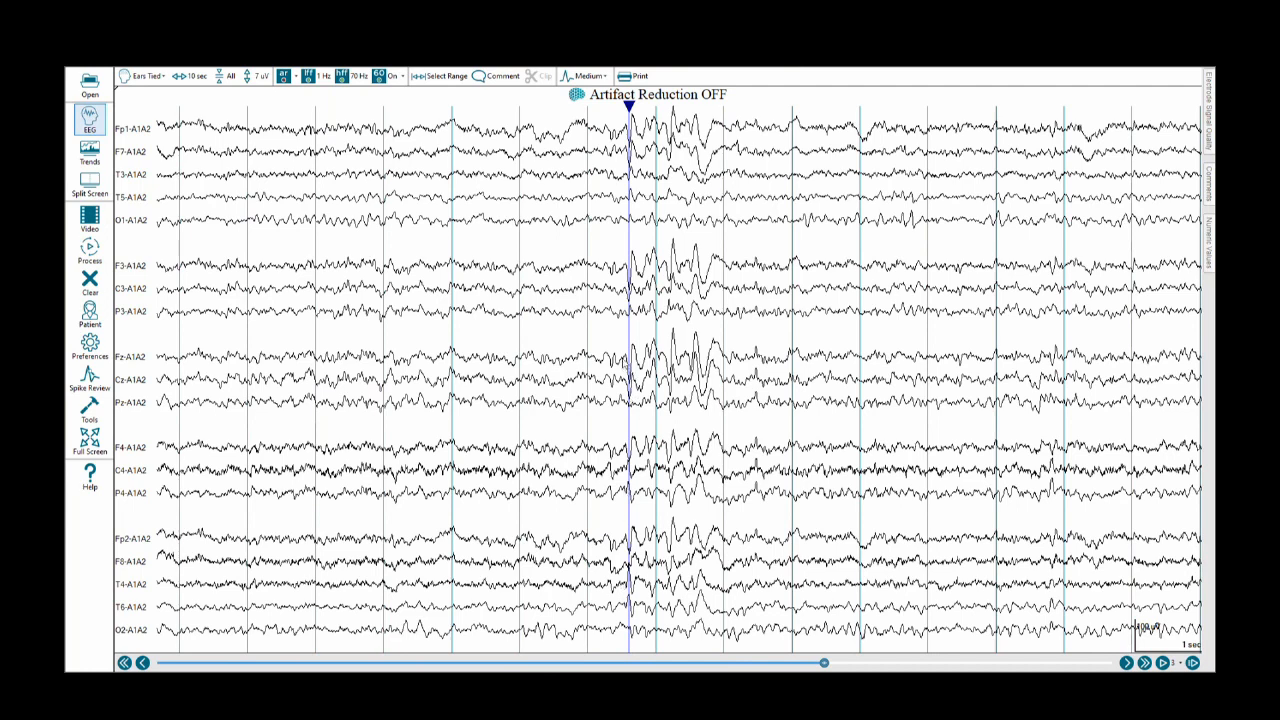
{"action": "mouse_move", "coordinate": [571, 143]}
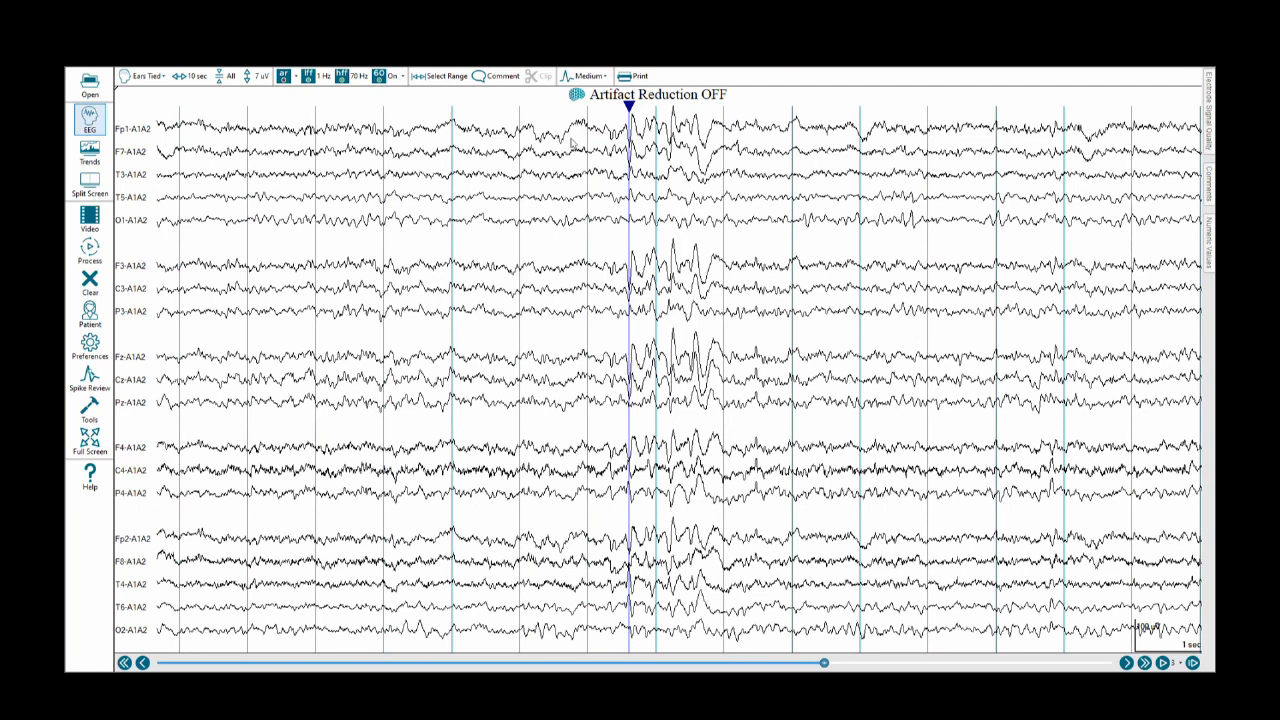